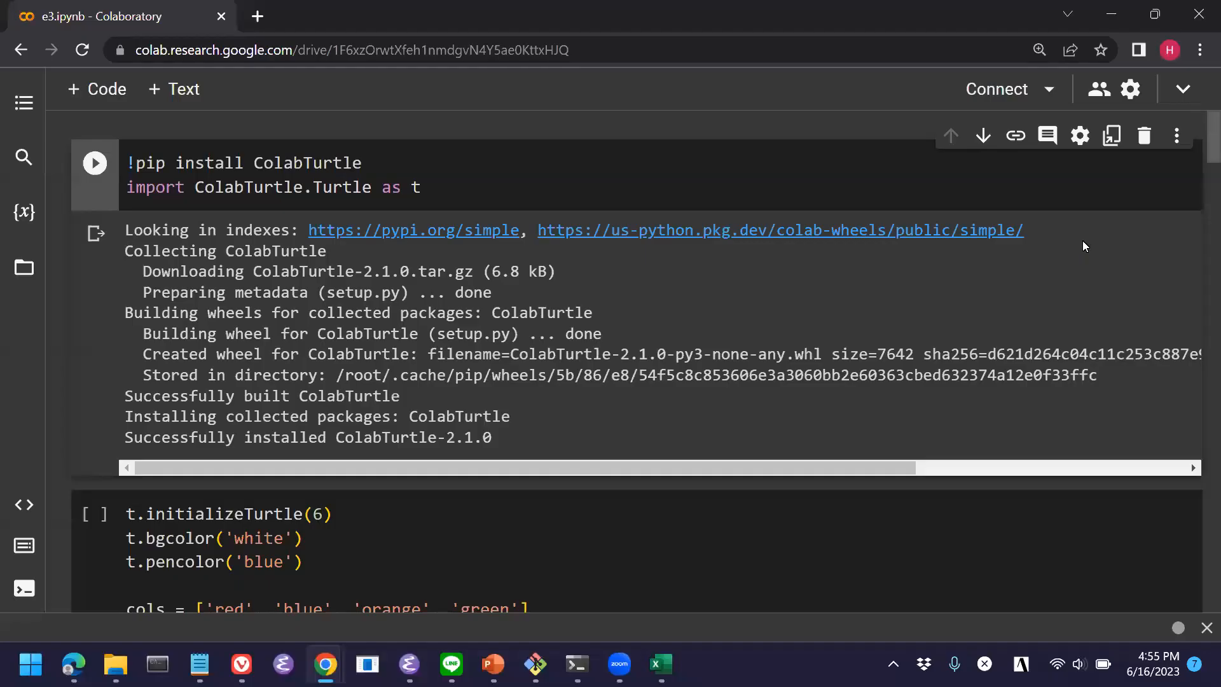
mouse_move(922, 209)
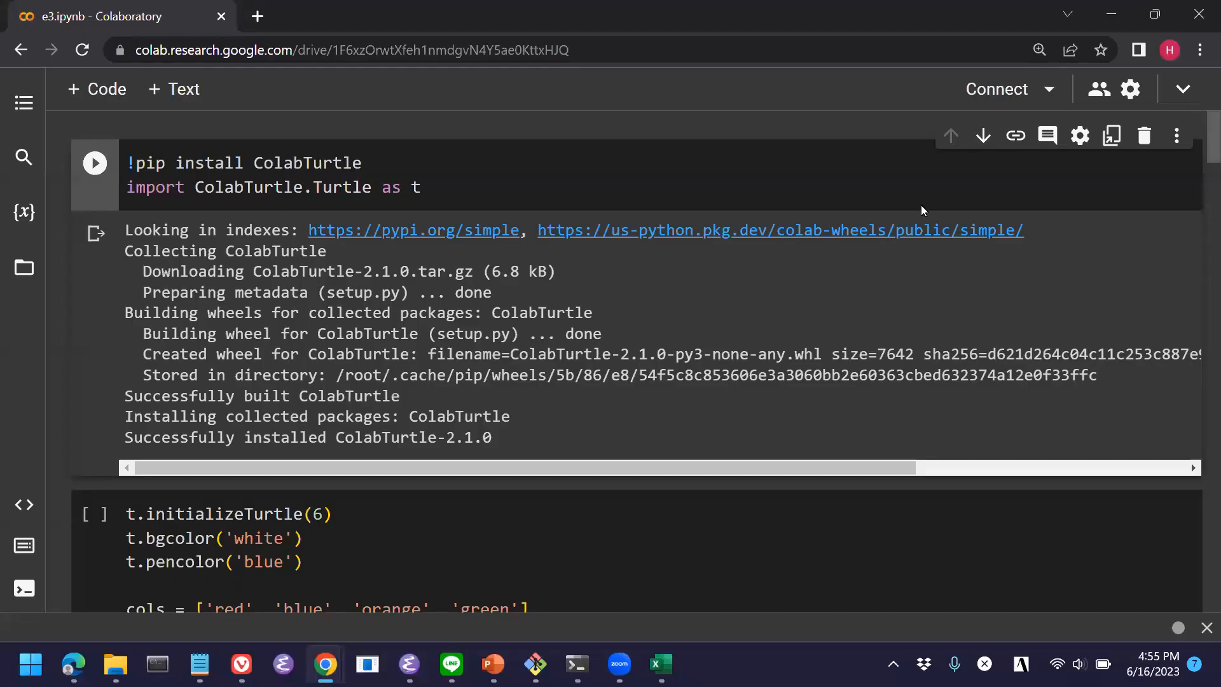
mouse_move(1003, 106)
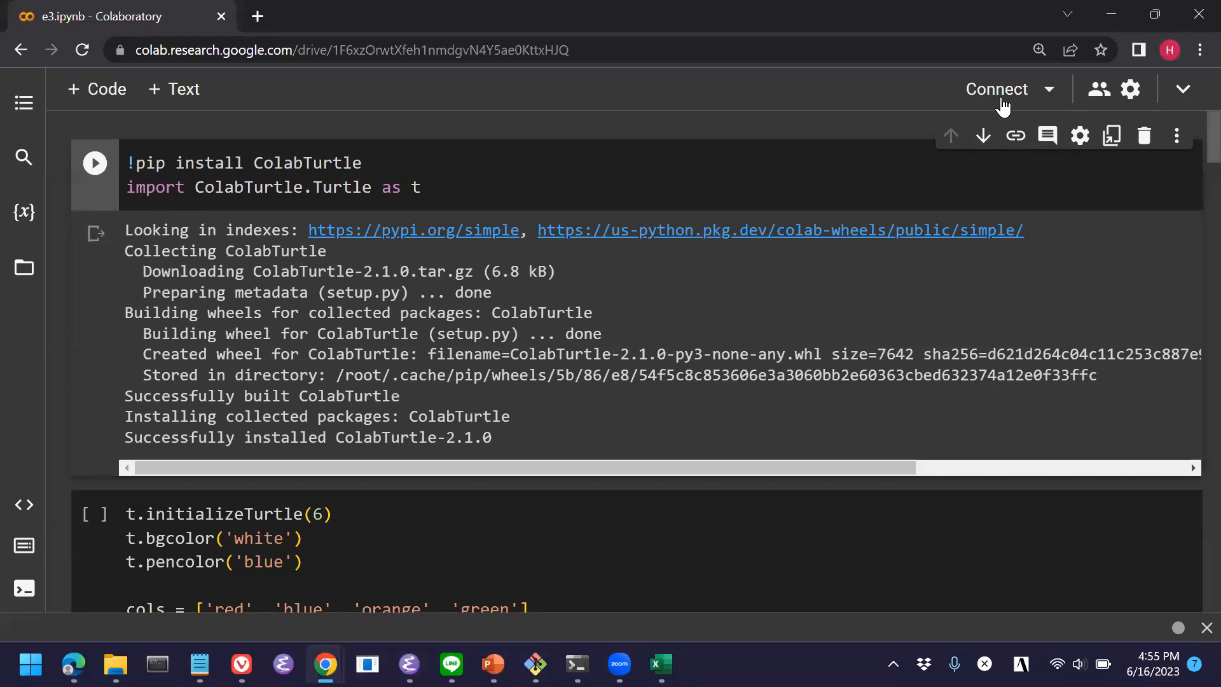
Connect a runtime and run the cell drawing a ring of blue triangles around (300, 200).
left_click(1001, 89)
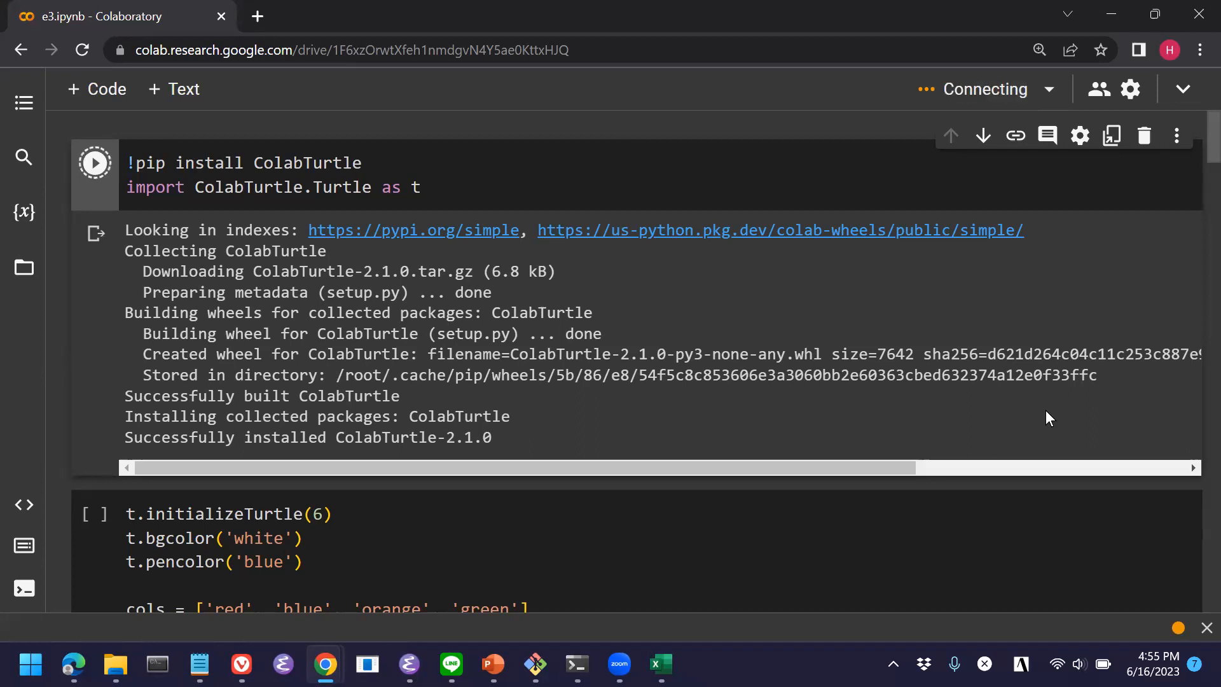
scroll("down", 3)
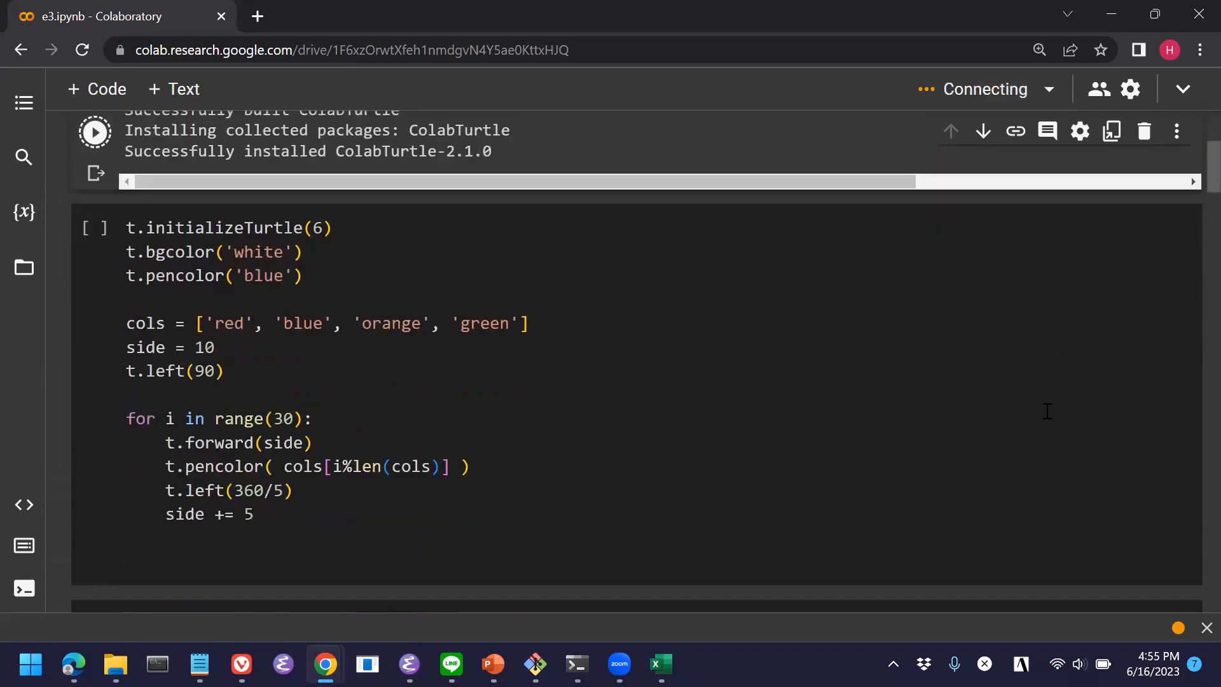
scroll("down", 3)
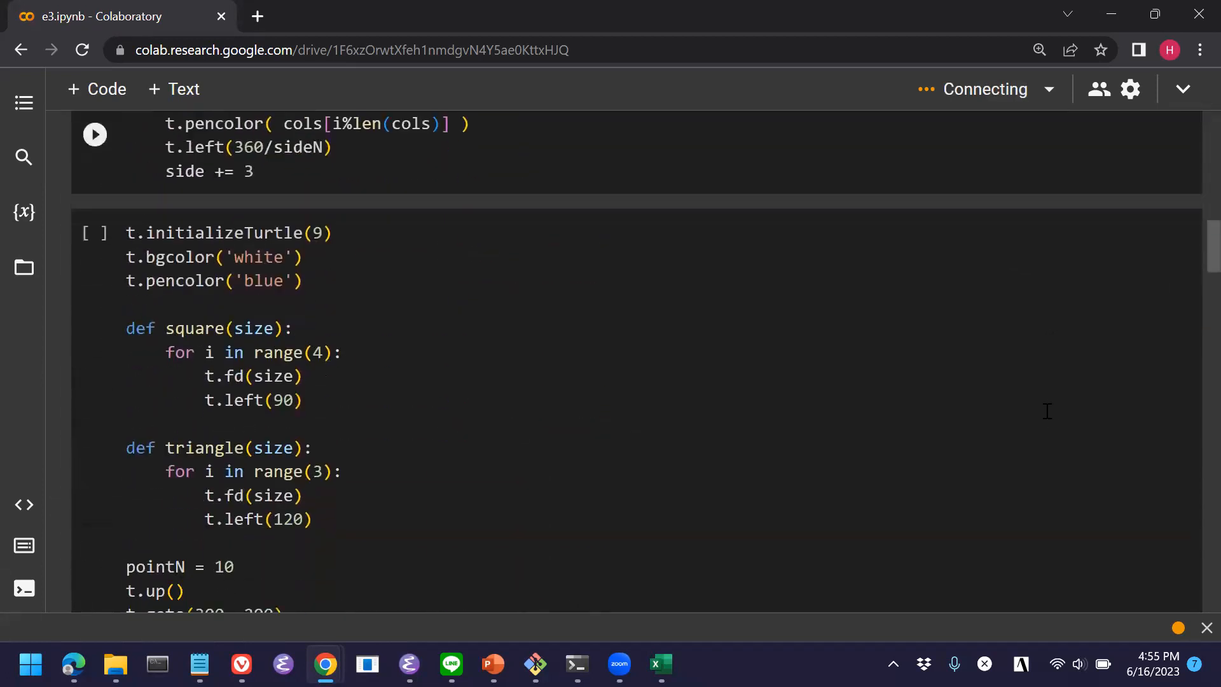
left_click(95, 134)
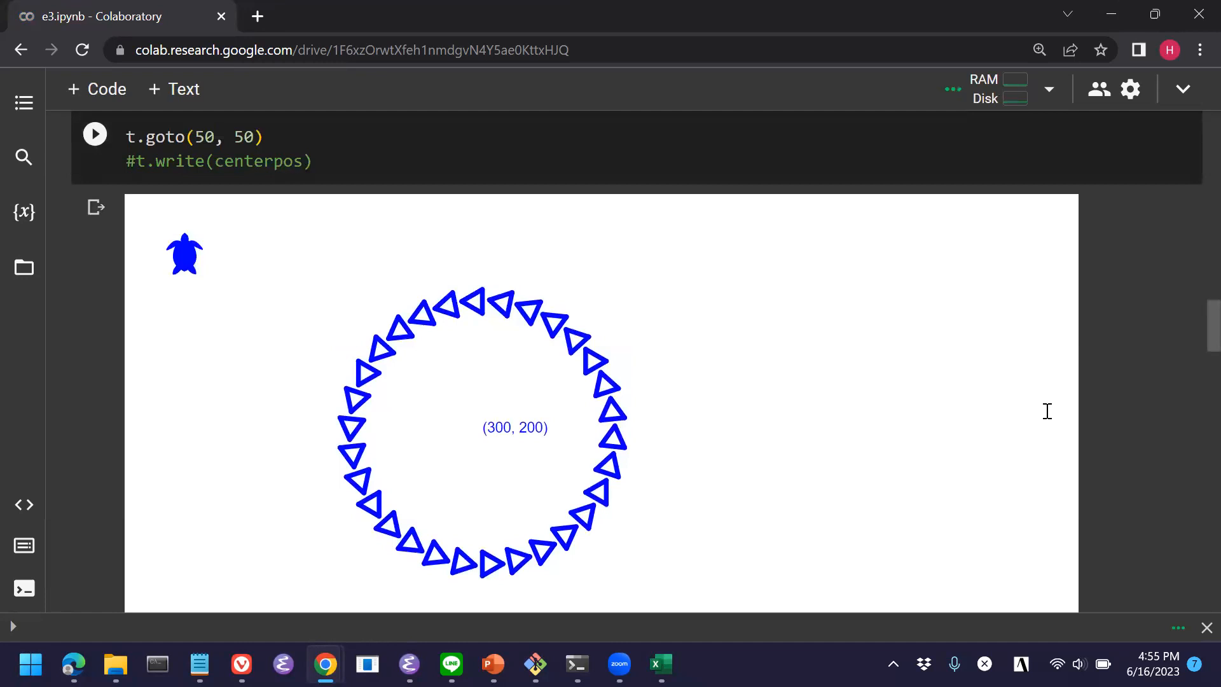
Review the hexagon/polygon cell and insert a new empty code cell below the triangle drawing.
left_click(95, 133)
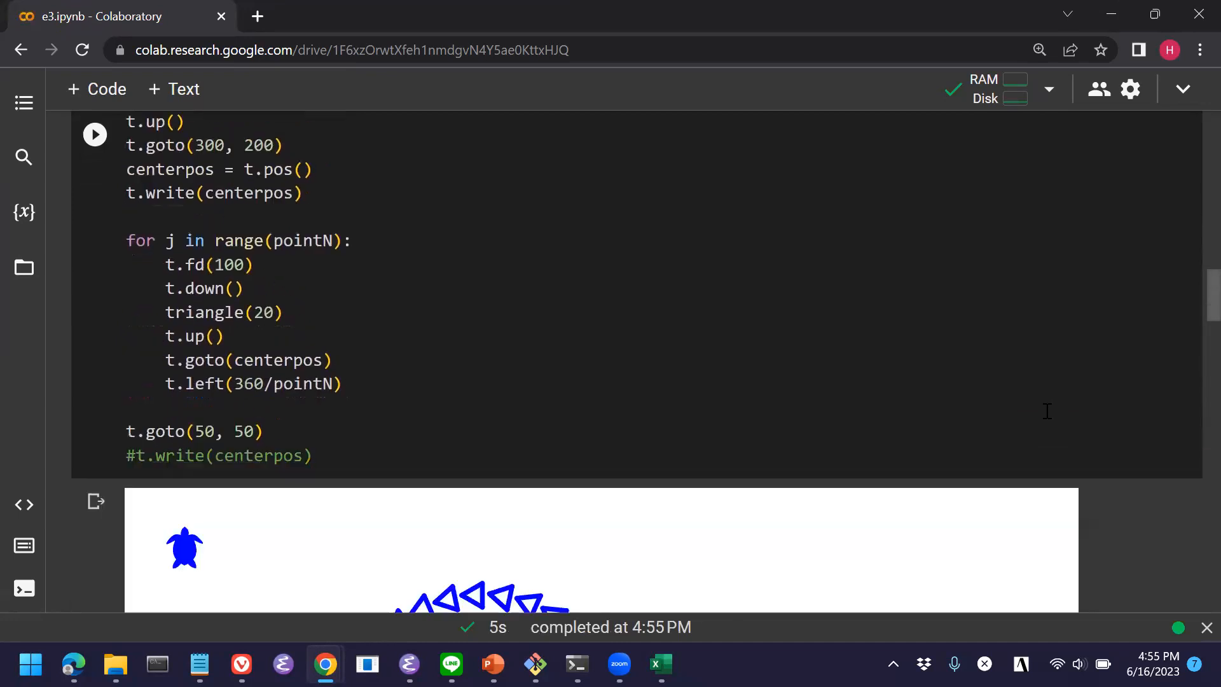
scroll("down", 3)
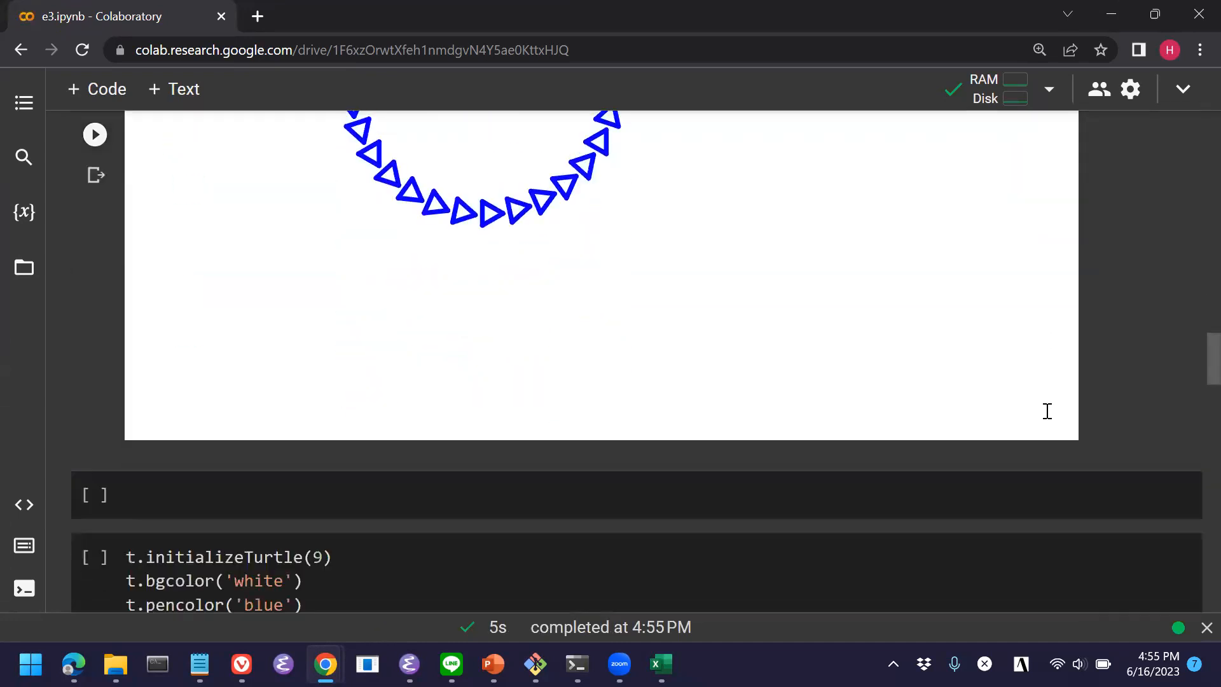
scroll("up", 3)
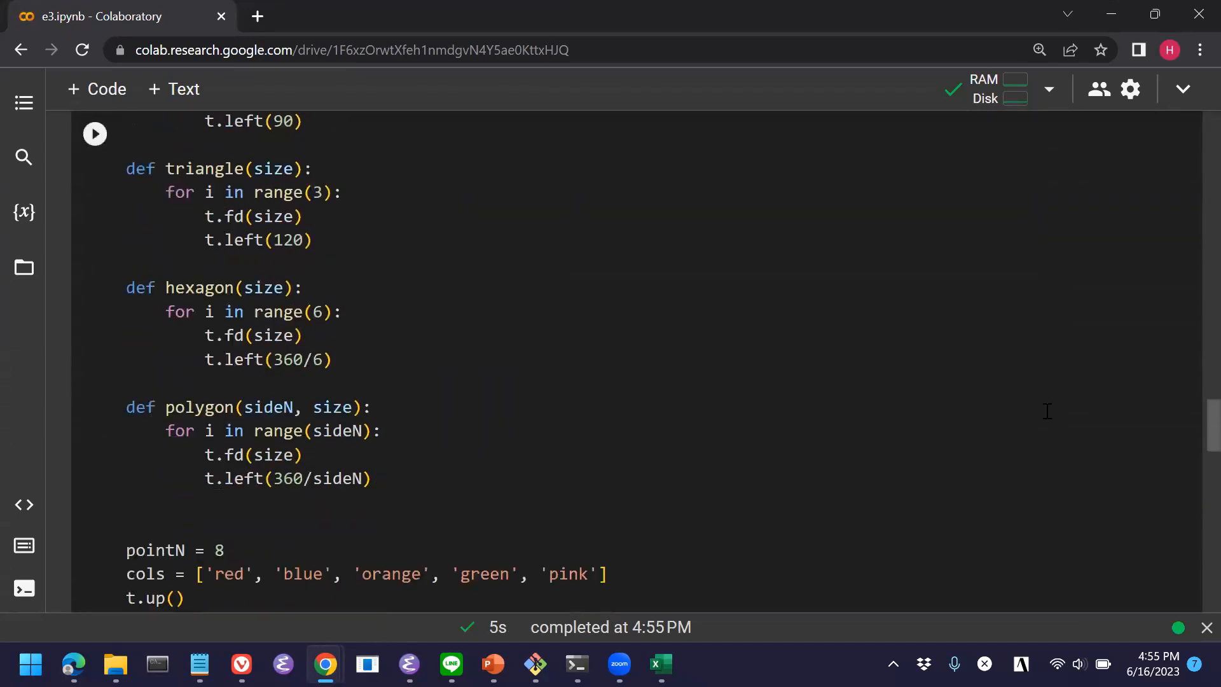
scroll("up", 3)
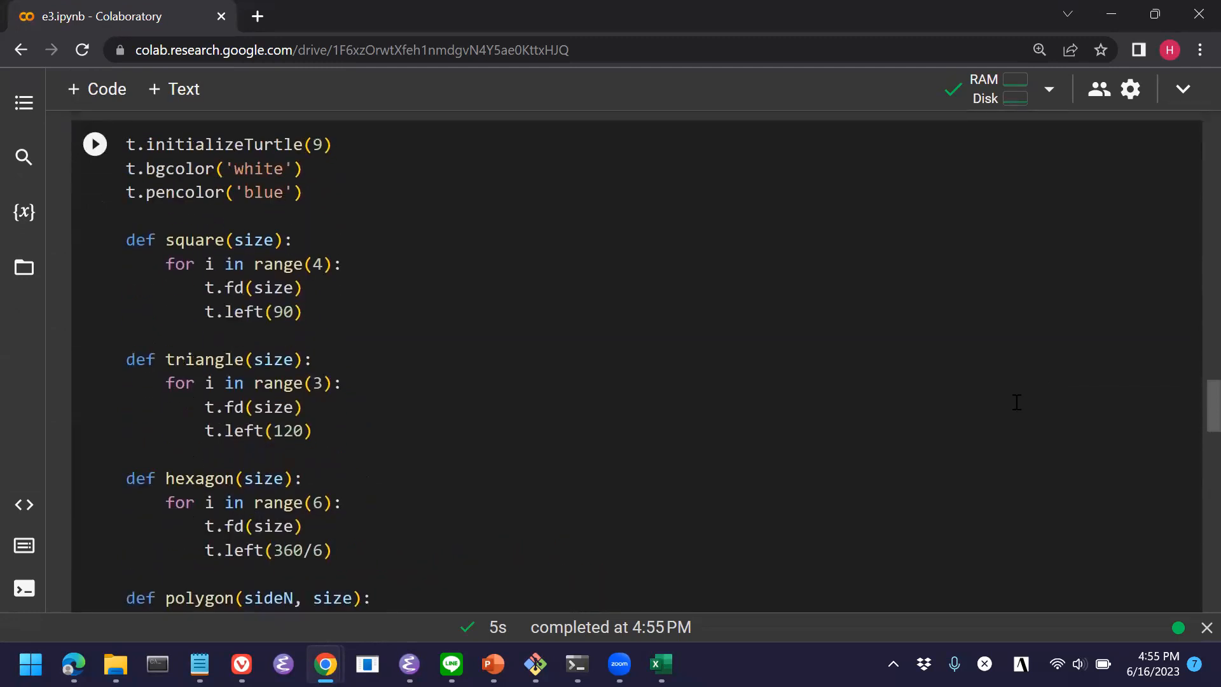
scroll("down", 3)
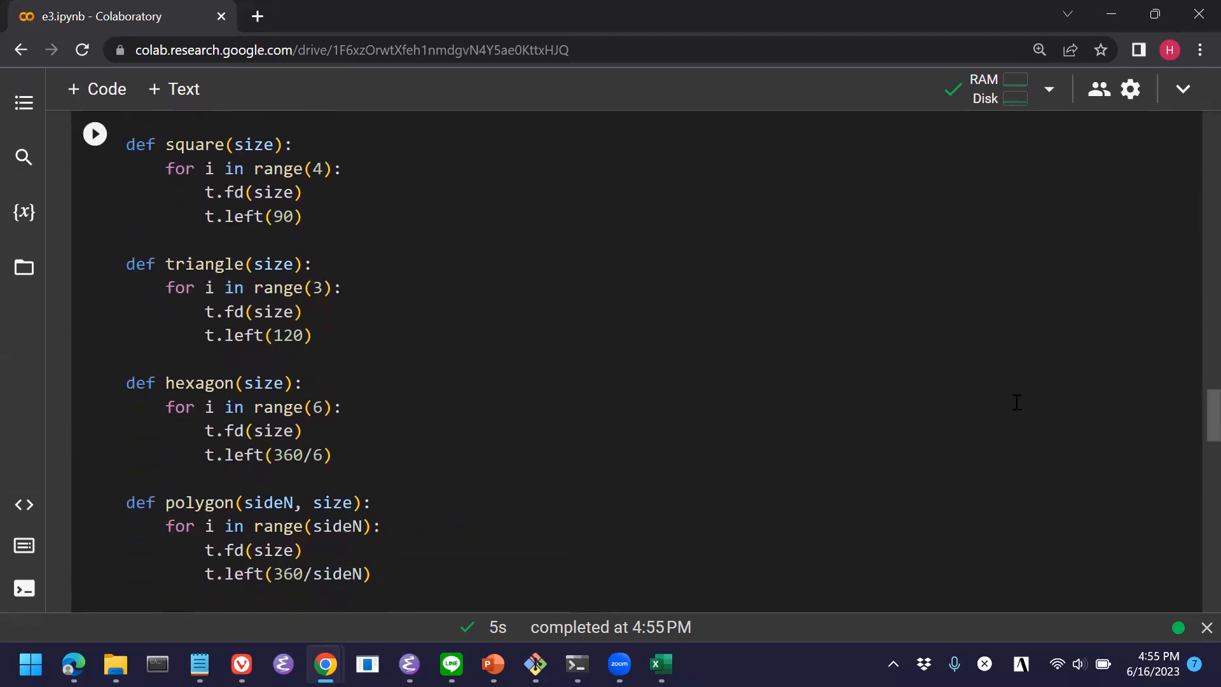
scroll("down", 3)
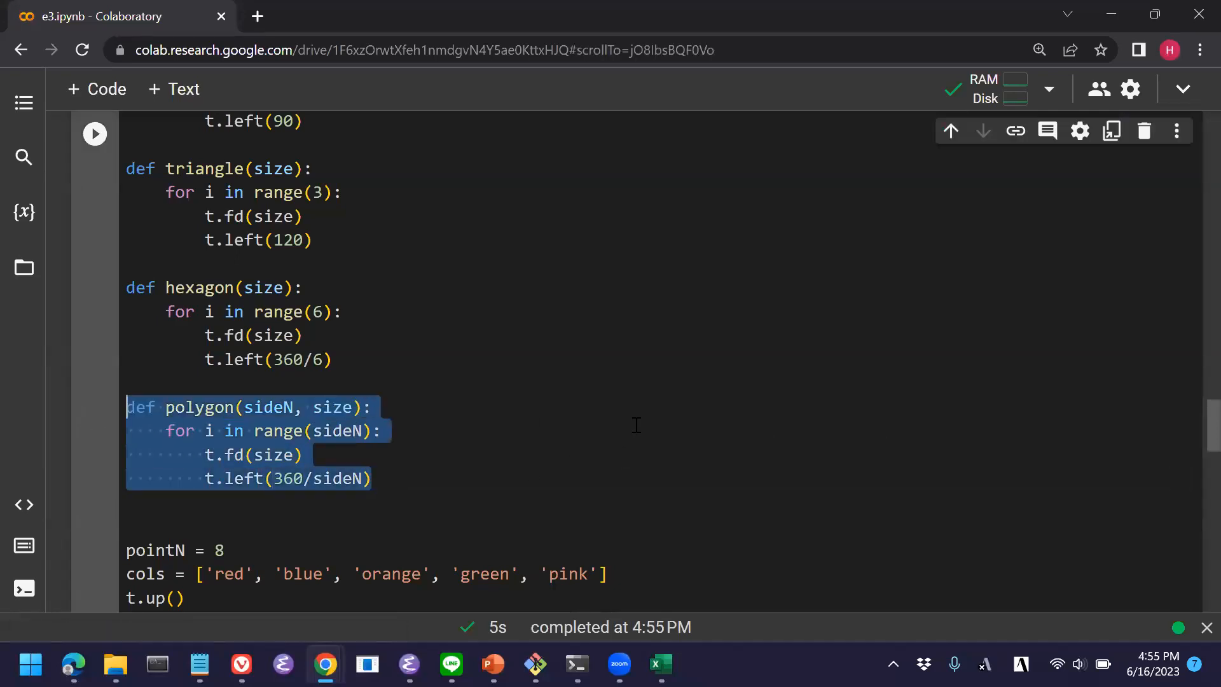
scroll("down", 3)
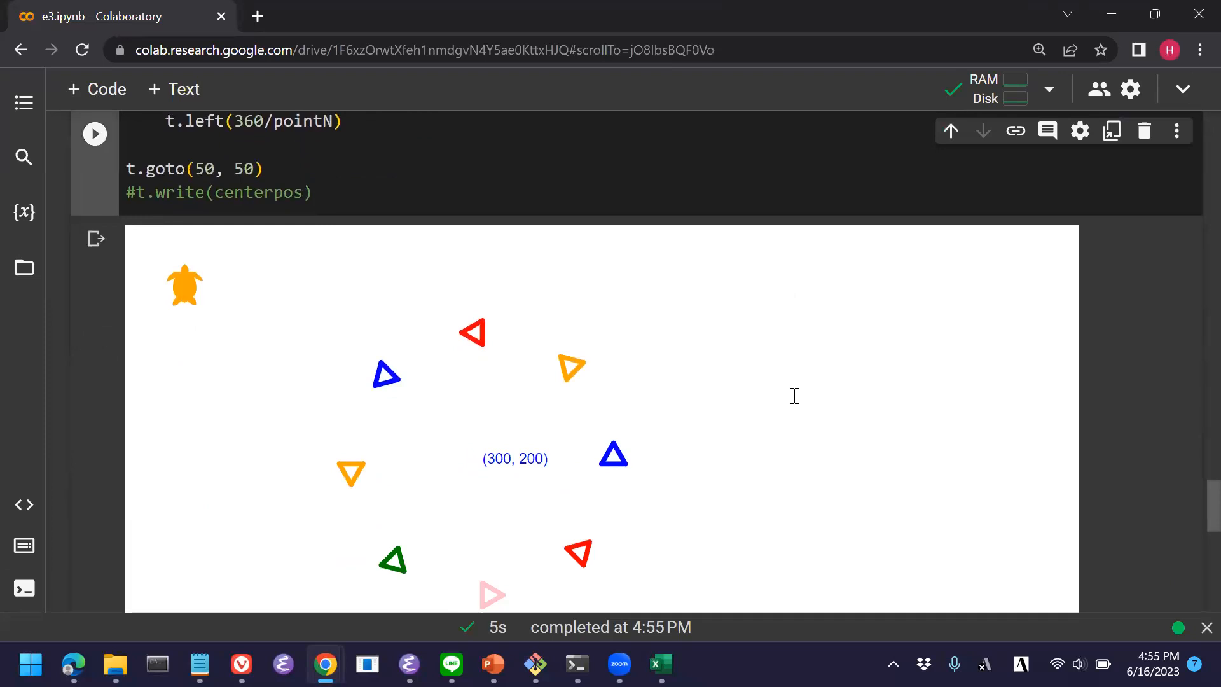
scroll("down", 3)
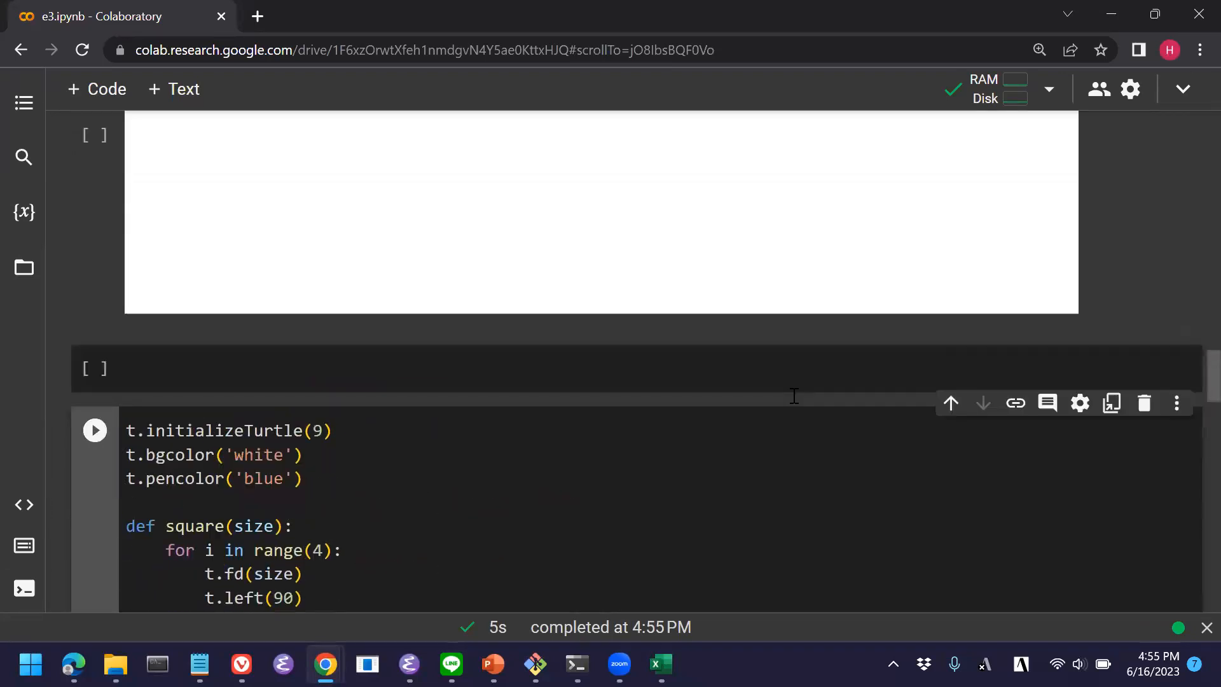
scroll("down", 3)
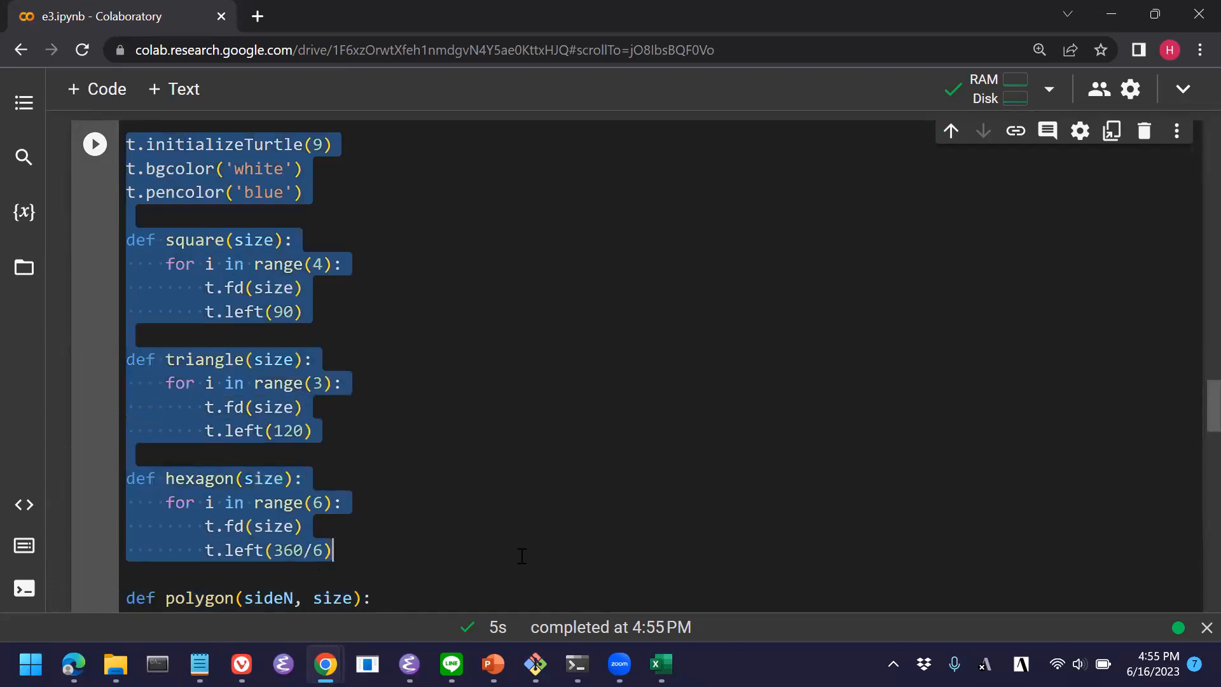
scroll("down", 3)
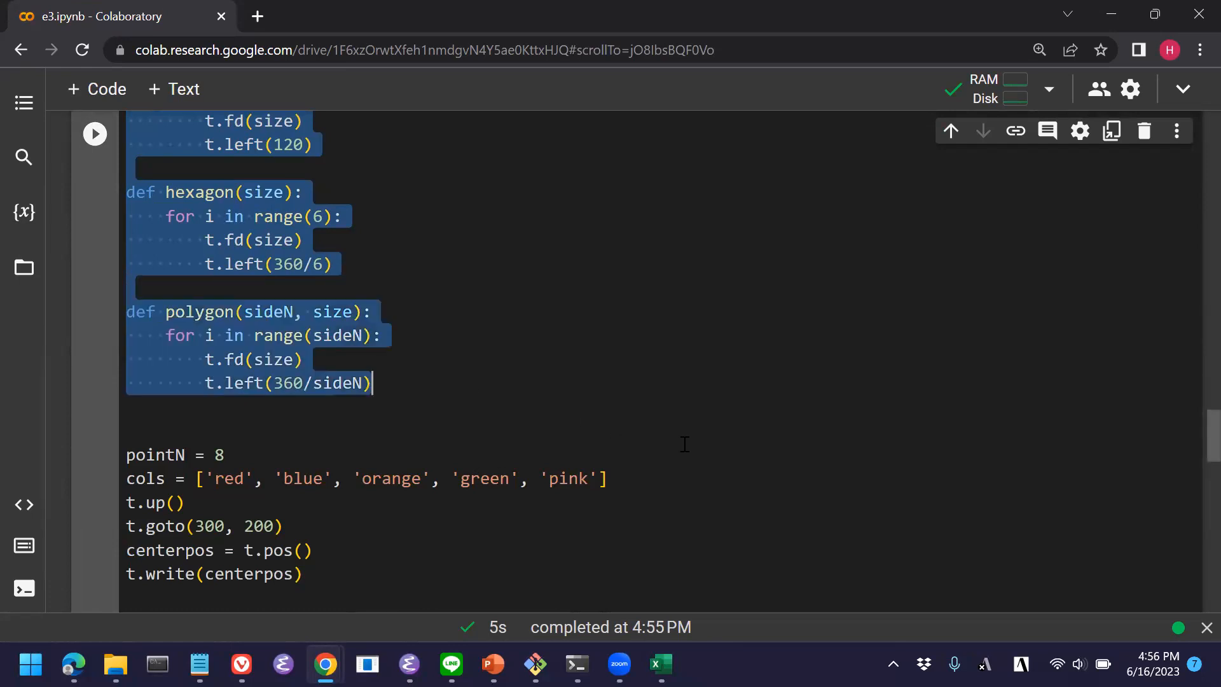
scroll("down", 3)
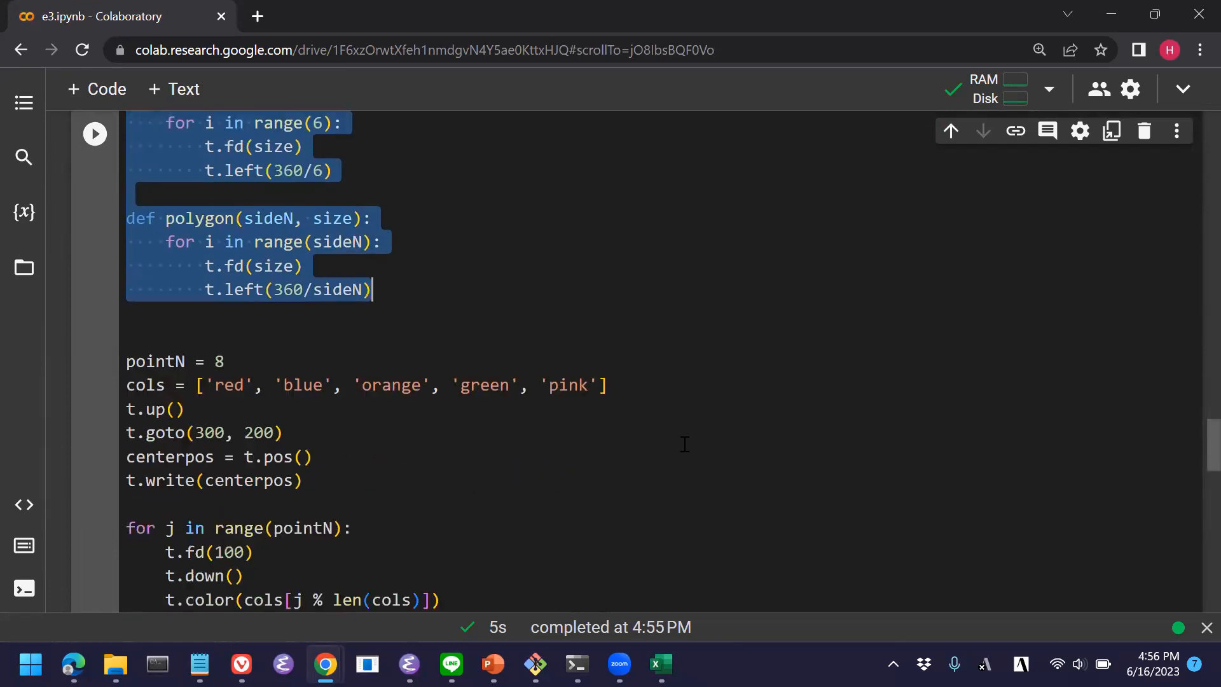
left_click(94, 133)
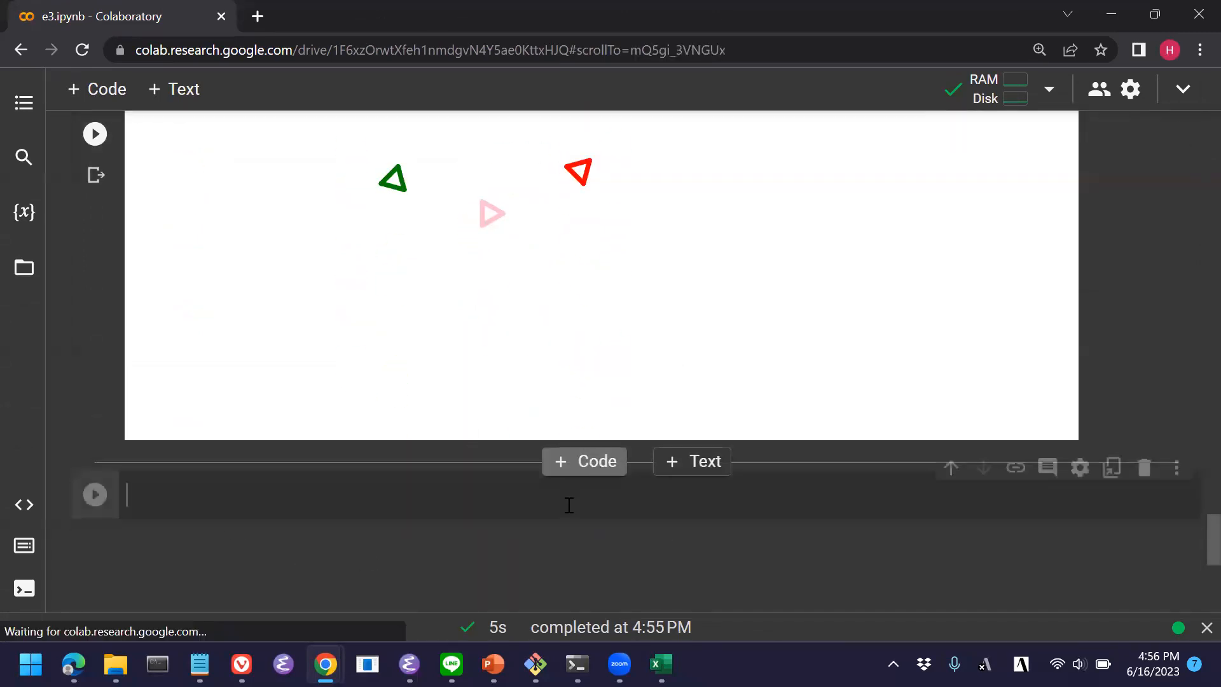
Place the def polygon block and the initializeTurtle/bgcolor/pencolor setup lines into the new cell.
scroll("up", 3)
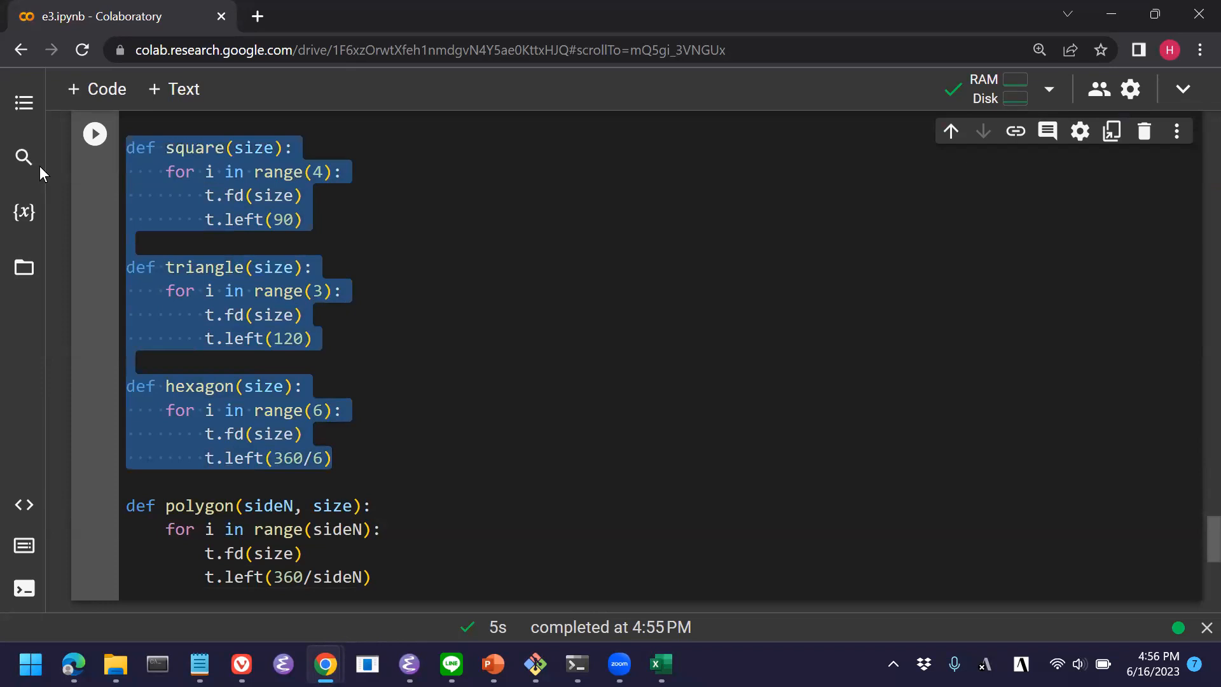
scroll("down", 3)
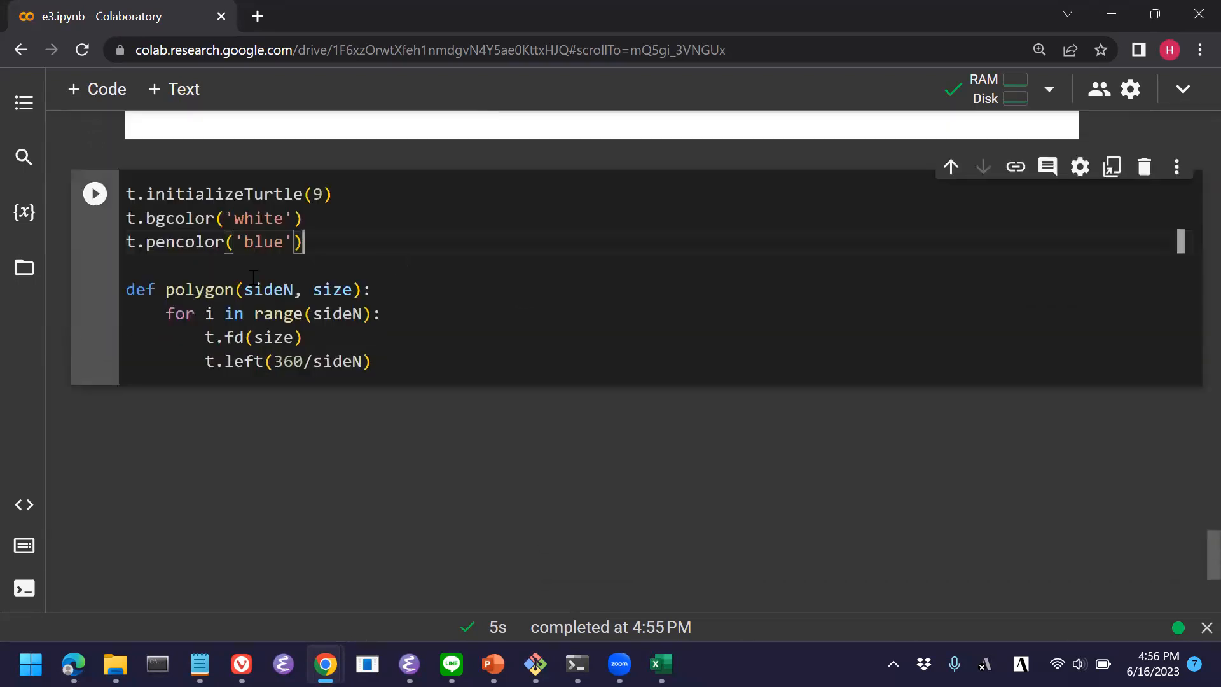
mouse_move(408, 366)
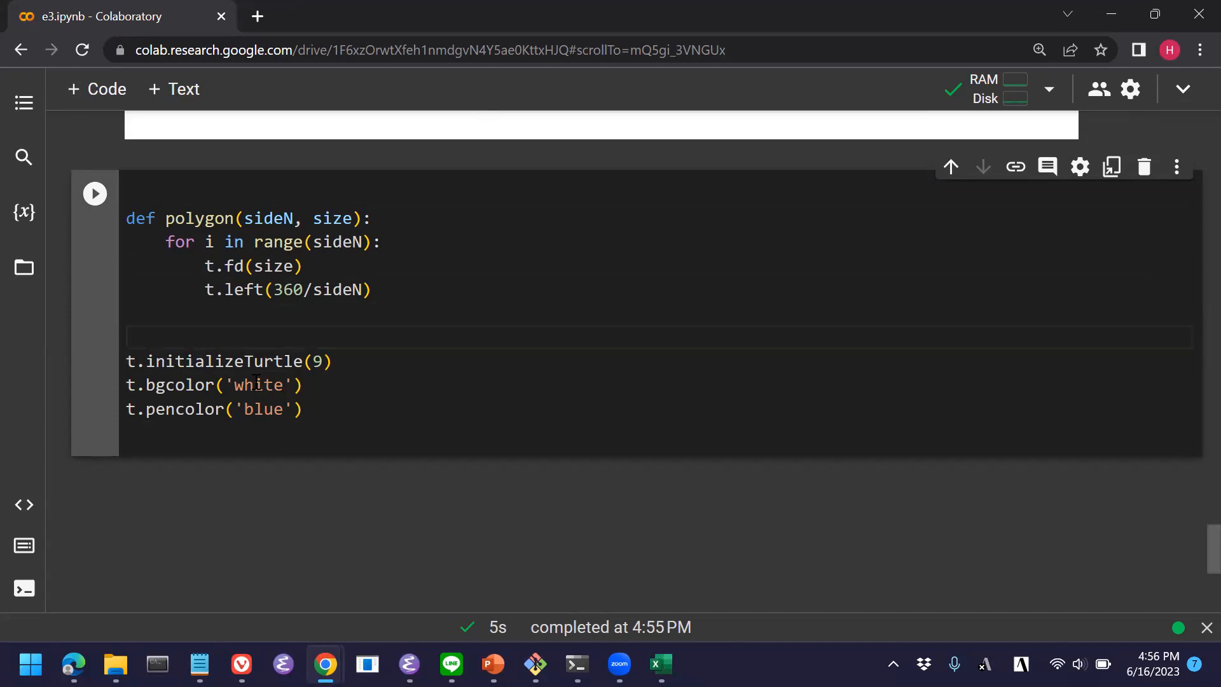
key("alt+tab")
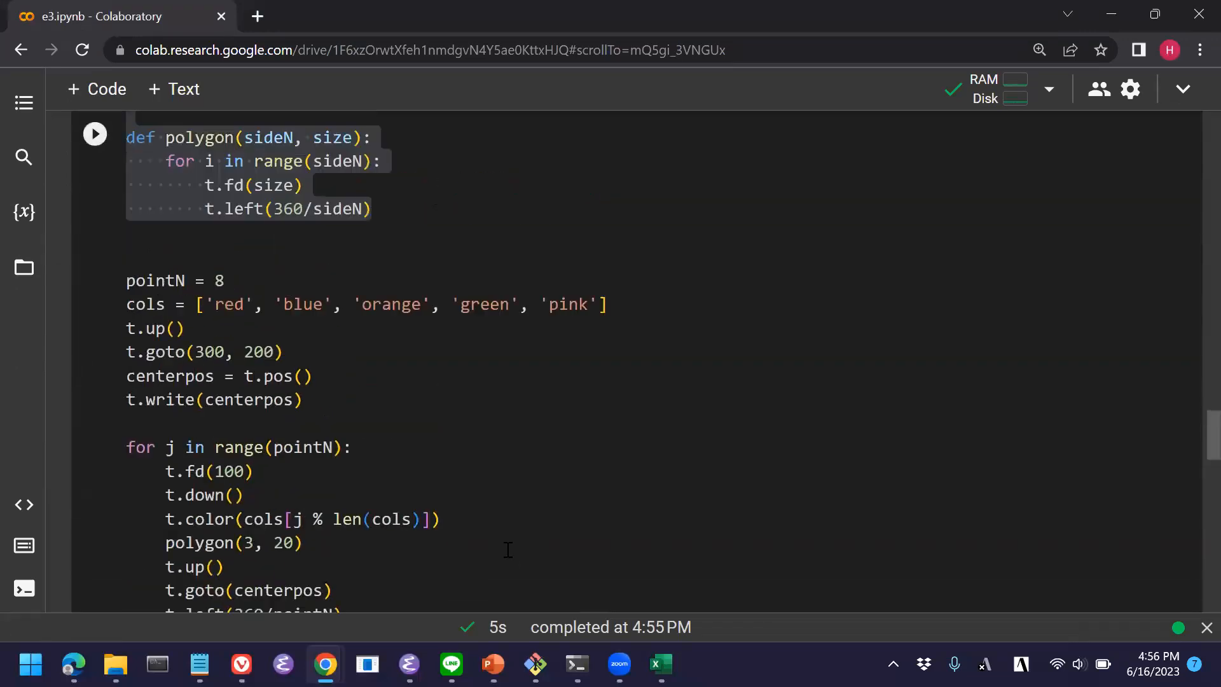
Start a star(side) function with a for i in range(5) loop.
scroll("up", 3)
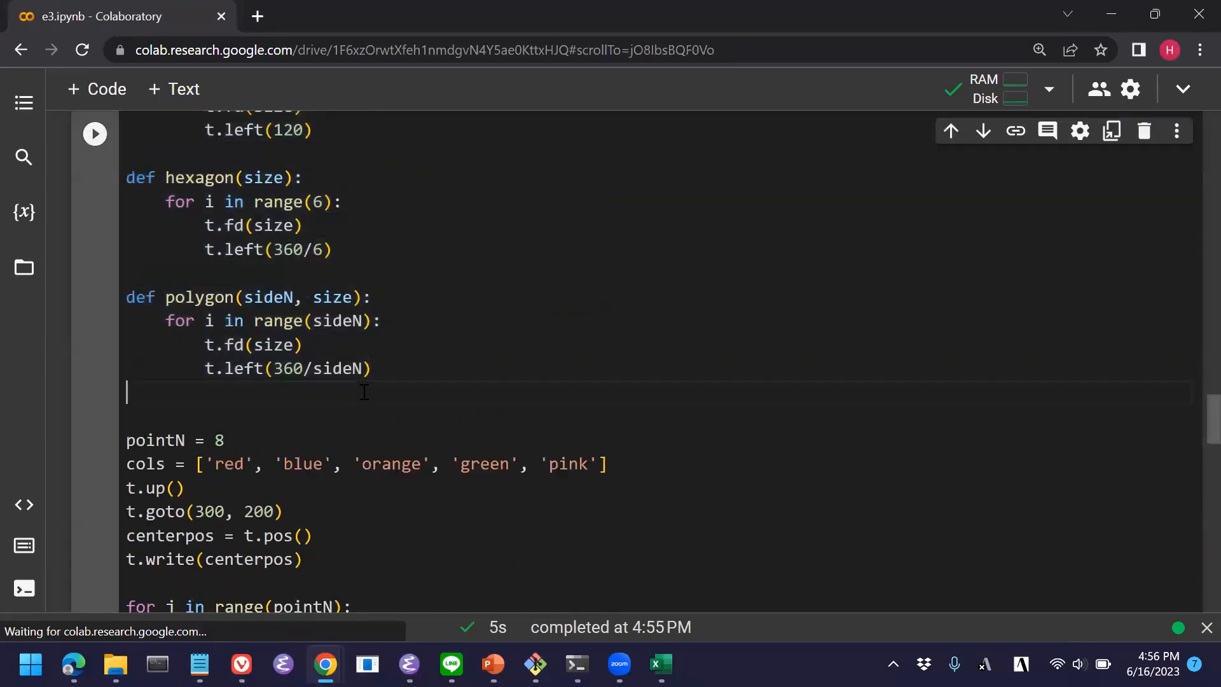
key("enter")
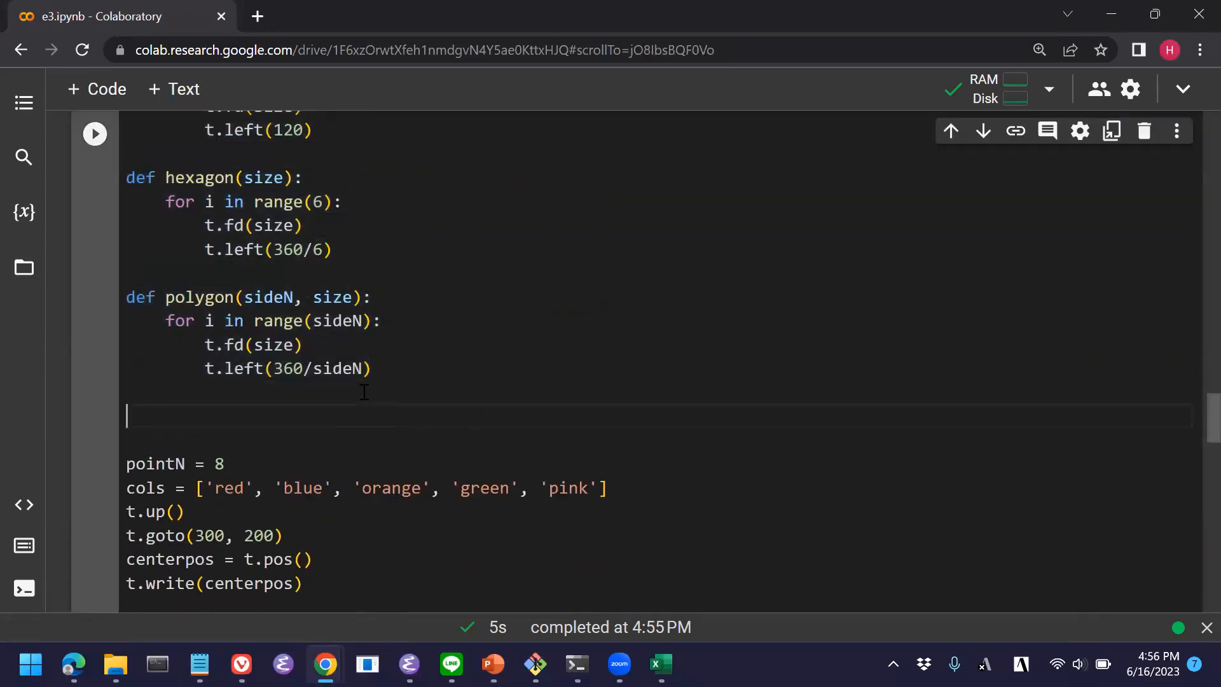
type("def s")
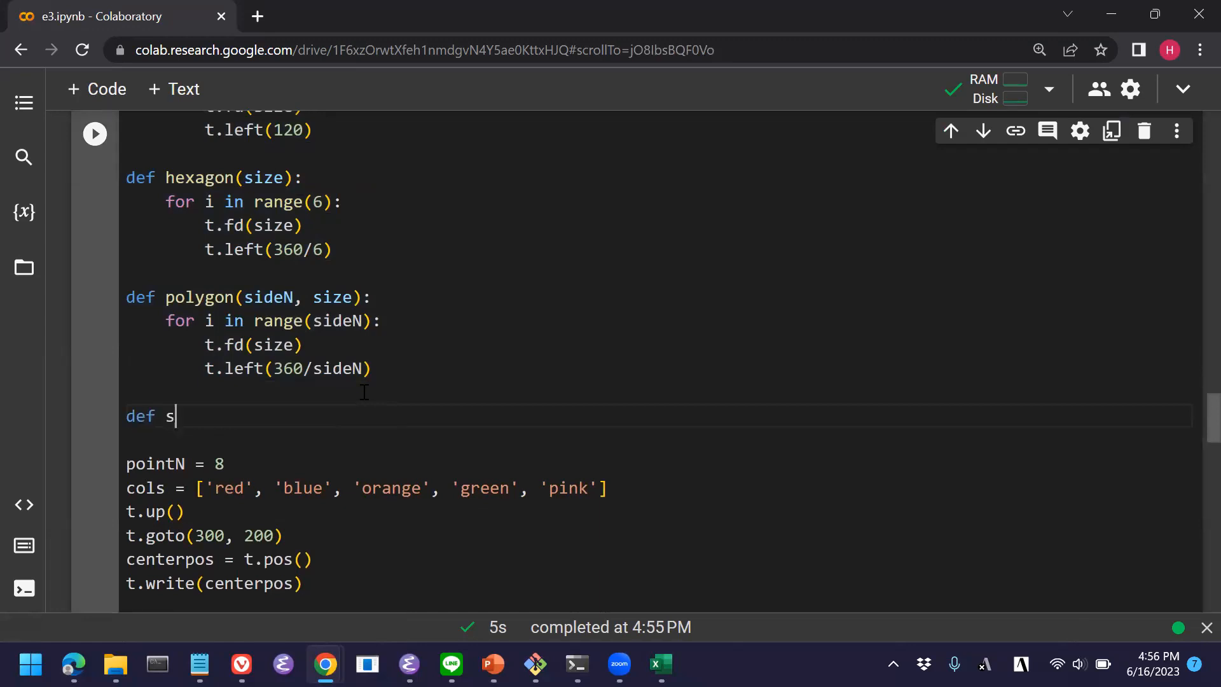
type("tar(")
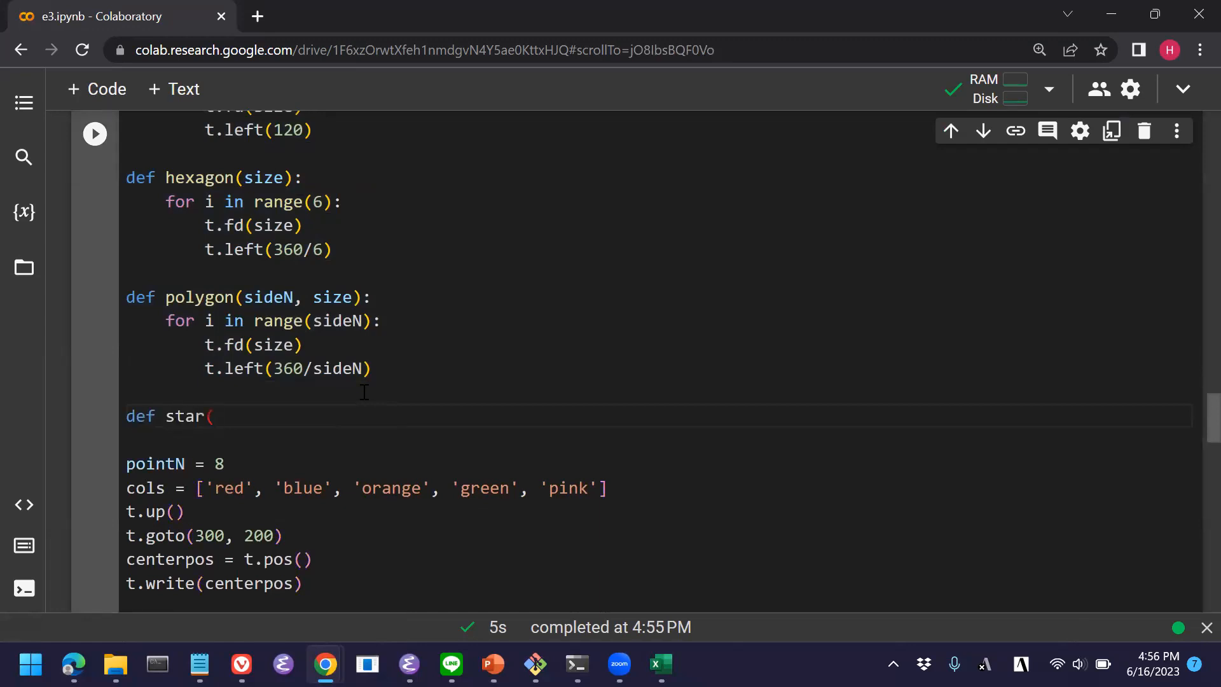
type("side):")
type("for")
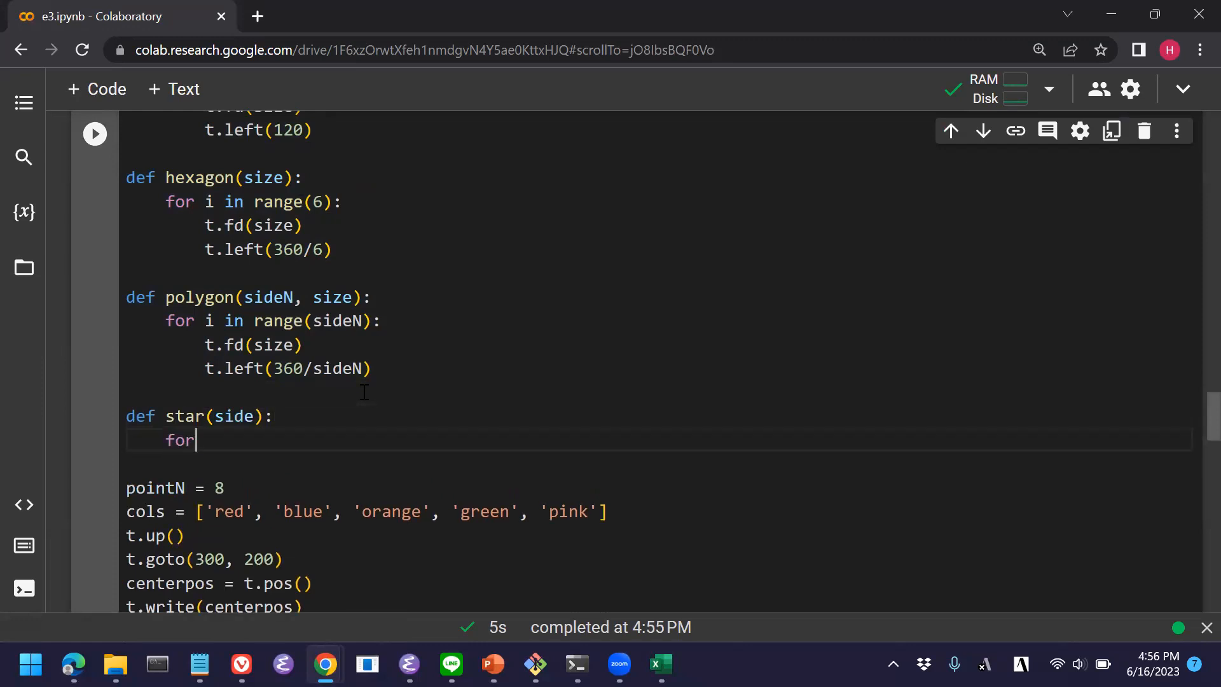
type("i")
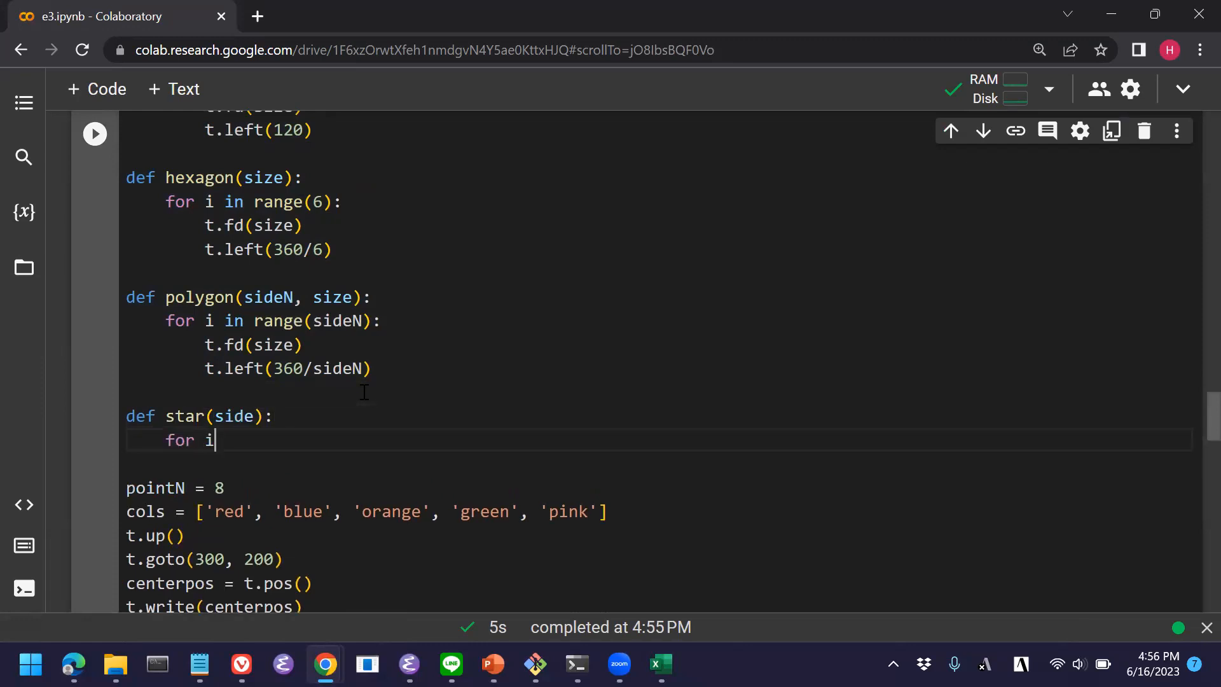
type("in range(")
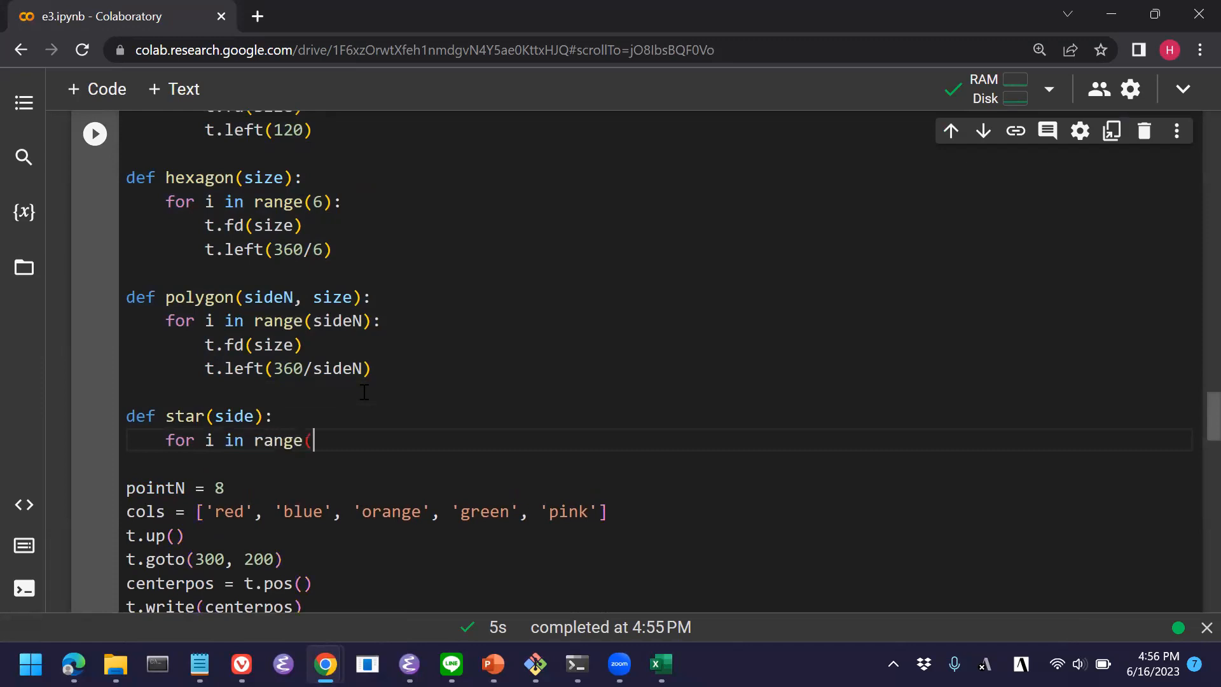
type("5):")
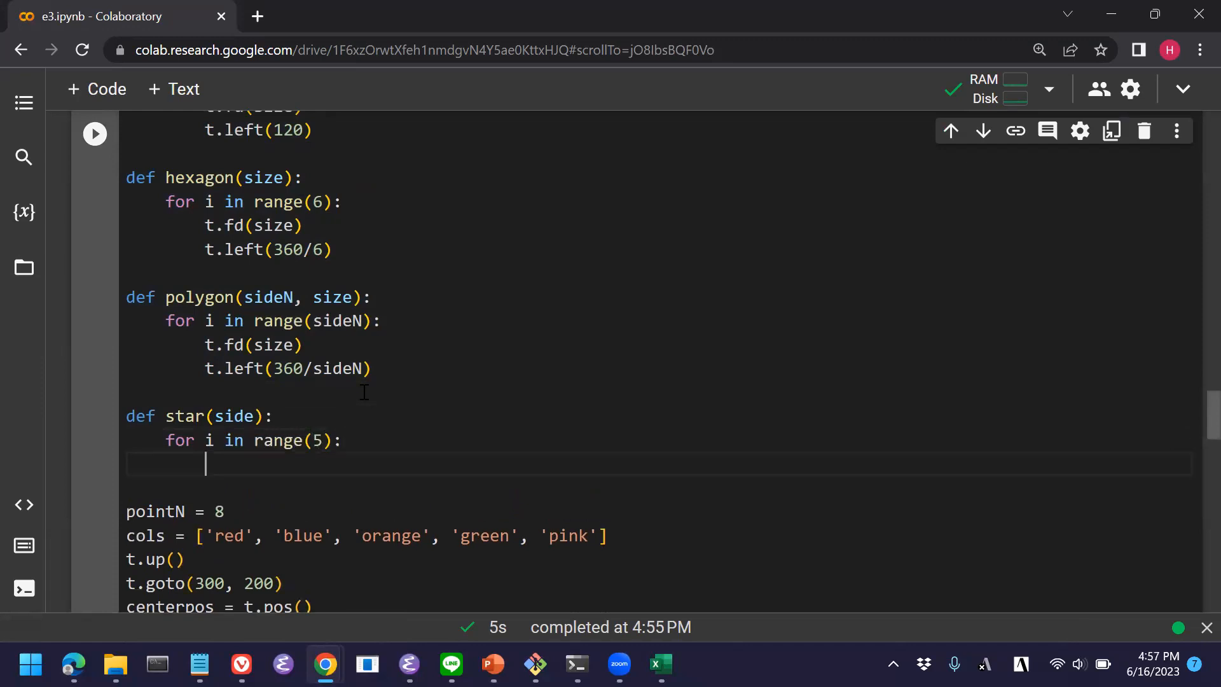
Make each loop pass draw t.fd(size) and turn t.left(180-36).
type("t.f")
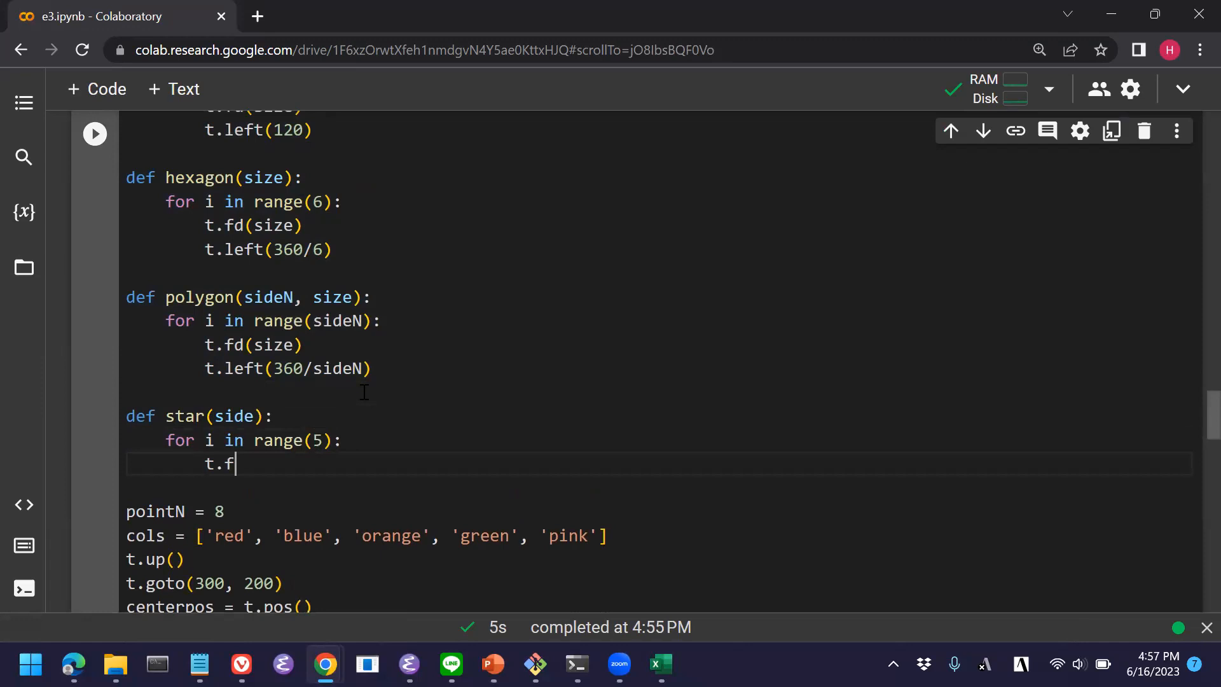
type("d(size)")
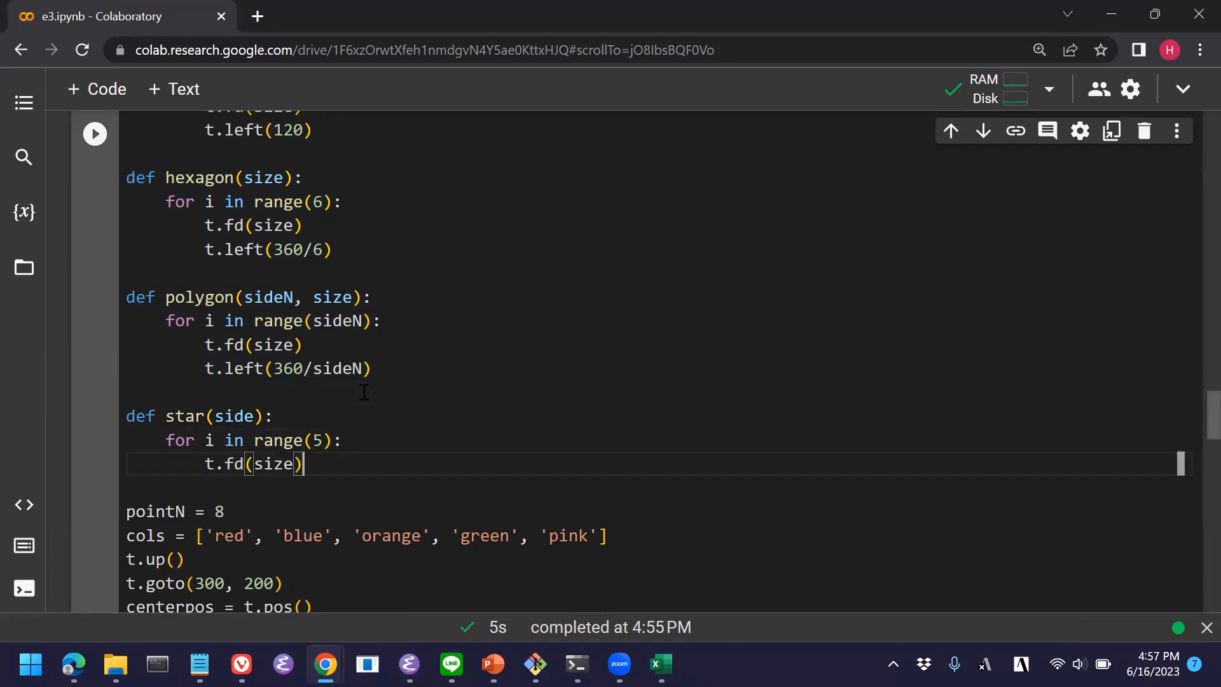
type("t.left")
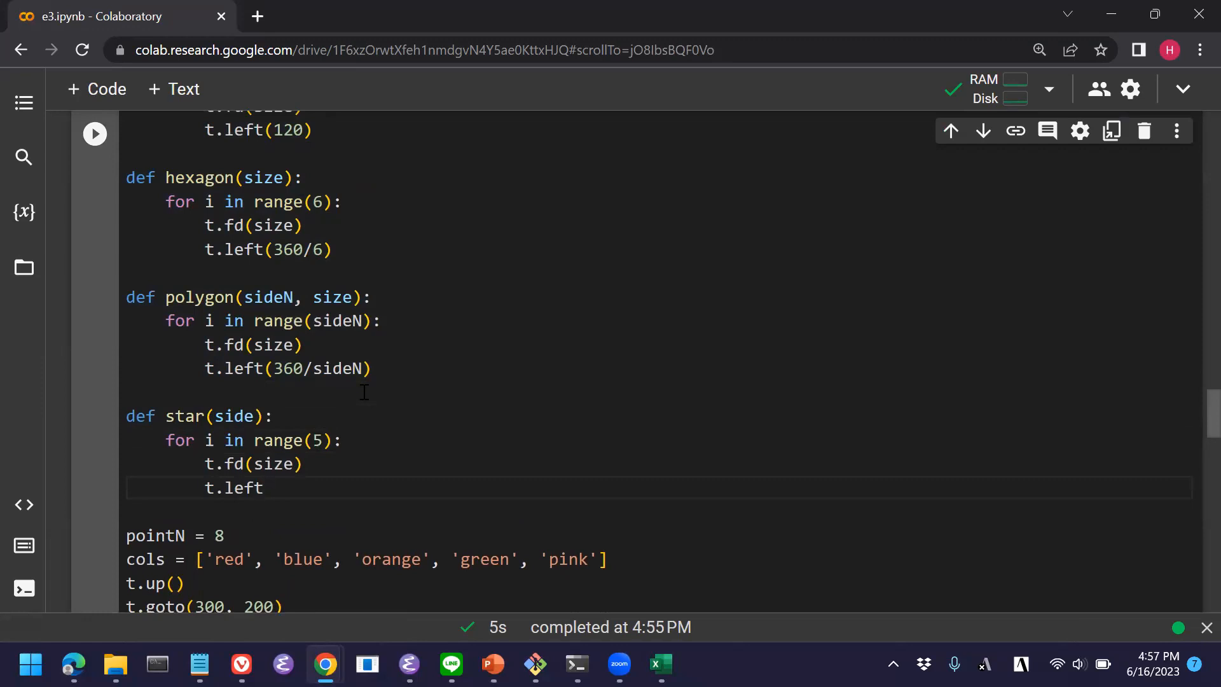
type("(")
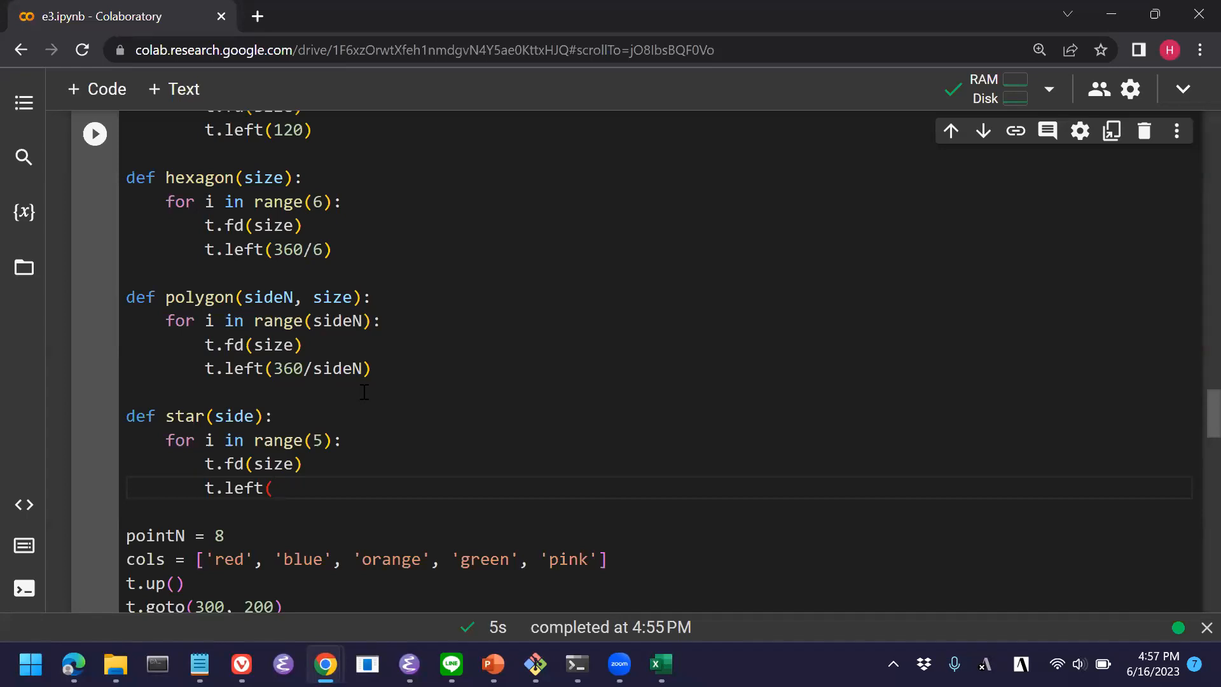
type("180")
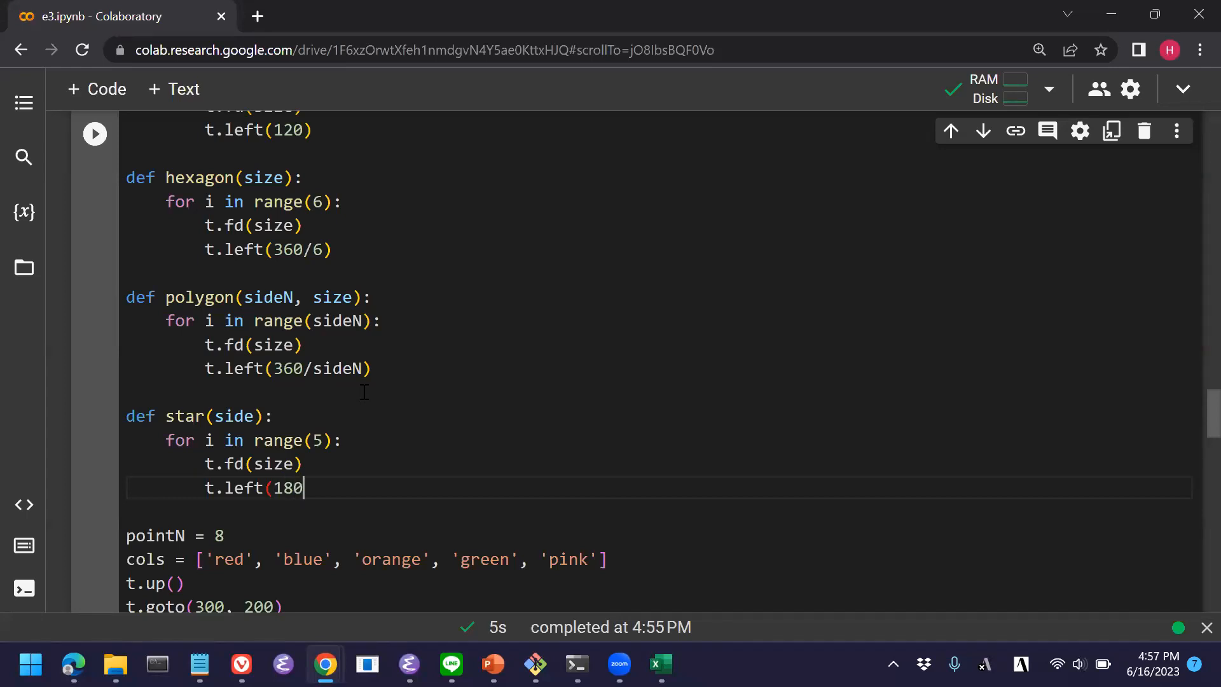
type("-")
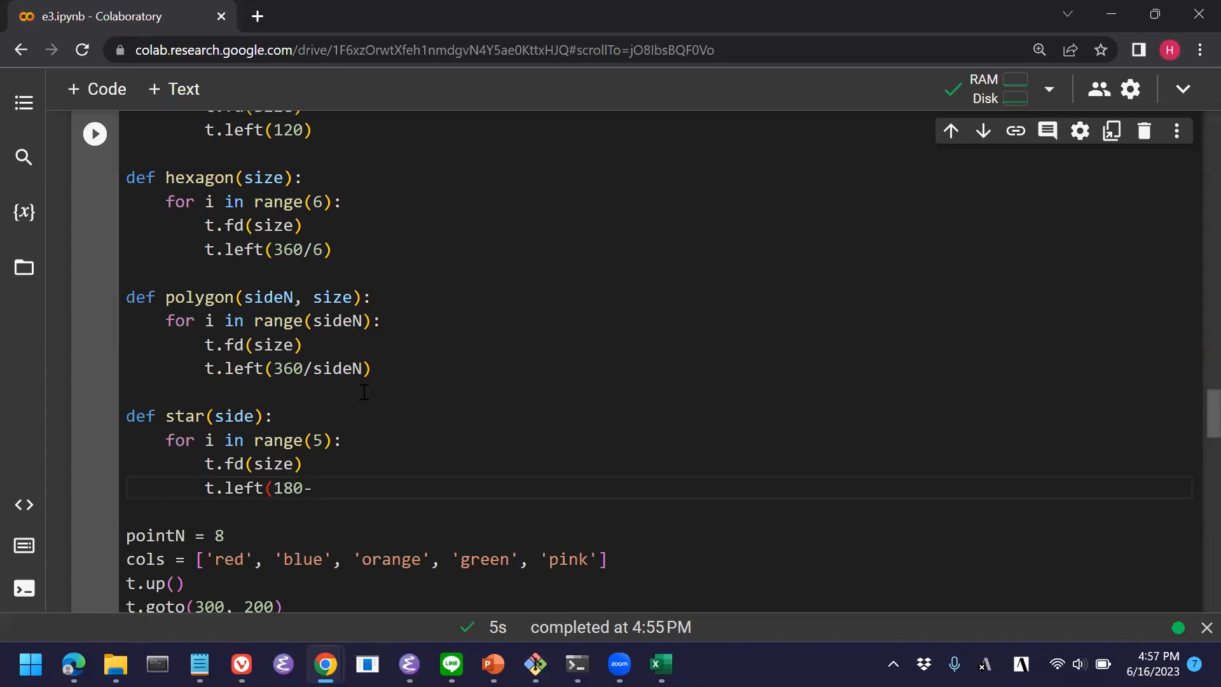
type("36")
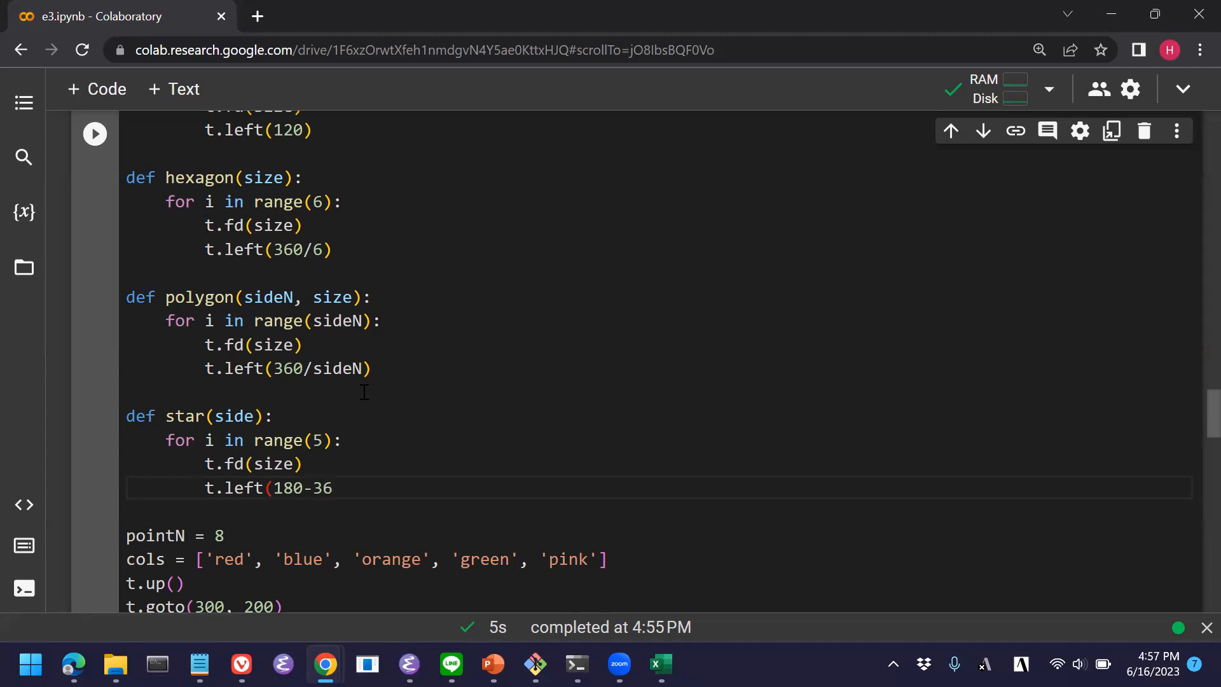
type(")")
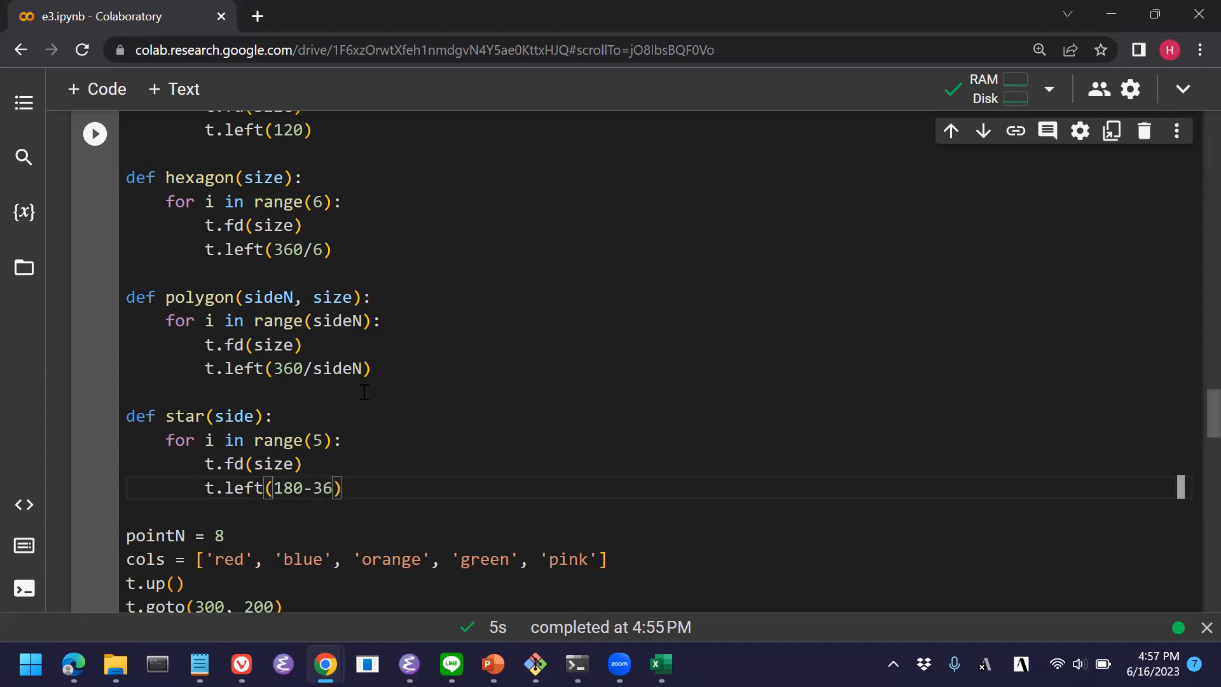
scroll("down", 3)
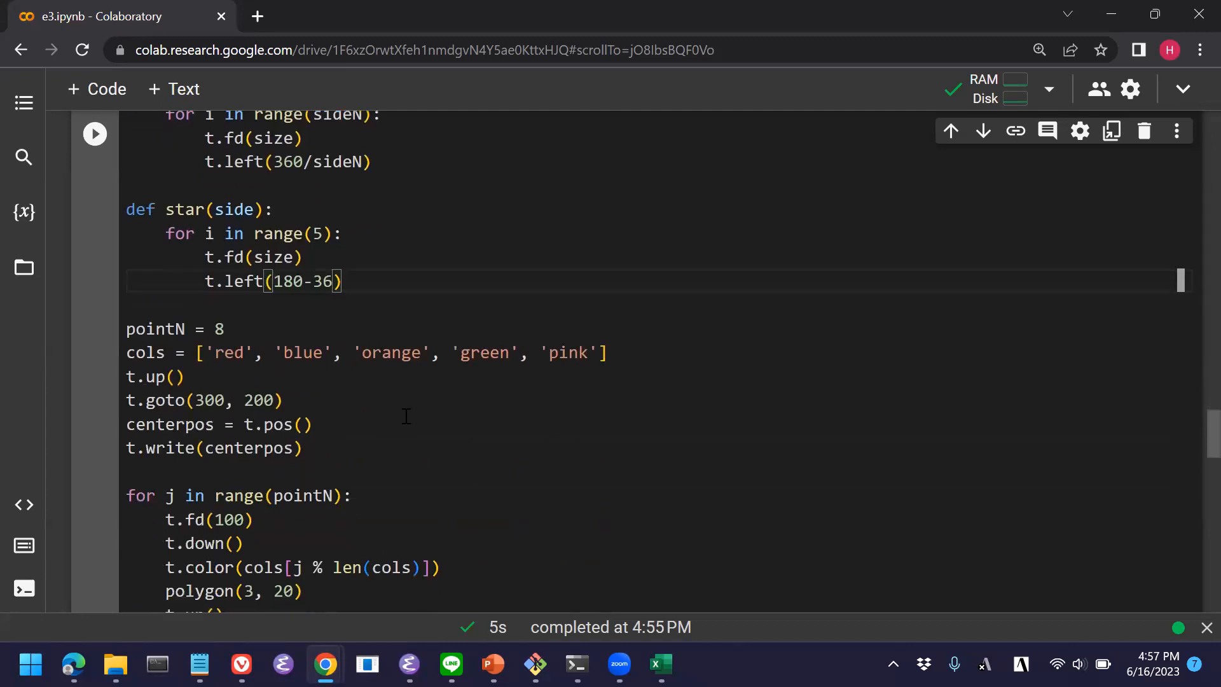
scroll("down", 3)
type("#")
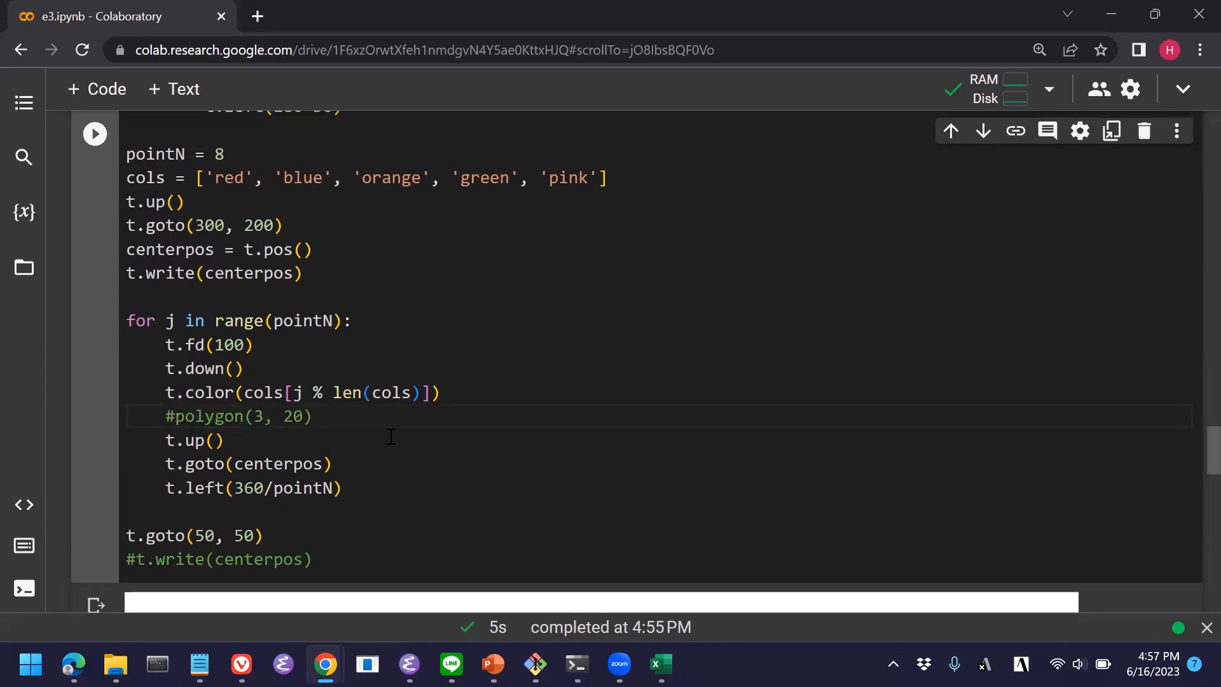
Call star(30) in the drawing loop under #polygon(3, 20) and change pointN from 8 to 10.
type("s")
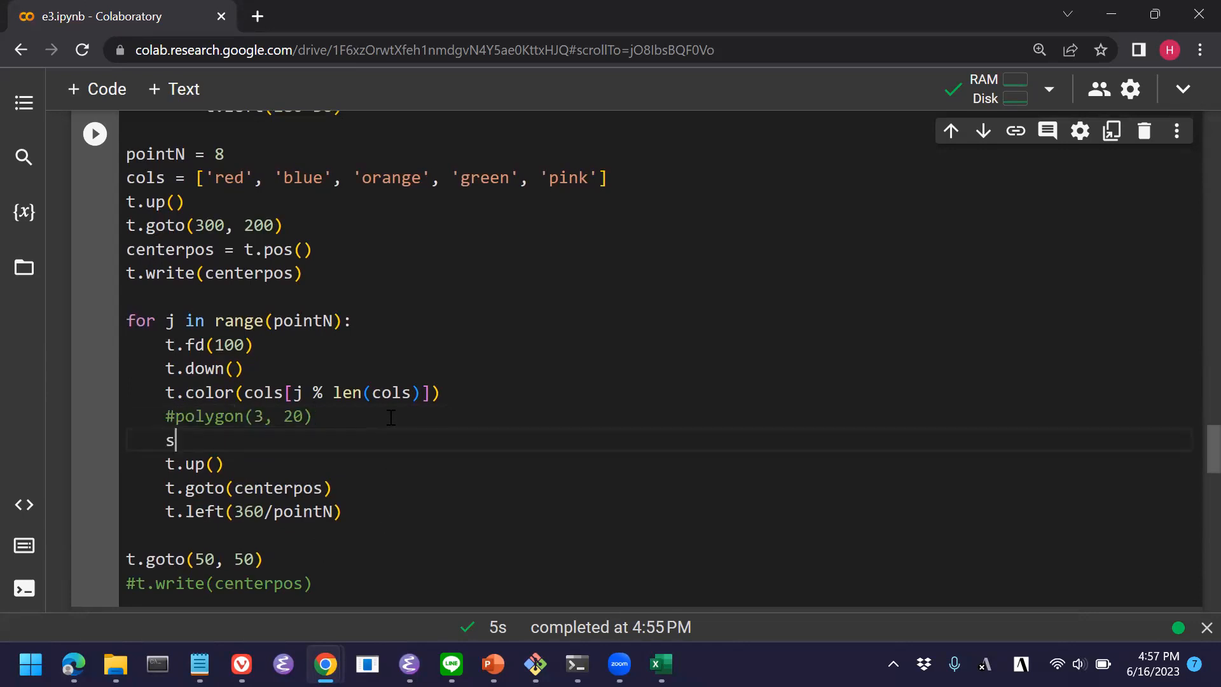
type("tar(")
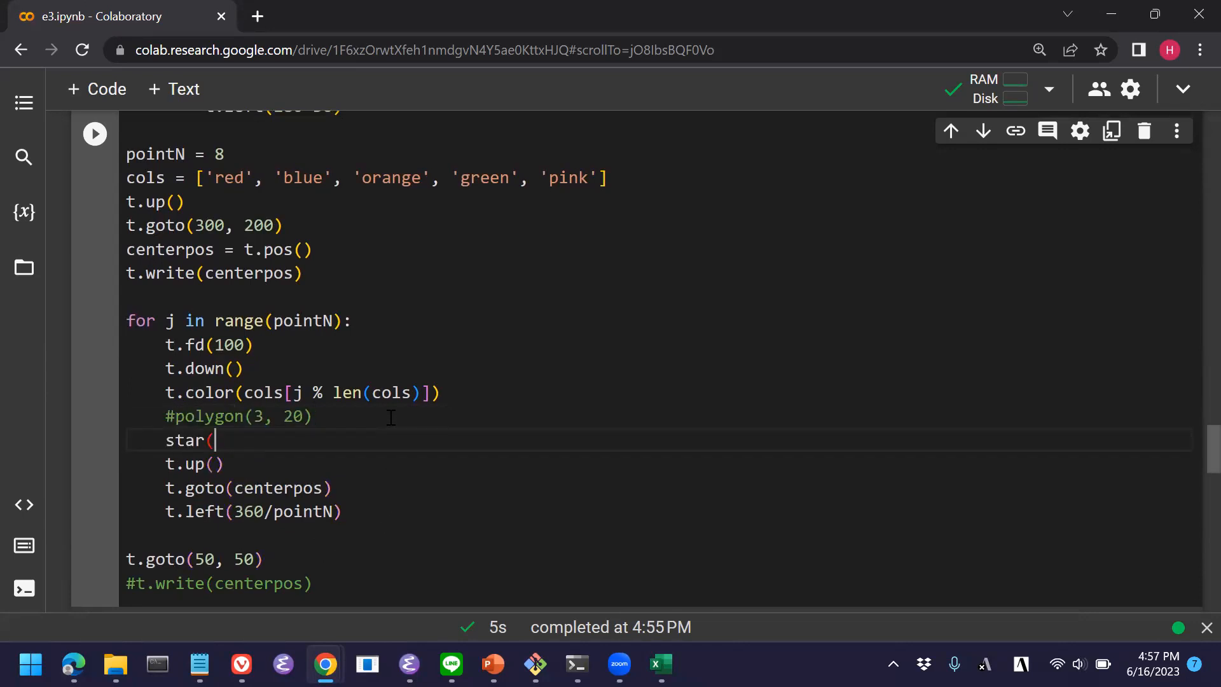
type("30)")
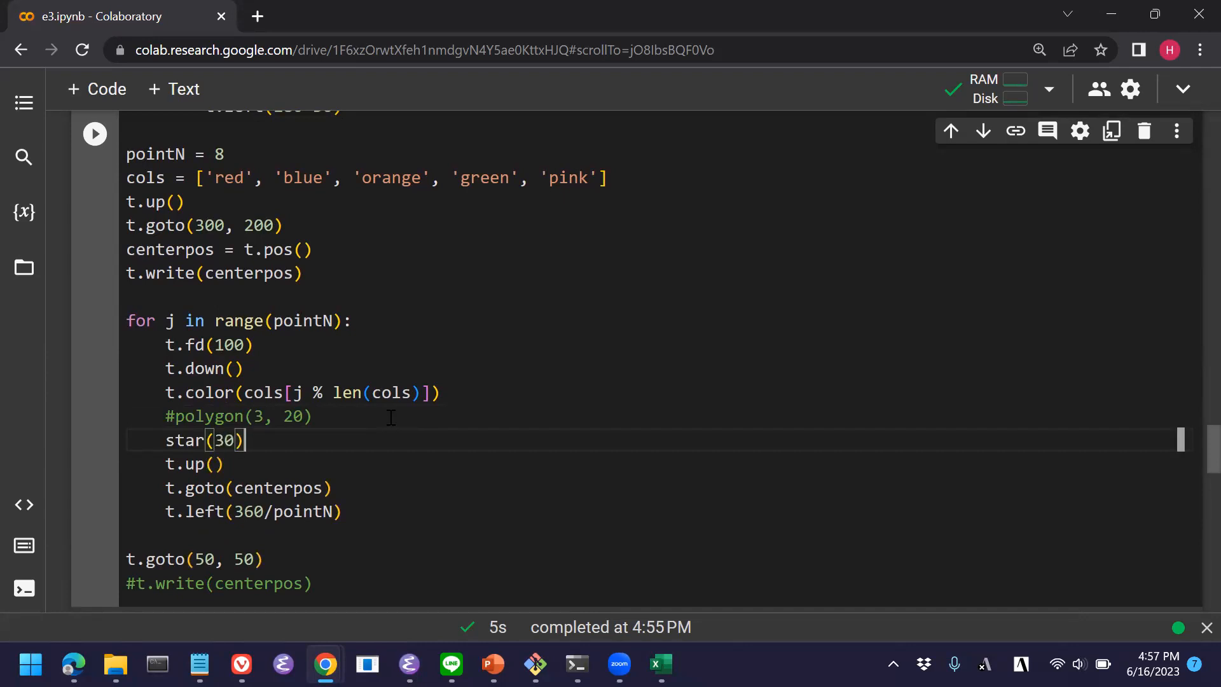
mouse_move(436, 422)
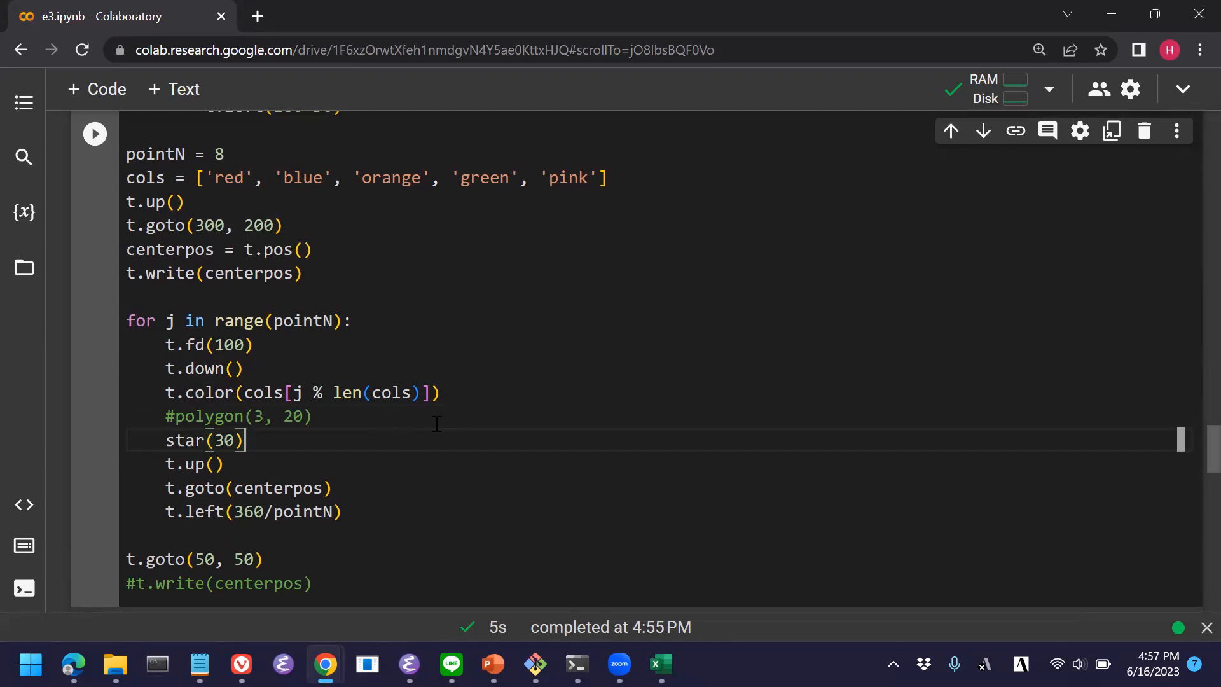
scroll("up", 3)
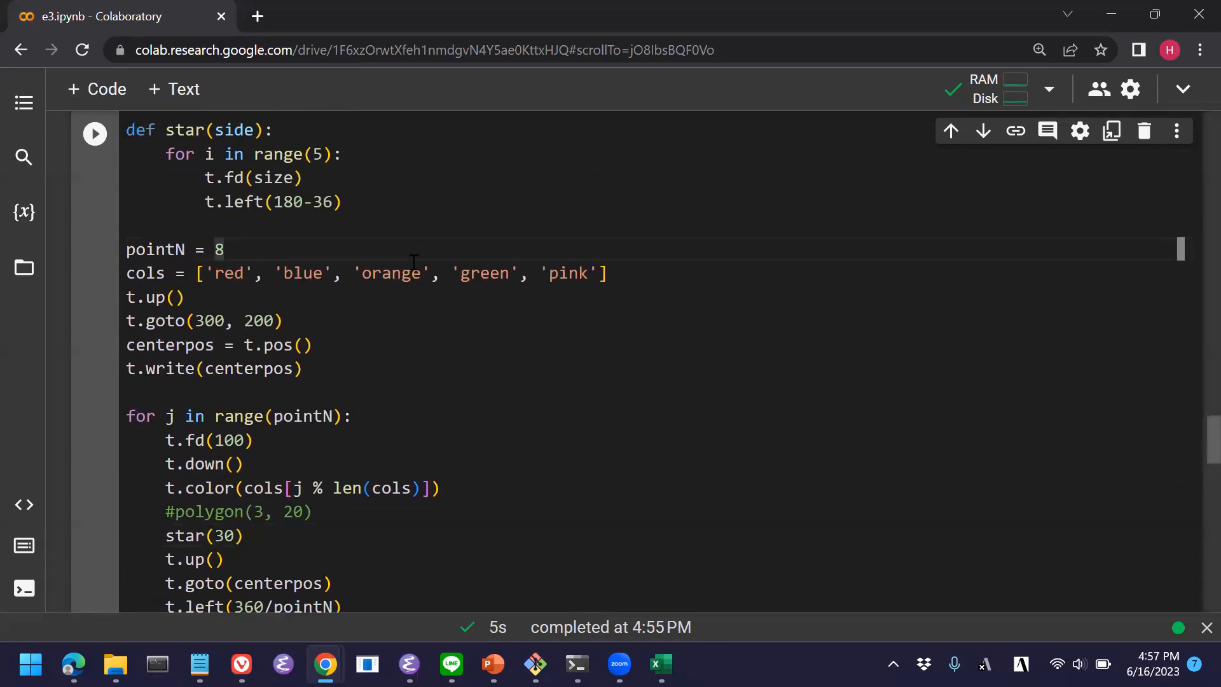
type("1")
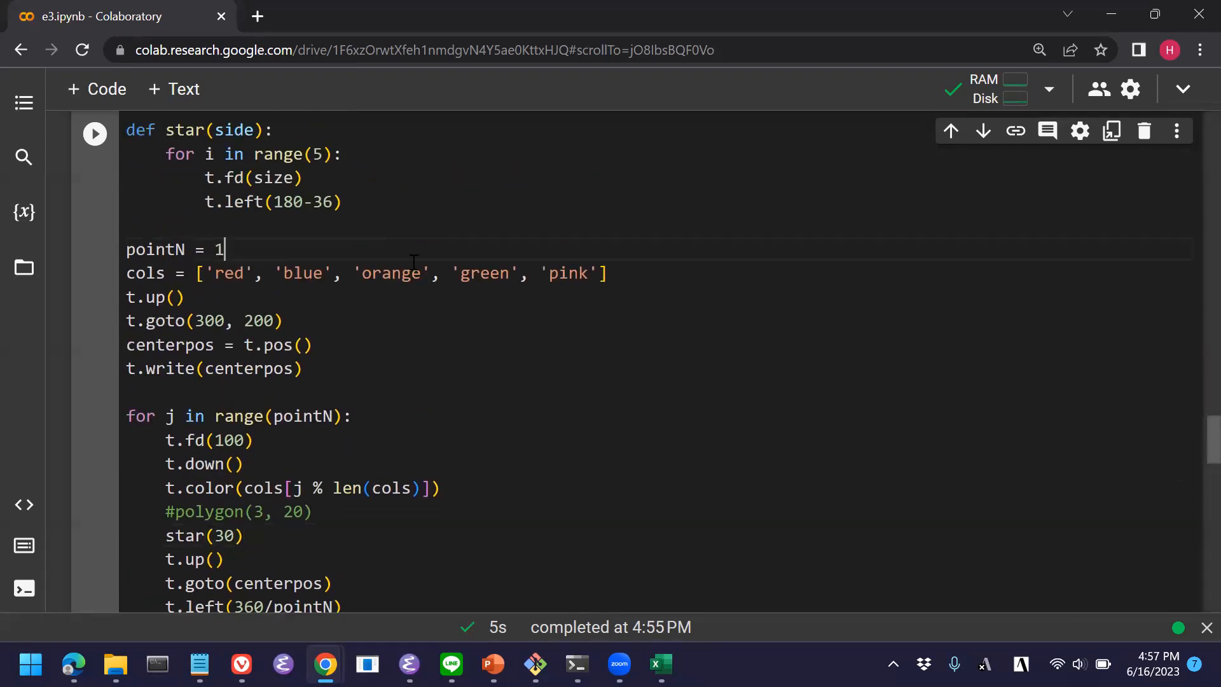
type("0")
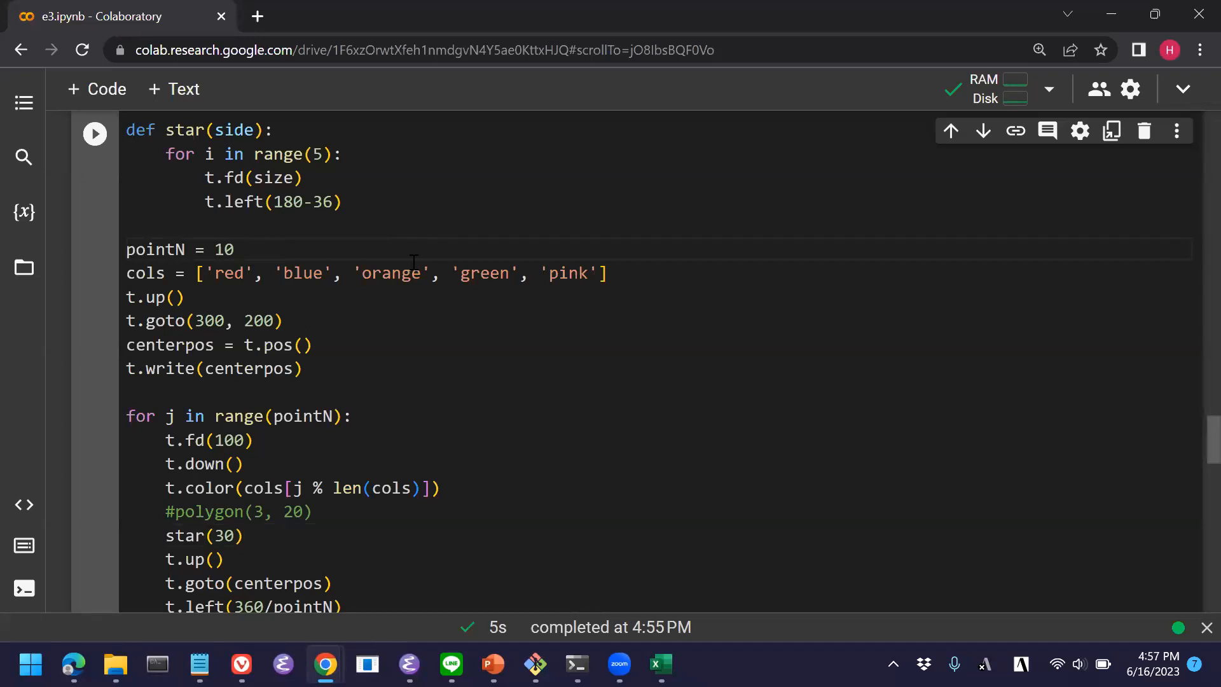
mouse_move(422, 306)
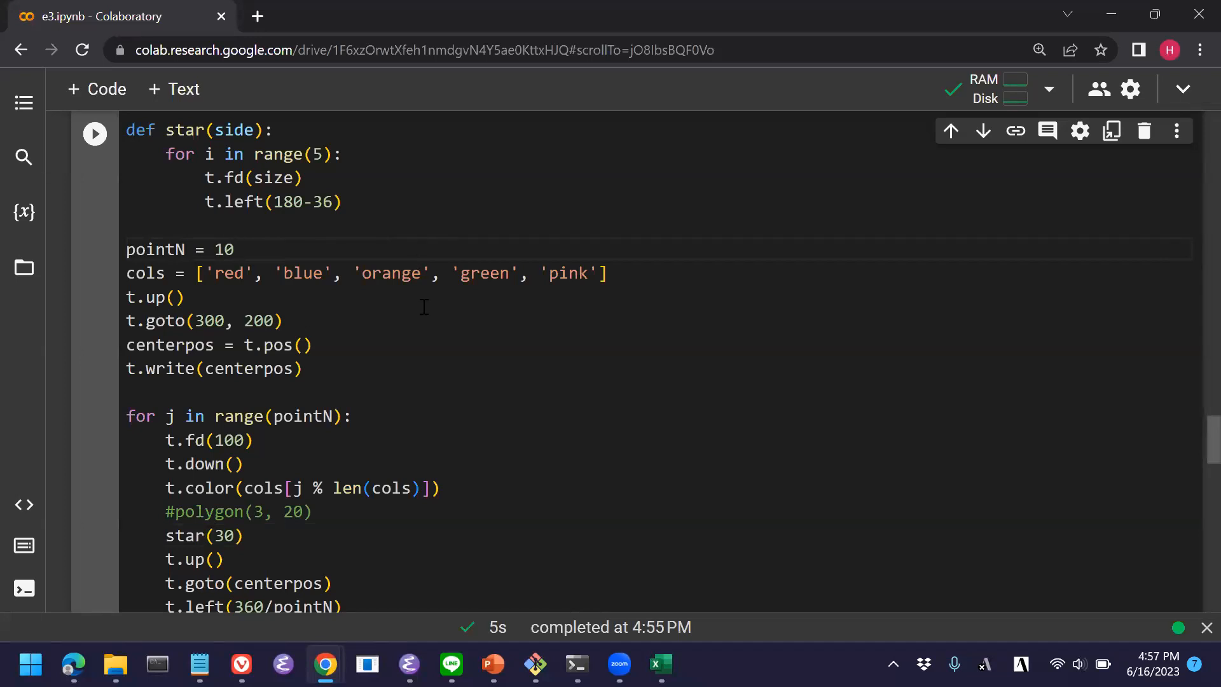
scroll("down", 3)
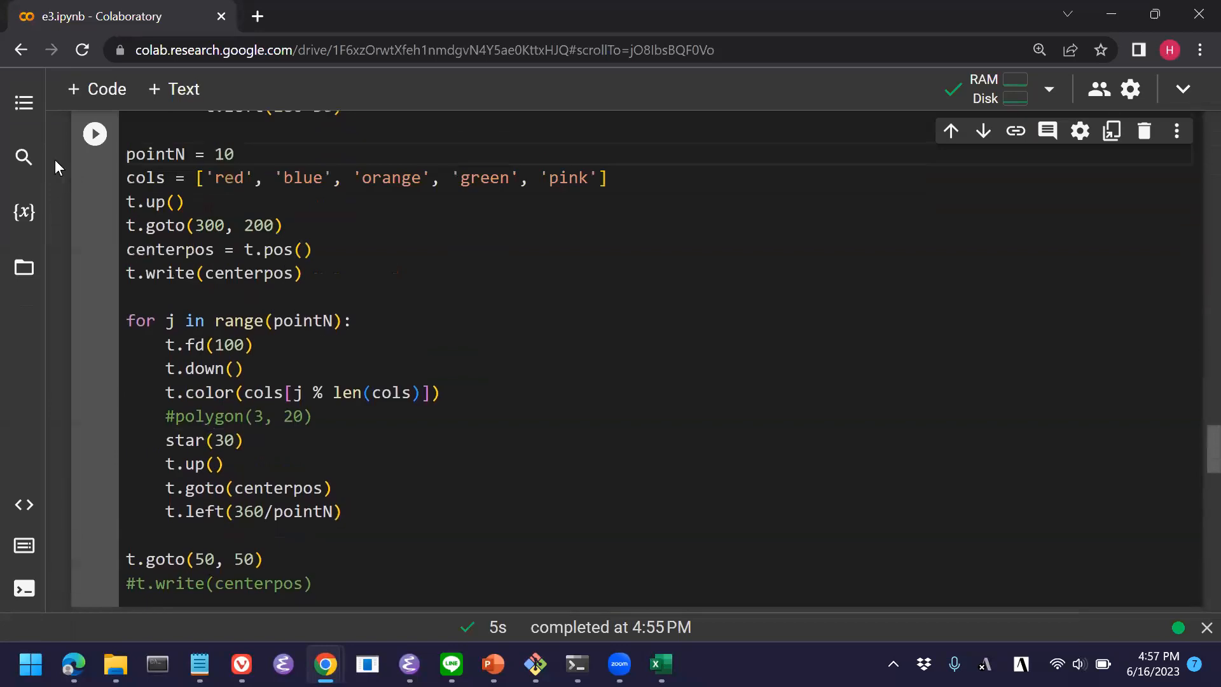
Run the cell, hit NameError on size, and rename star's parameter side to size.
left_click(94, 133)
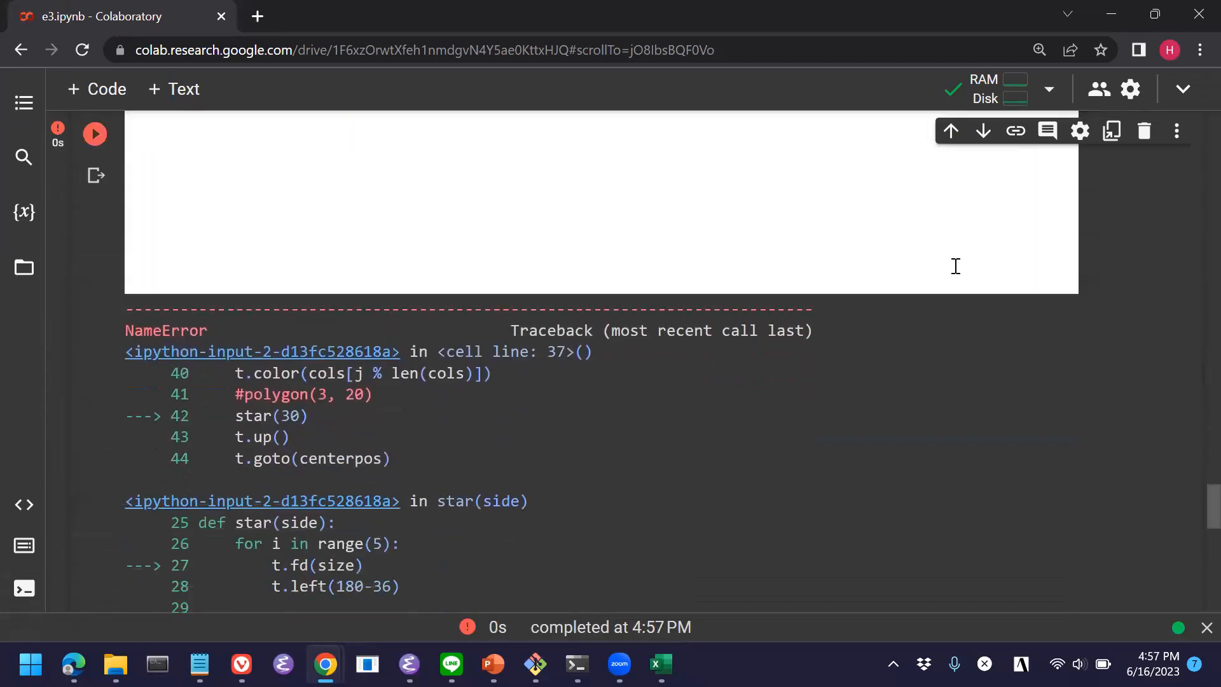
scroll("down", 3)
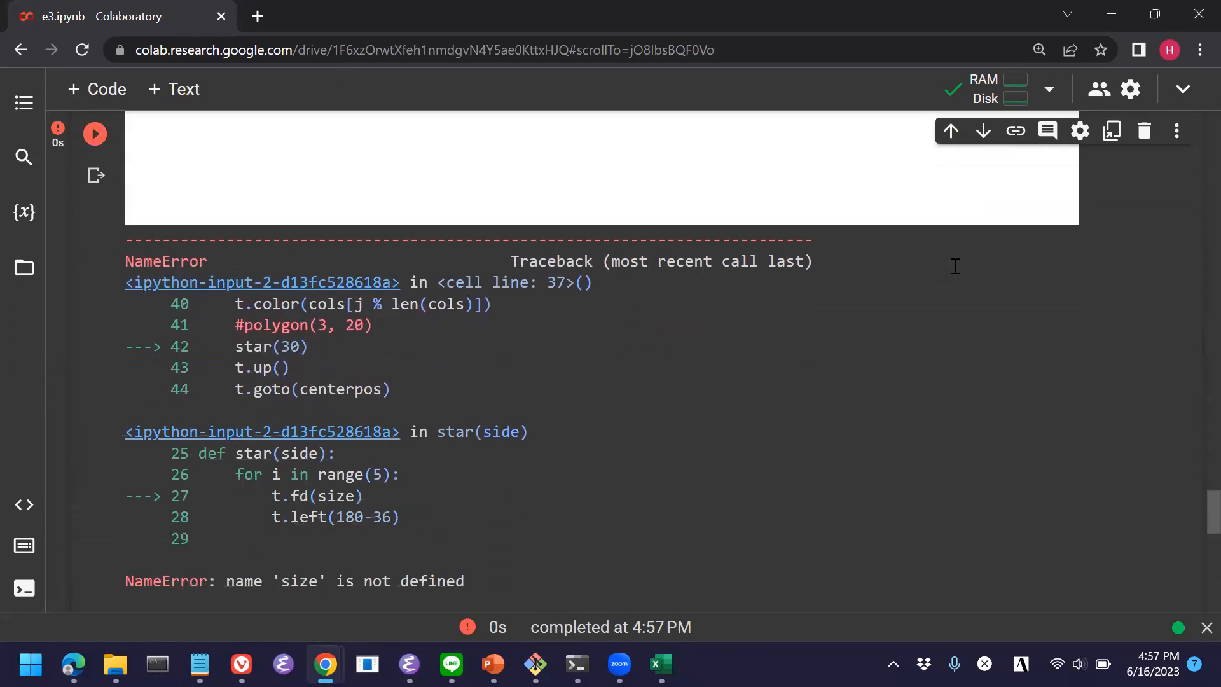
scroll("up", 3)
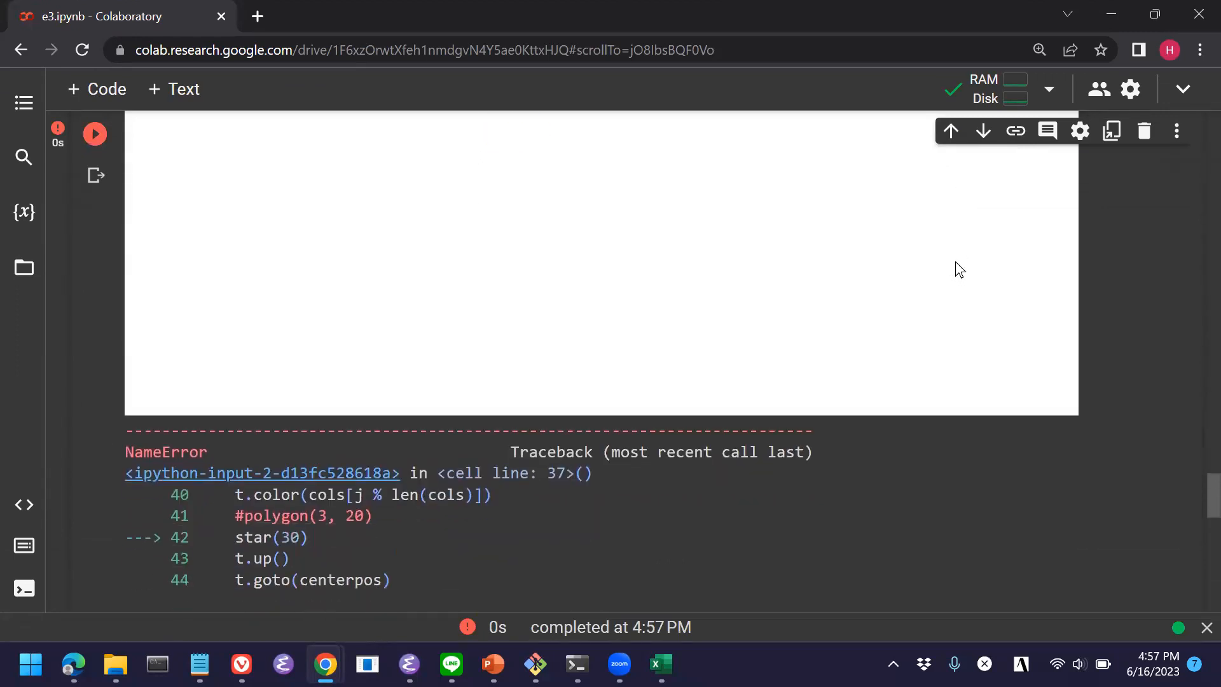
scroll("down", 3)
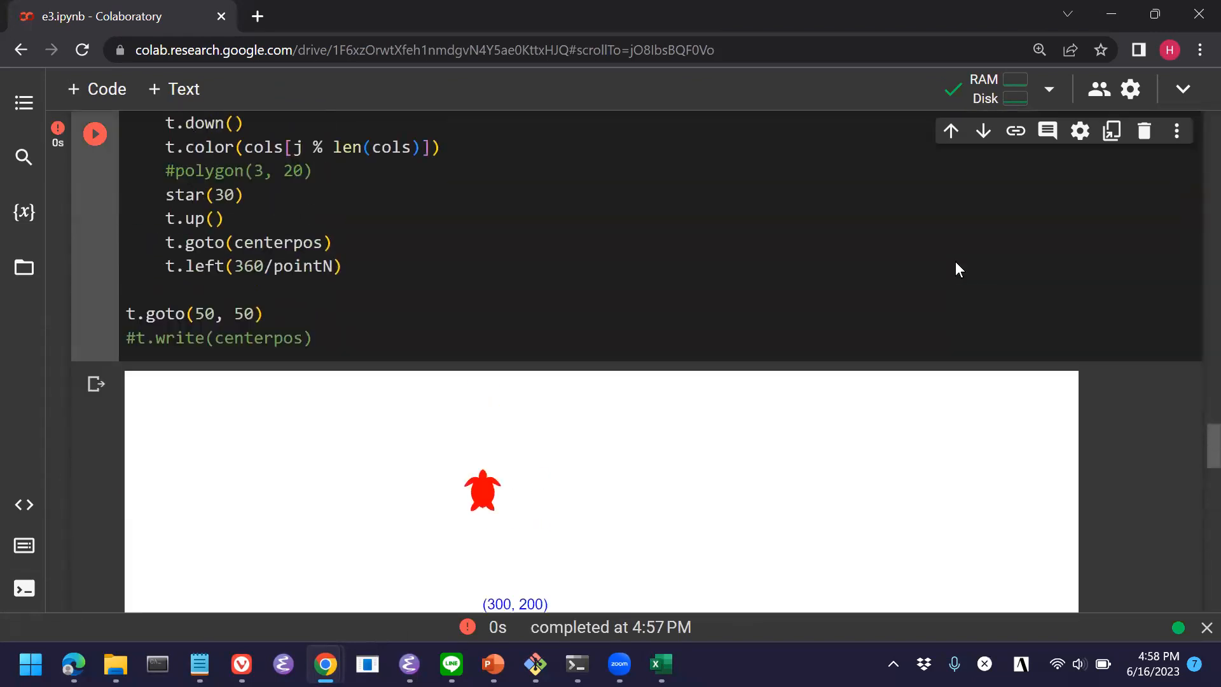
scroll("up", 3)
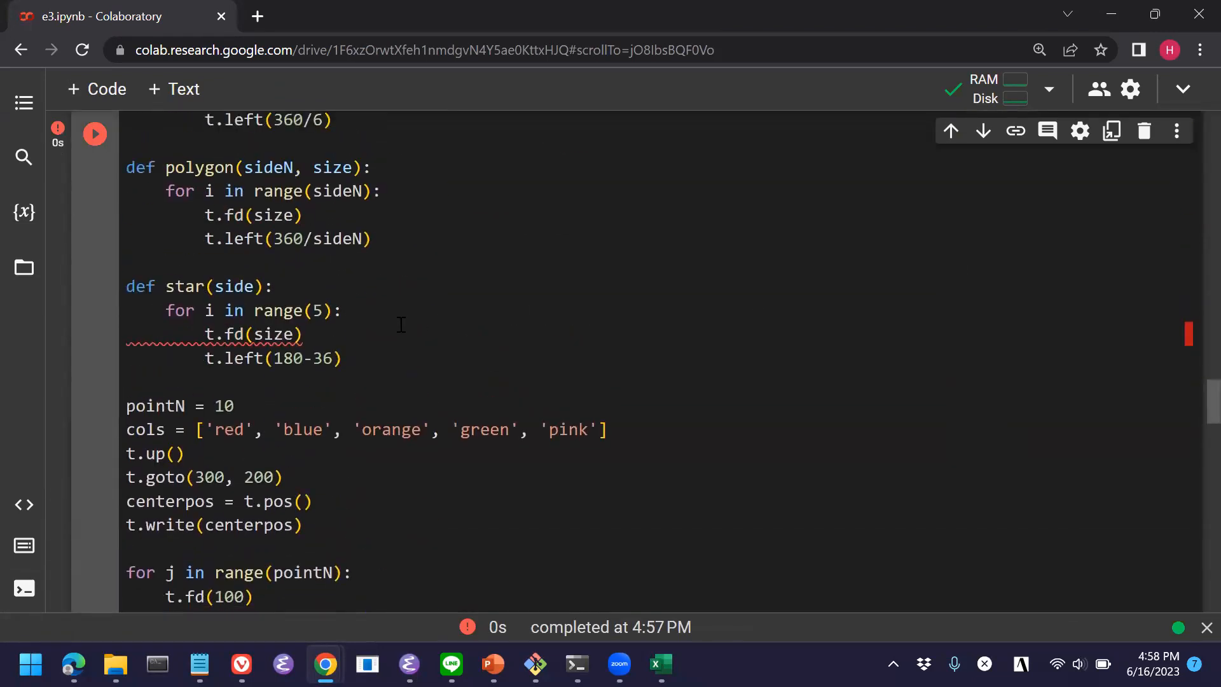
double_click(234, 286)
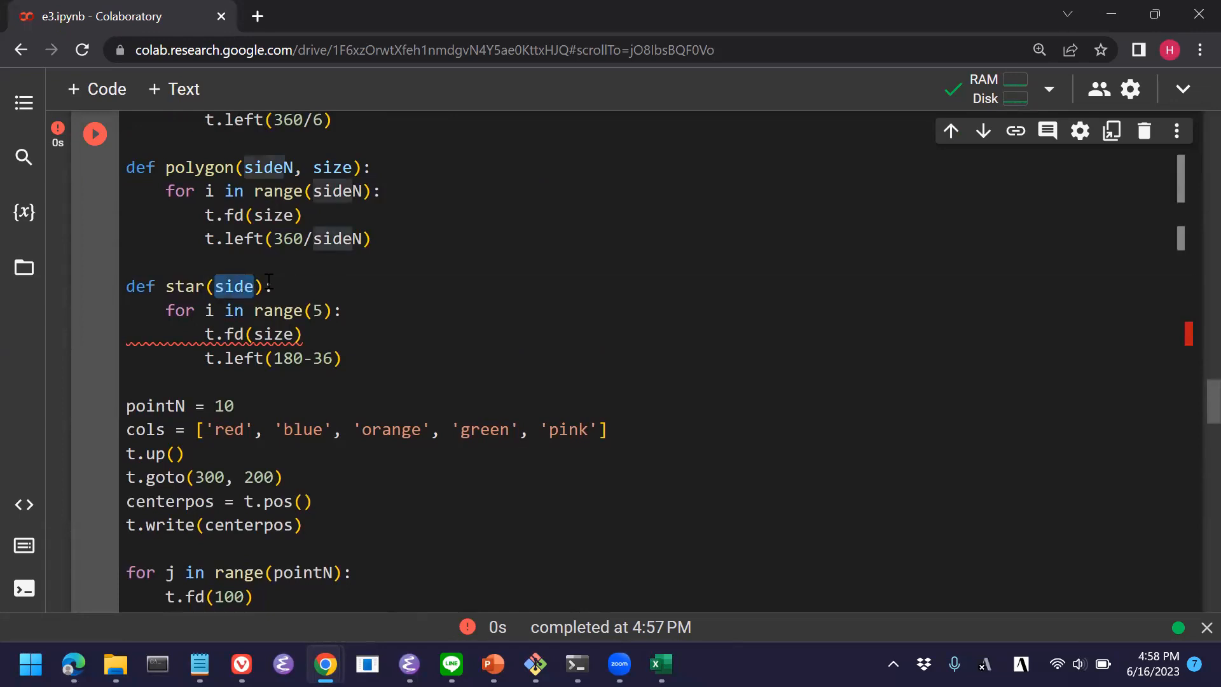
type("size")
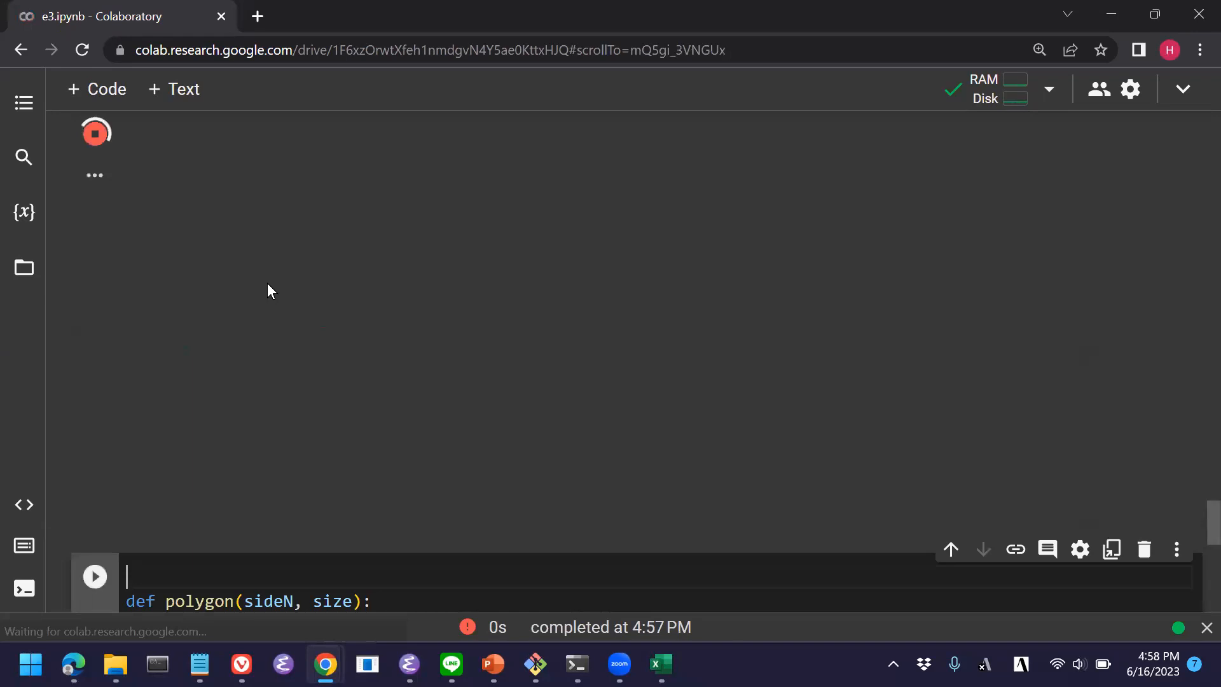
left_click(94, 575)
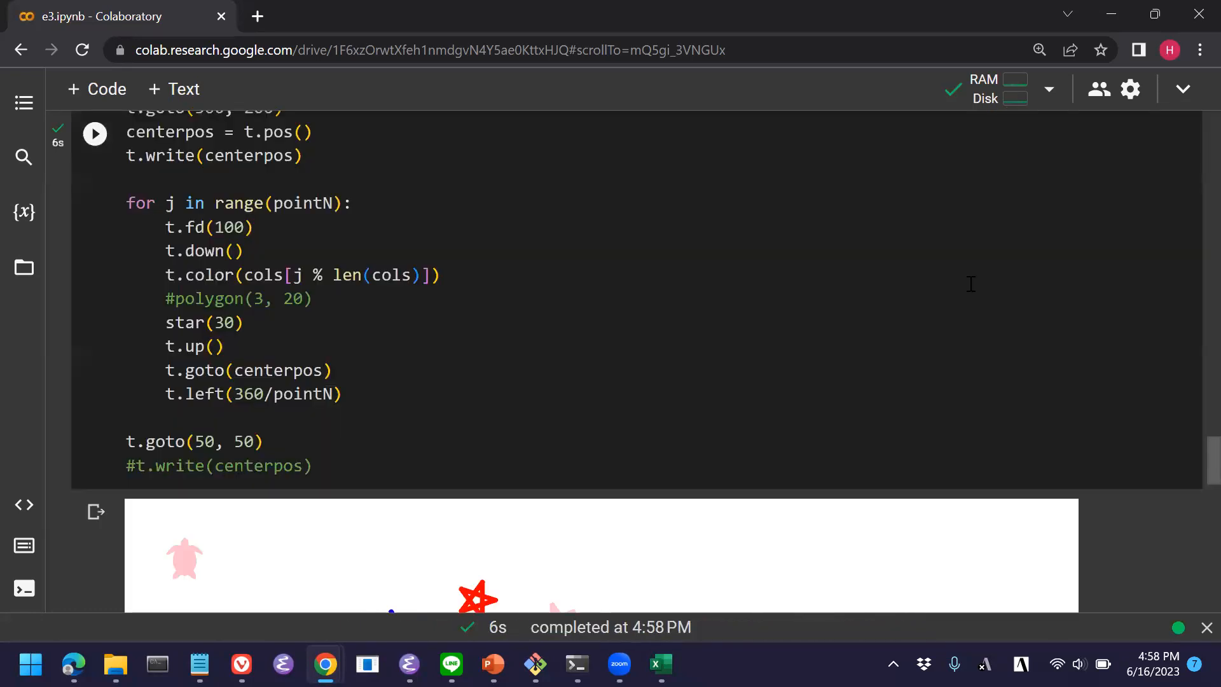
scroll("down", 3)
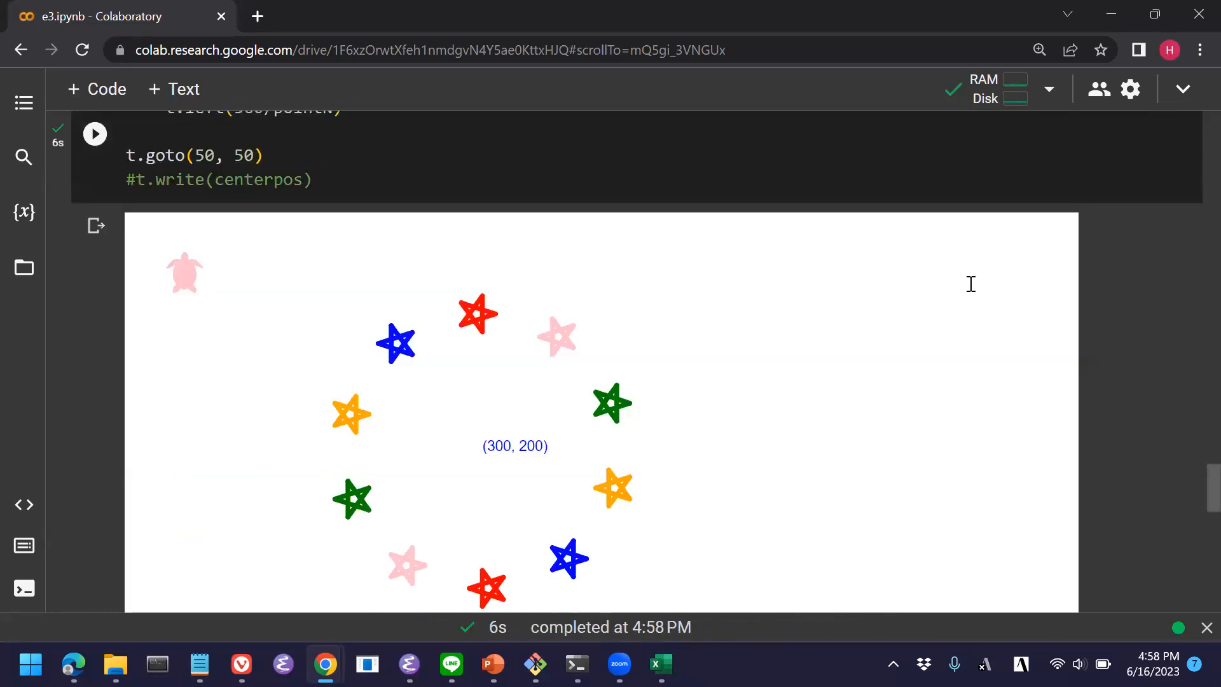
scroll("up", 3)
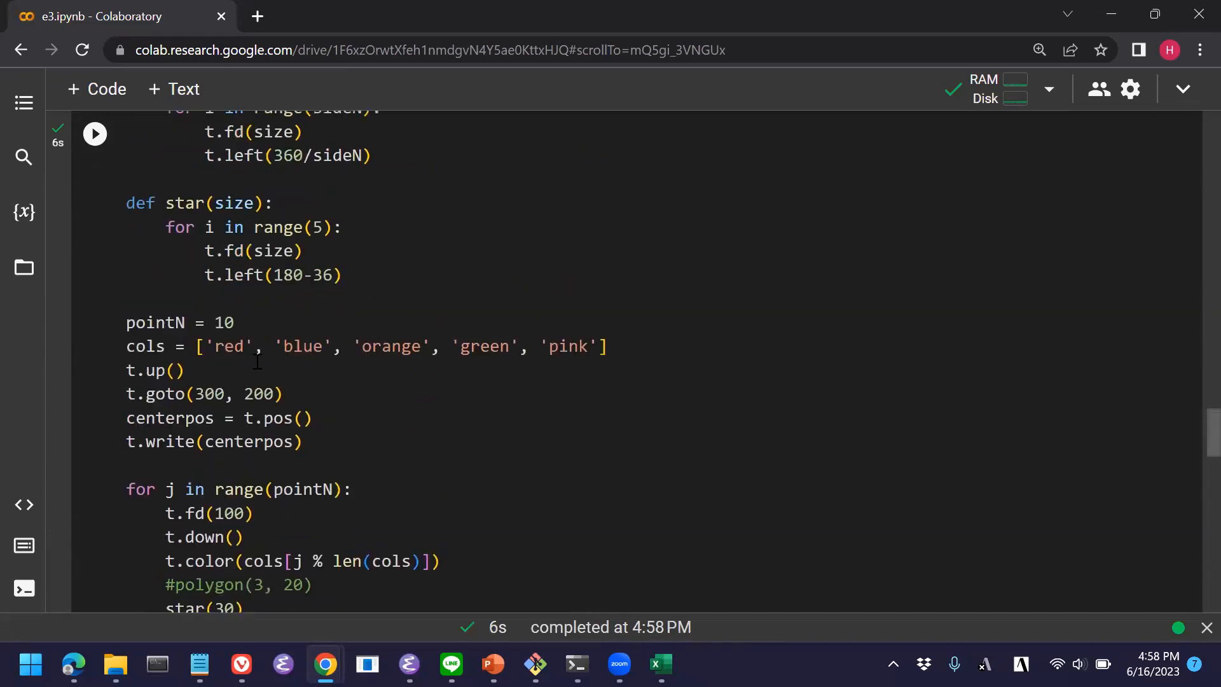
scroll("down", 3)
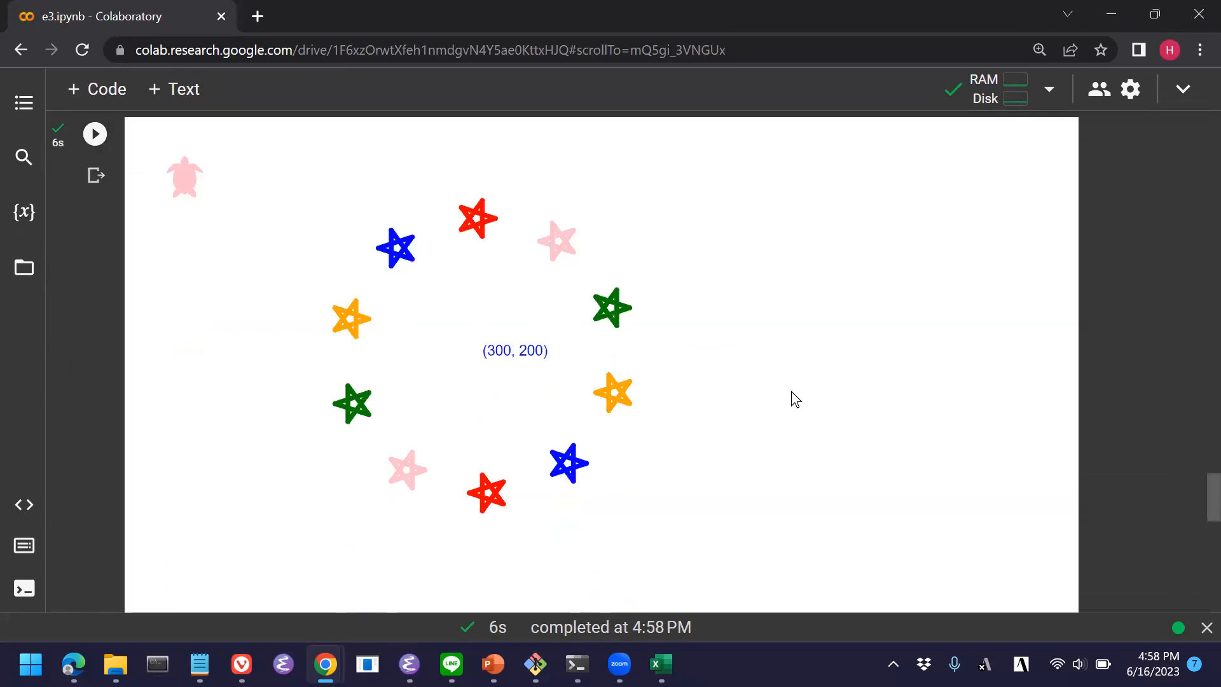
mouse_move(809, 404)
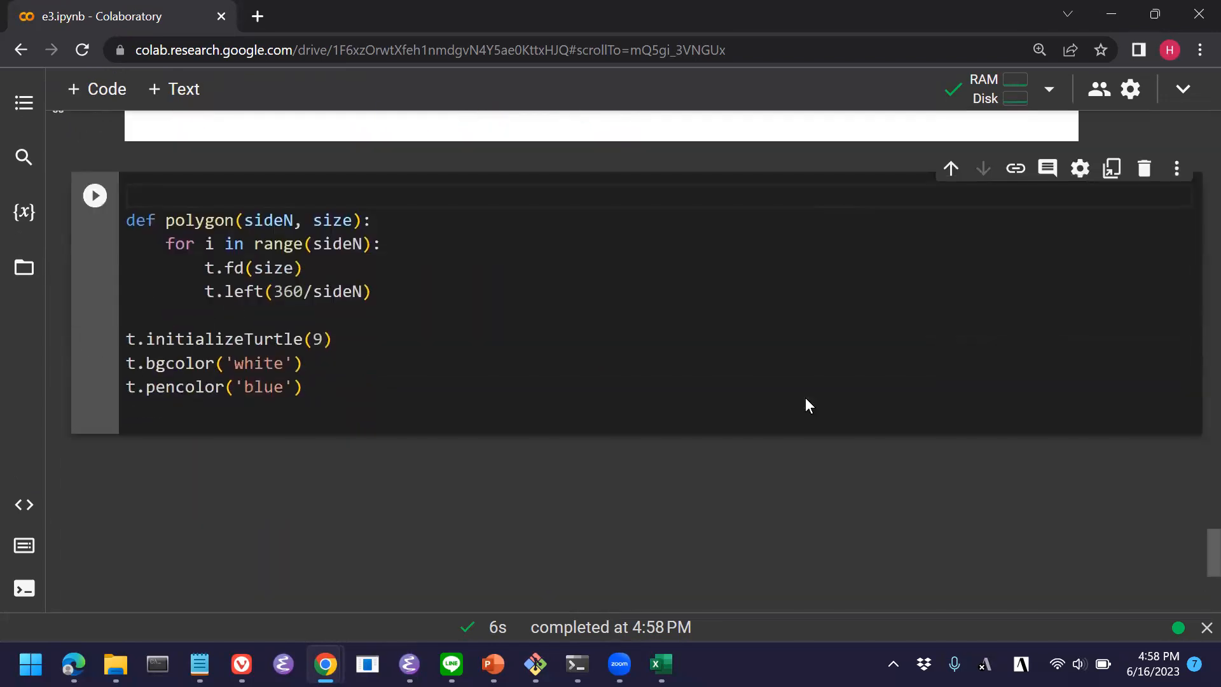
Show the Drawing polygons lesson slide in PowerPoint, then return to the Colab polygon cell.
key("alt+tab")
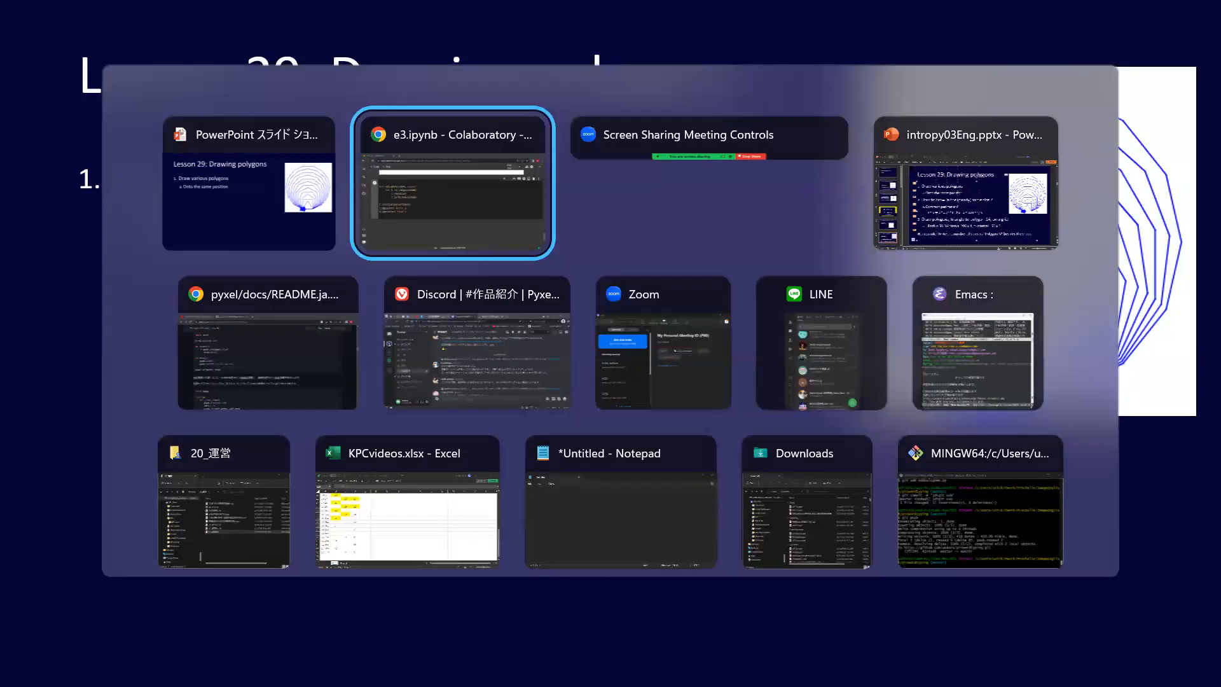
left_click(453, 183)
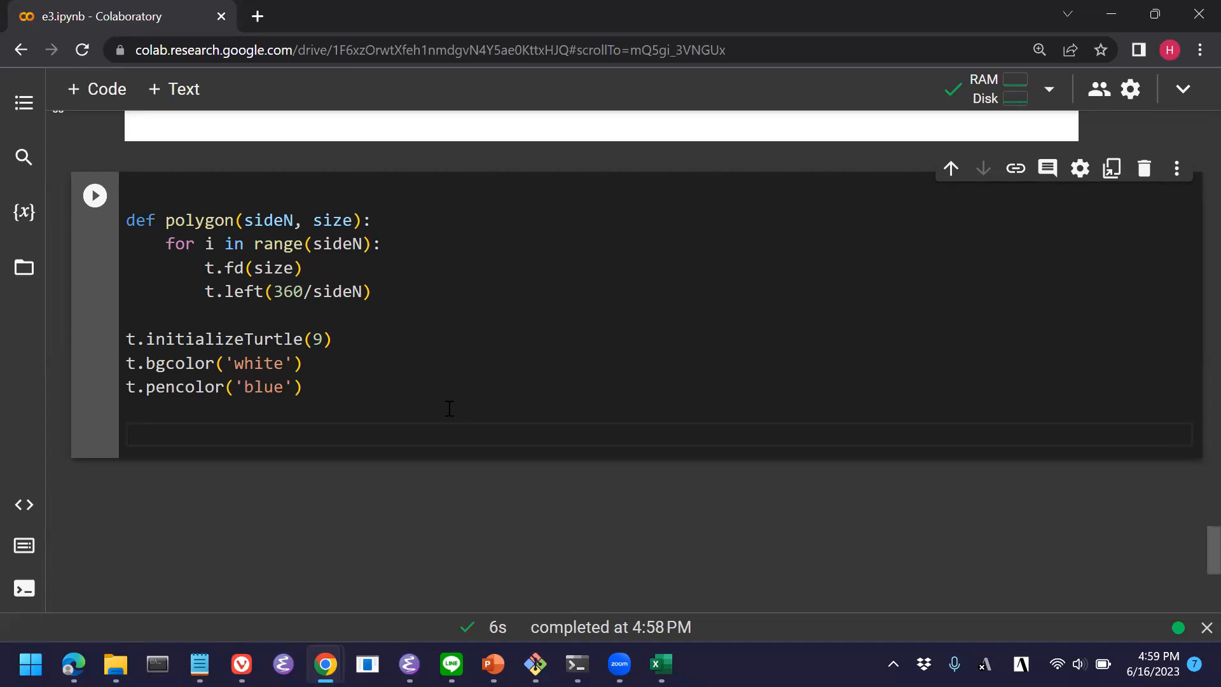
Add t.right(90) after the turtle setup lines.
type("t.")
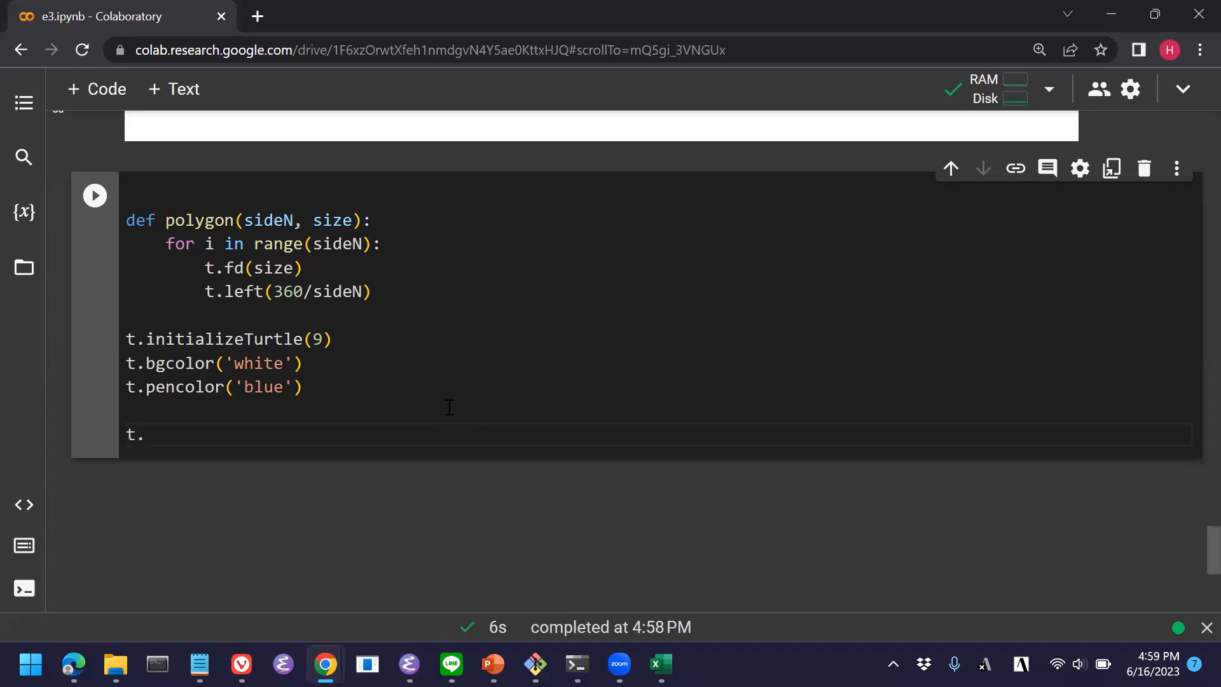
type("right(")
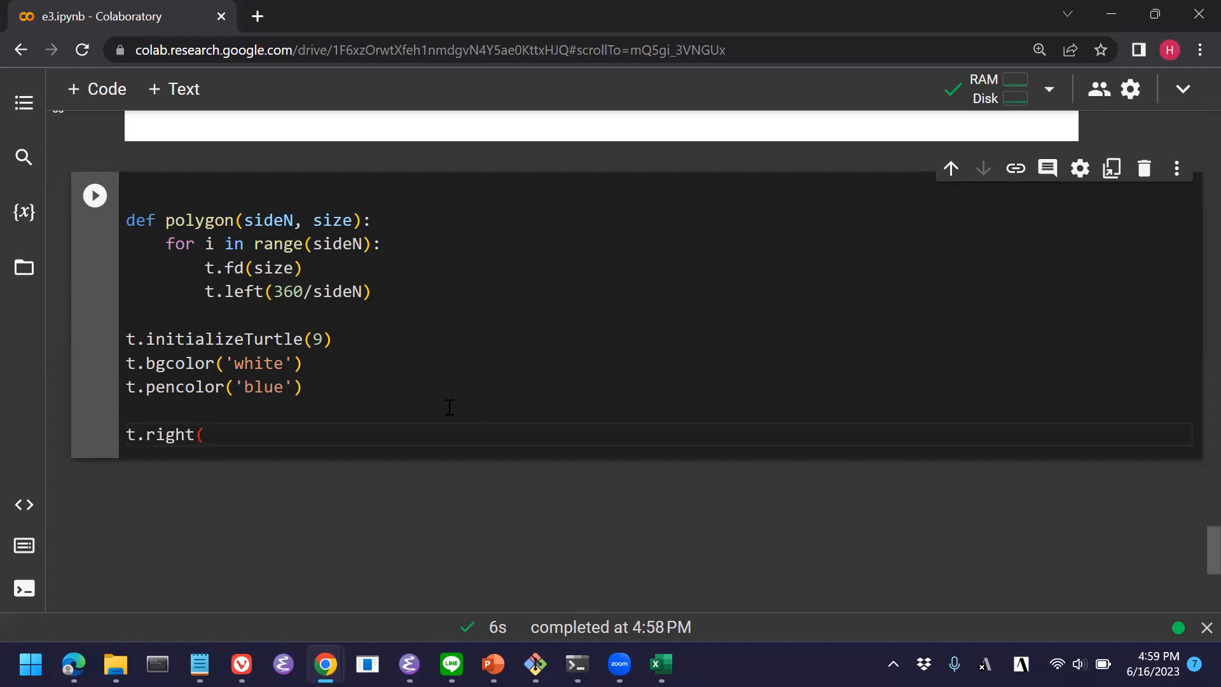
type("90)")
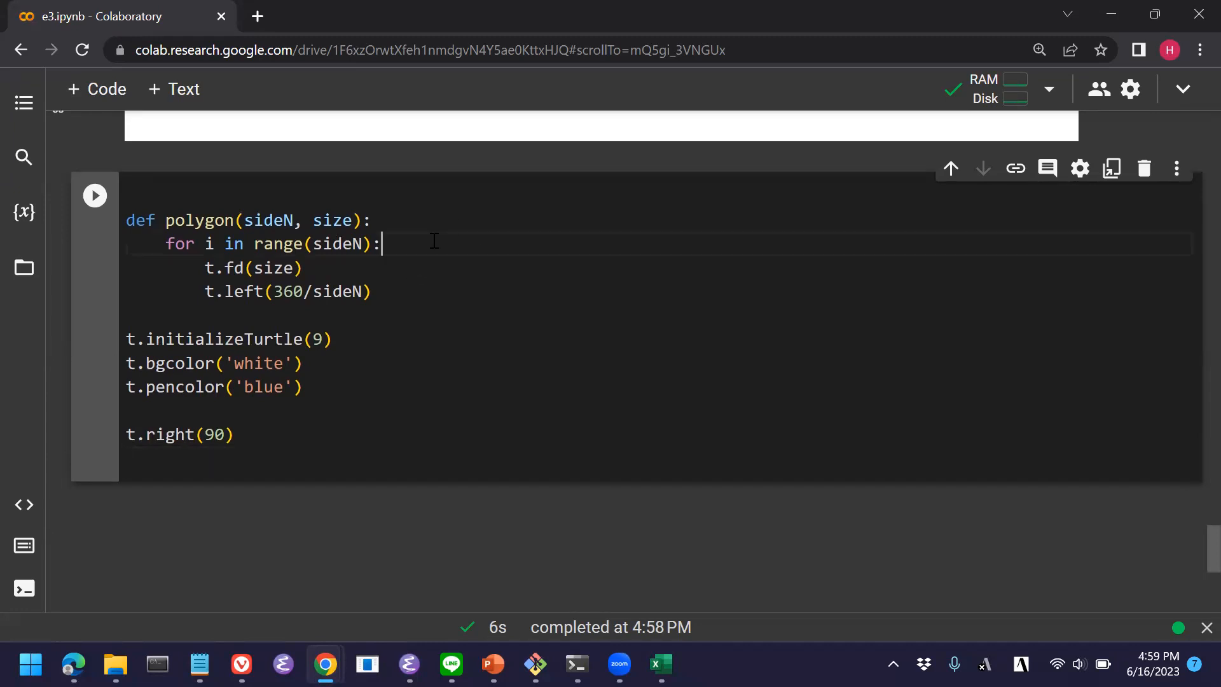
mouse_move(436, 228)
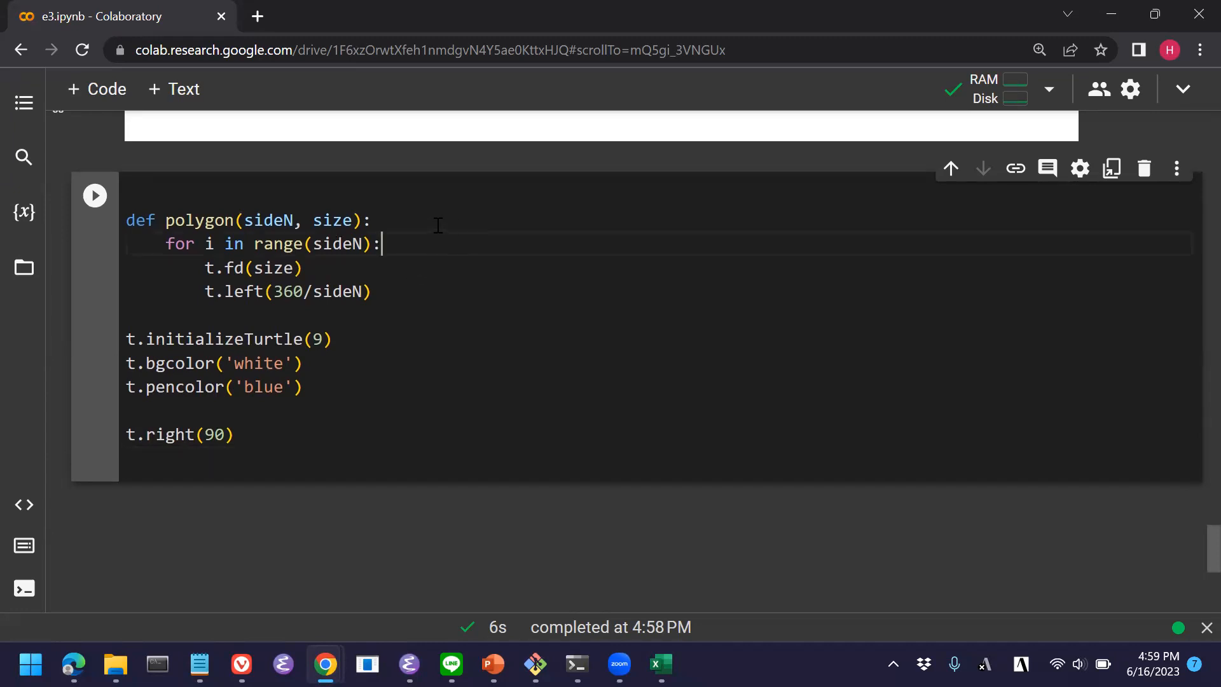
Wrap polygon's drawing loop with t.down() at the start and t.up() at the end, starting the rename to pen calls.
key("enter")
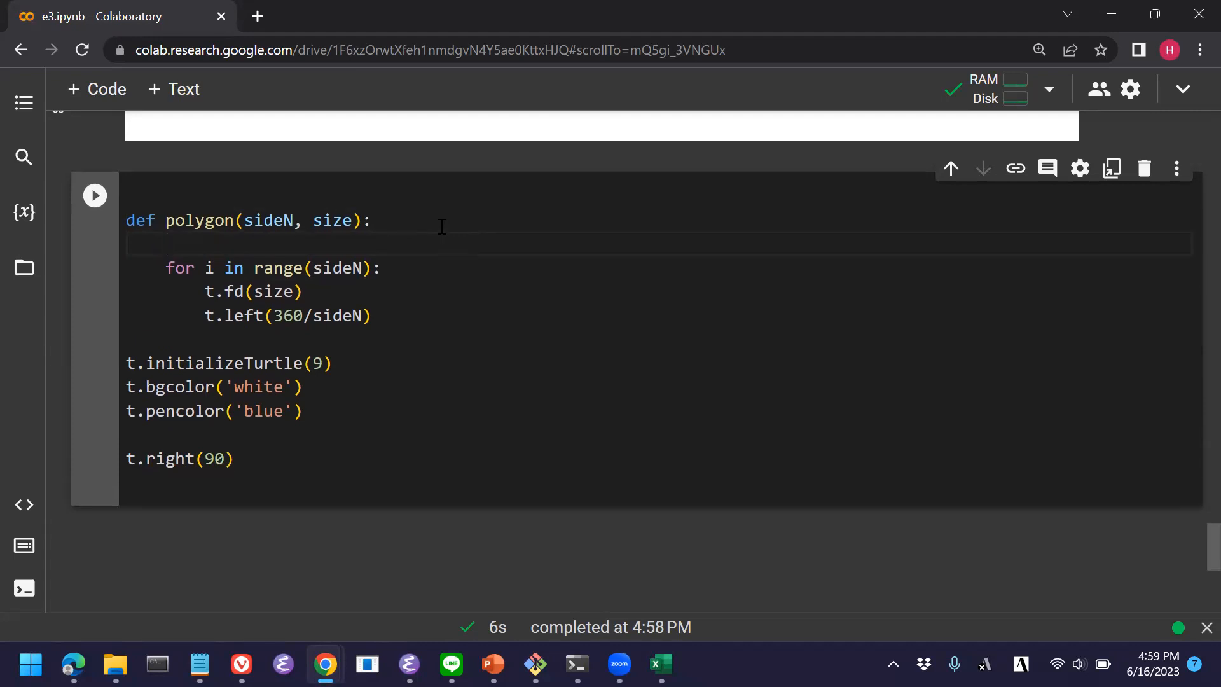
type("t.down")
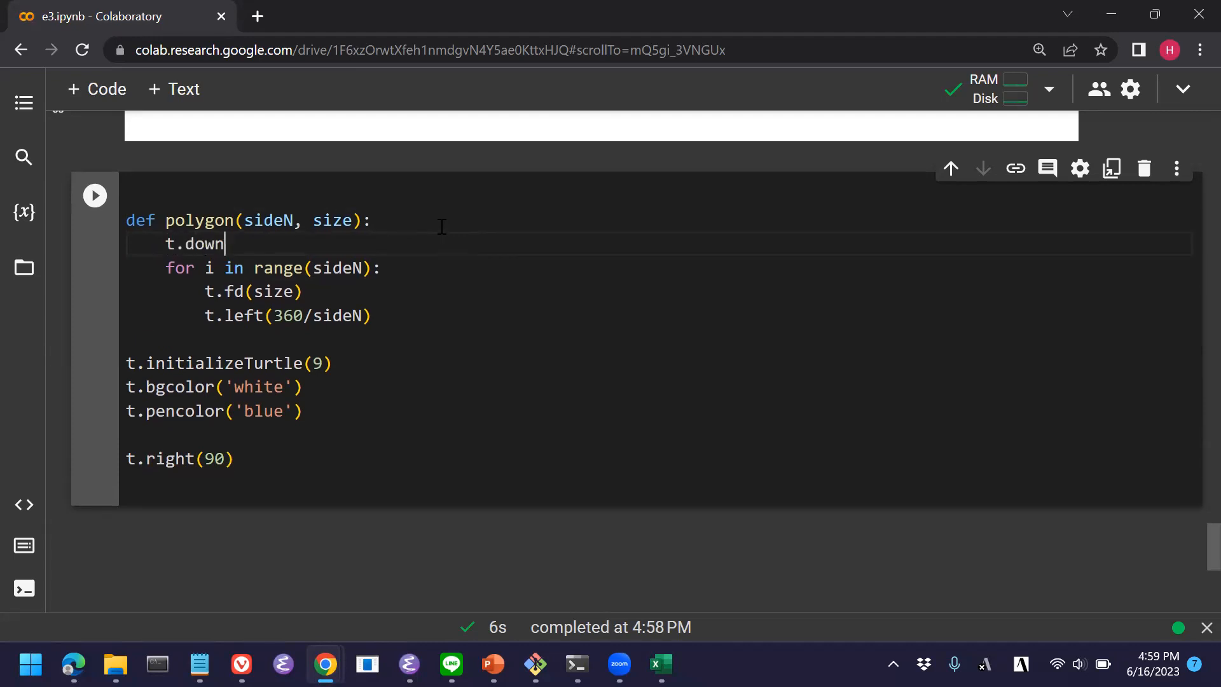
type("()")
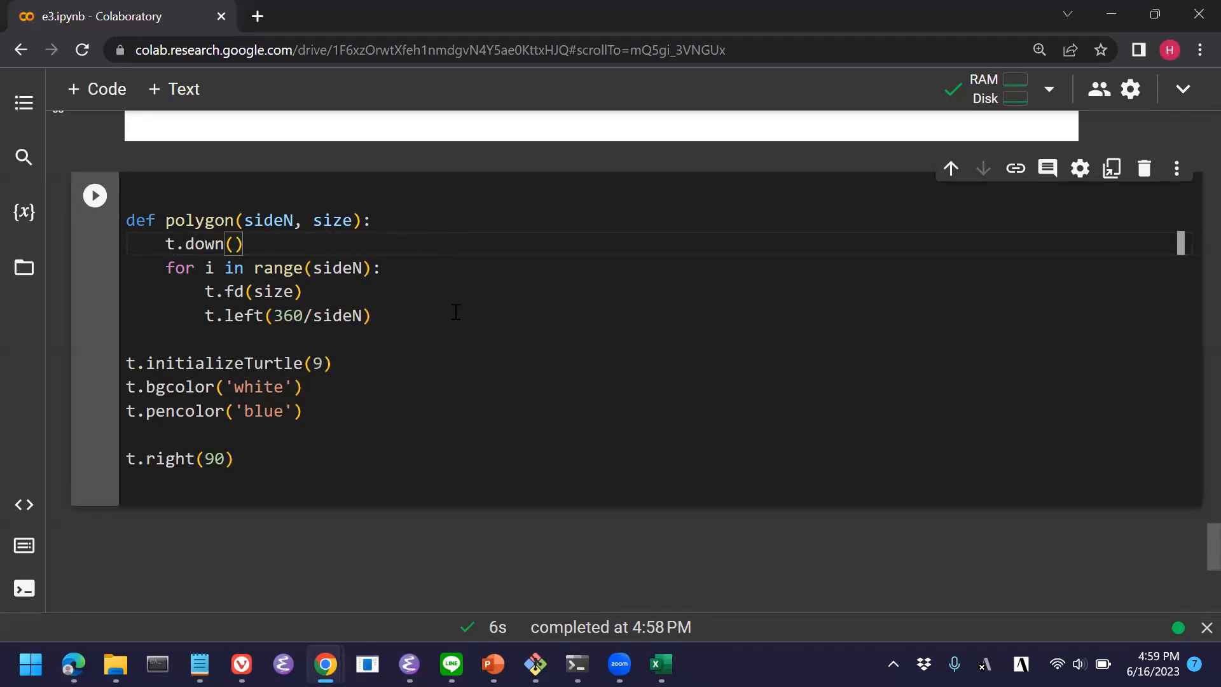
key("enter")
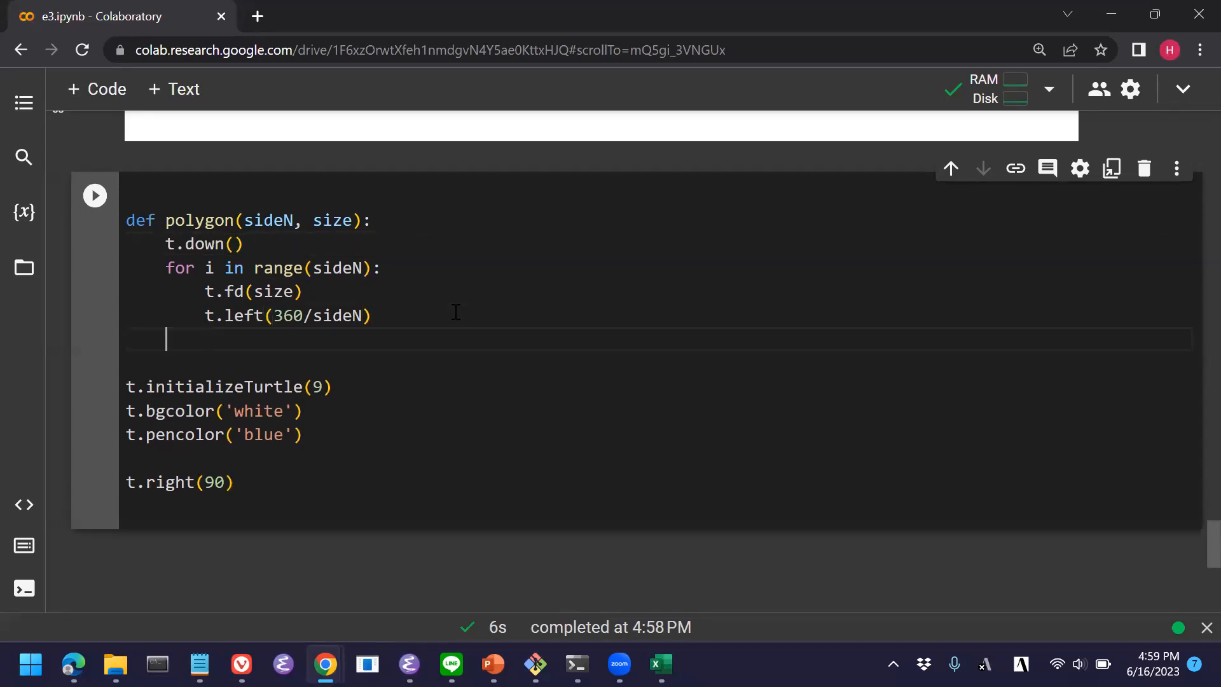
type("t.up()")
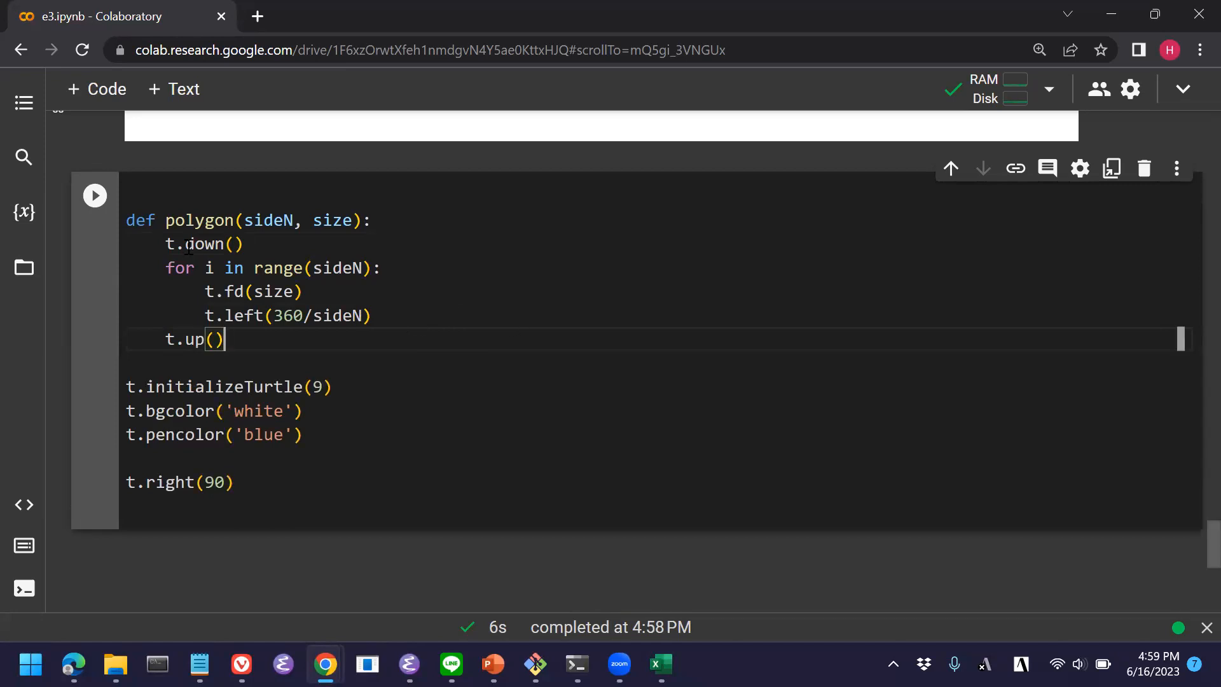
type("pen")
type("for")
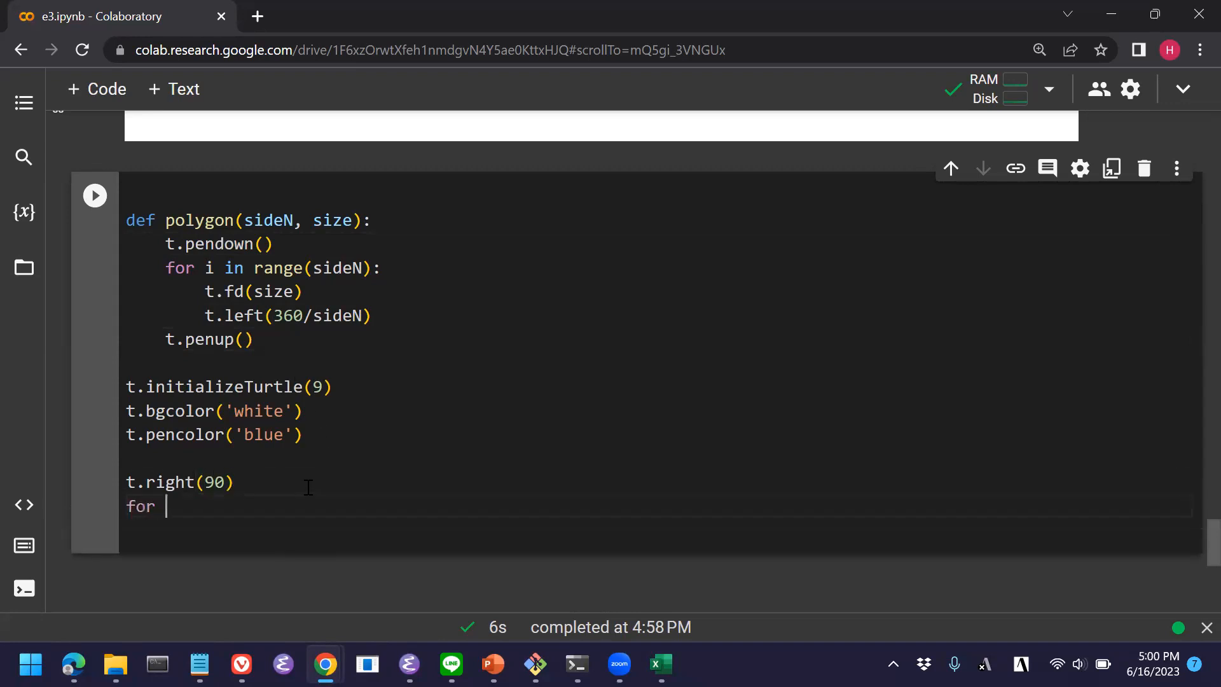
Write a for i in range(3, 15) loop calling polygon(i, 50) for 3- to 14-sided polygons.
type("i i")
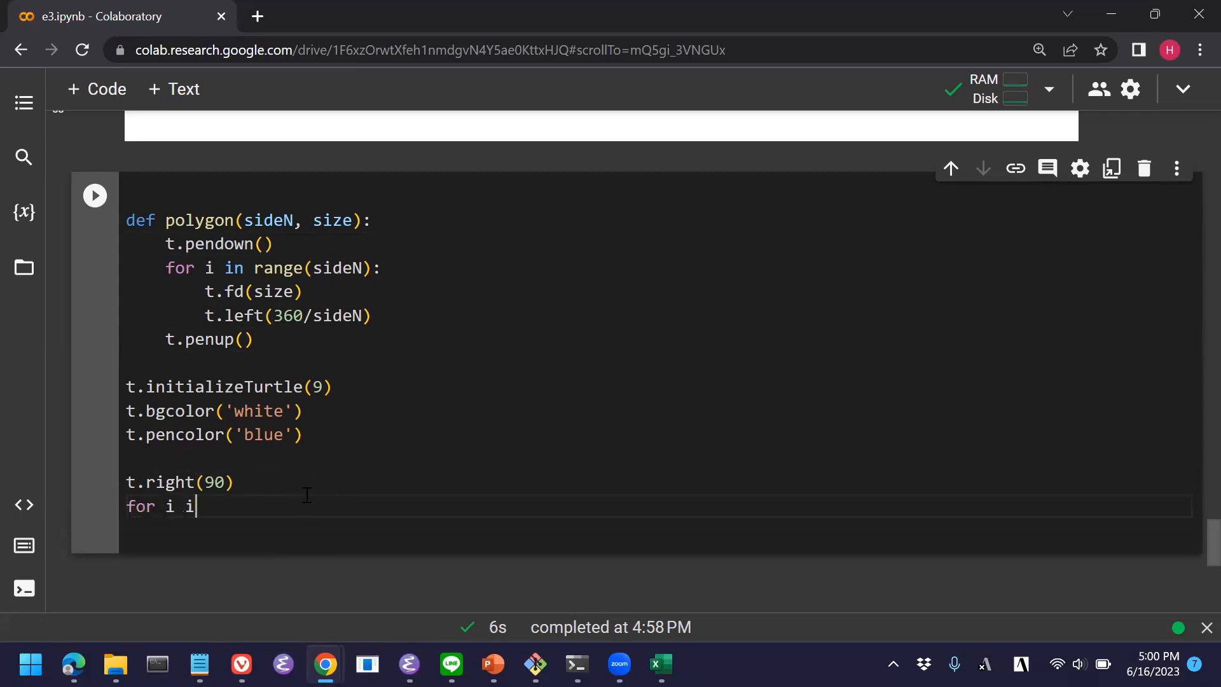
type("n range(3")
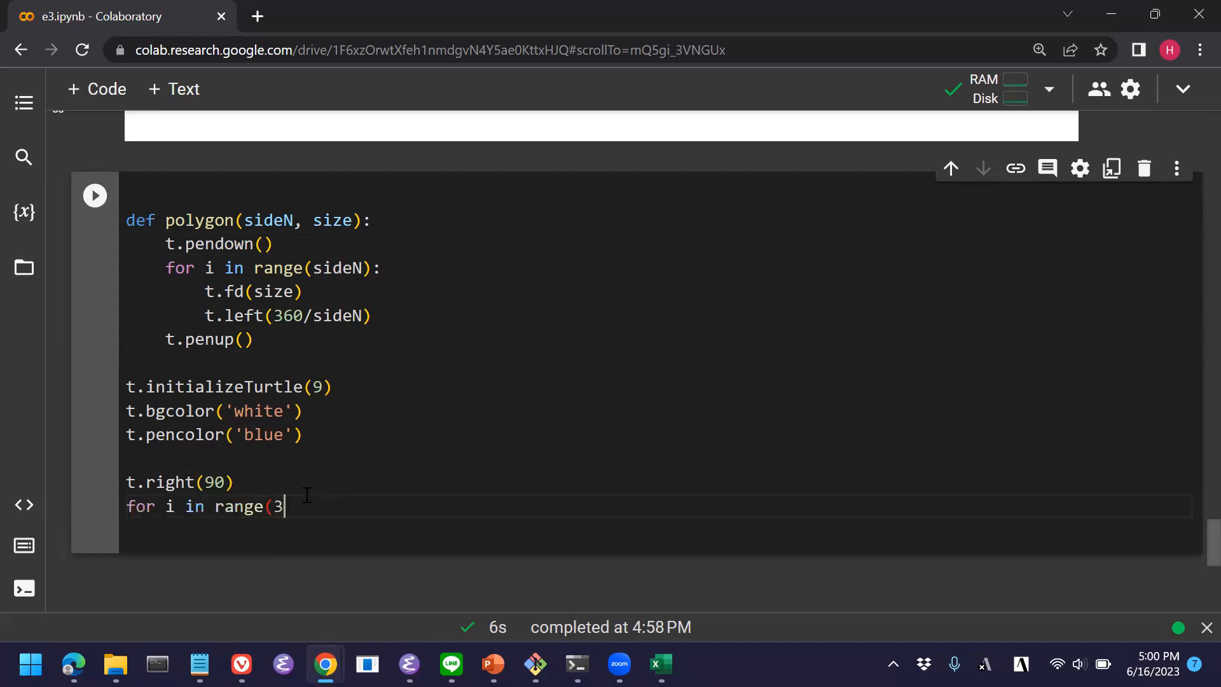
type(", i")
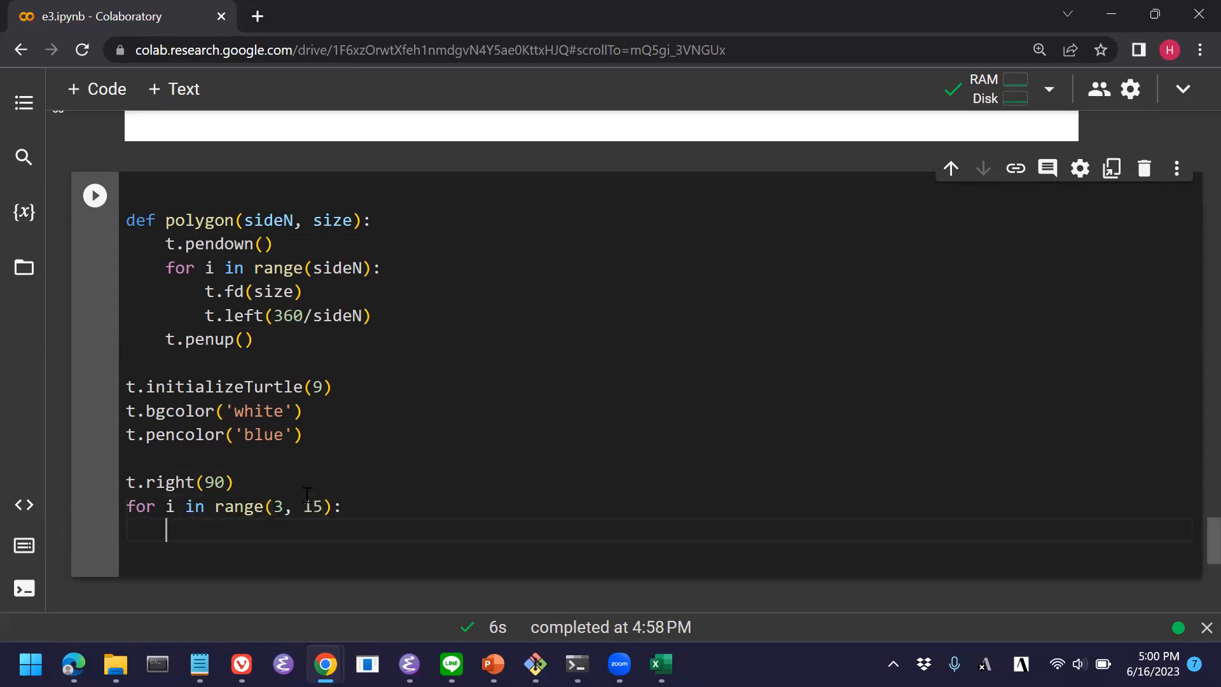
type("polygon")
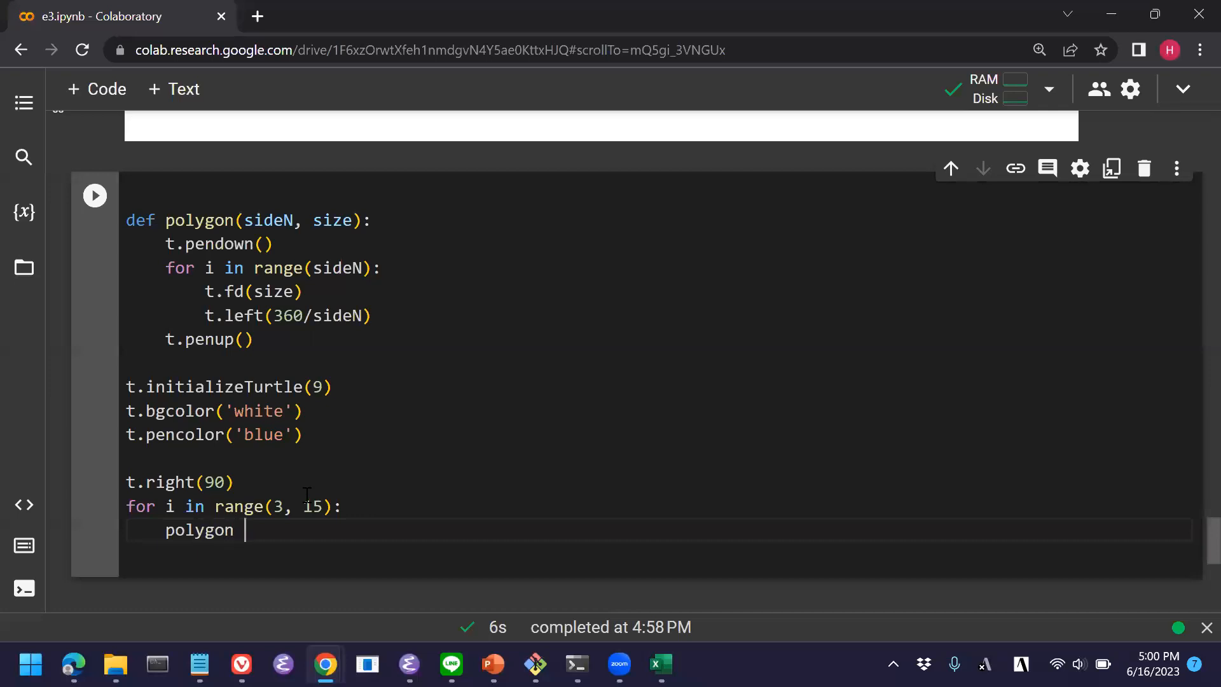
type("(")
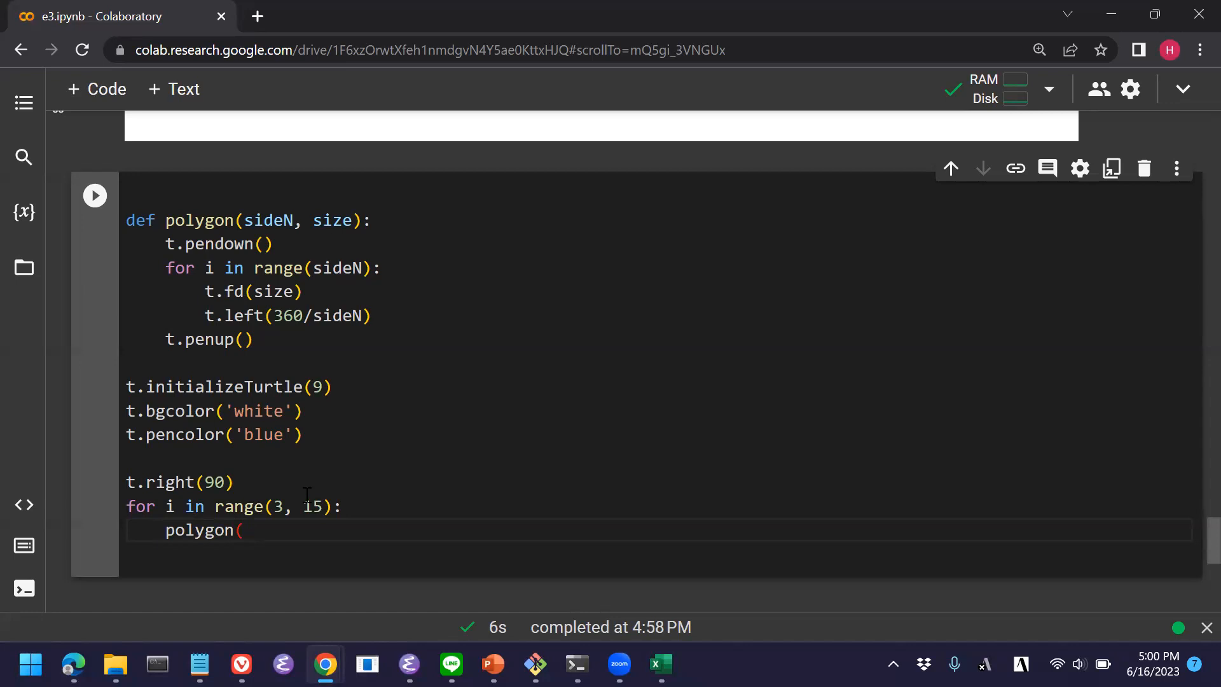
type("i,")
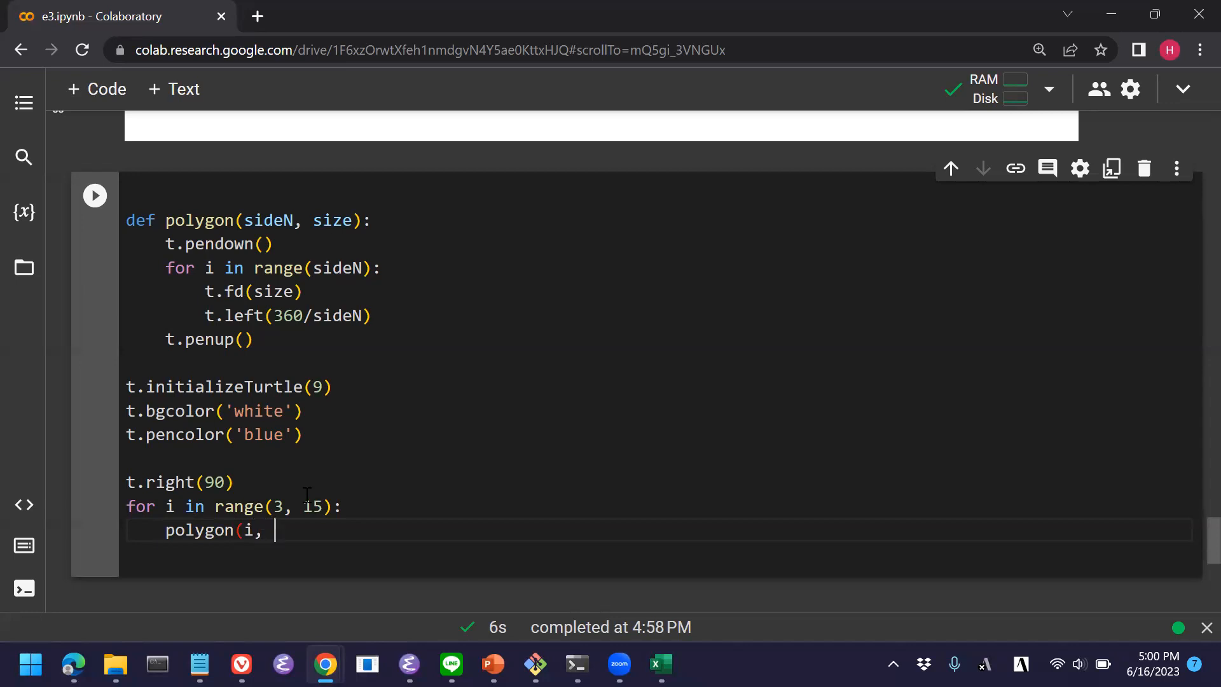
type("50)")
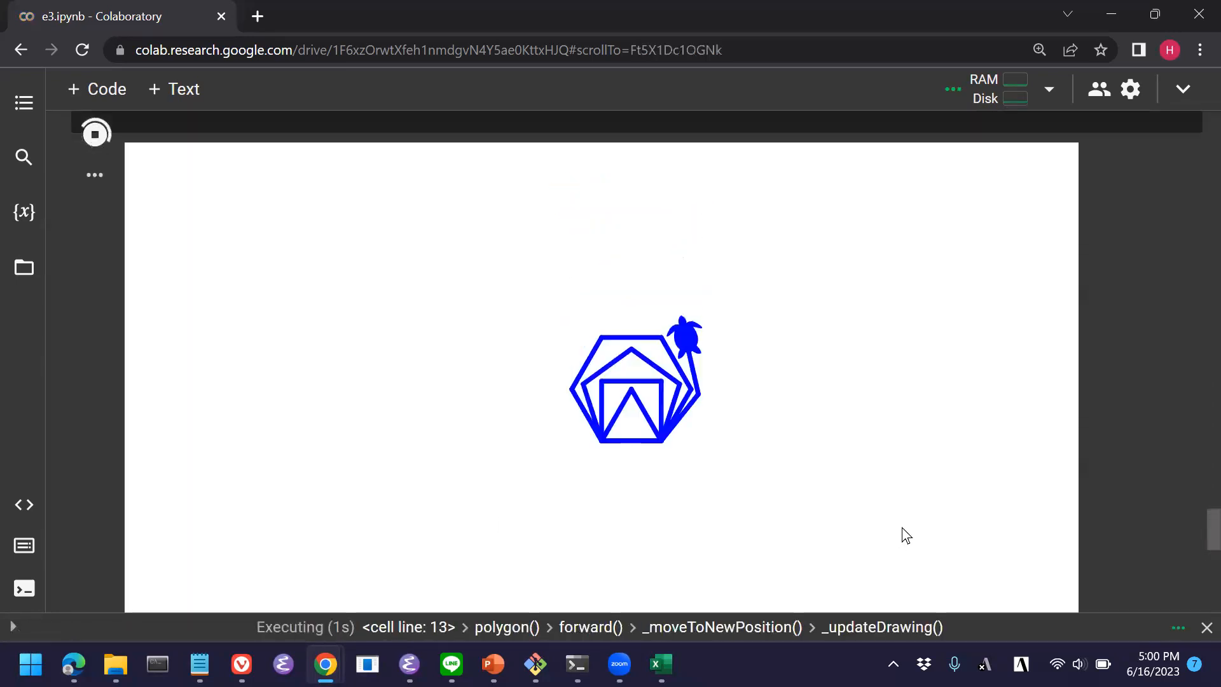
Add t.width(1) to the setup and extend the loop range to range(3, 20).
scroll("up", 3)
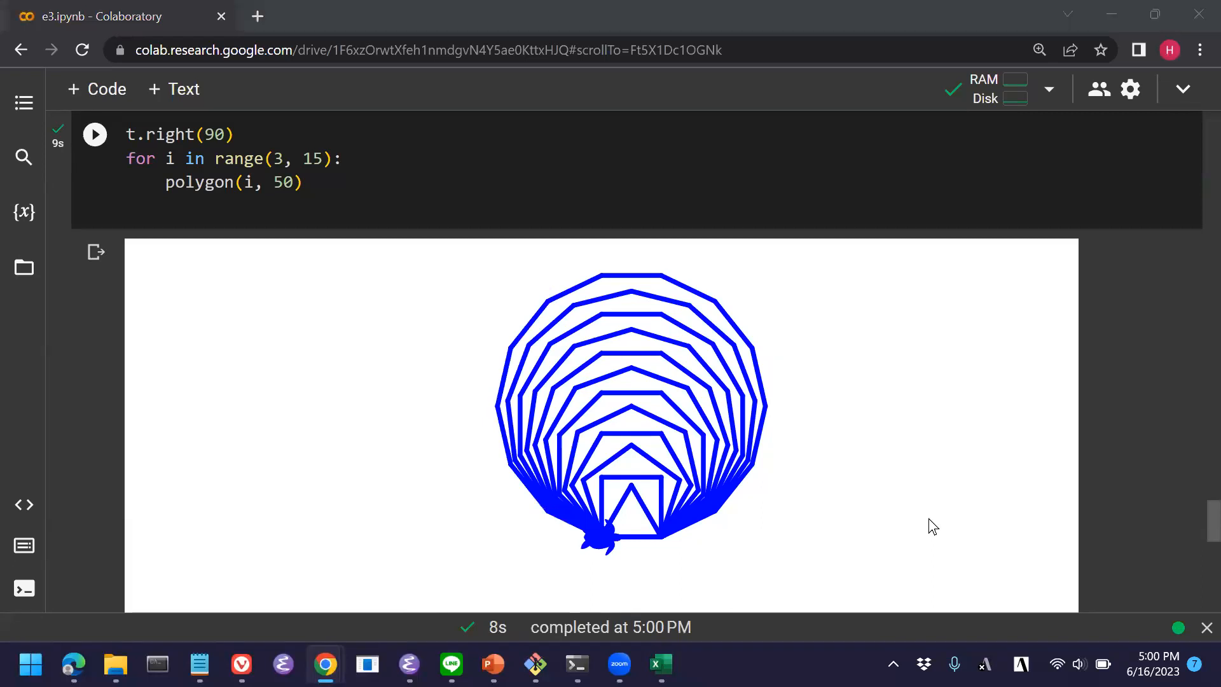
mouse_move(603, 449)
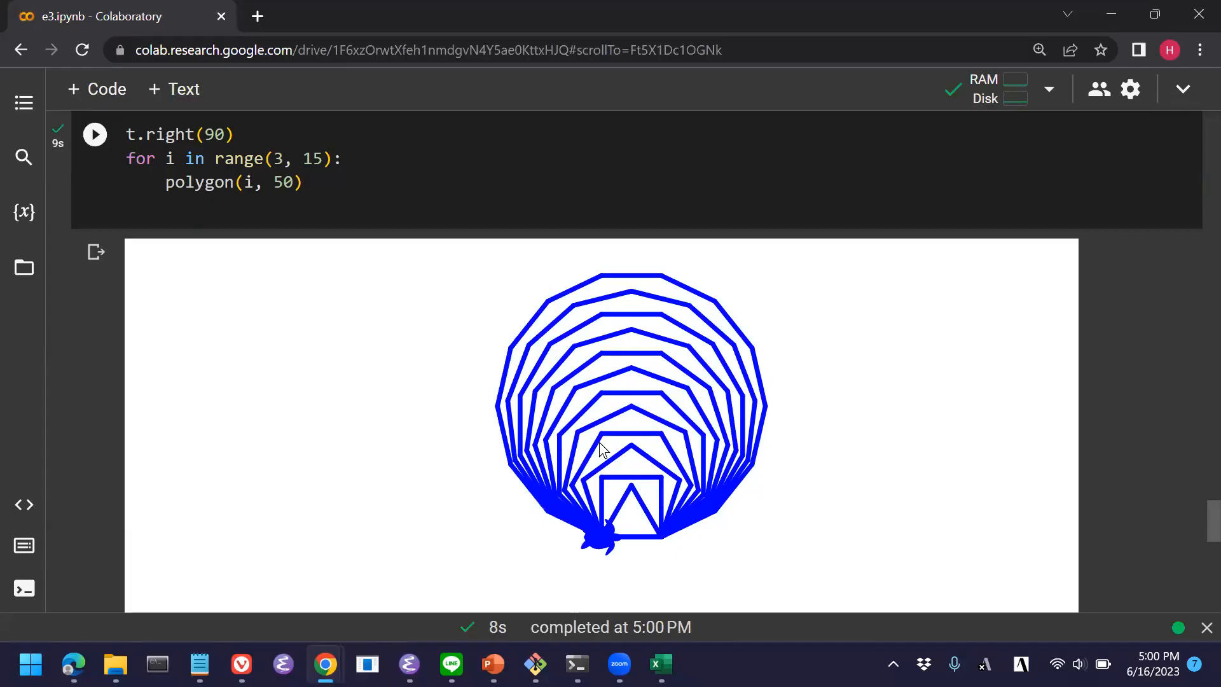
scroll("up", 3)
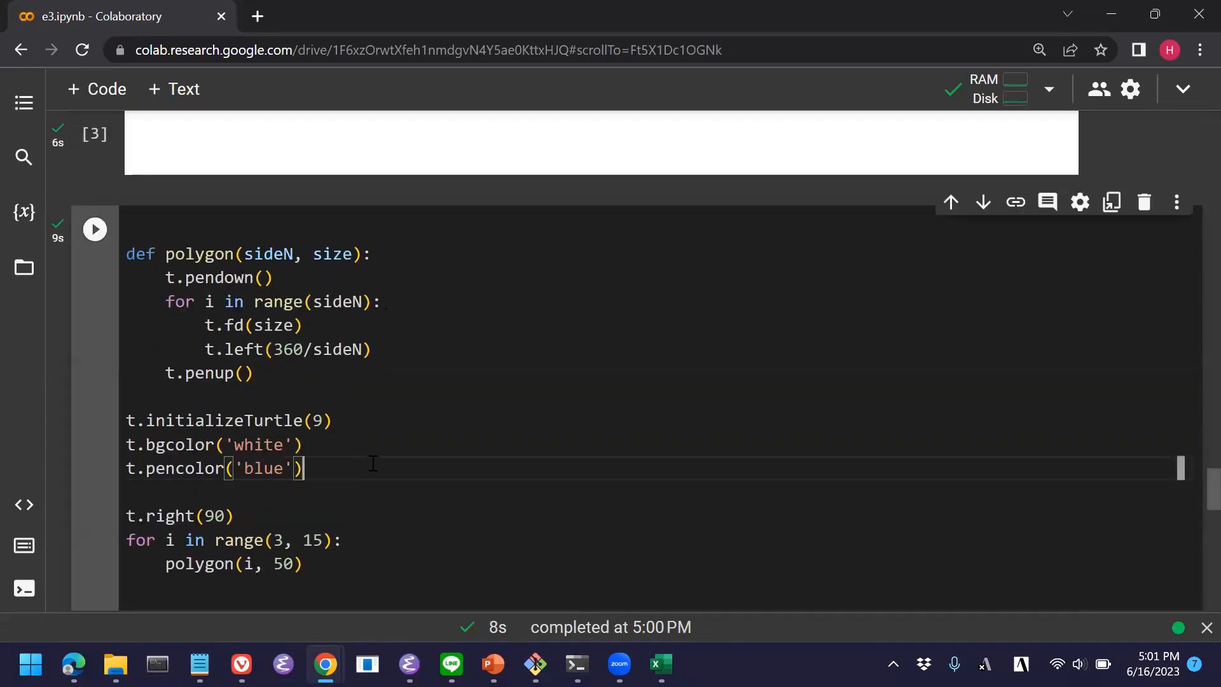
type("t")
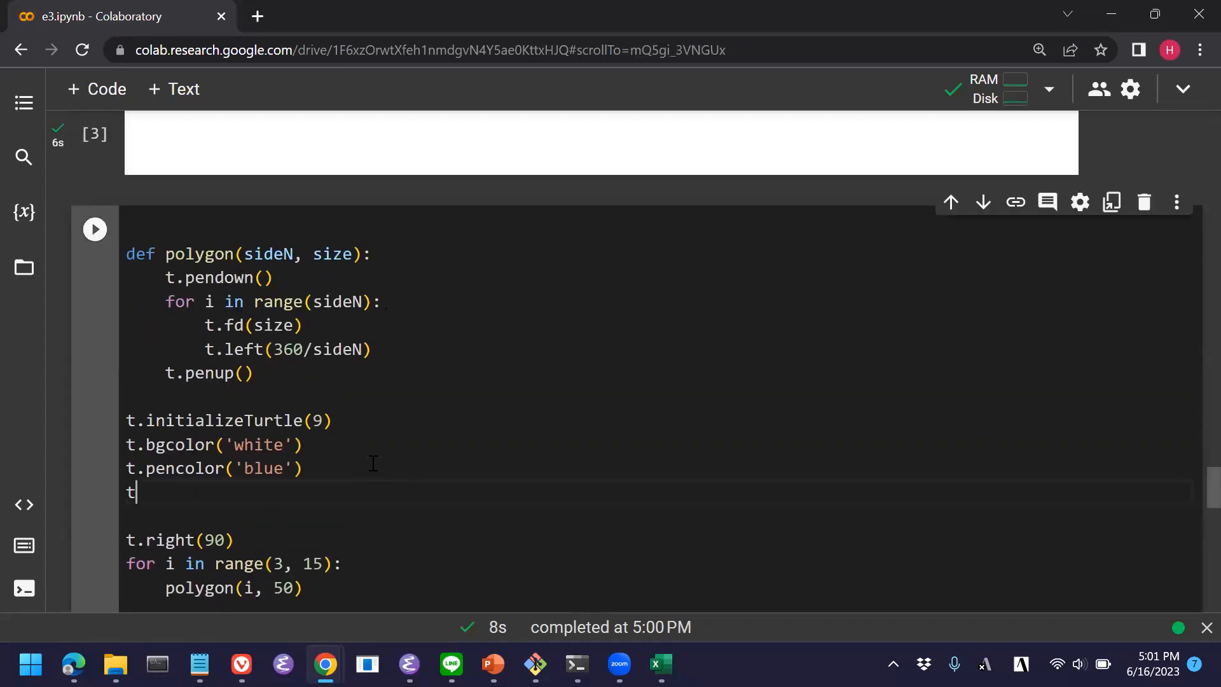
type(".width")
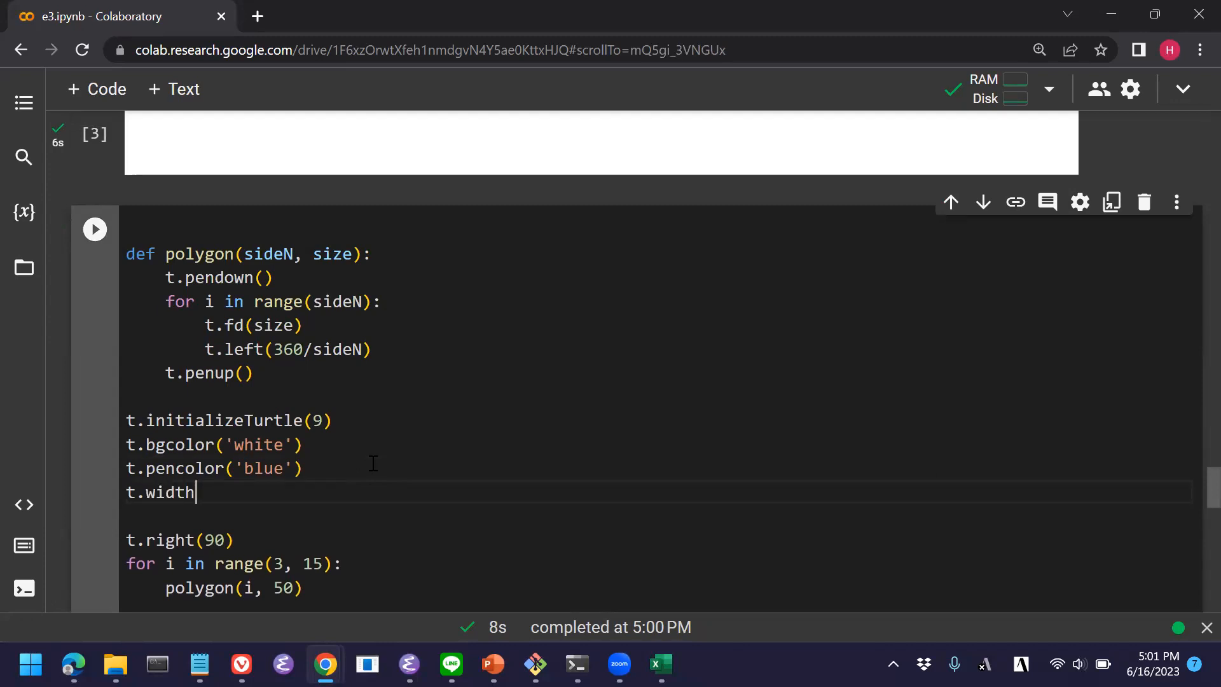
type("(1)")
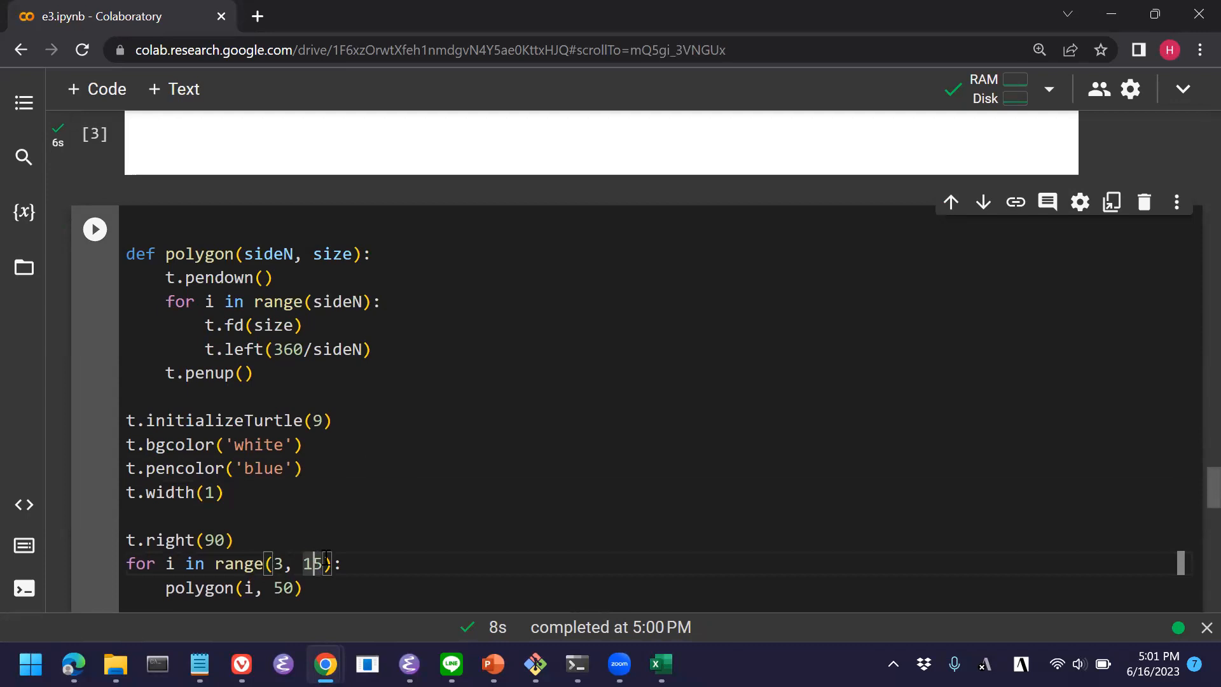
type("20")
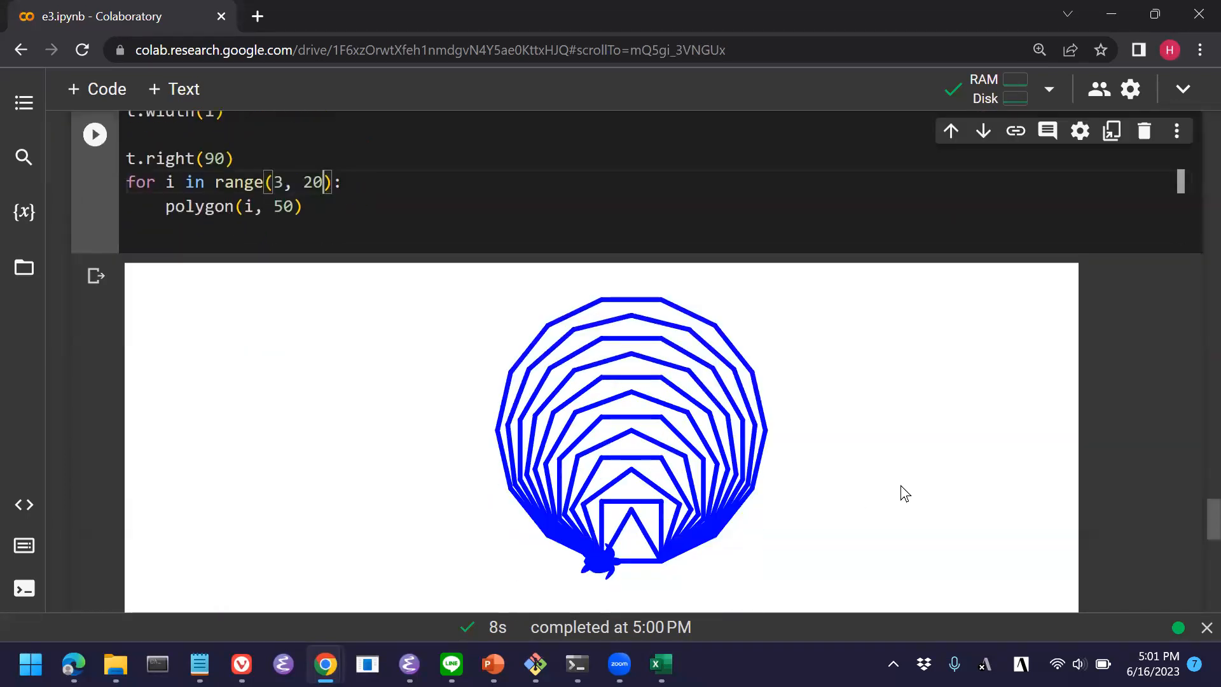
mouse_move(703, 389)
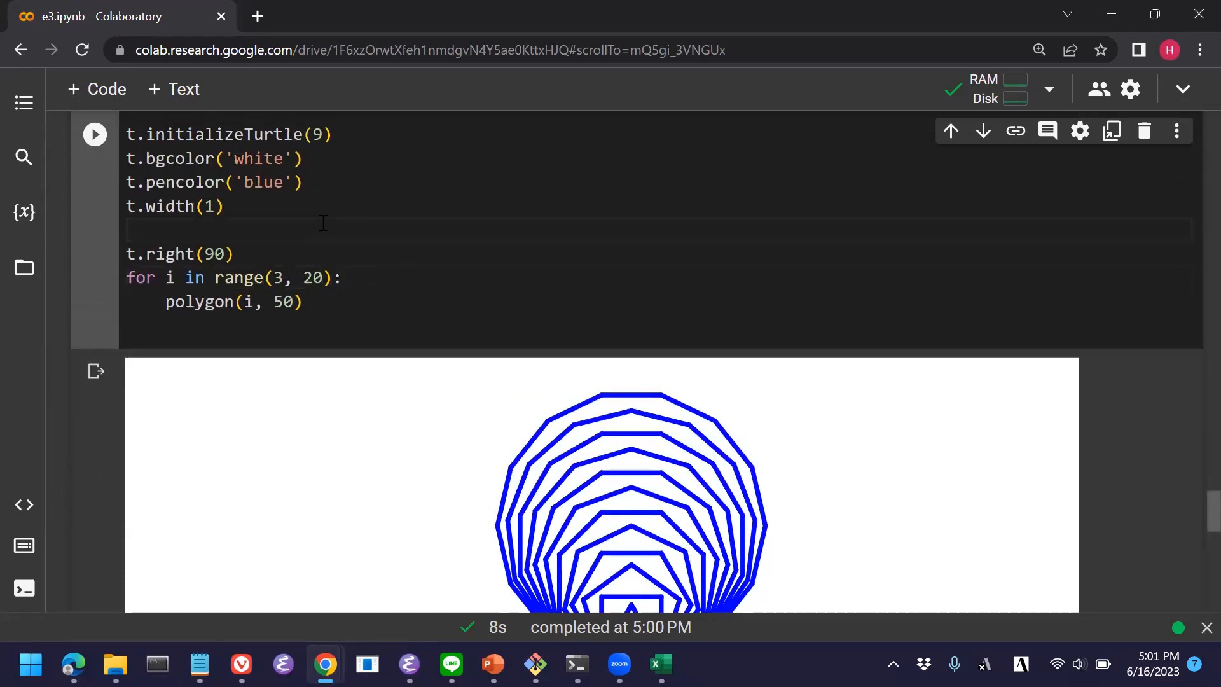
Add t.goto(400, 400) after the pen width line so the turtle moves before turning.
type("t.go")
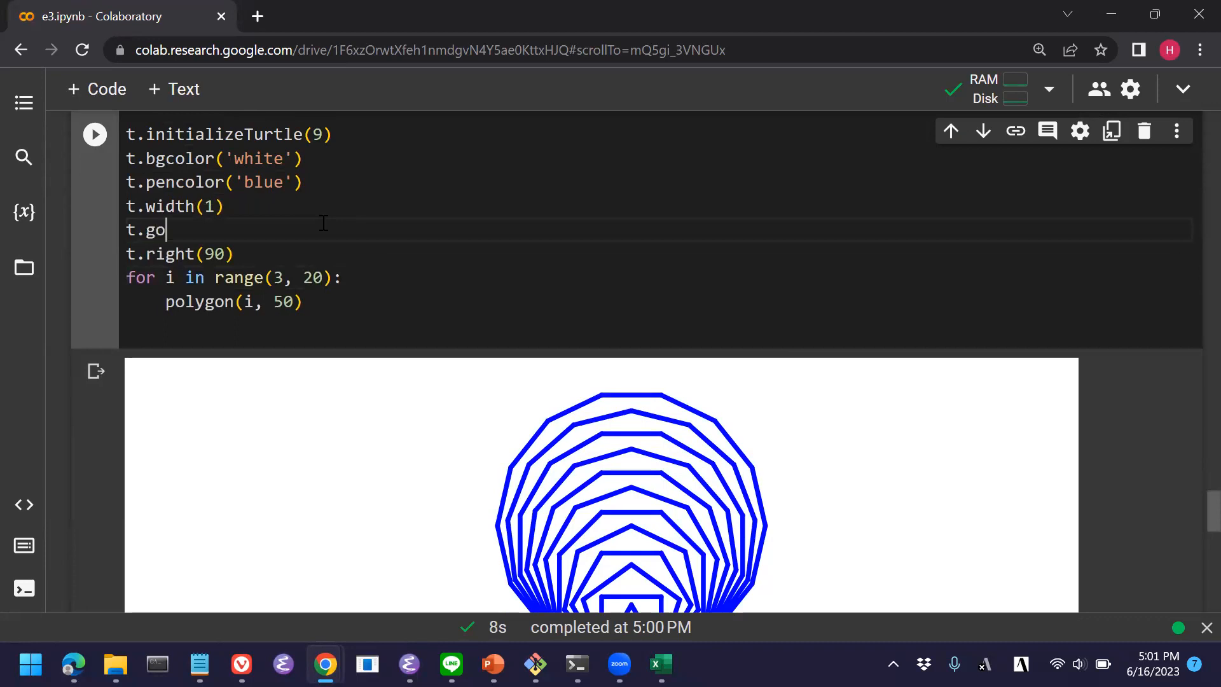
type("to(")
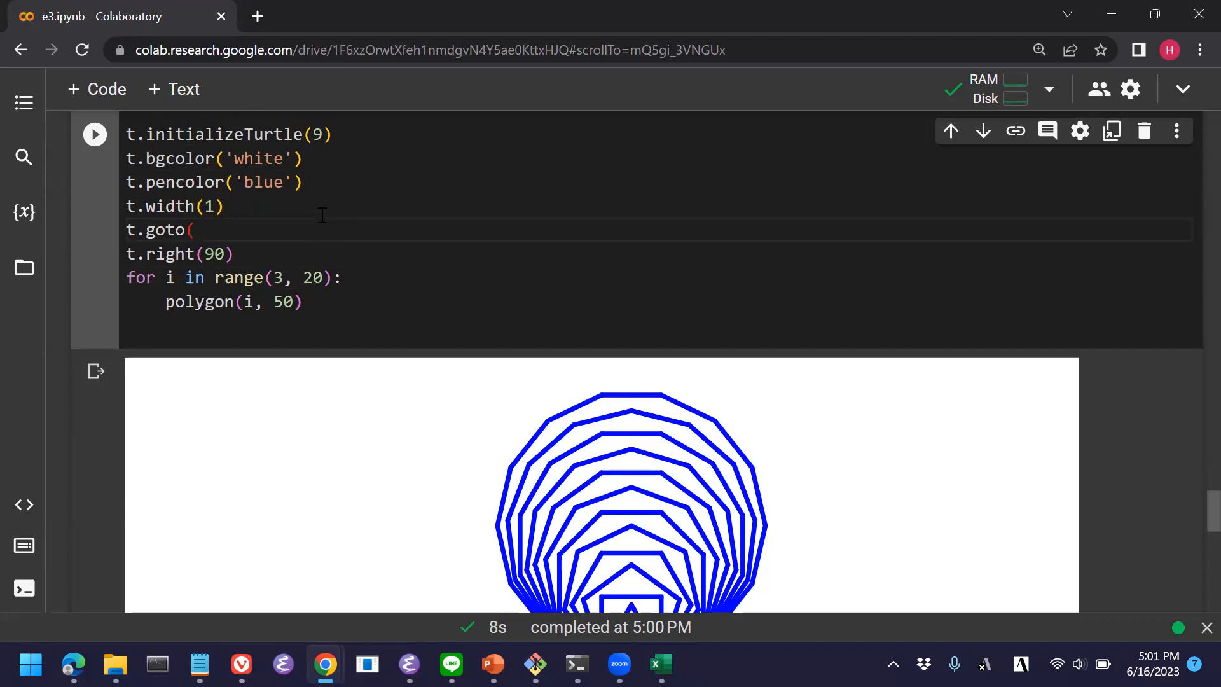
type("400,")
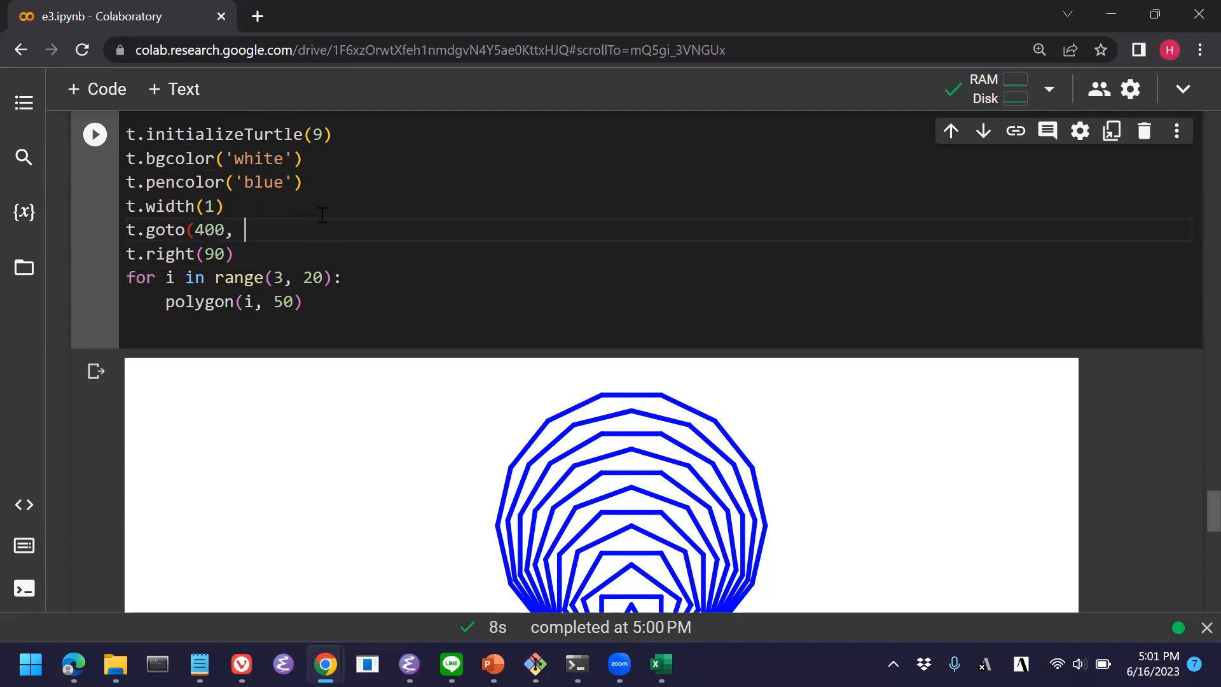
type("400")
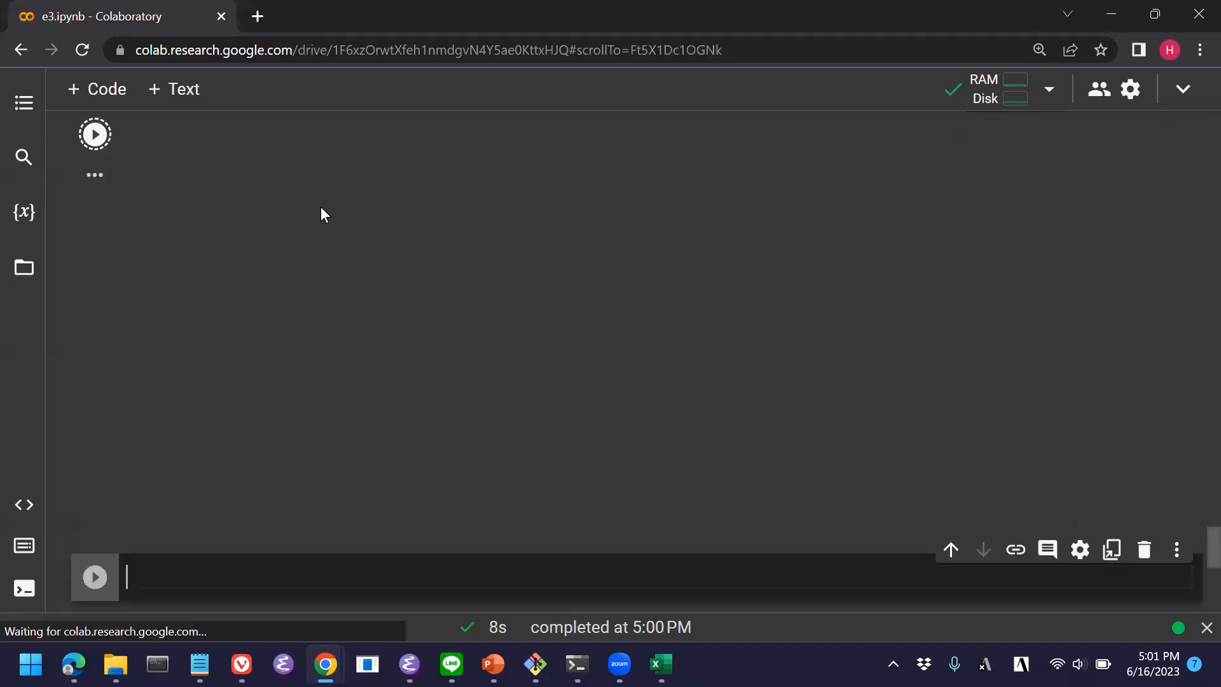
Add t.penup() before t.goto(400, 400) and rerun the cell so it draws without error.
left_click(95, 134)
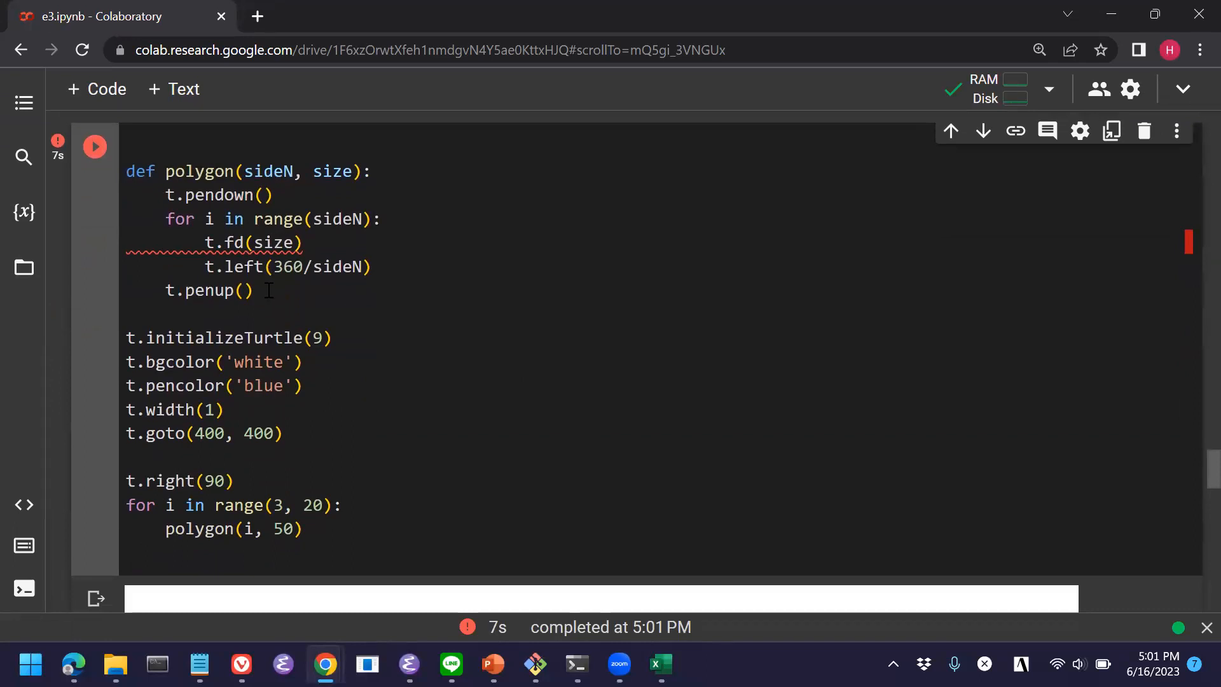
double_click(204, 289)
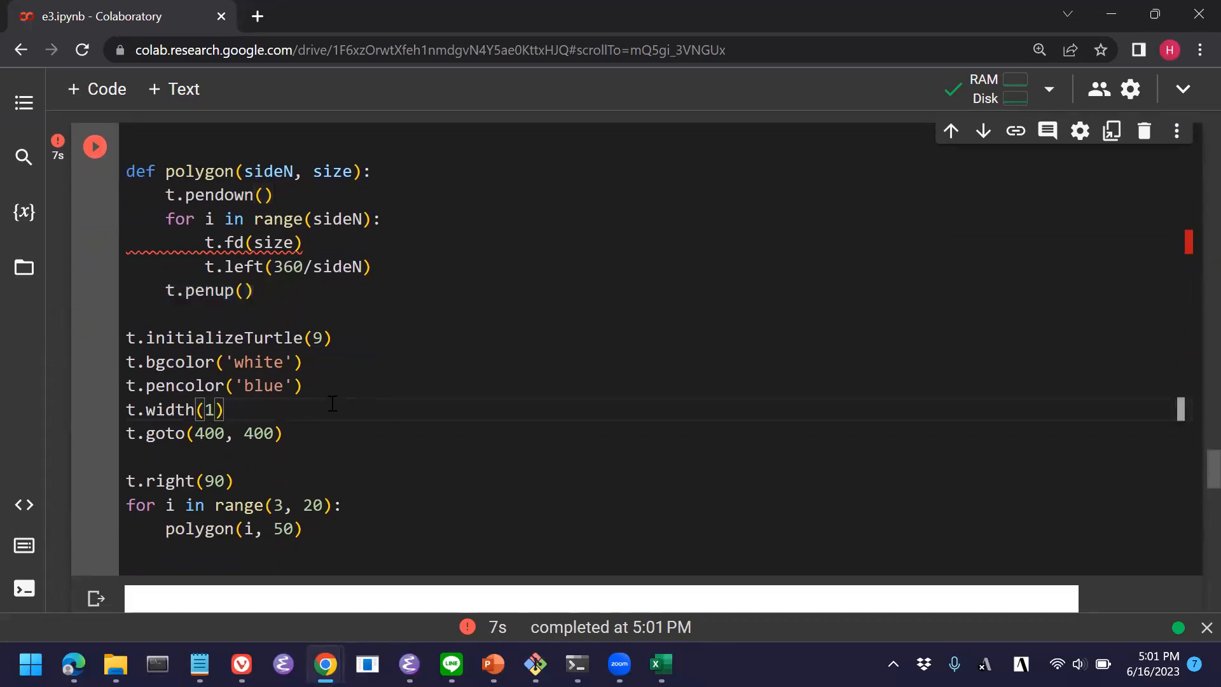
type("t.penup()")
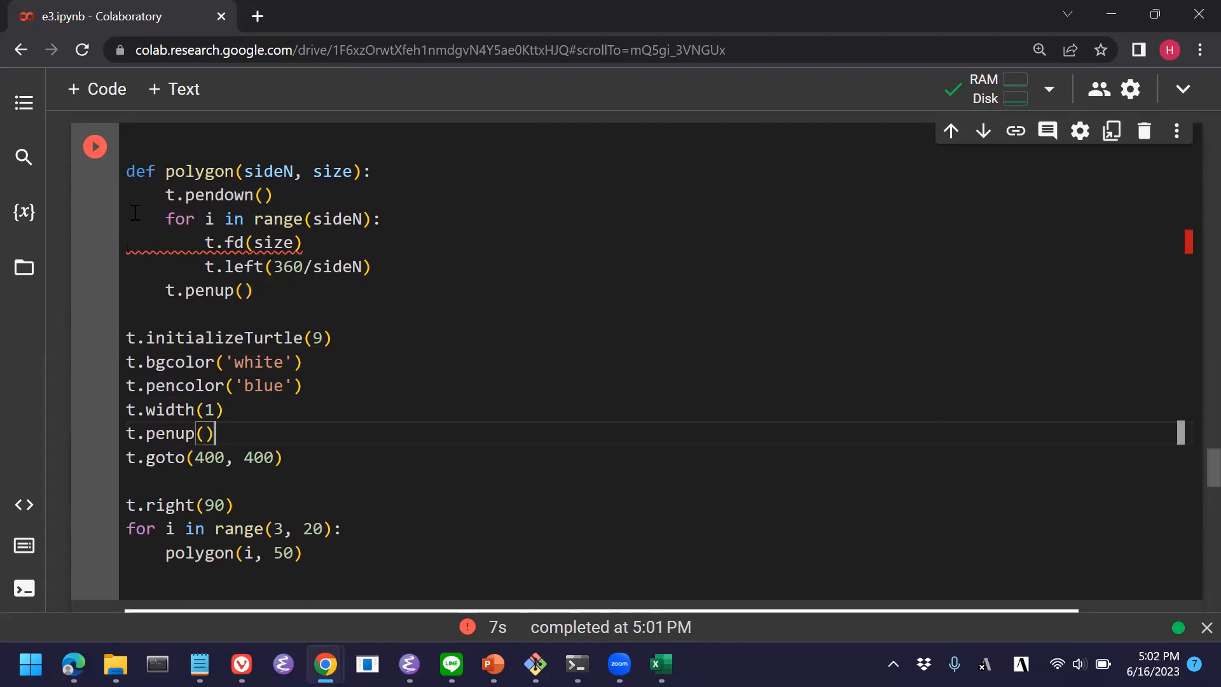
left_click(94, 145)
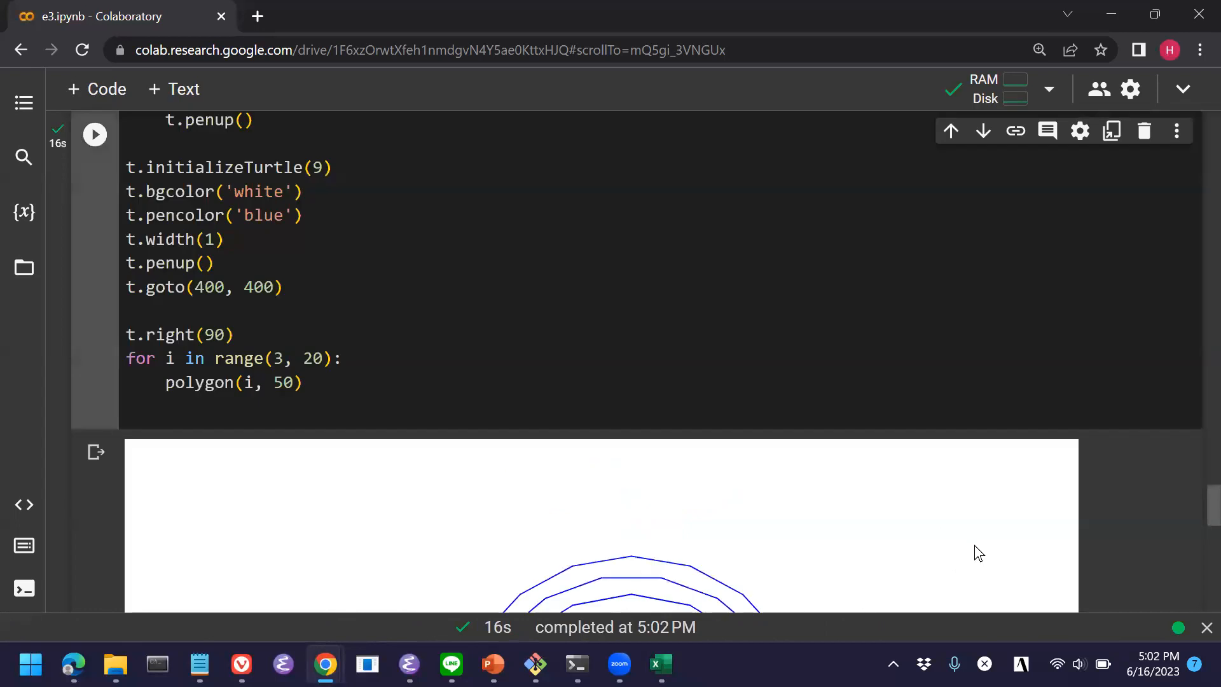
scroll("down", 3)
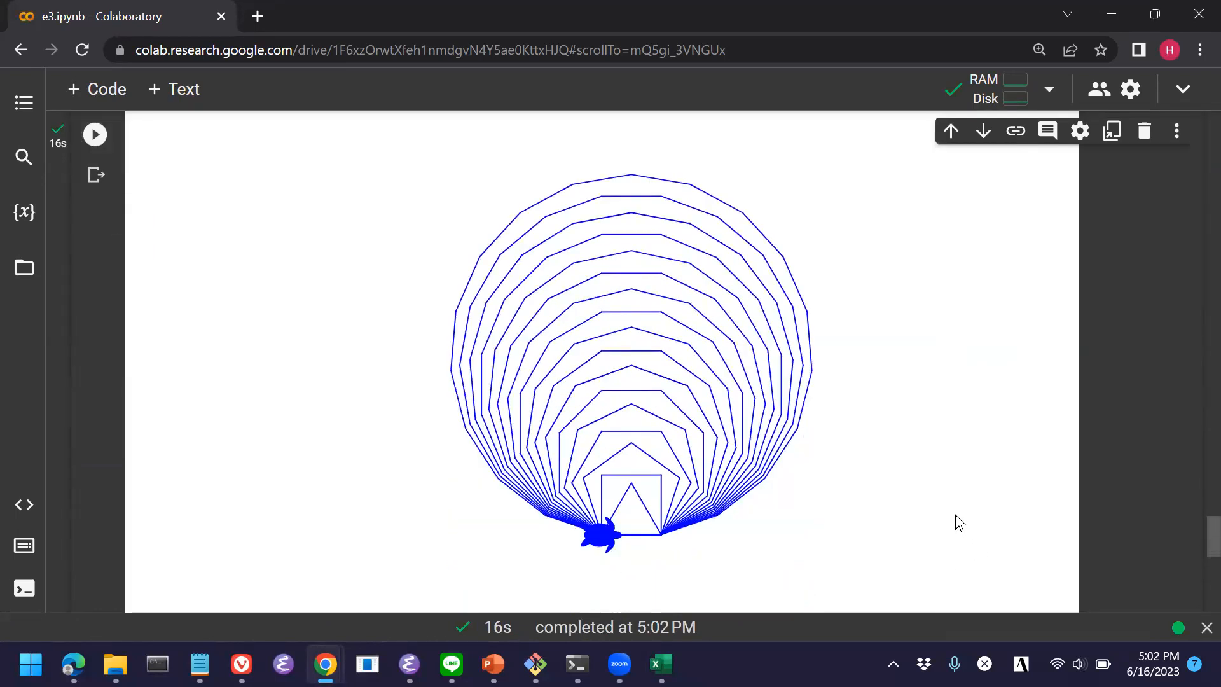
mouse_move(956, 514)
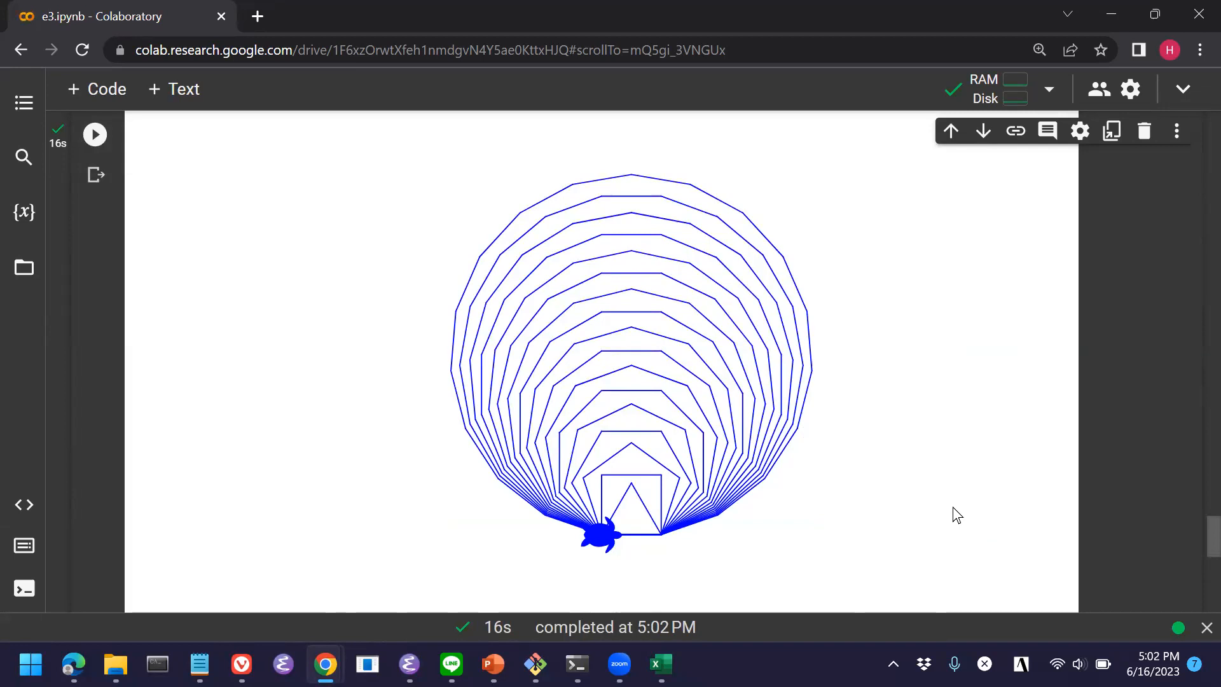
mouse_move(962, 527)
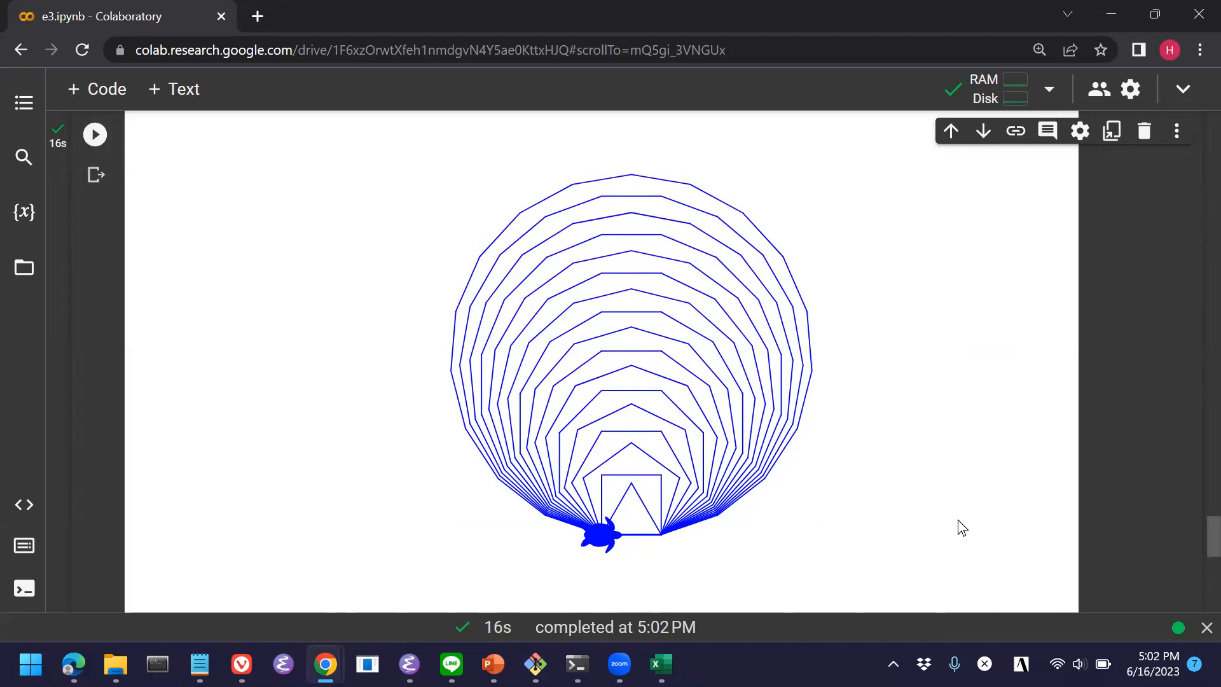
mouse_move(678, 531)
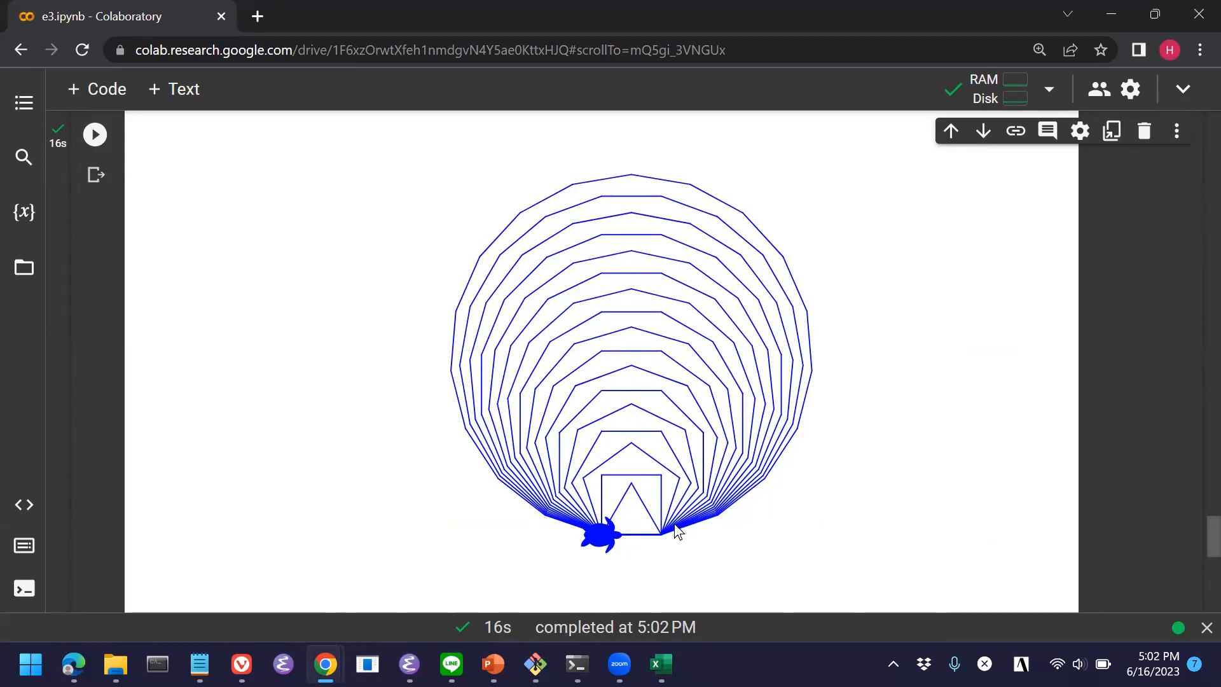
mouse_move(483, 224)
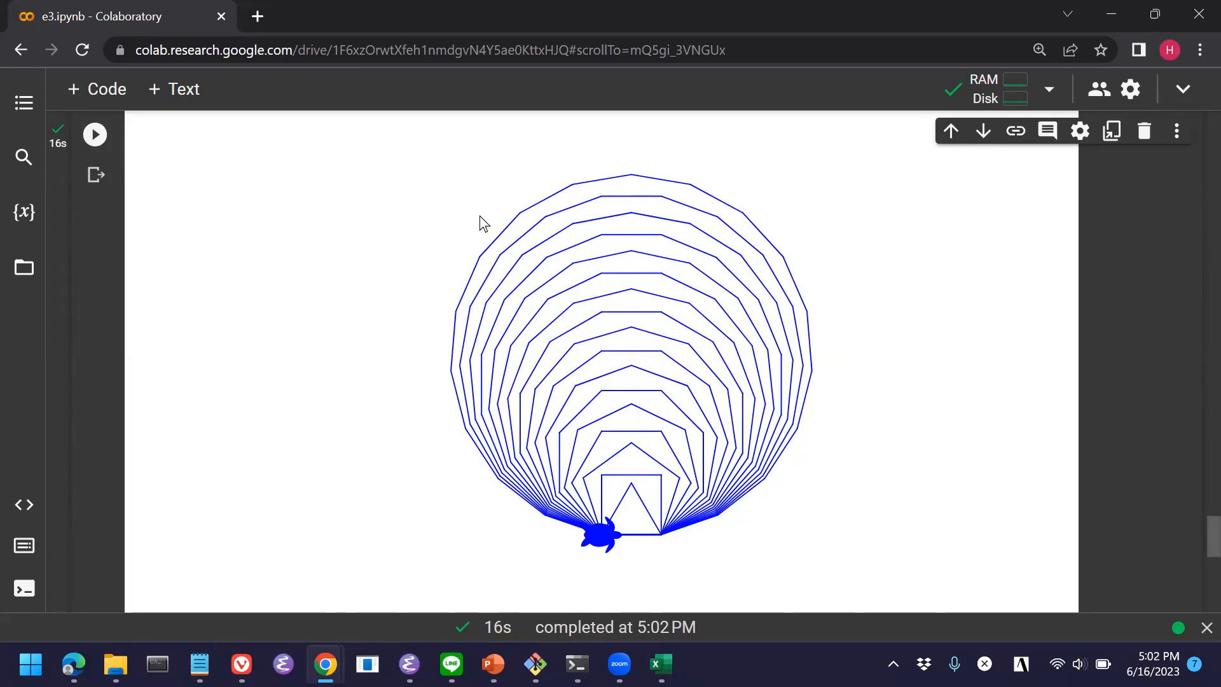
mouse_move(484, 334)
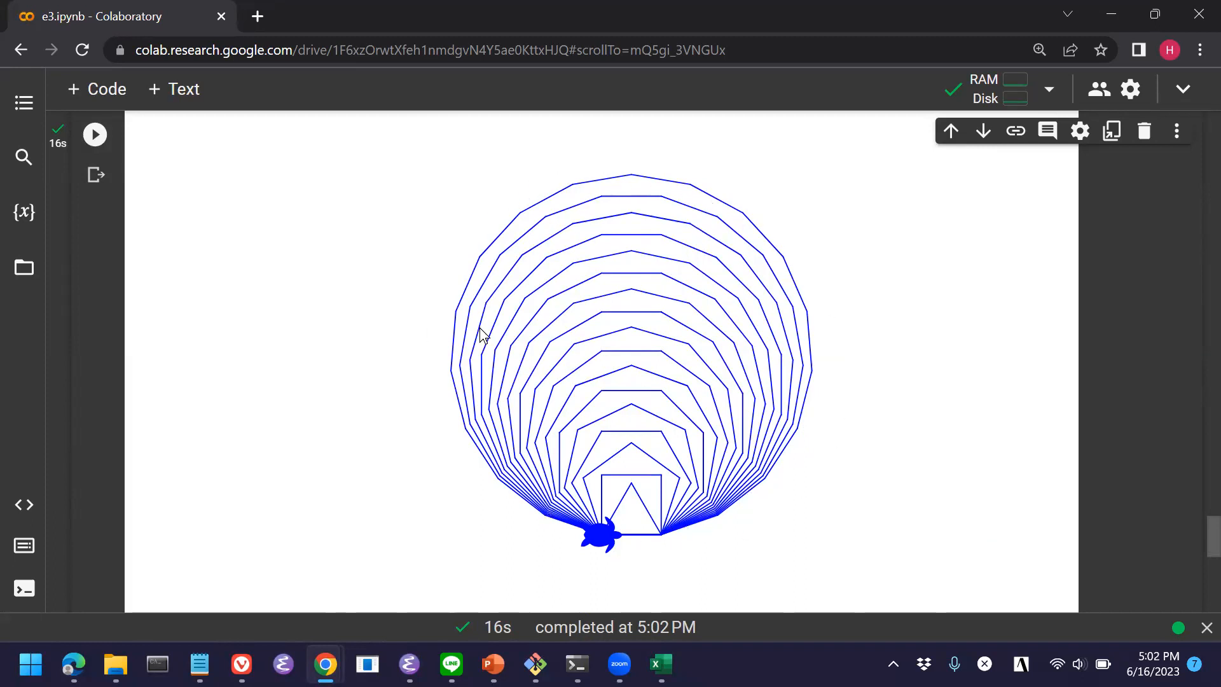
mouse_move(741, 478)
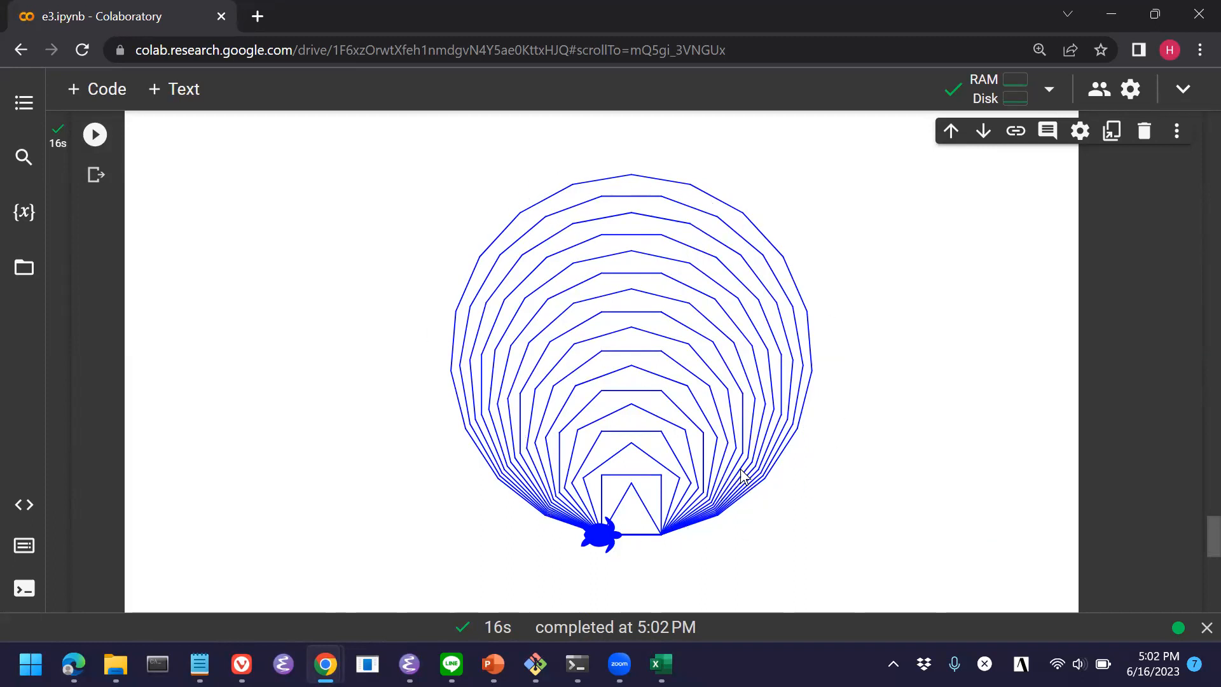
mouse_move(875, 431)
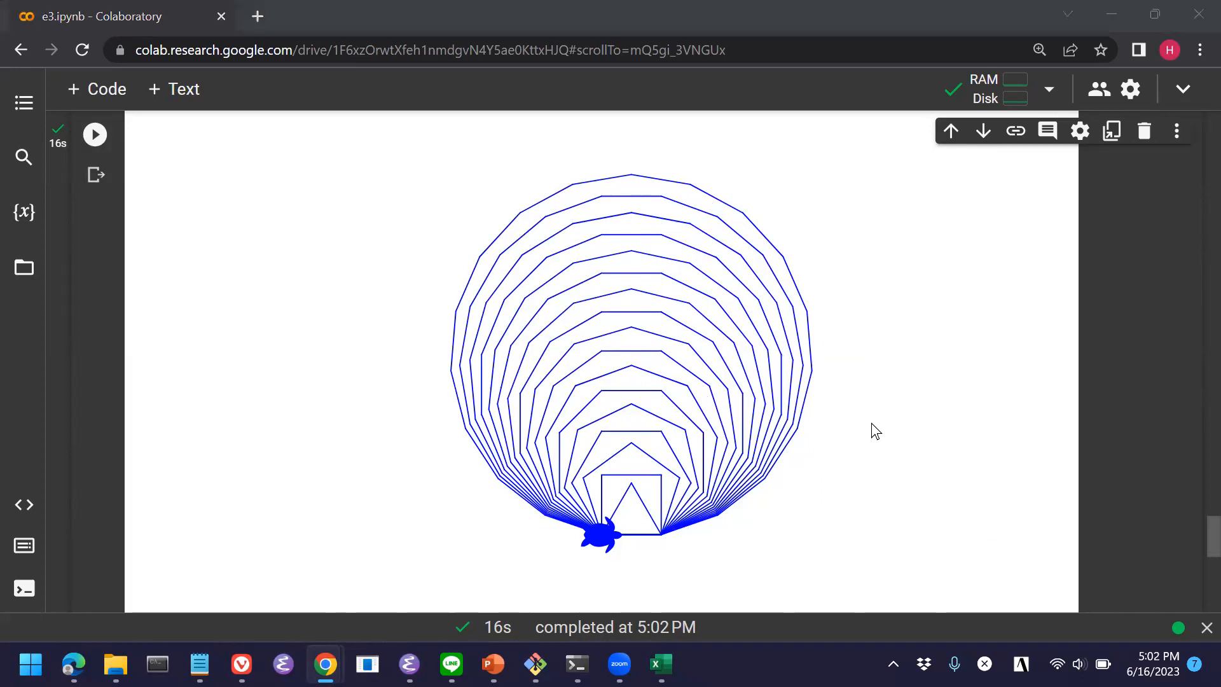
mouse_move(879, 435)
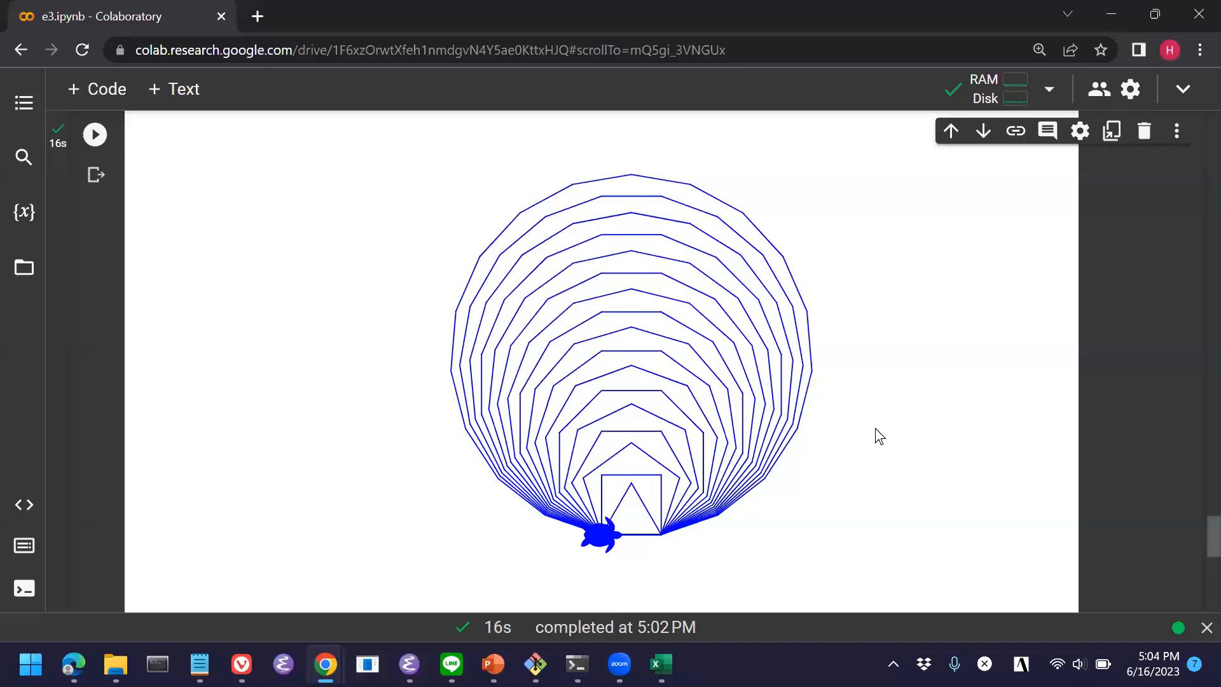
Define a radius r = 100 above the polygon loop.
scroll("up", 3)
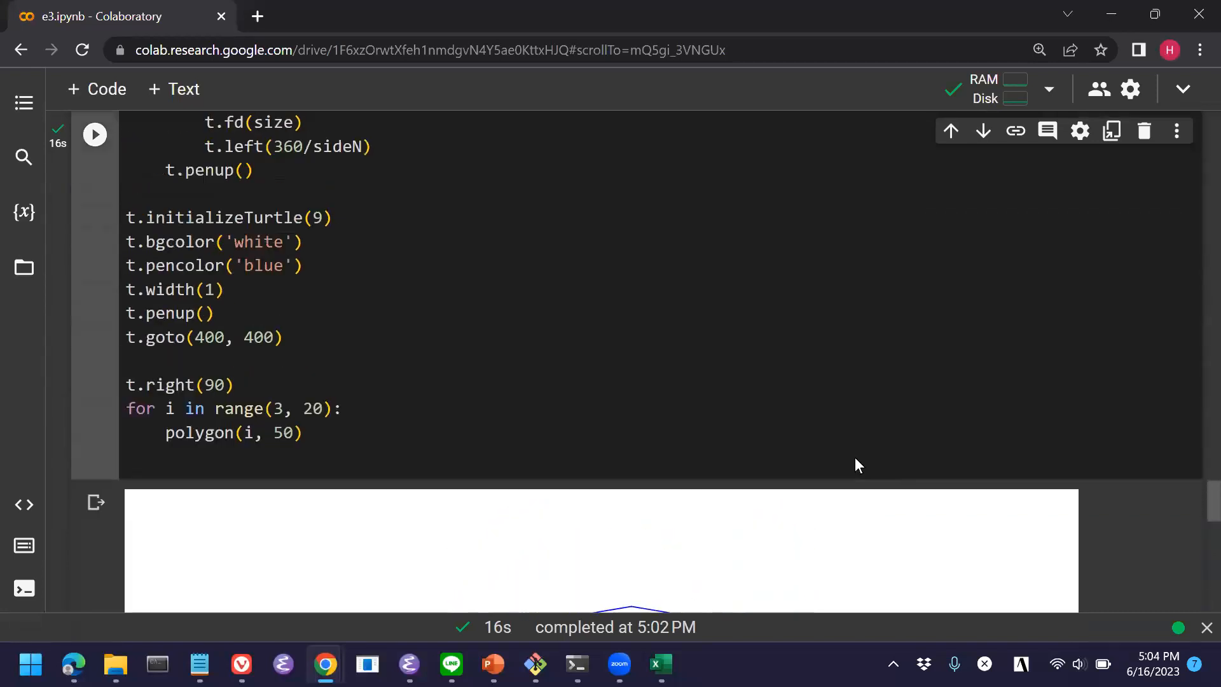
scroll("up", 3)
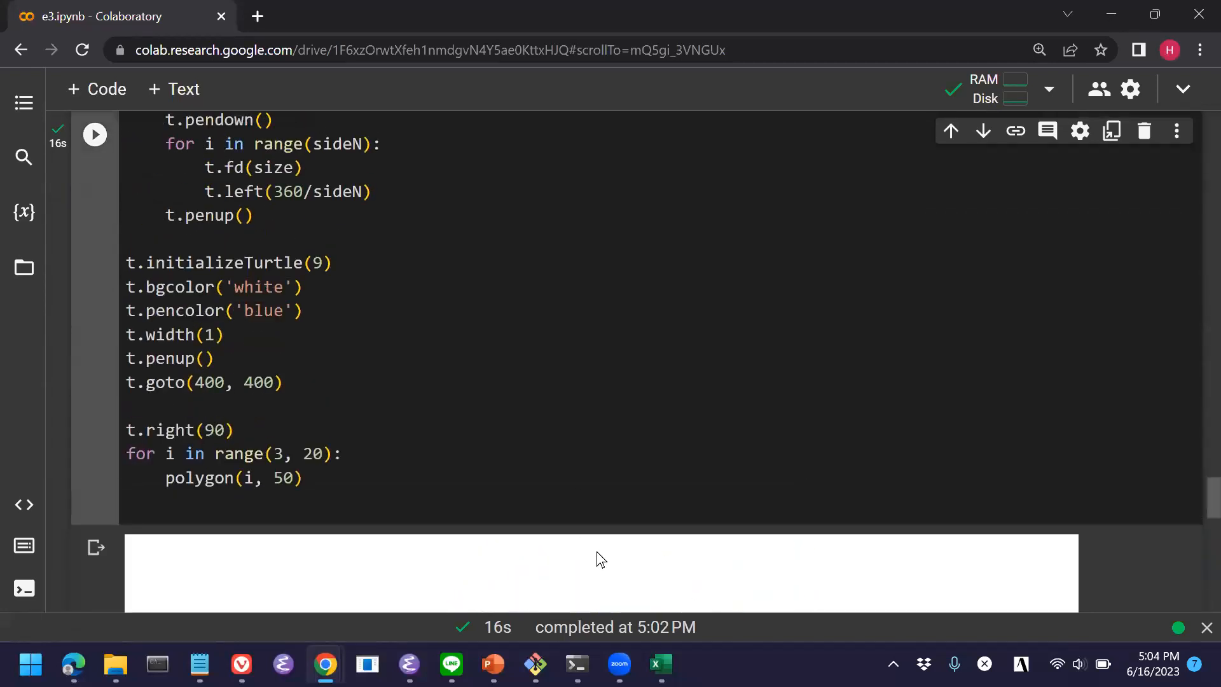
mouse_move(539, 459)
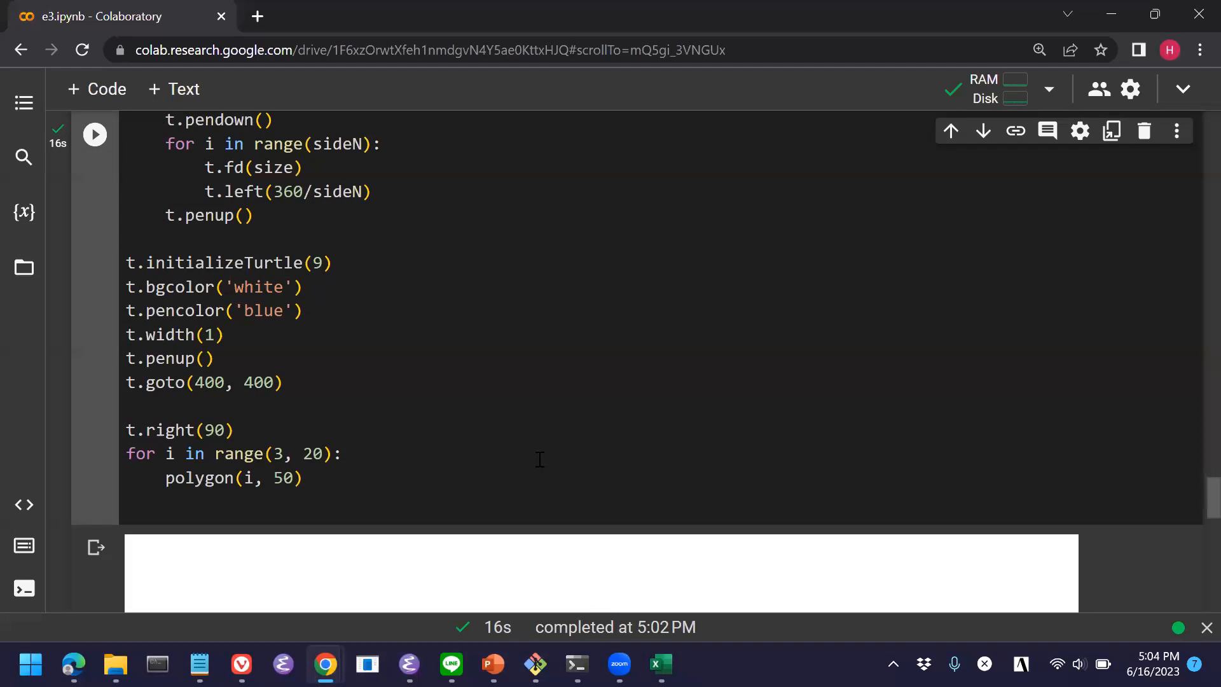
mouse_move(417, 390)
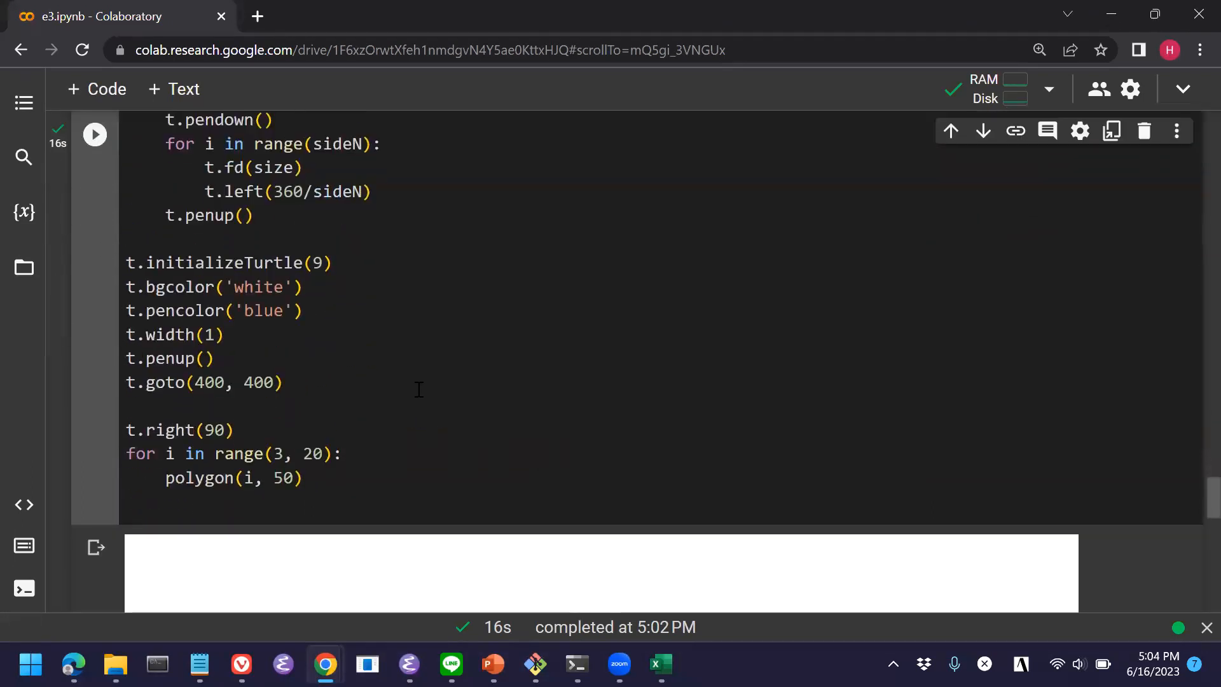
scroll("up", 3)
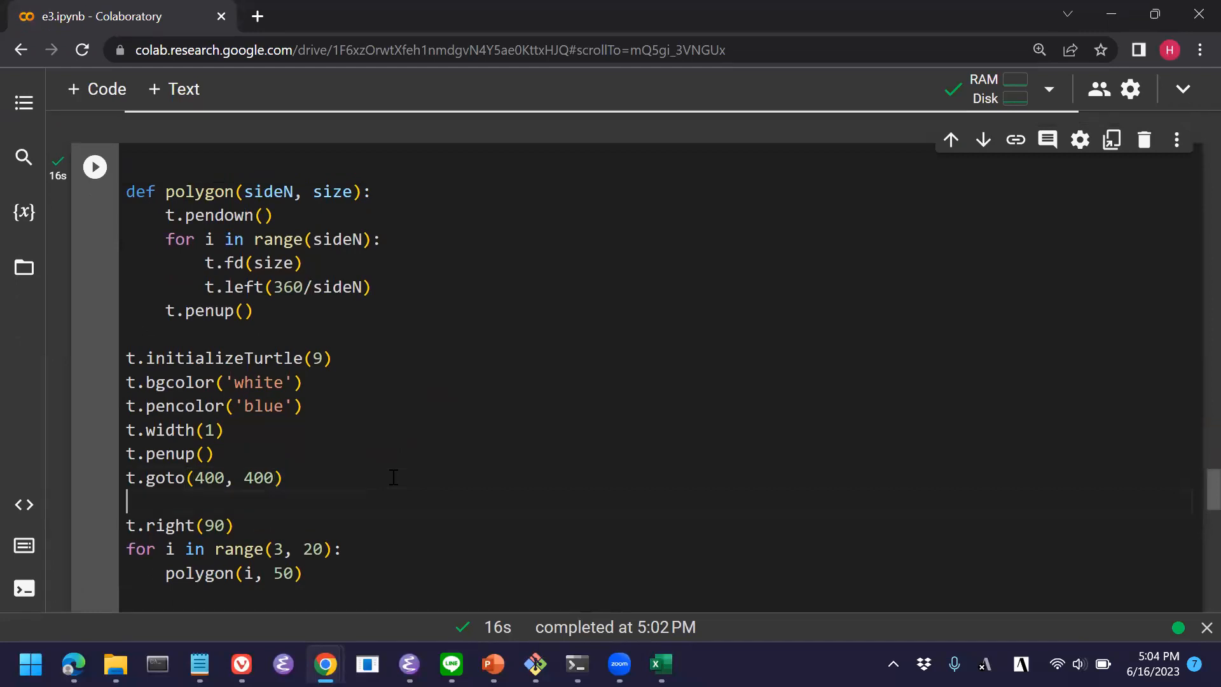
type("r =")
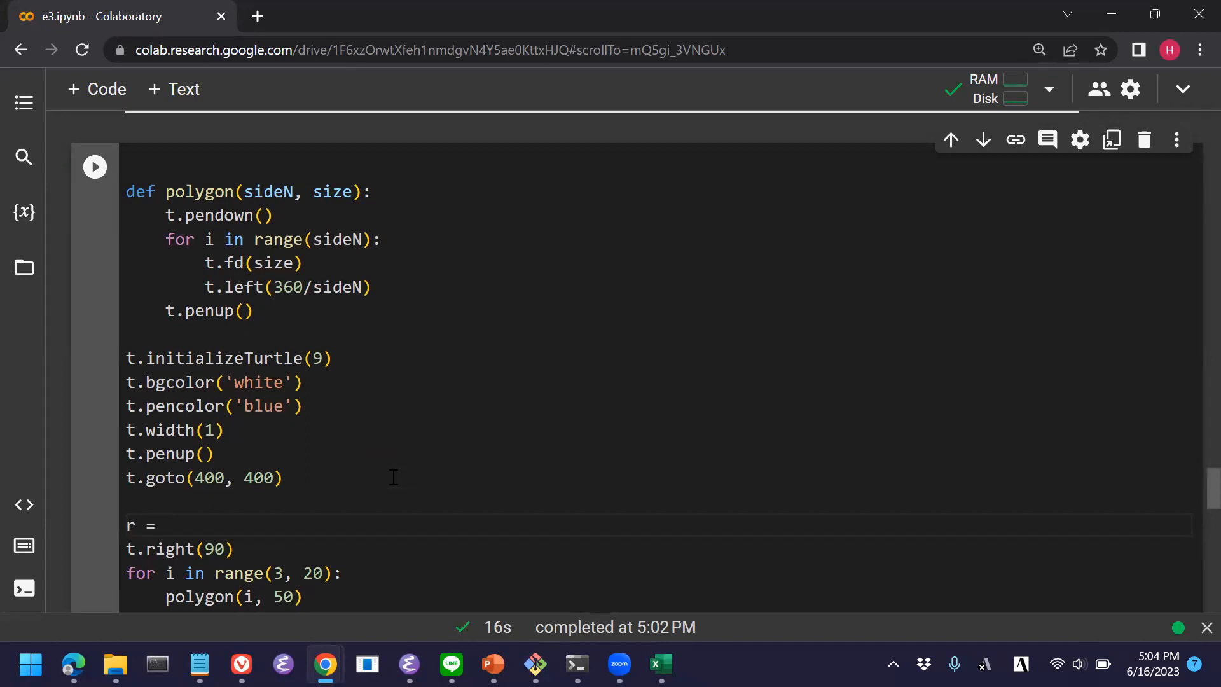
type("100")
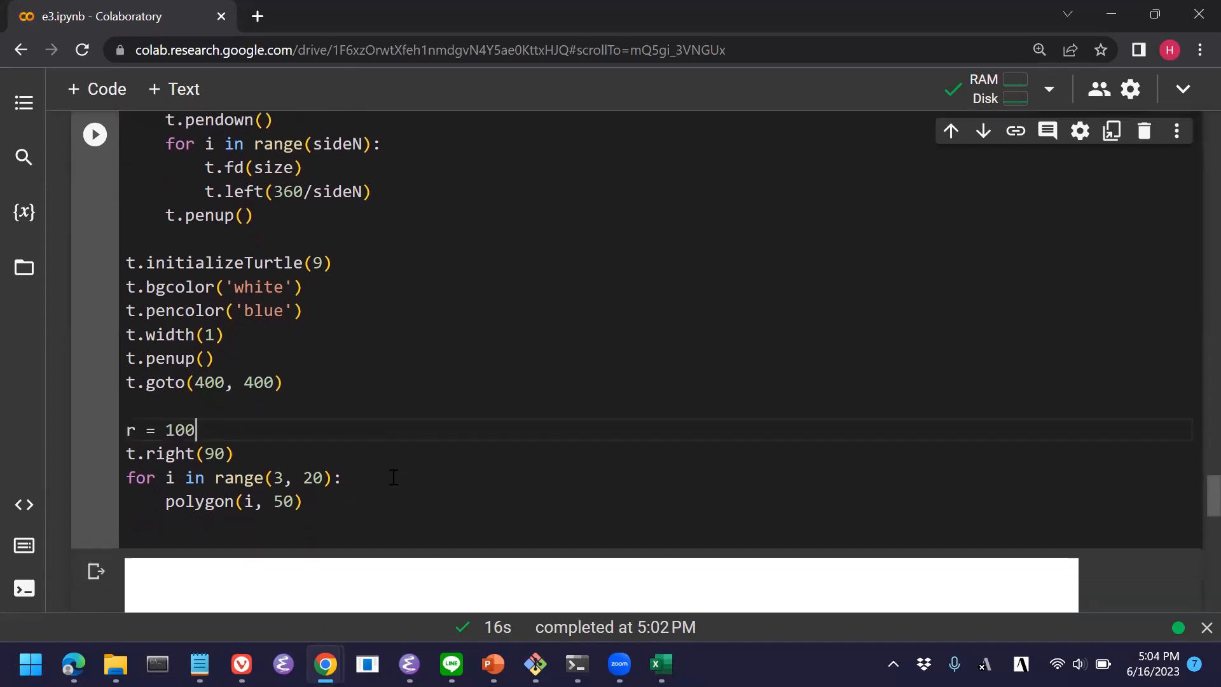
Replace side length 50 with 2*3.14*r/n and rename the loop variable to n.
double_click(287, 501)
type("2")
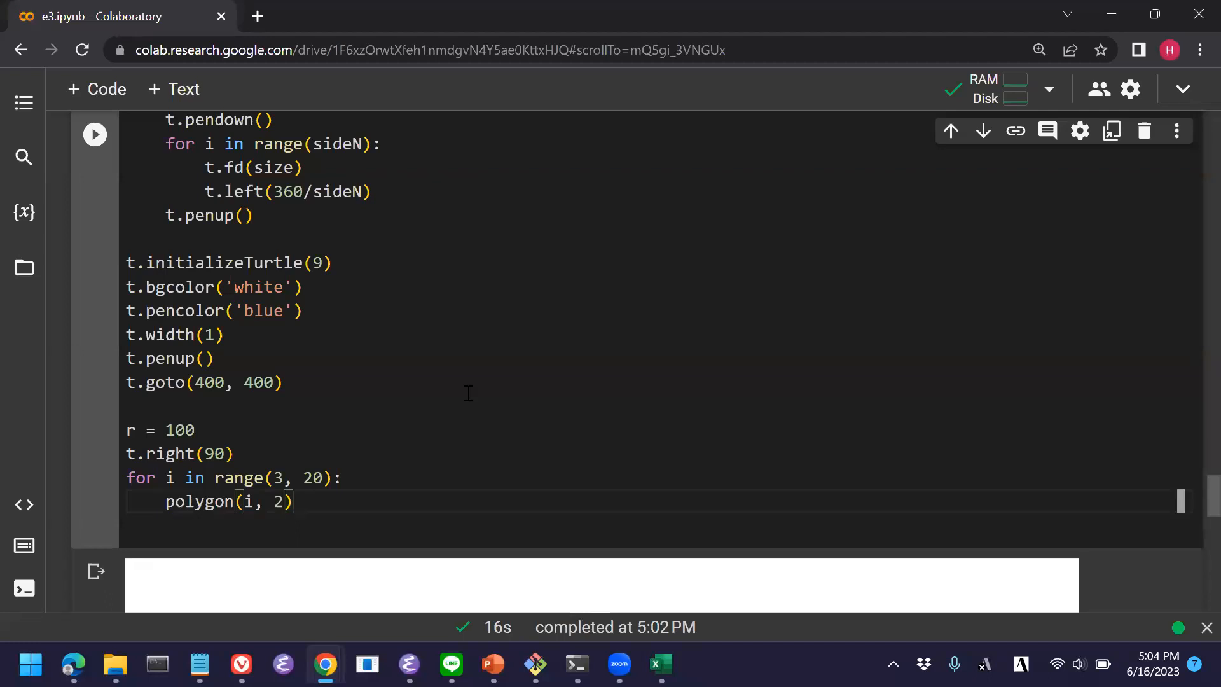
type("*3.14")
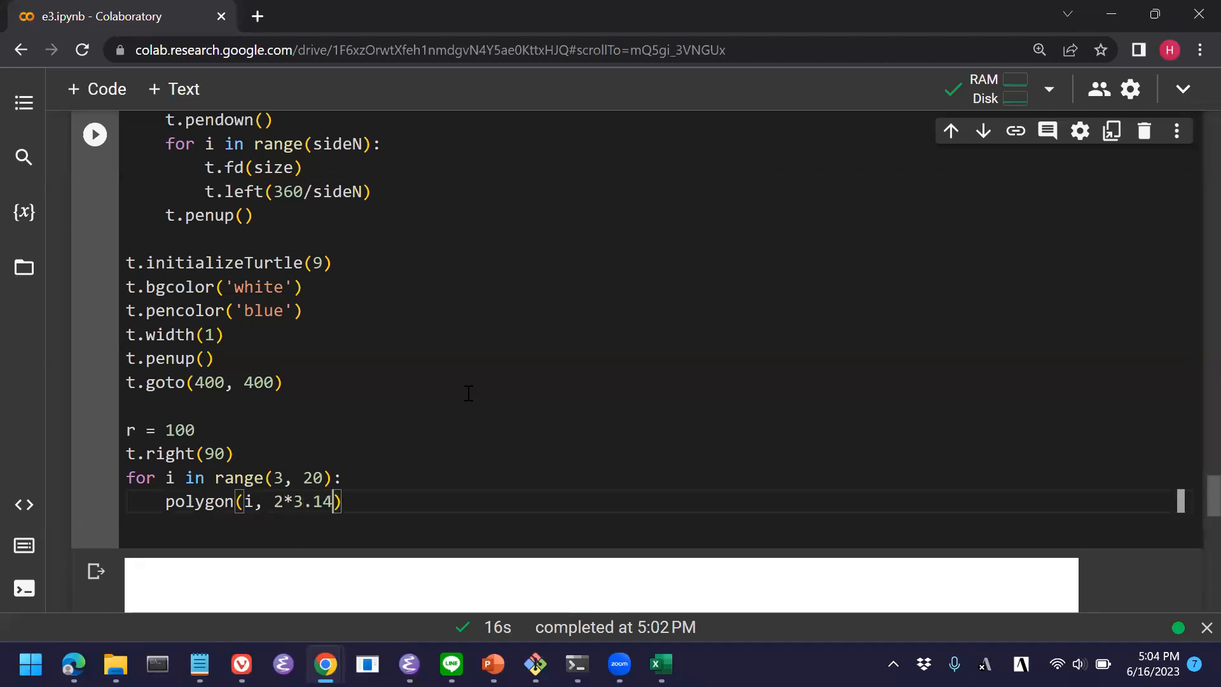
type("*")
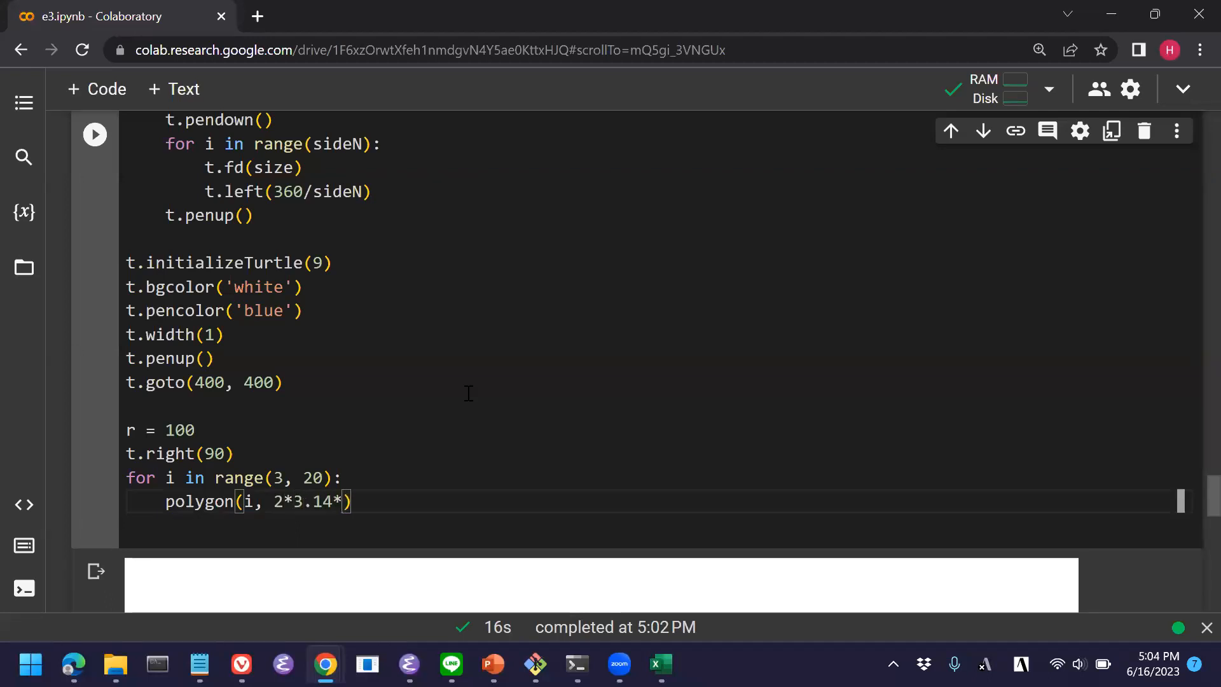
type("r")
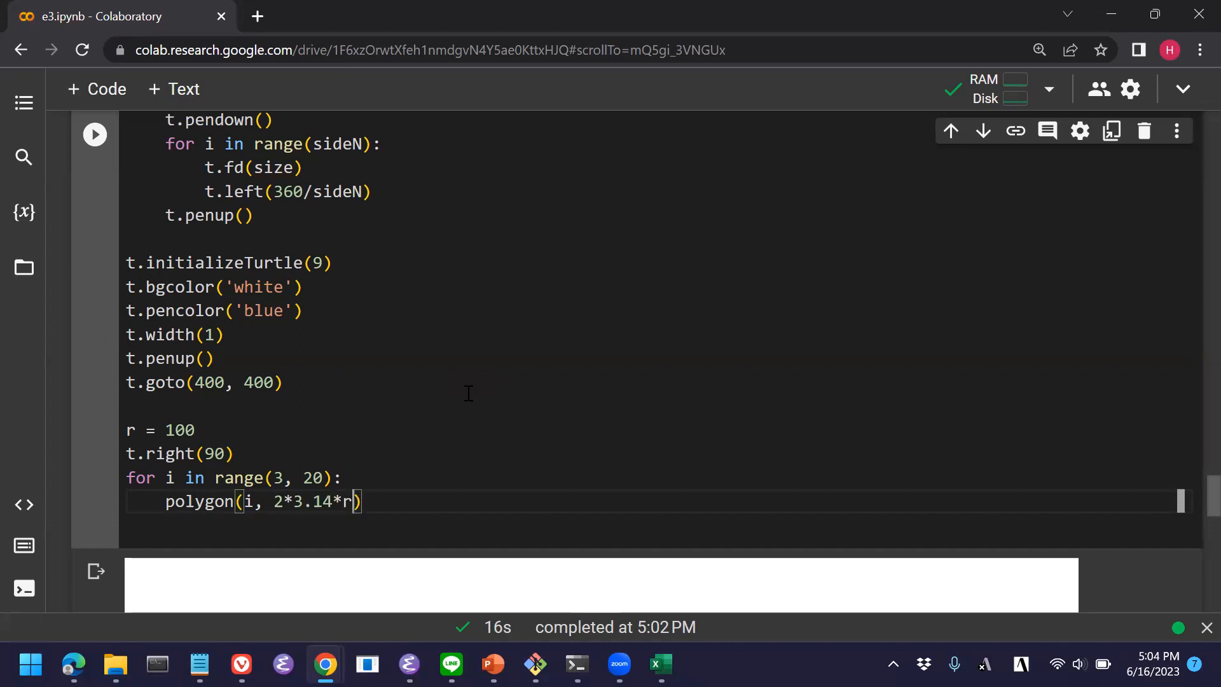
type("/i")
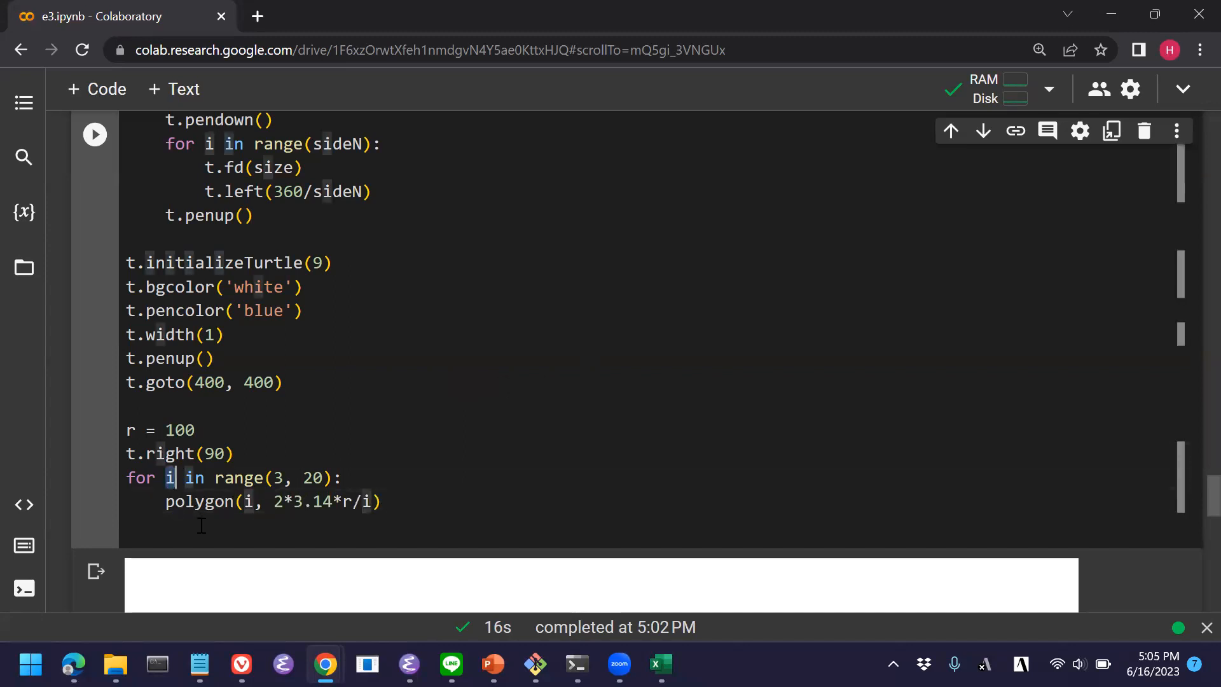
type("n")
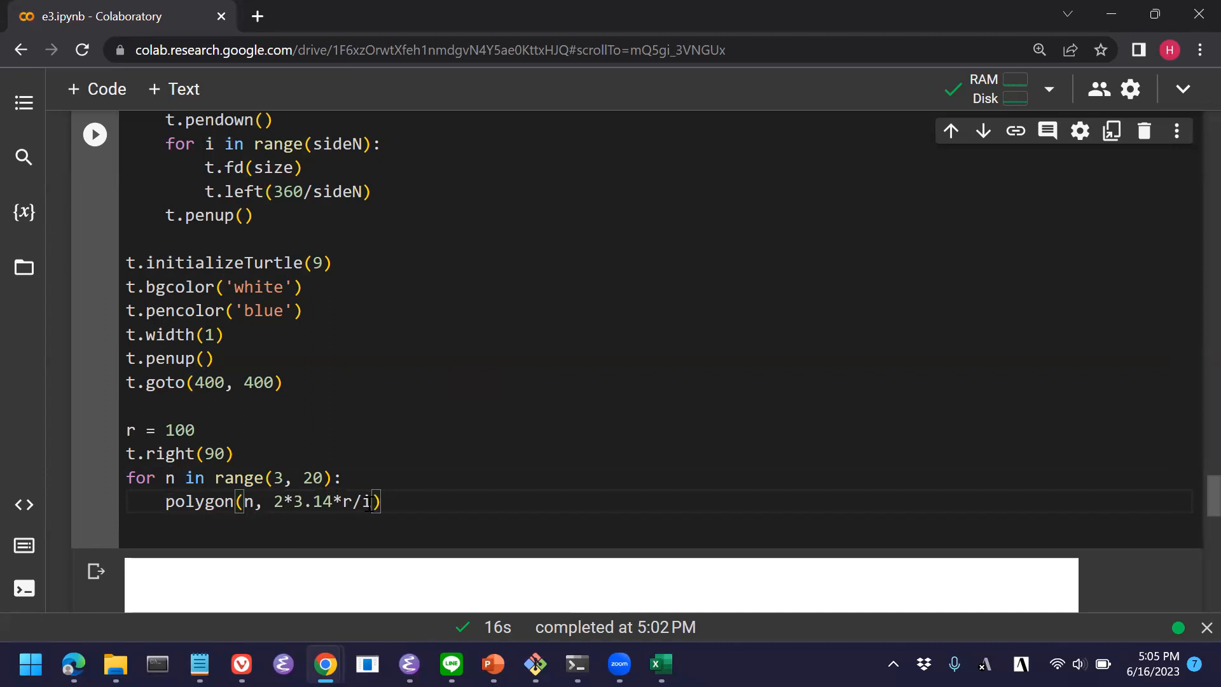
type("n")
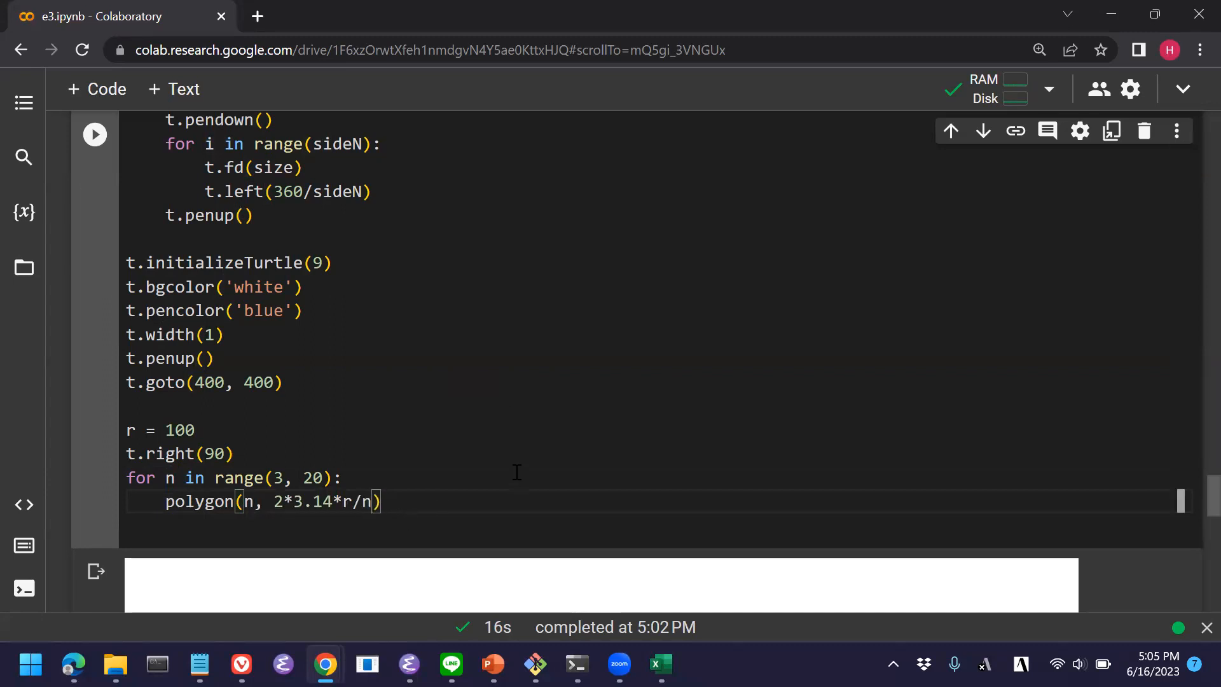
Run the cell to draw polygons of 3 to 19 sides sharing one circumference.
left_click(93, 134)
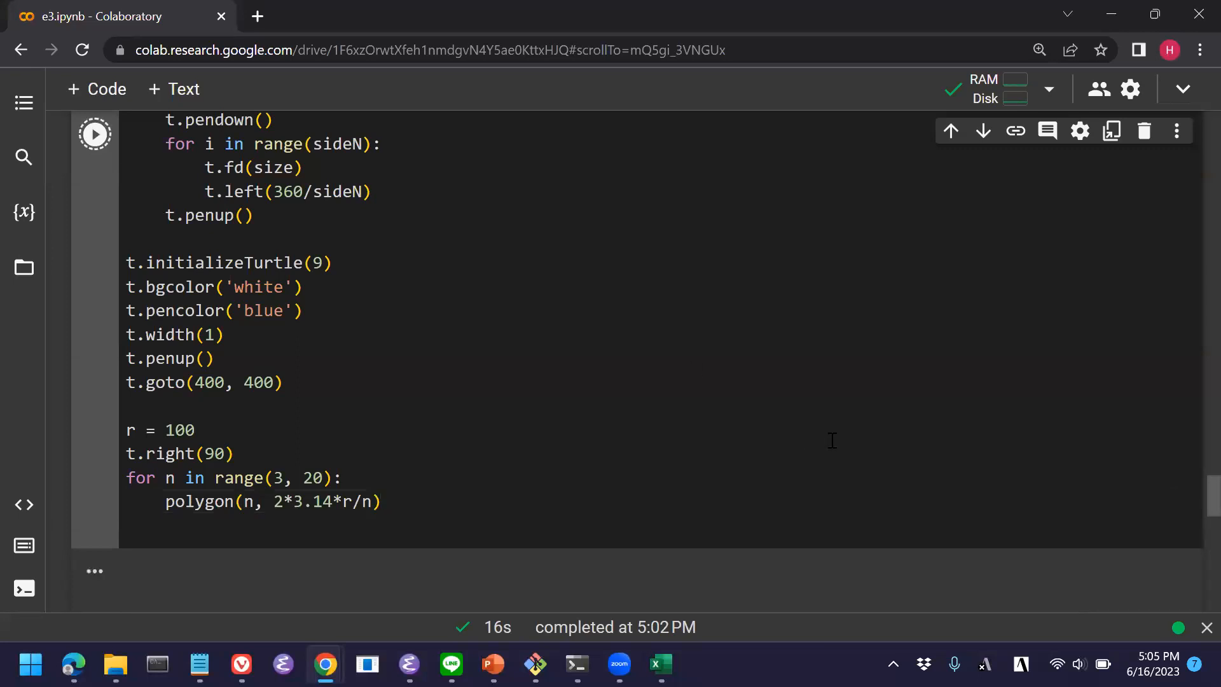
left_click(93, 132)
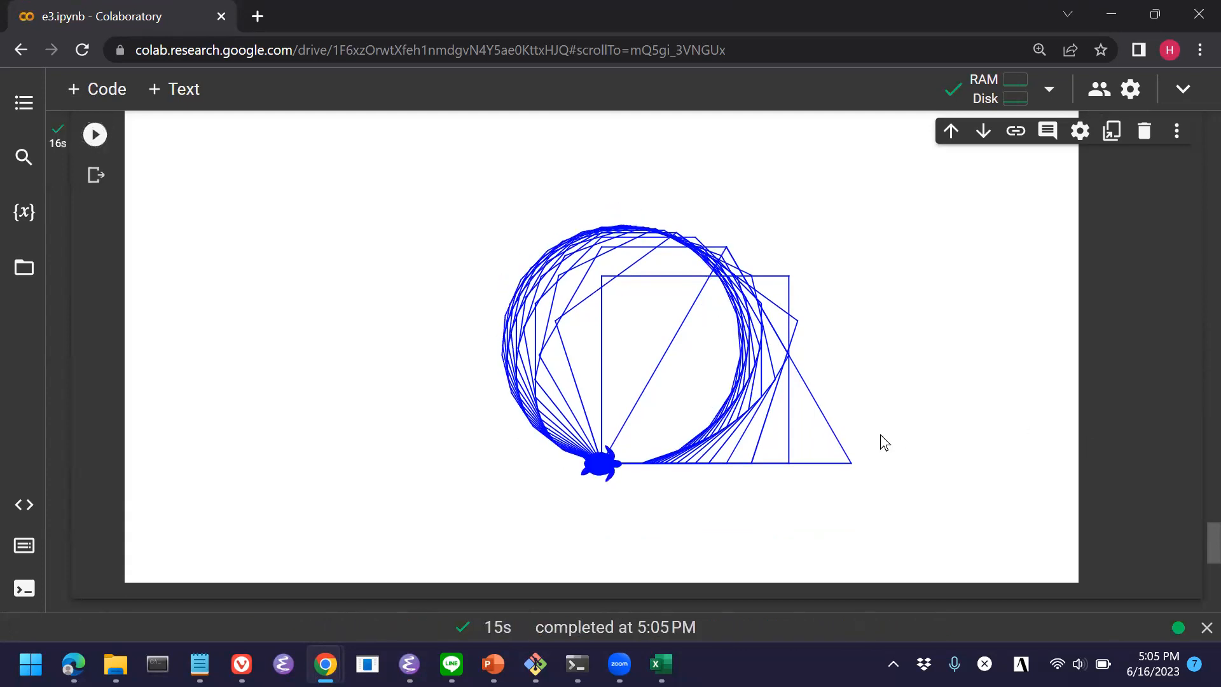
mouse_move(549, 301)
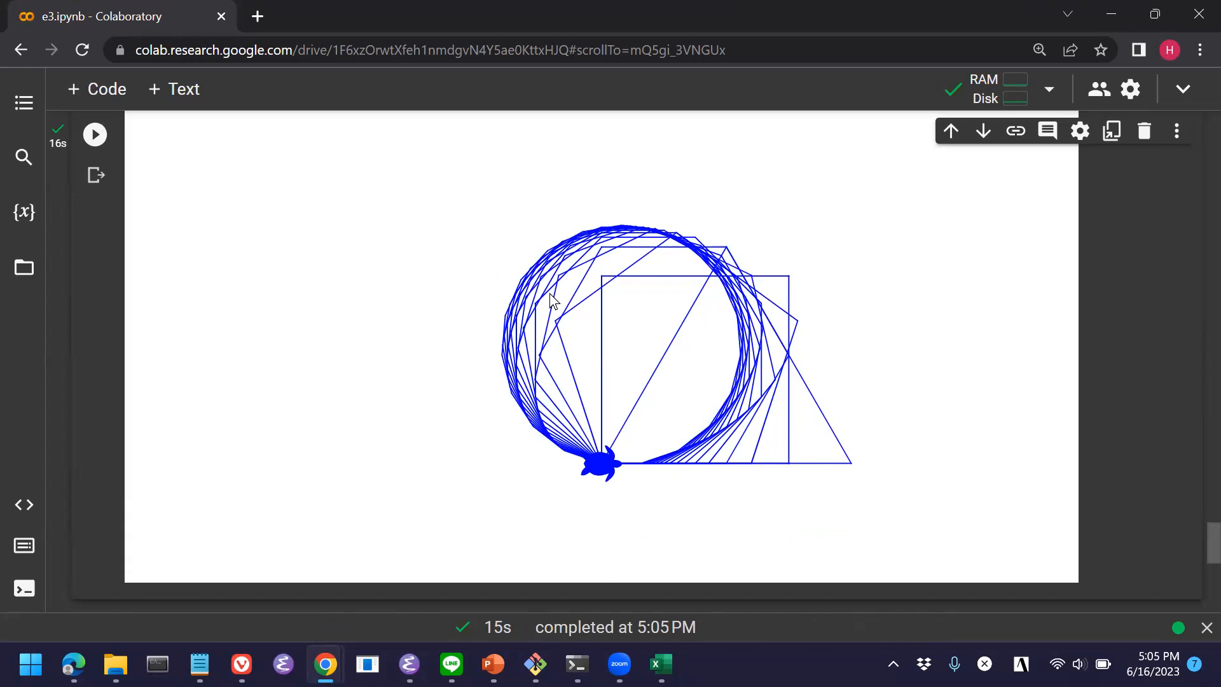
mouse_move(870, 459)
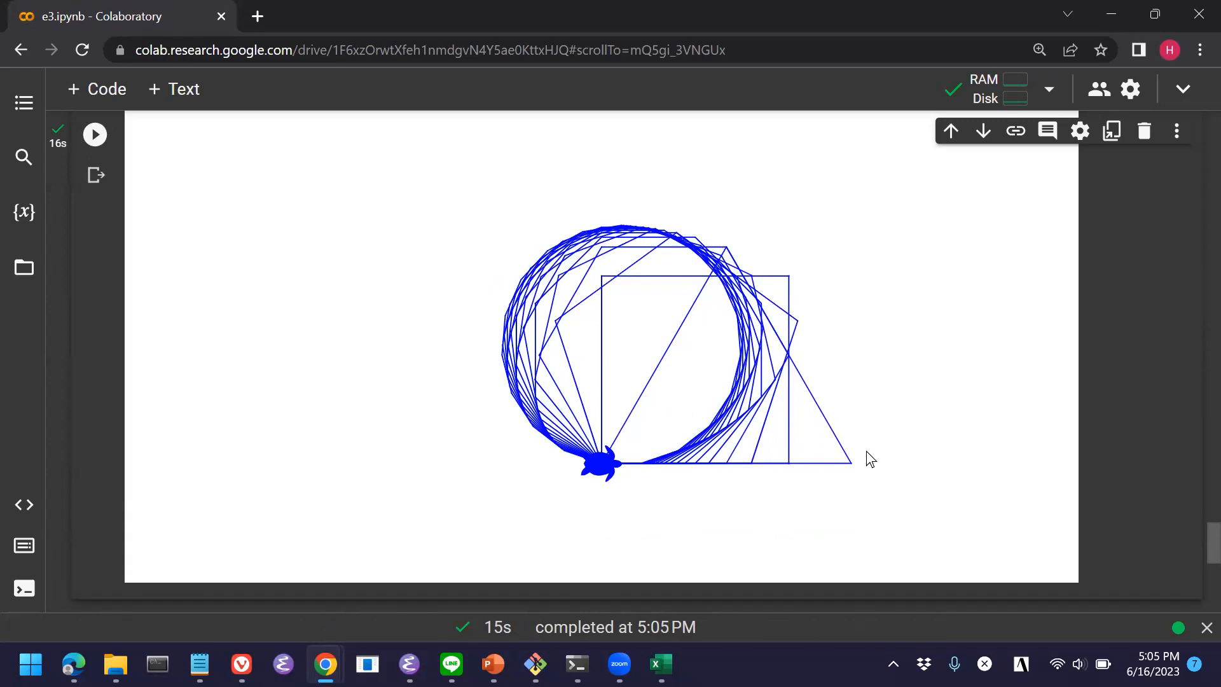
mouse_move(653, 398)
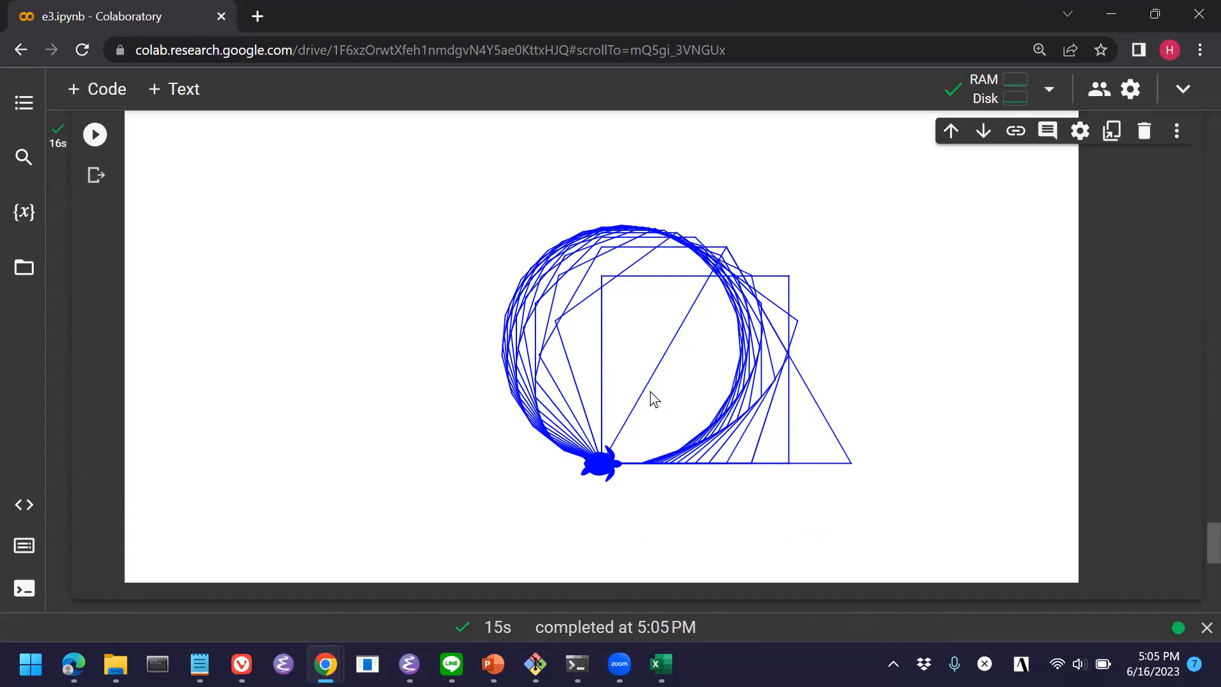
mouse_move(851, 427)
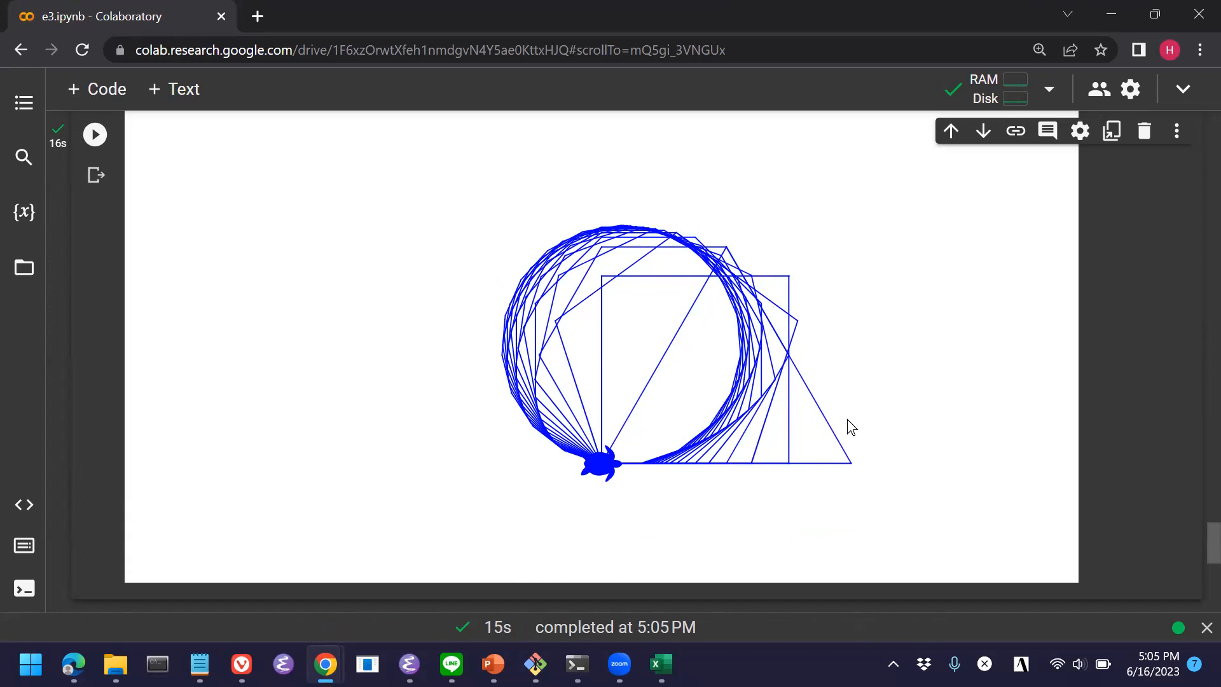
mouse_move(868, 455)
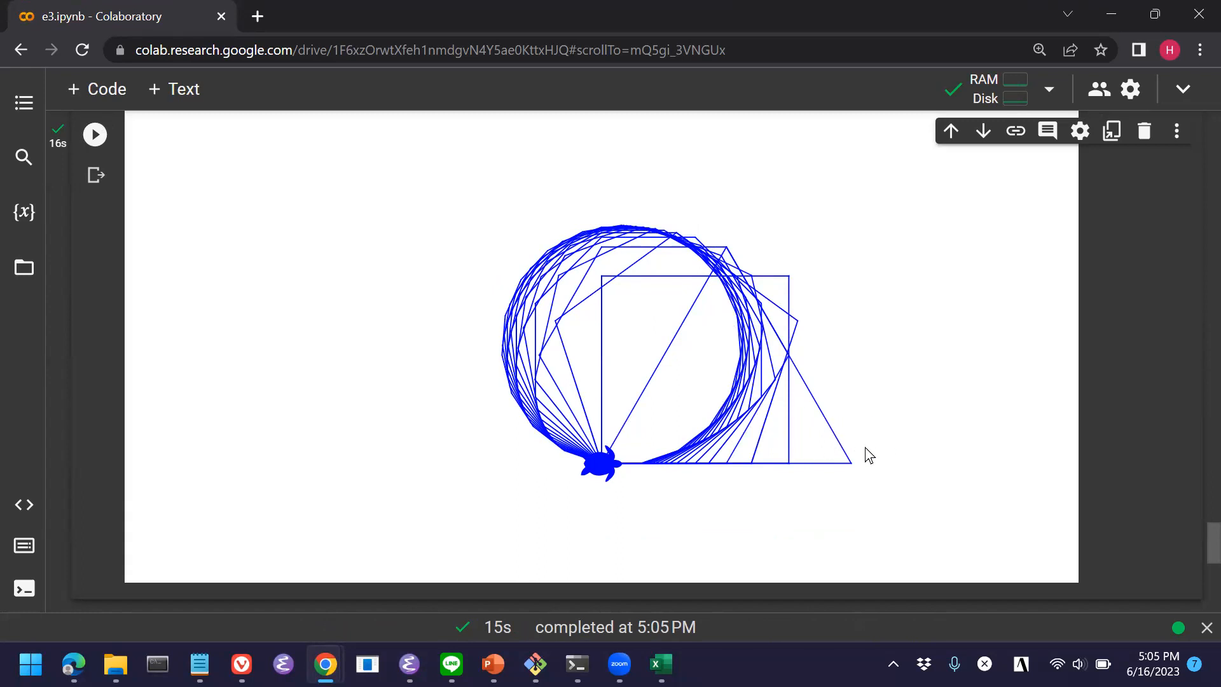
mouse_move(528, 396)
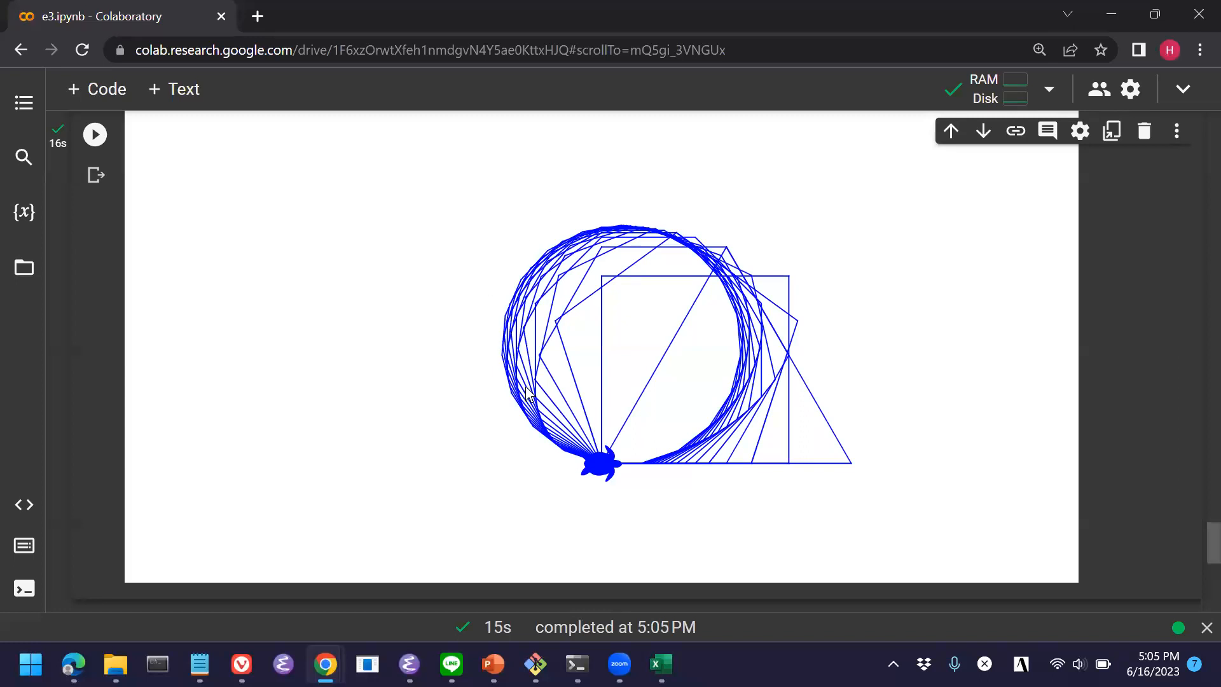
mouse_move(708, 403)
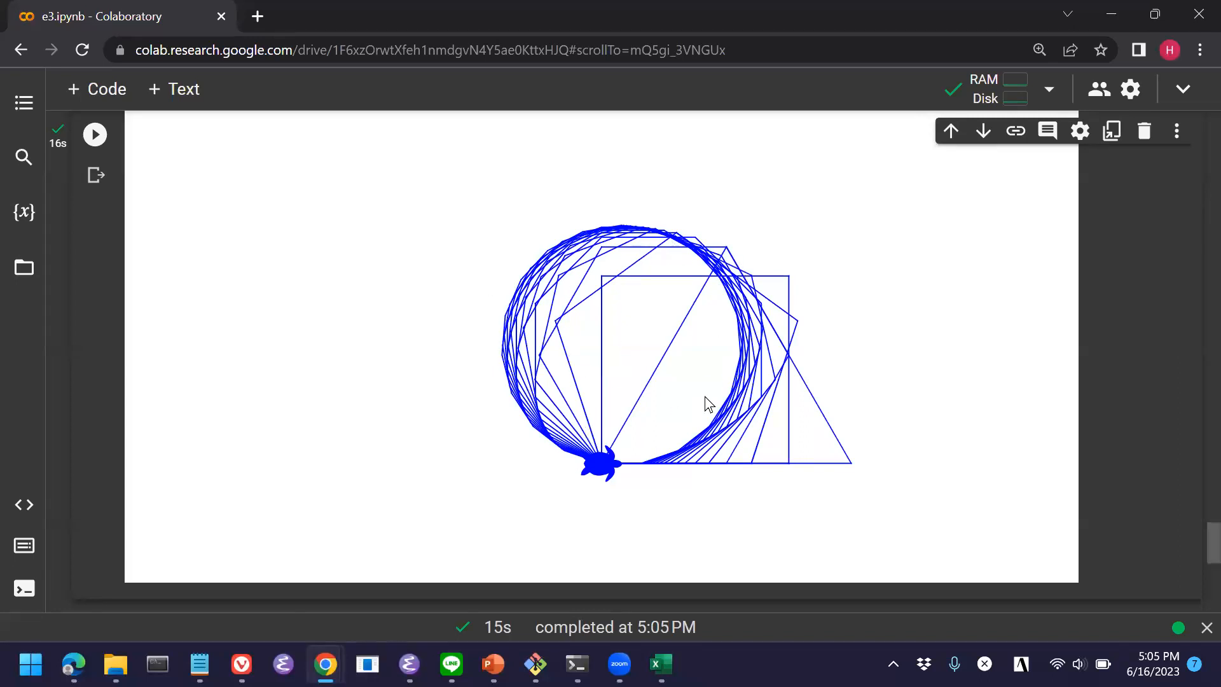
mouse_move(865, 390)
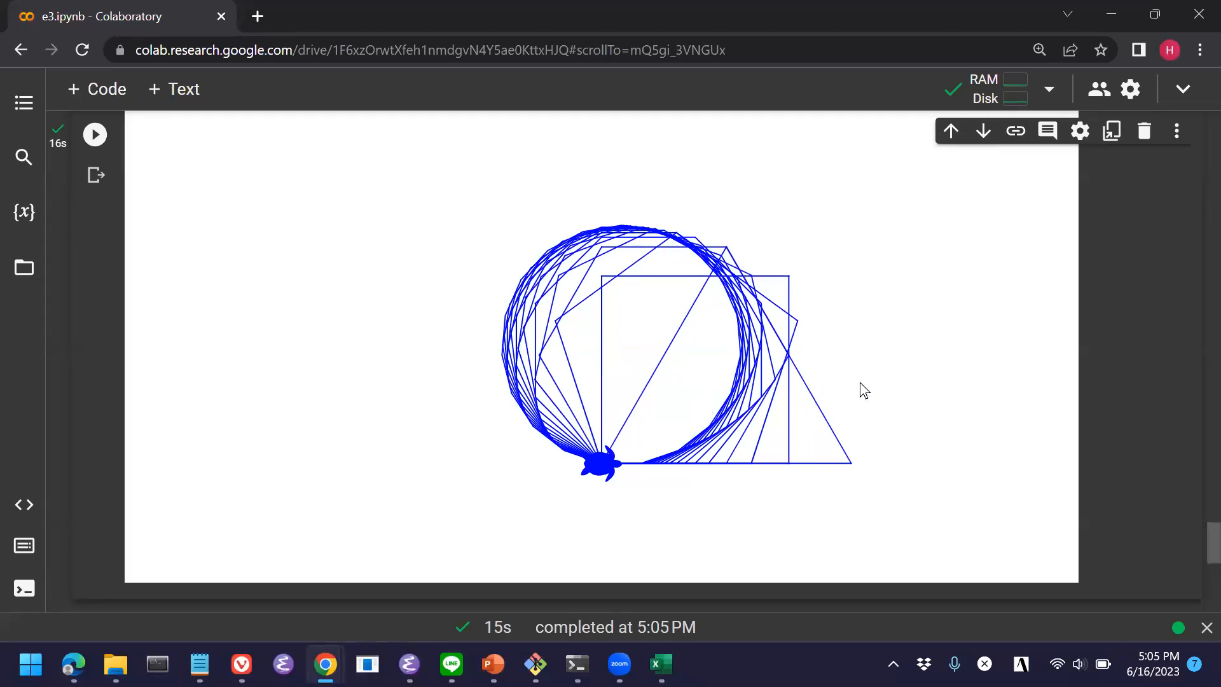
mouse_move(876, 399)
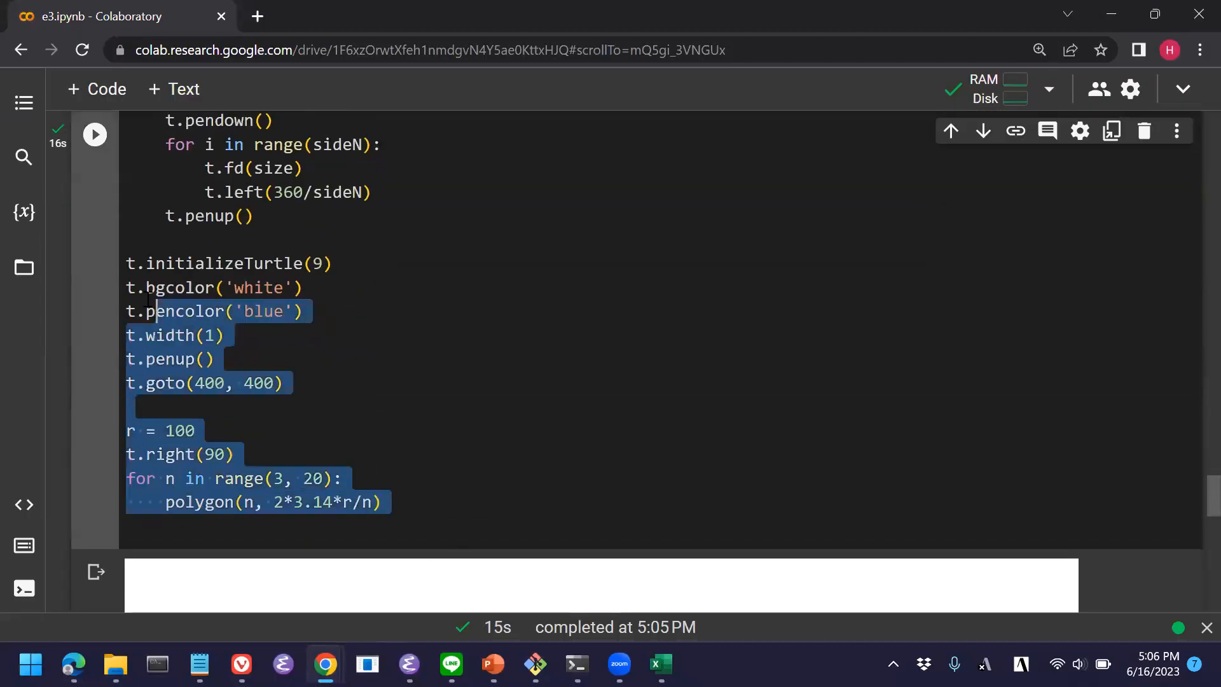
Scroll down past the turtle output to the new code cell below the drawing.
scroll("down", 3)
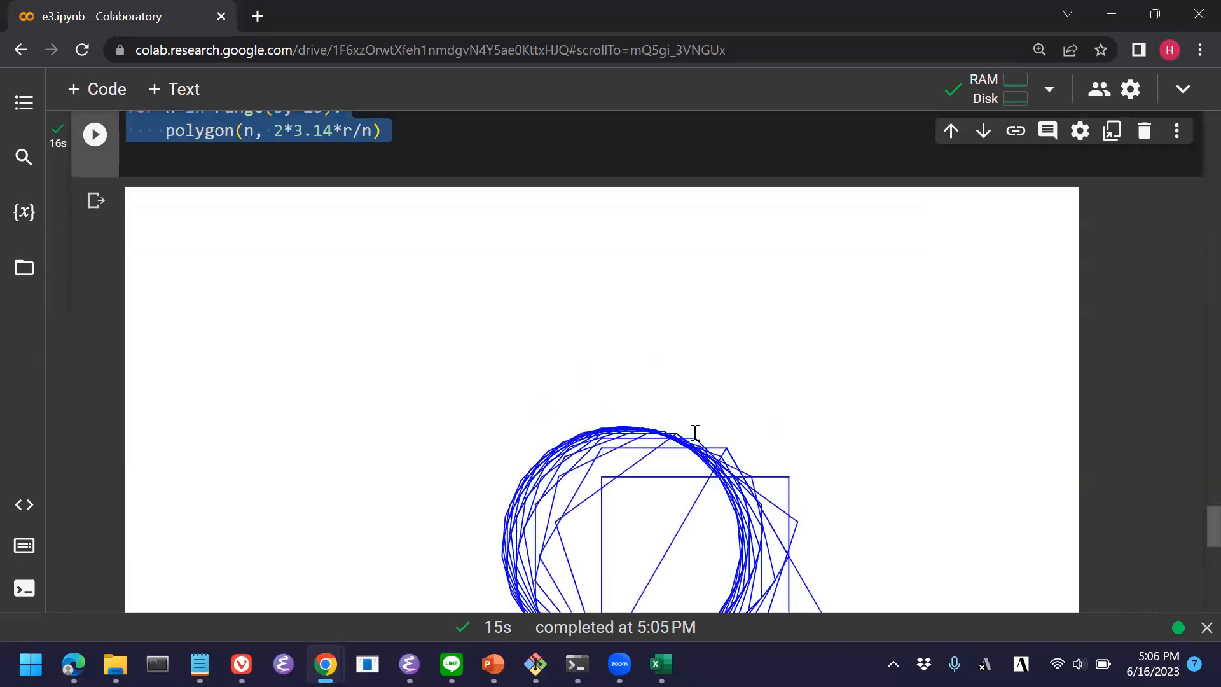
scroll("down", 3)
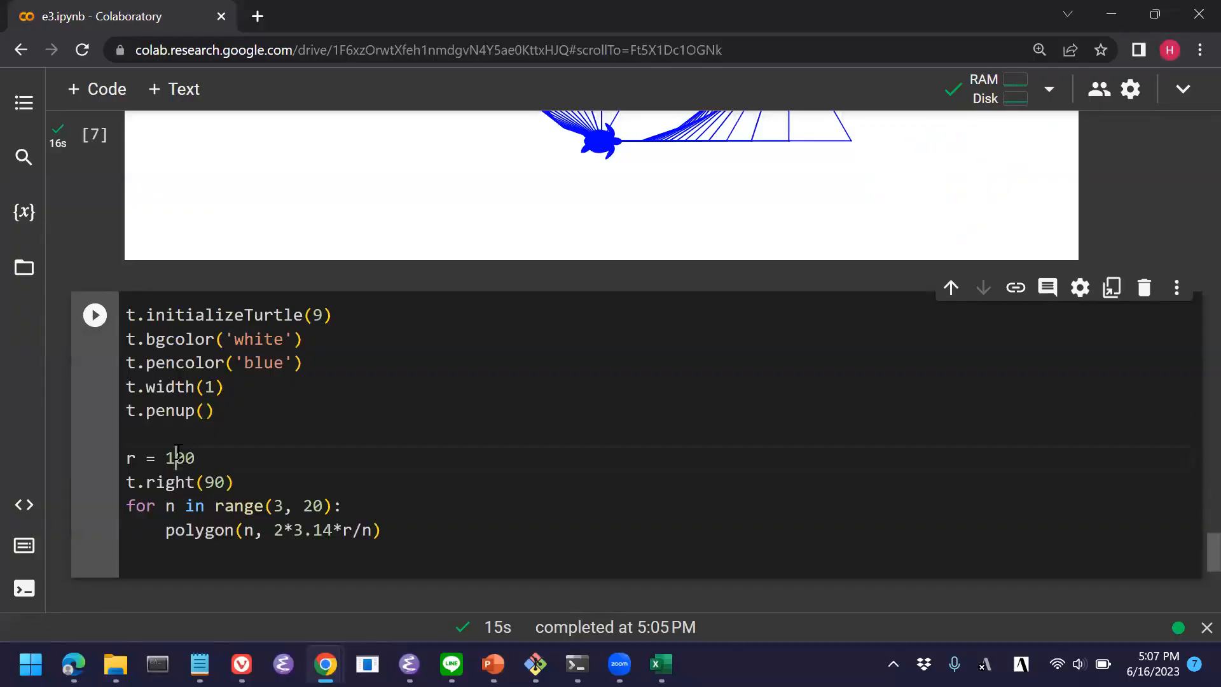
Change the radius to r = 50 and add n = 3 below it.
key("Backspace")
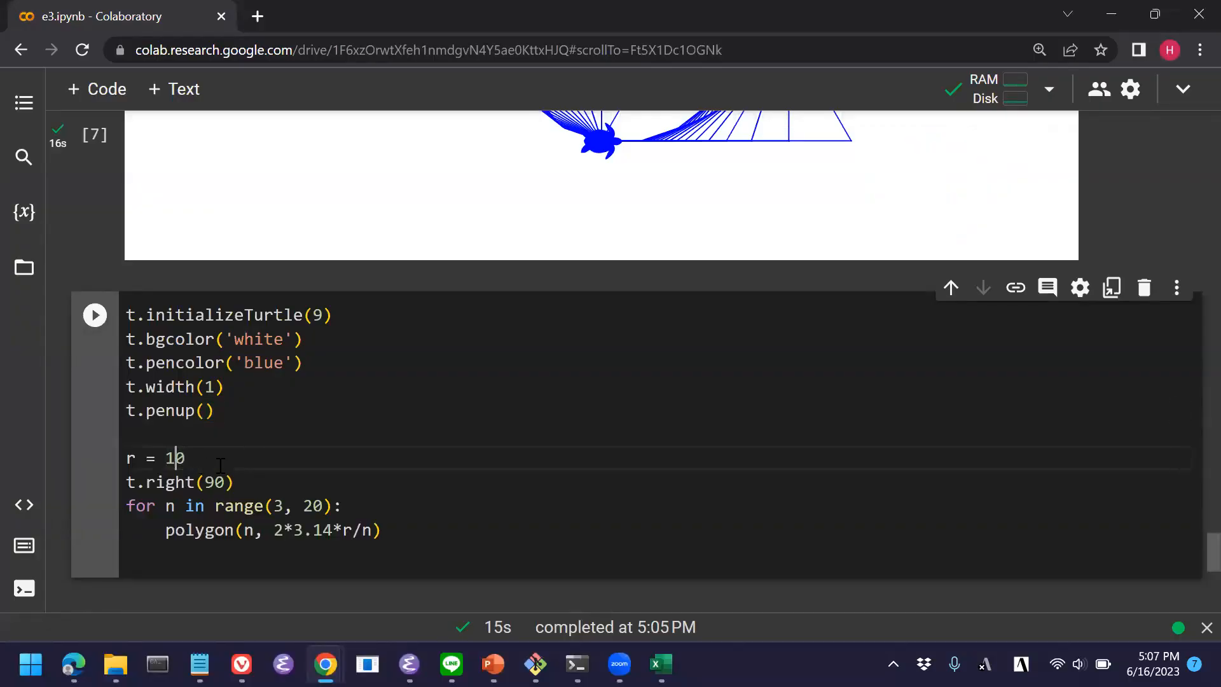
type("50")
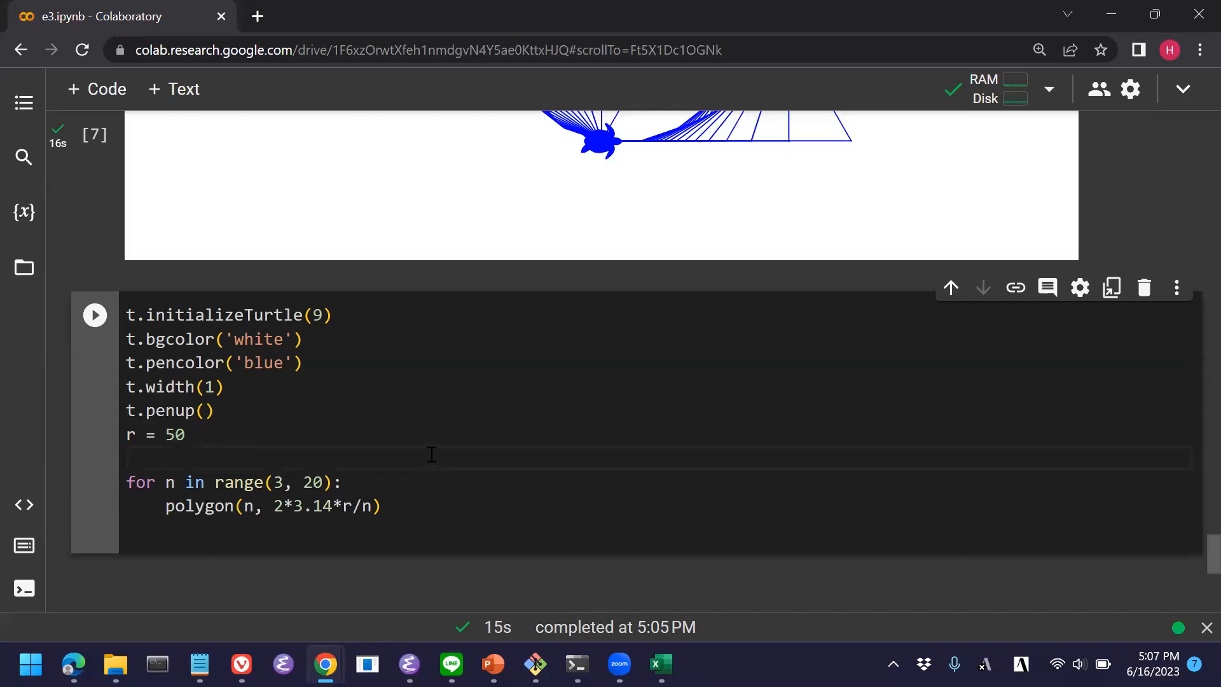
key("enter")
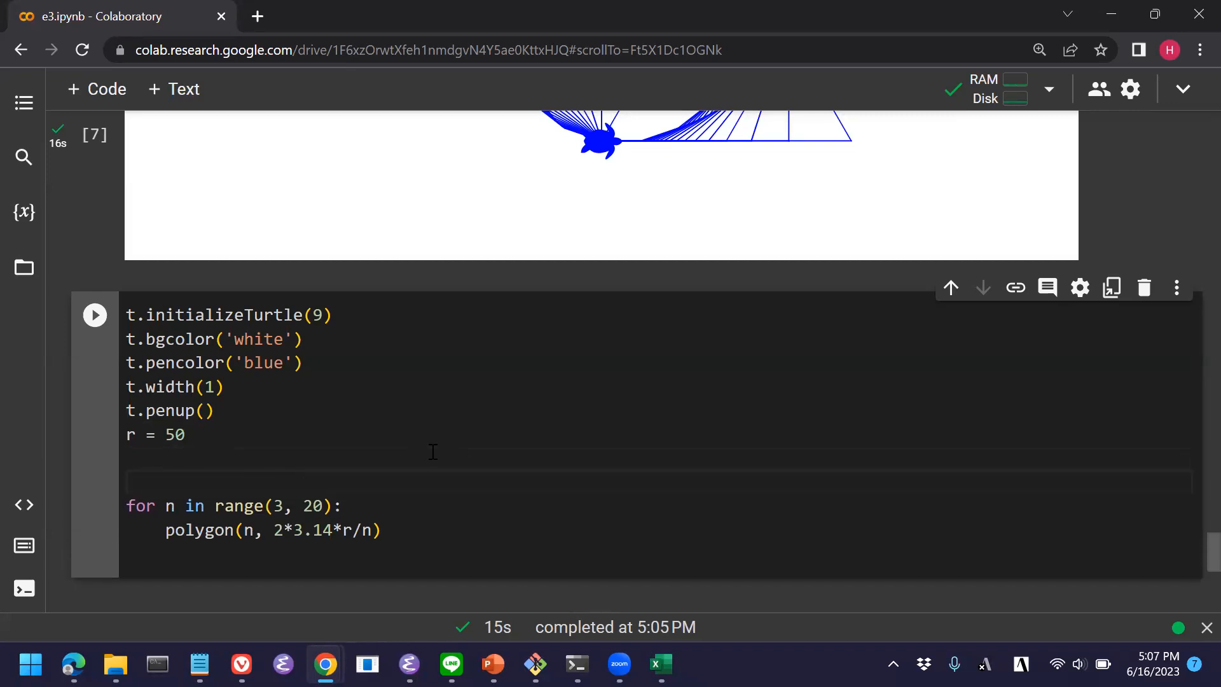
type("n")
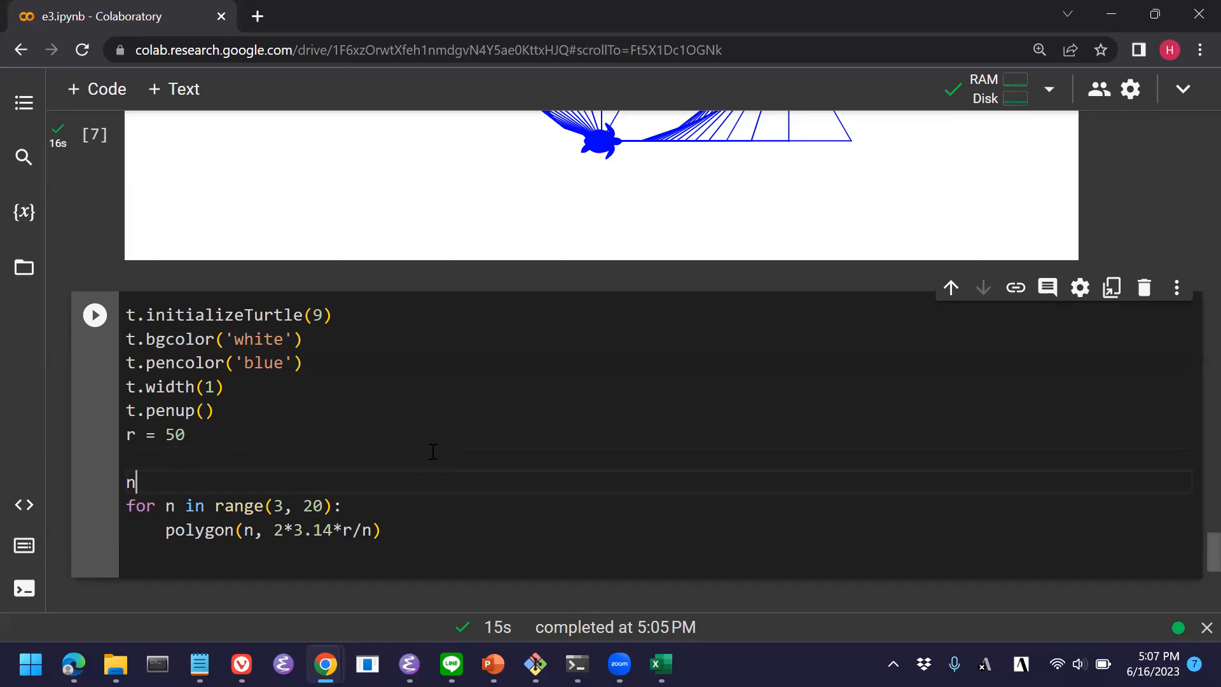
type("= 3")
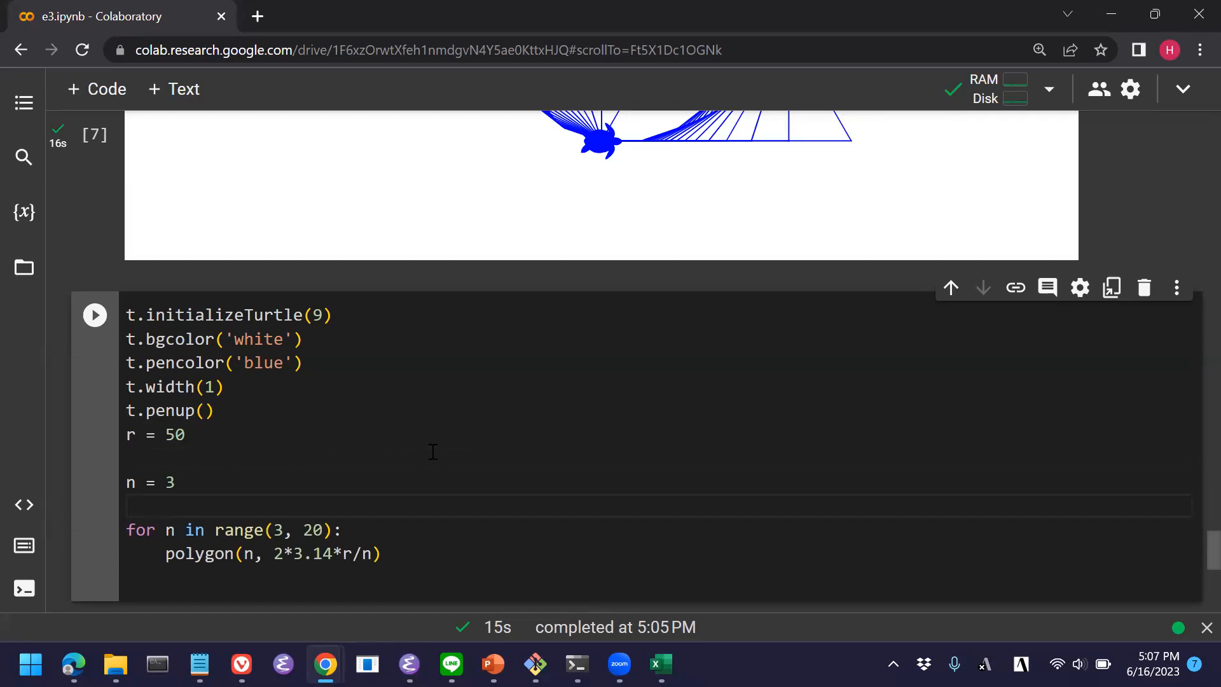
Add a for i in range(4): loop line above the existing polygon code.
type("for")
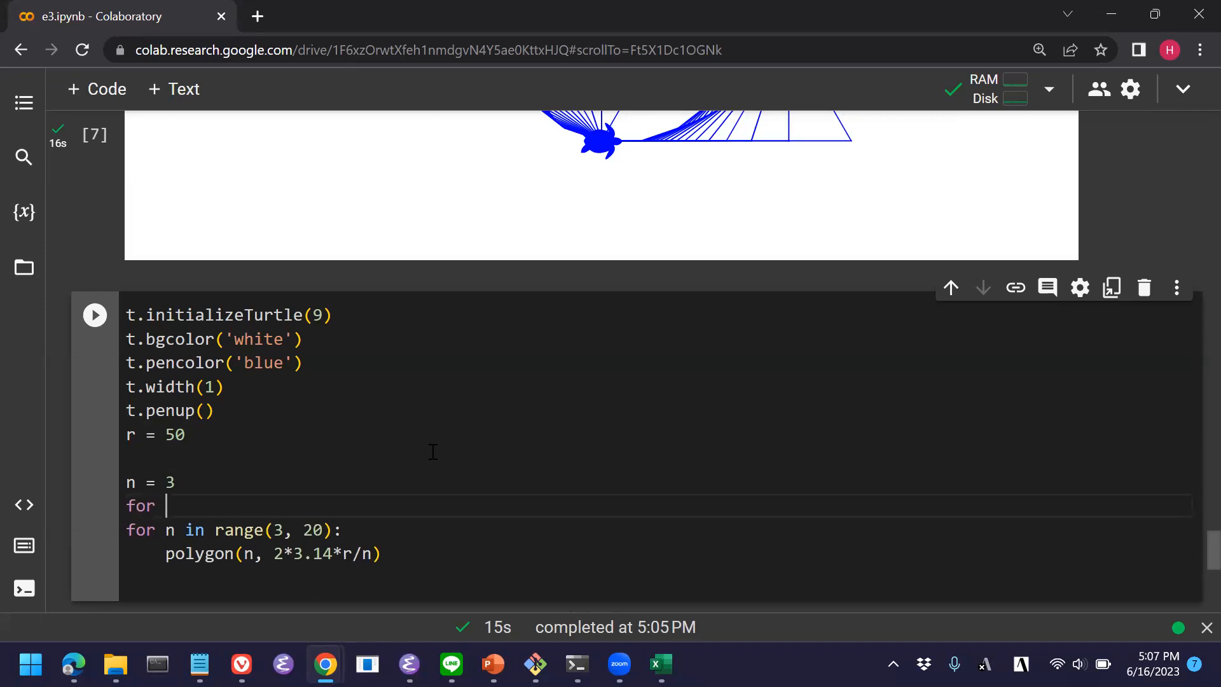
mouse_move(439, 521)
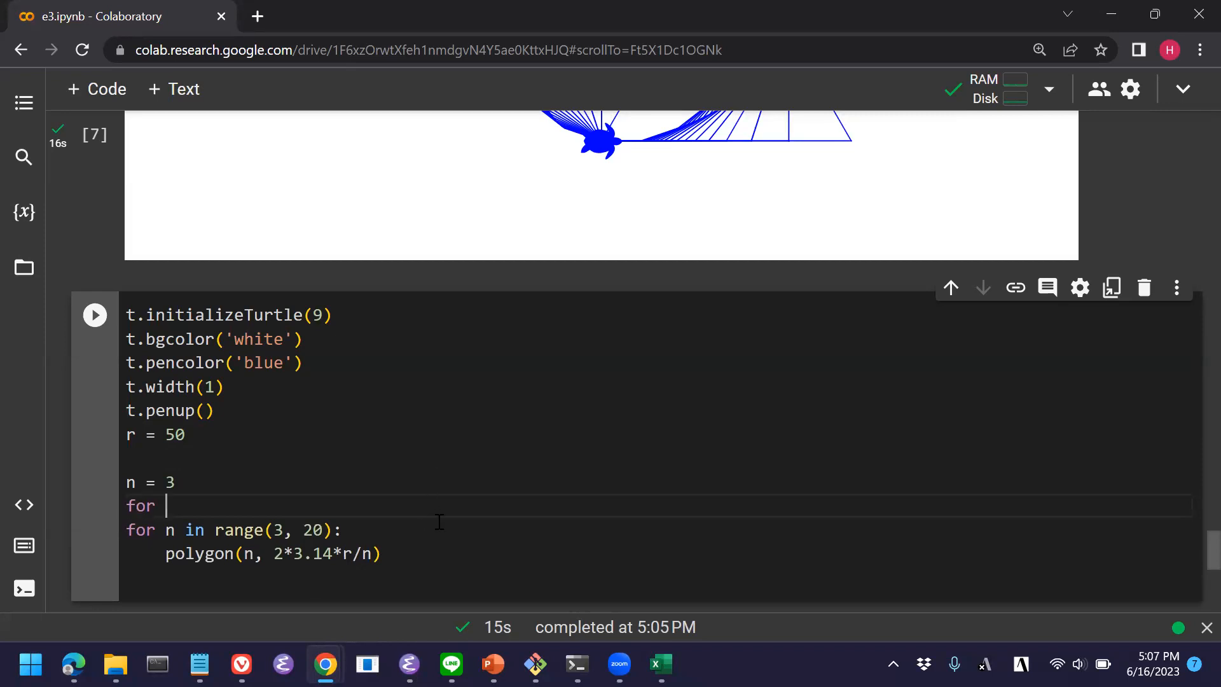
key("enter")
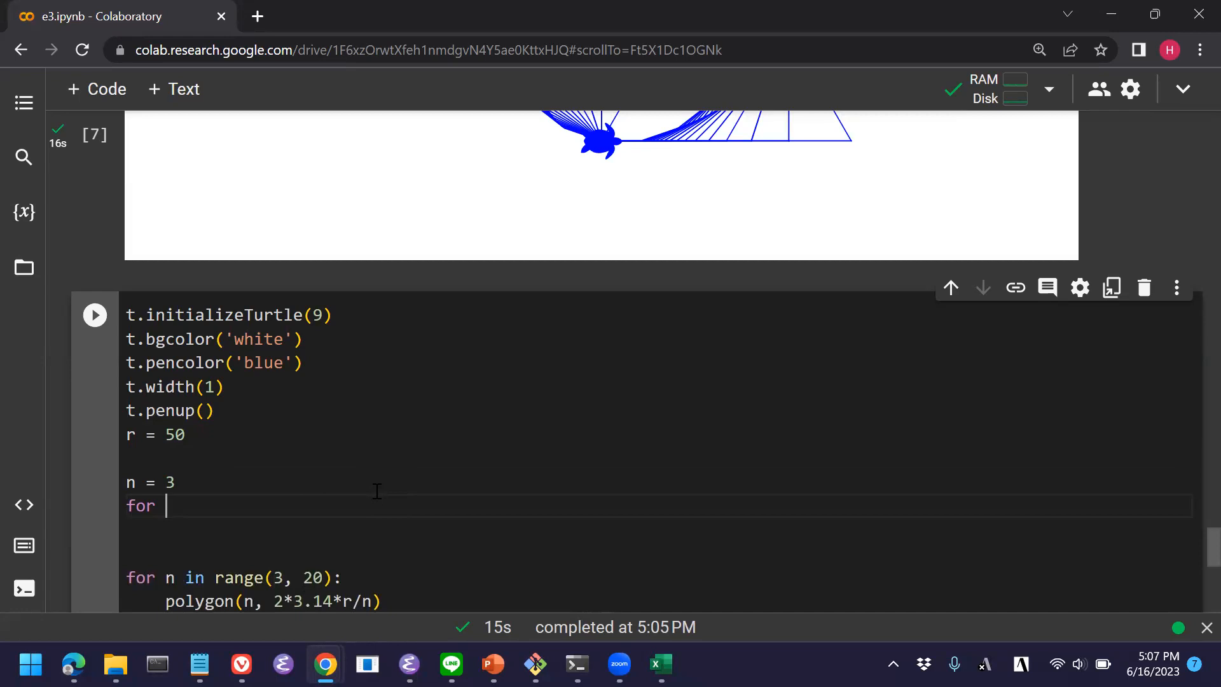
type("j")
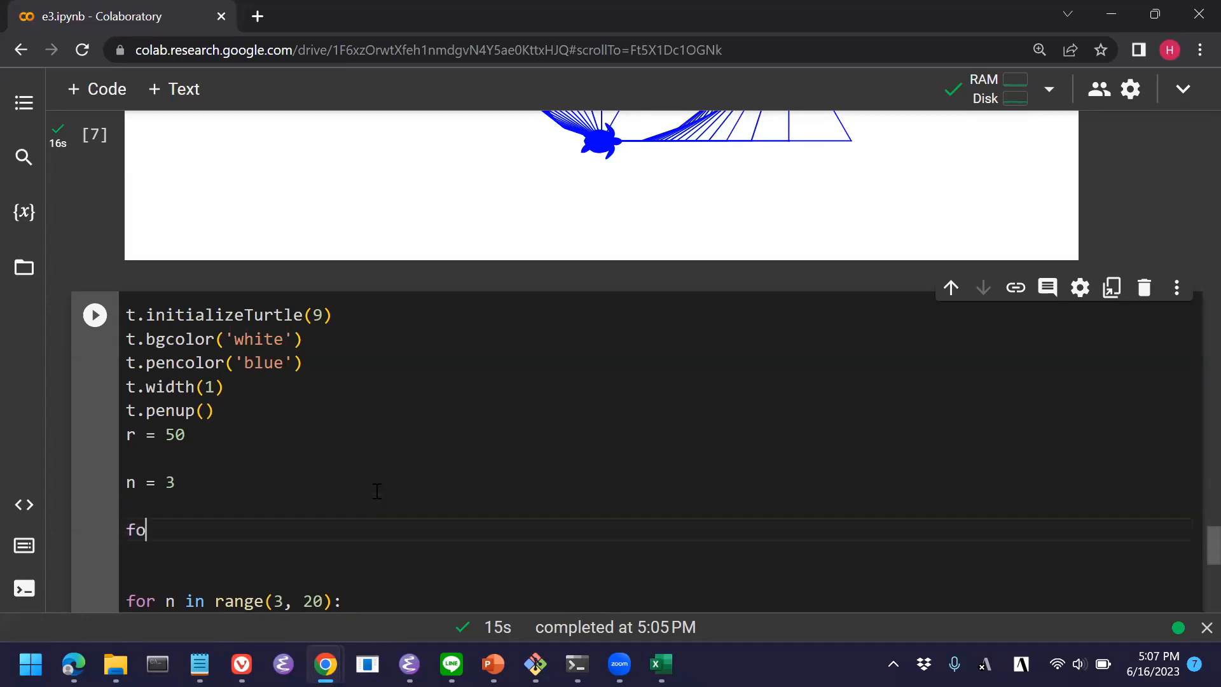
type("r i in r")
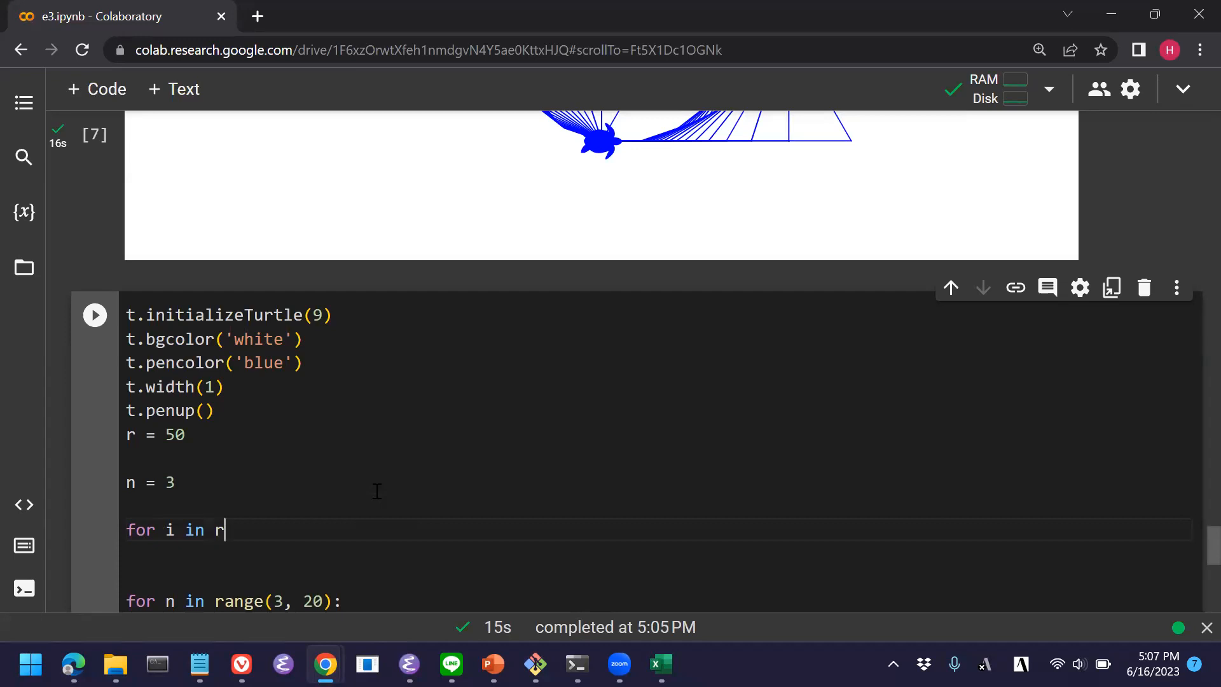
type("ange(4")
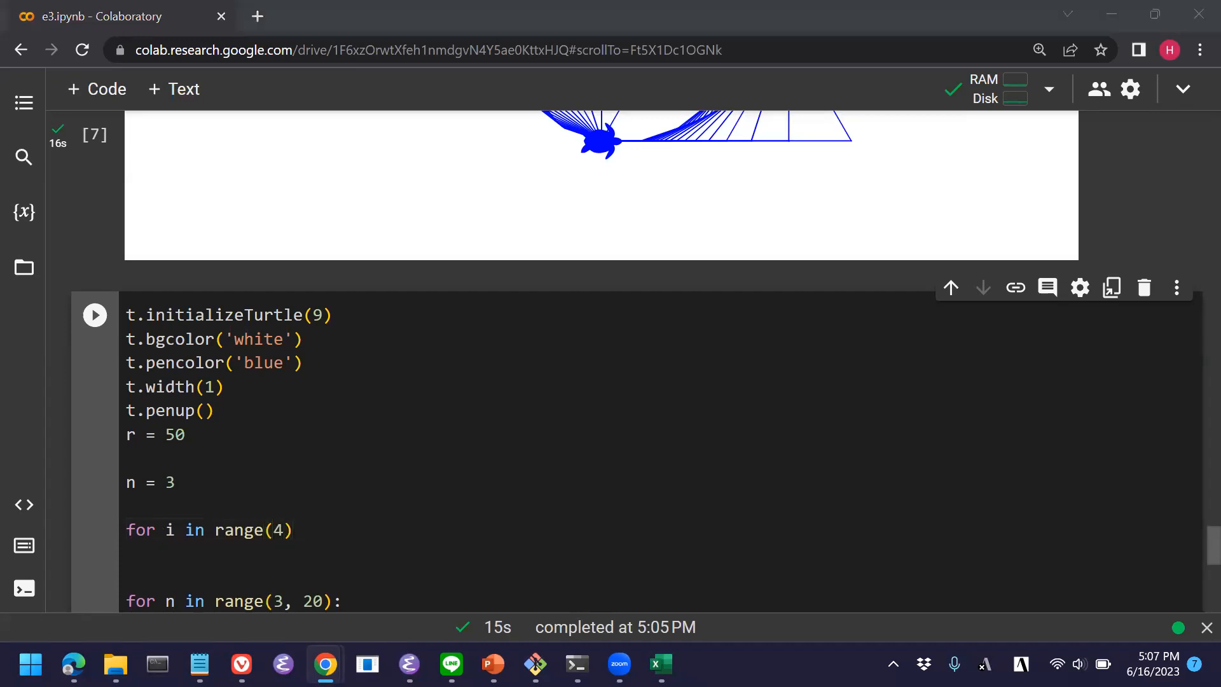
left_click(294, 530)
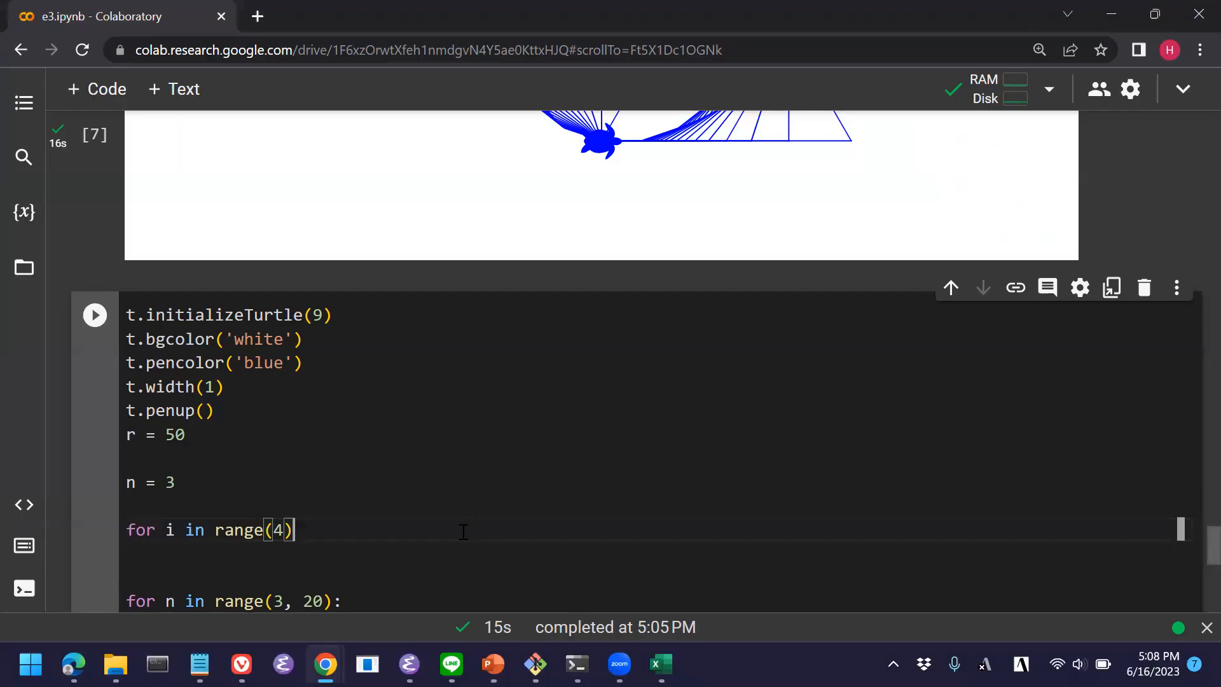
type(":")
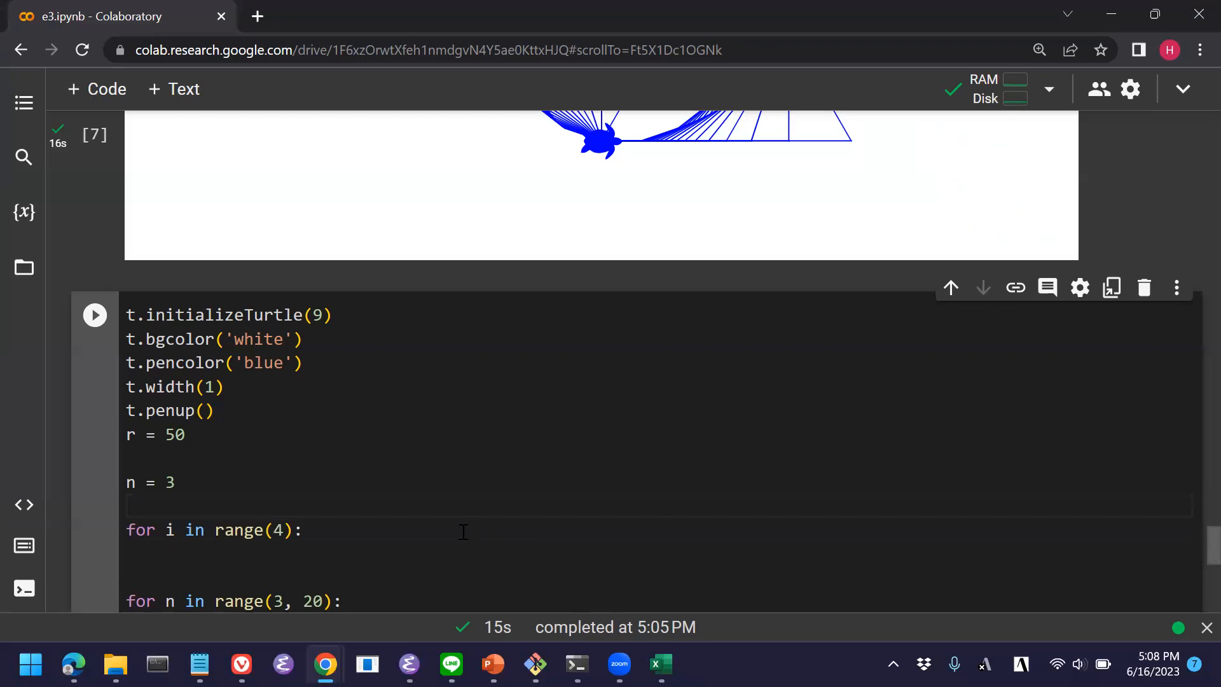
Set a starting x = 100 below n = 3.
type("x =")
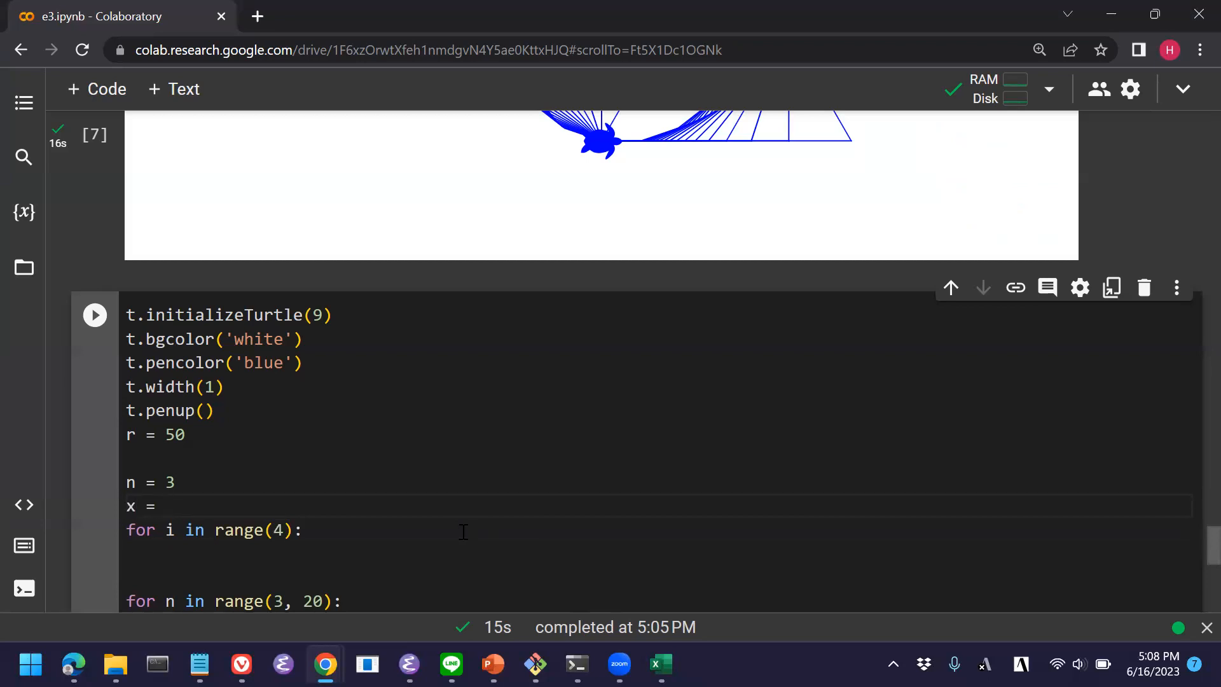
type("100")
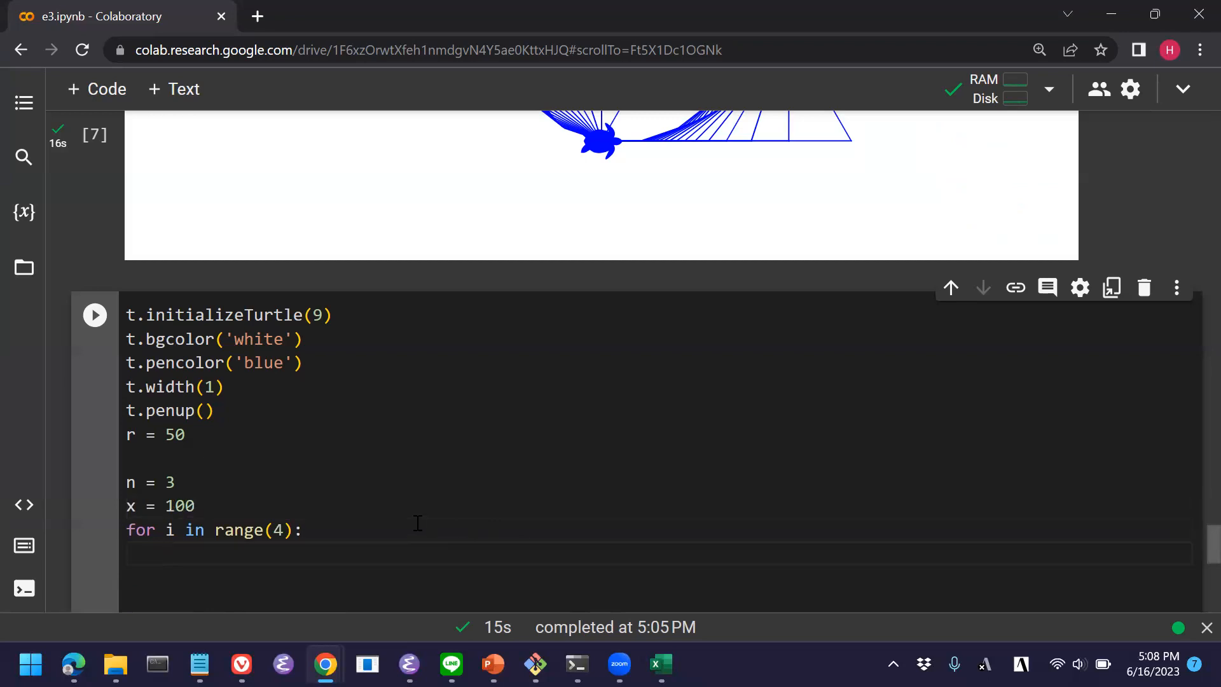
scroll("down", 3)
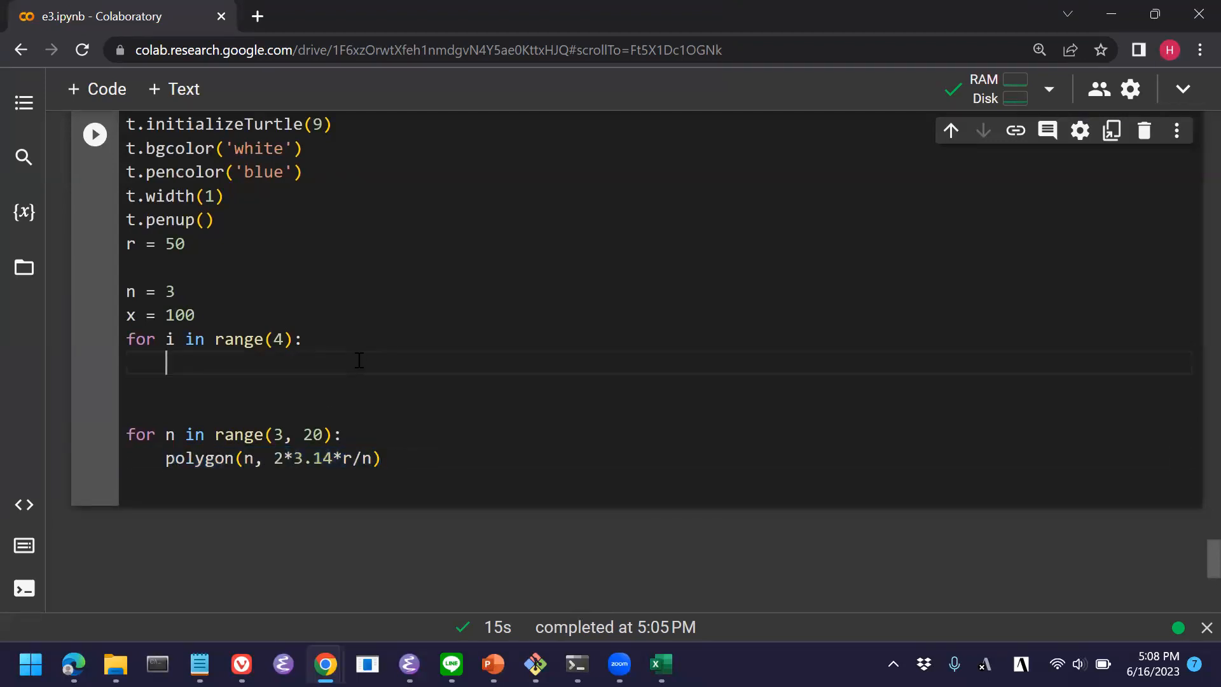
Add y = 100 after n = 3 and t.goto(x, y) inside the loop.
type("t.go")
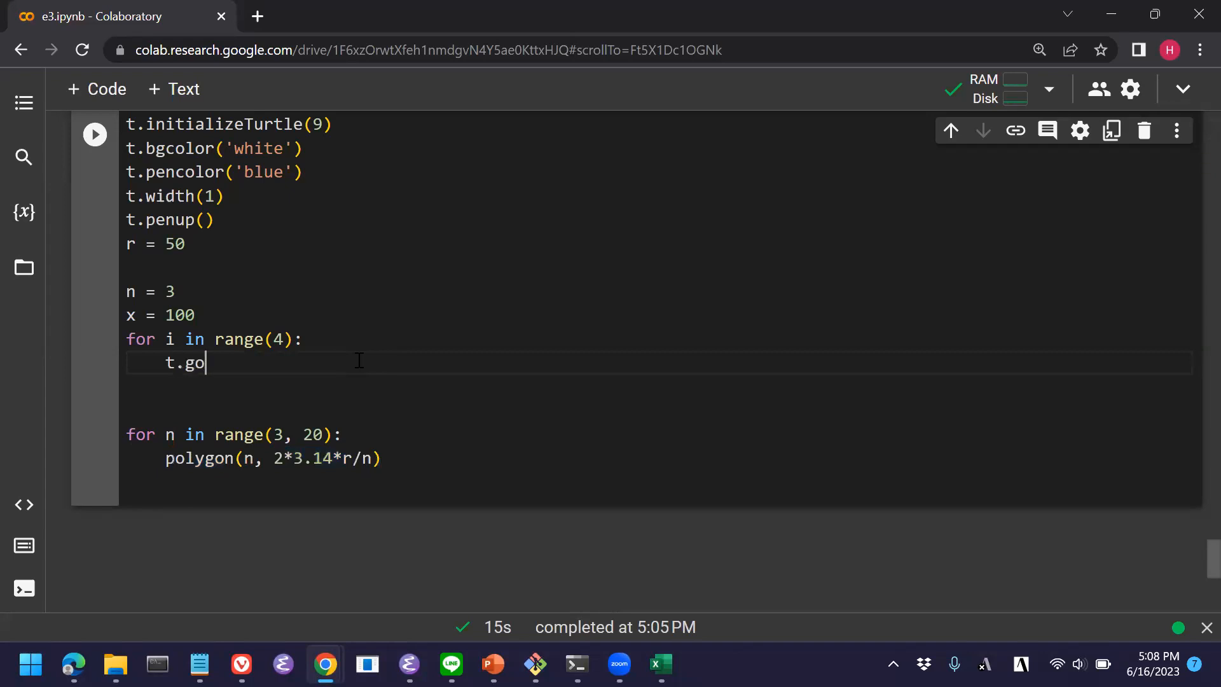
type("to(")
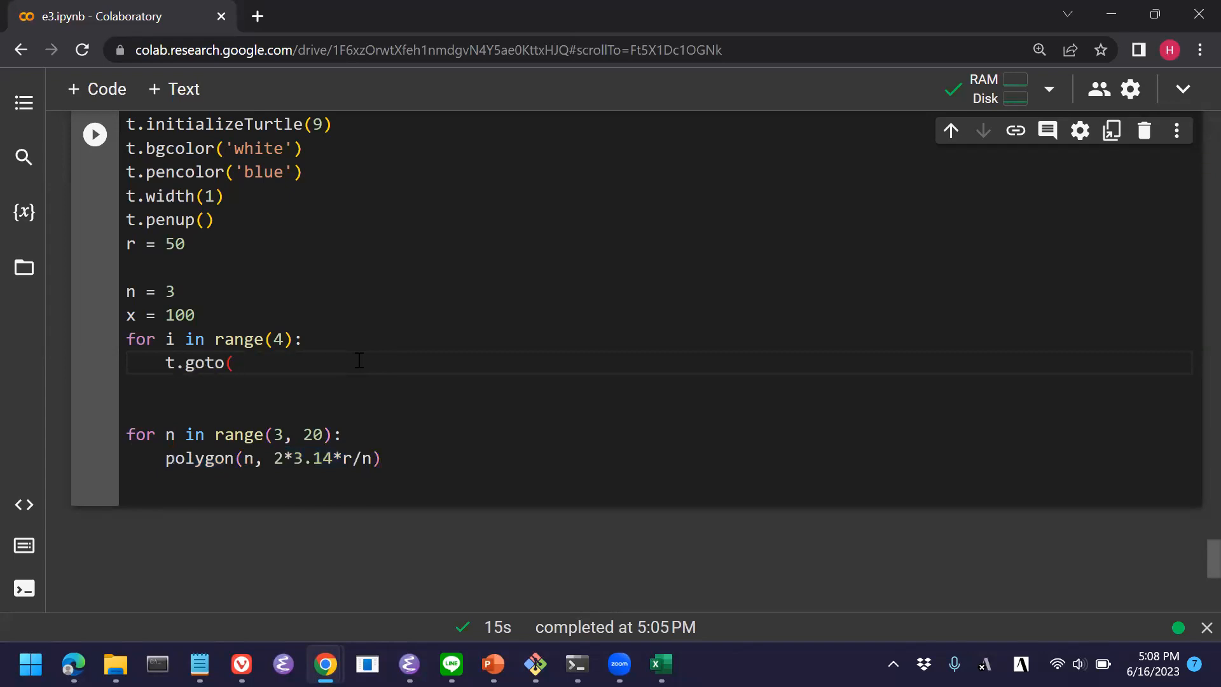
left_click(176, 291)
type("y =")
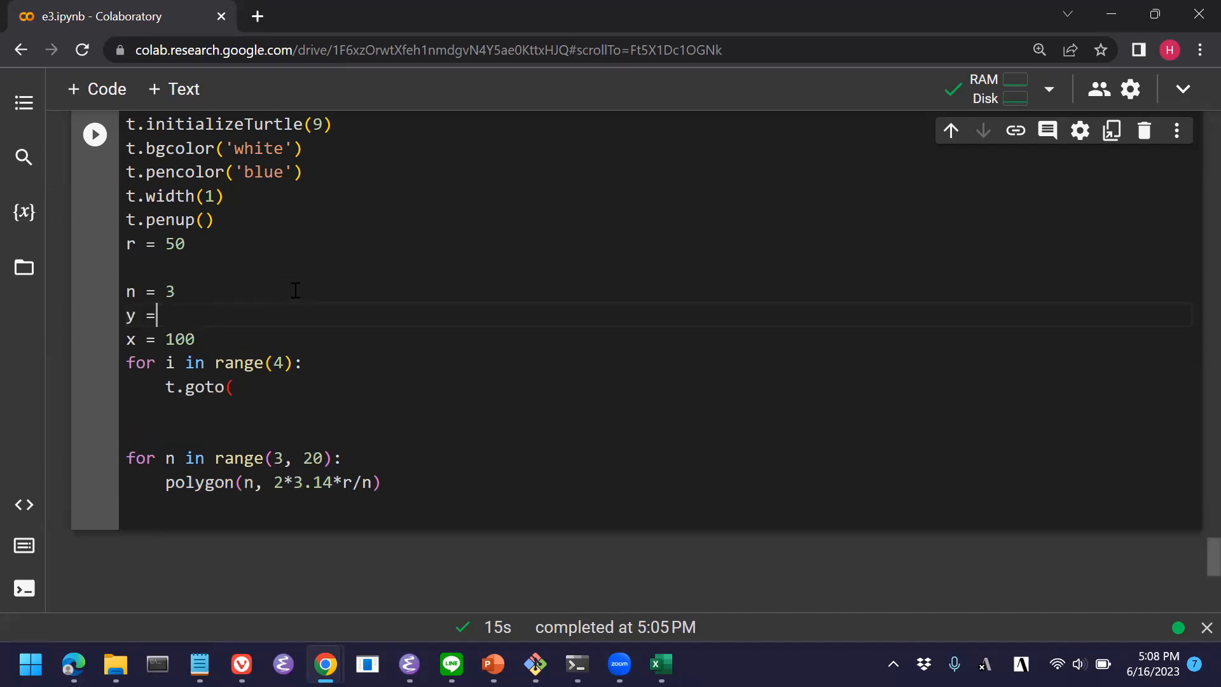
type("100")
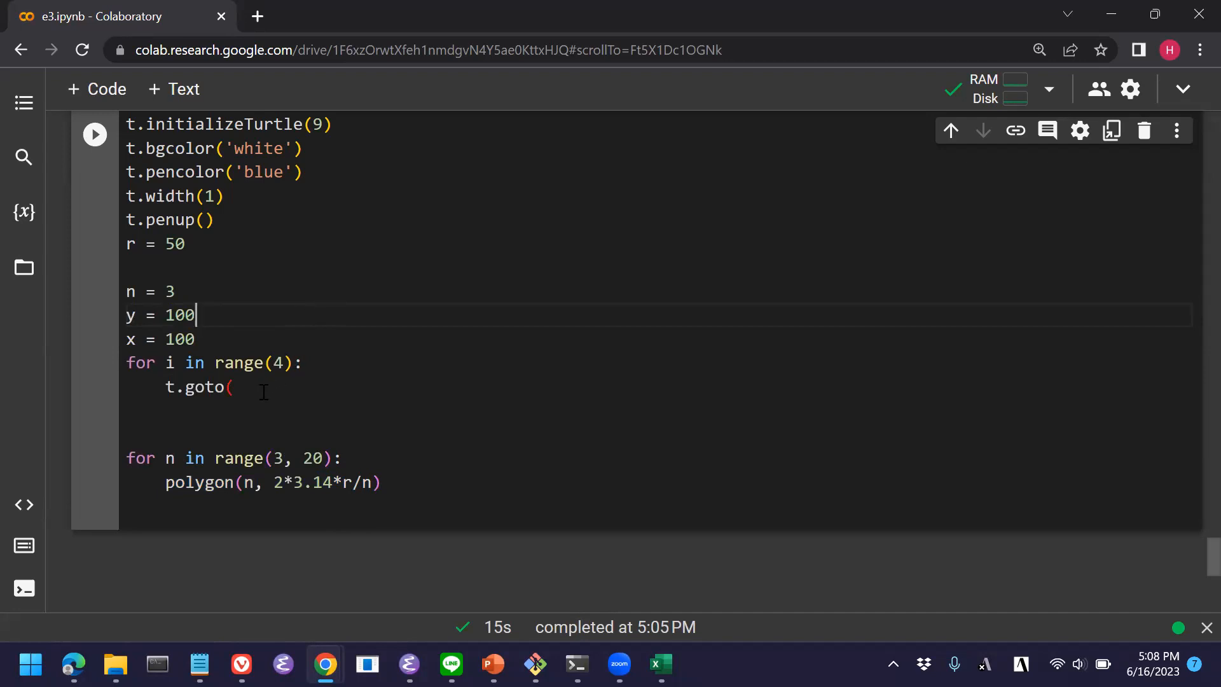
type("x,")
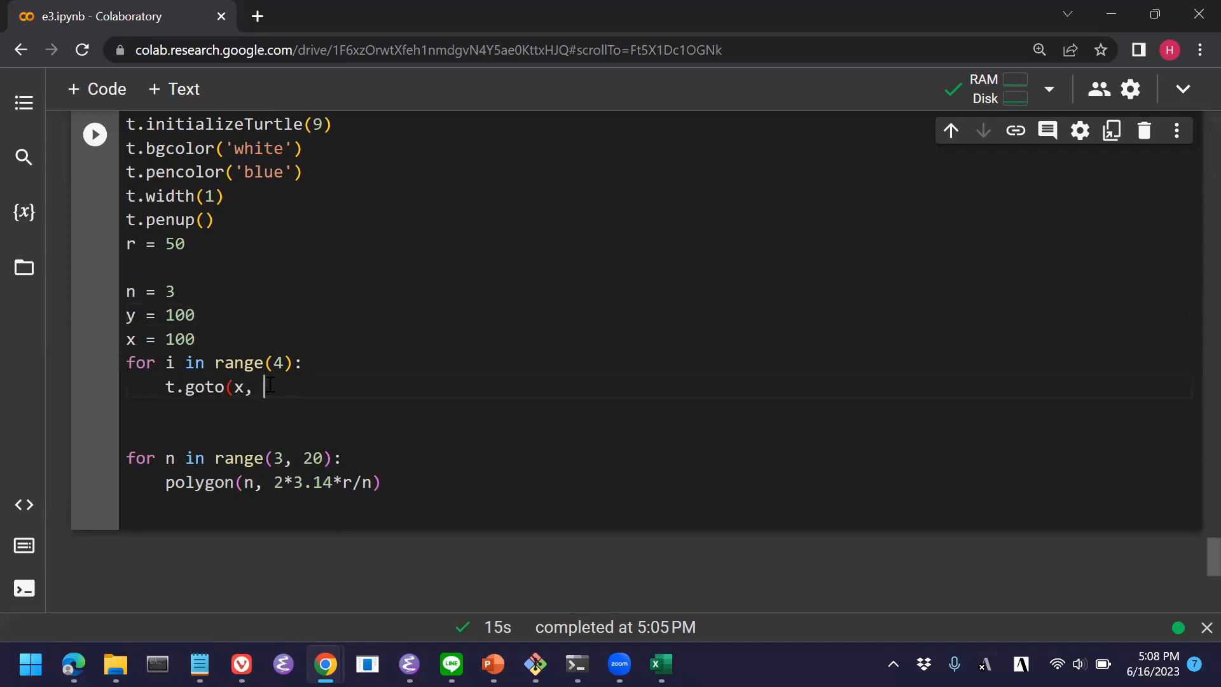
type("y)")
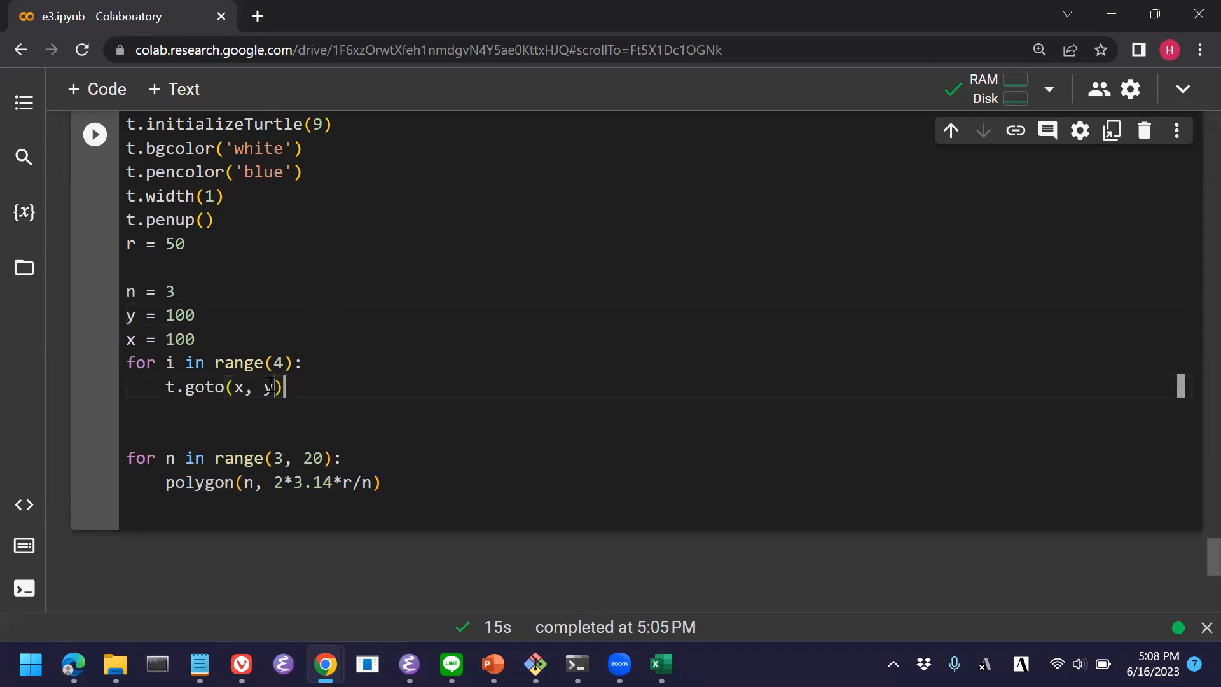
Call polygon(n, 2*3.14*r/n) inside the loop and add x += 200 each pass.
key("enter")
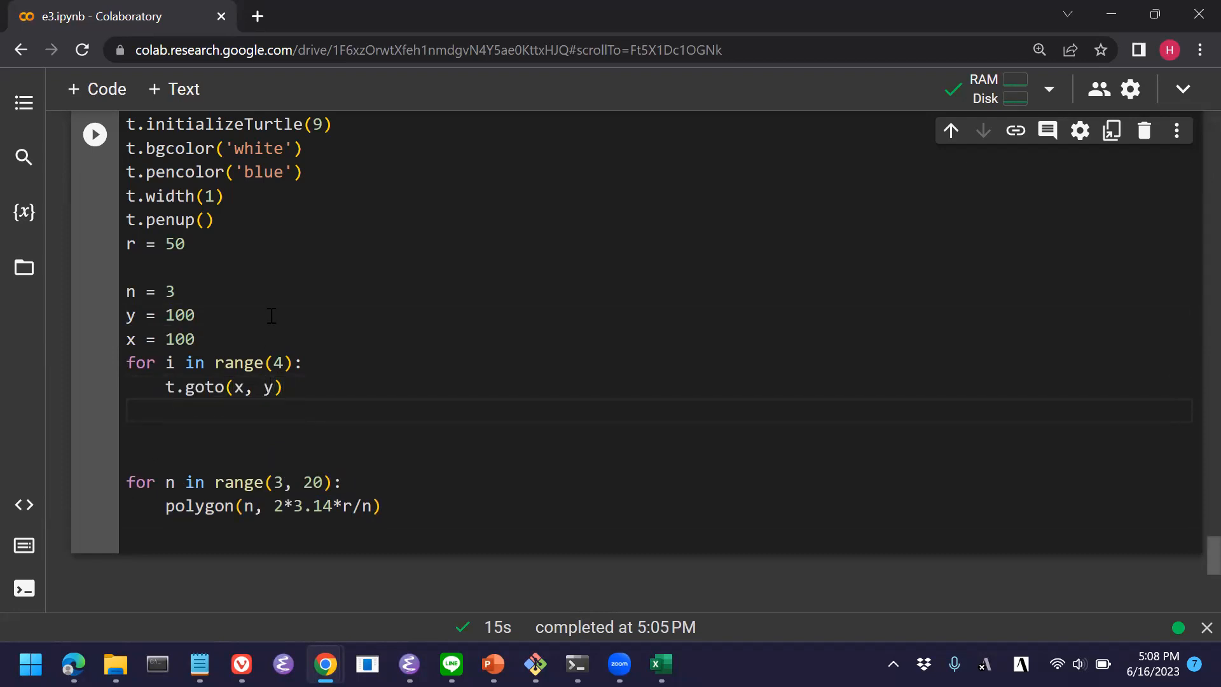
type("polygon(n, 2*3.14*r/n")
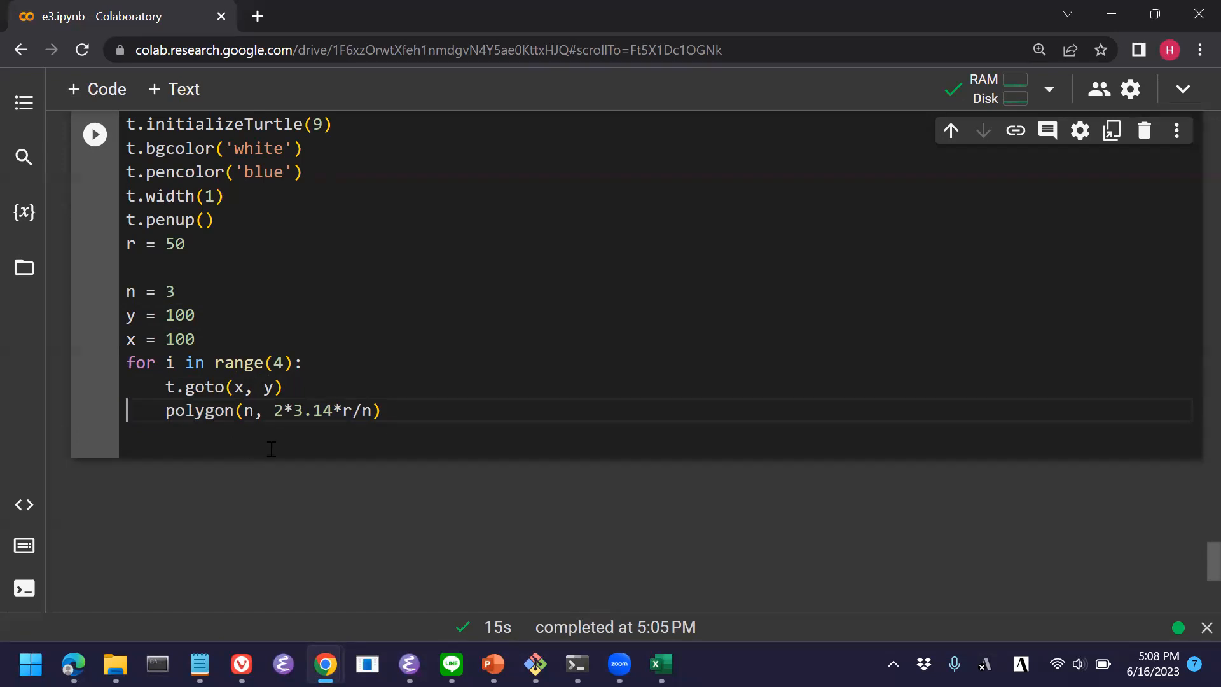
mouse_move(360, 407)
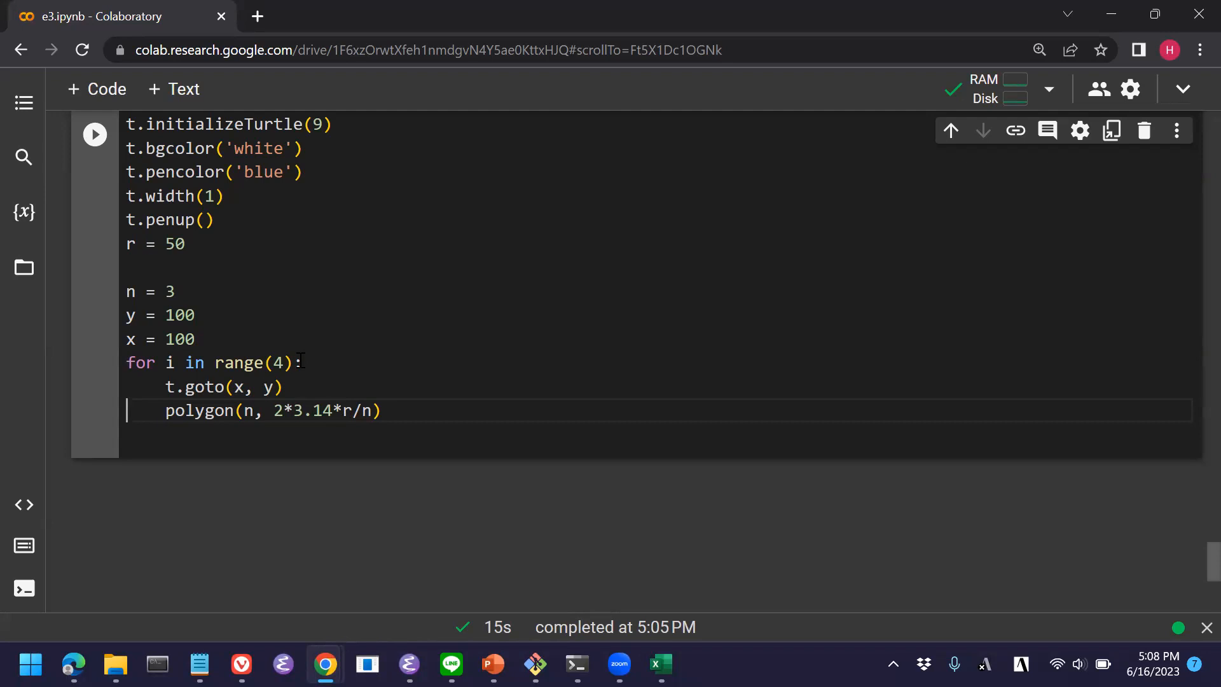
mouse_move(331, 386)
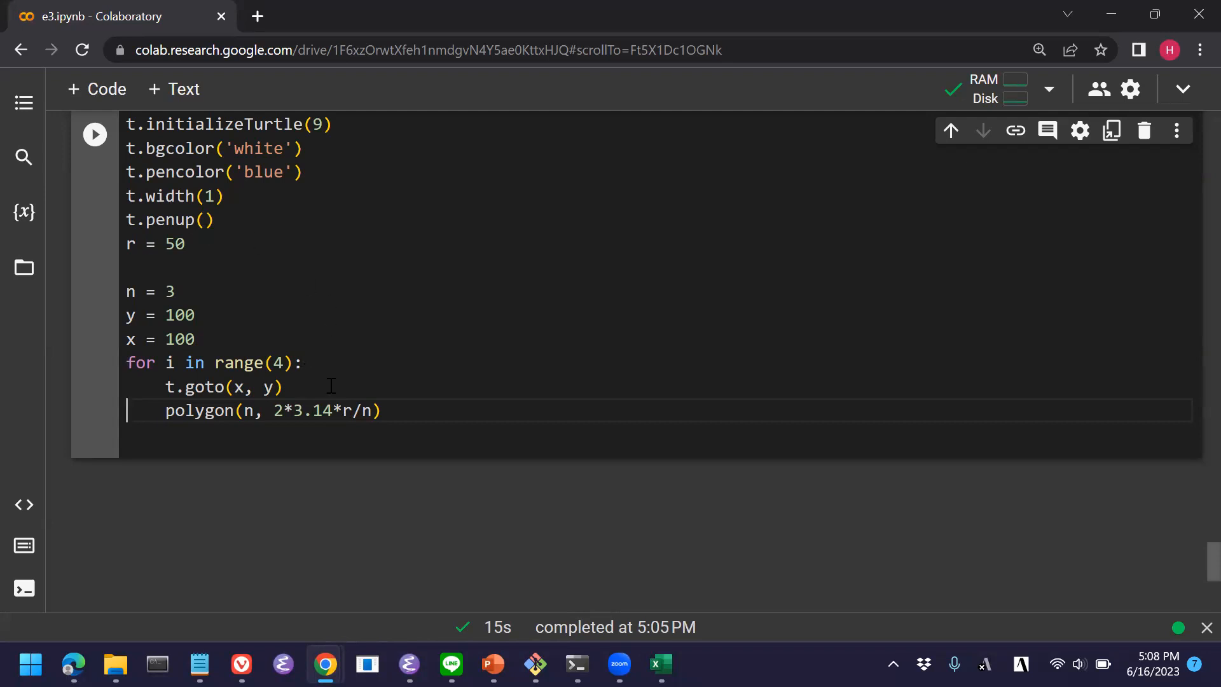
left_click(381, 411)
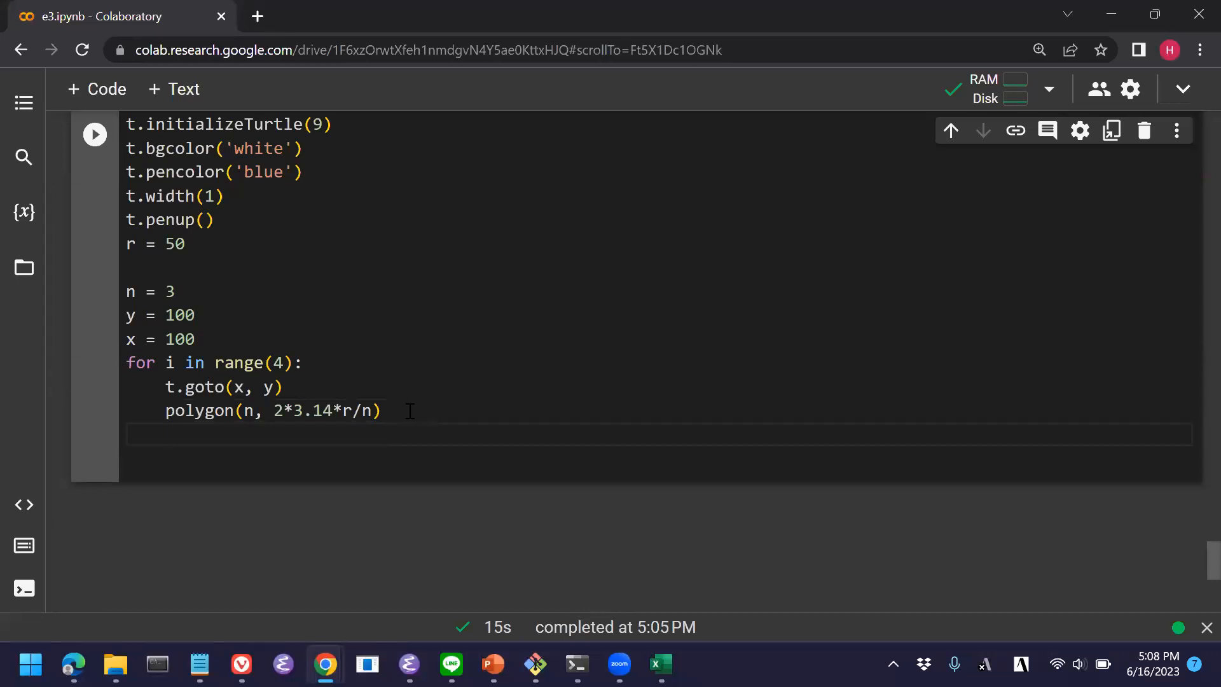
type("x +=")
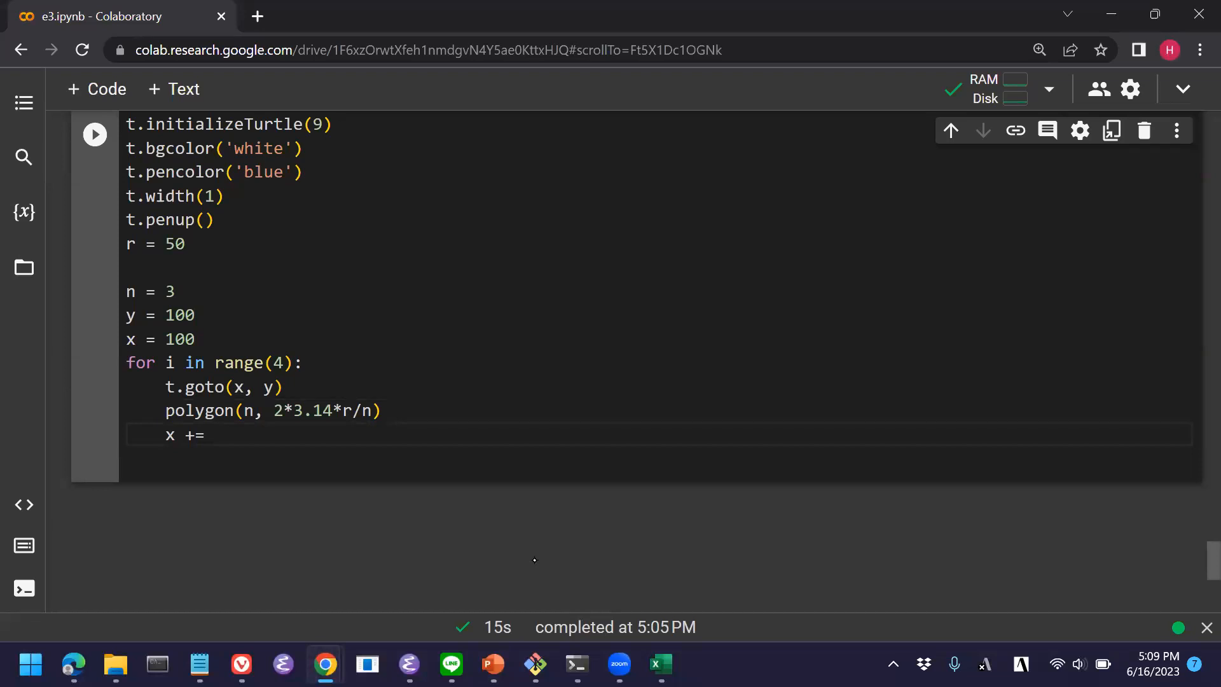
type("200")
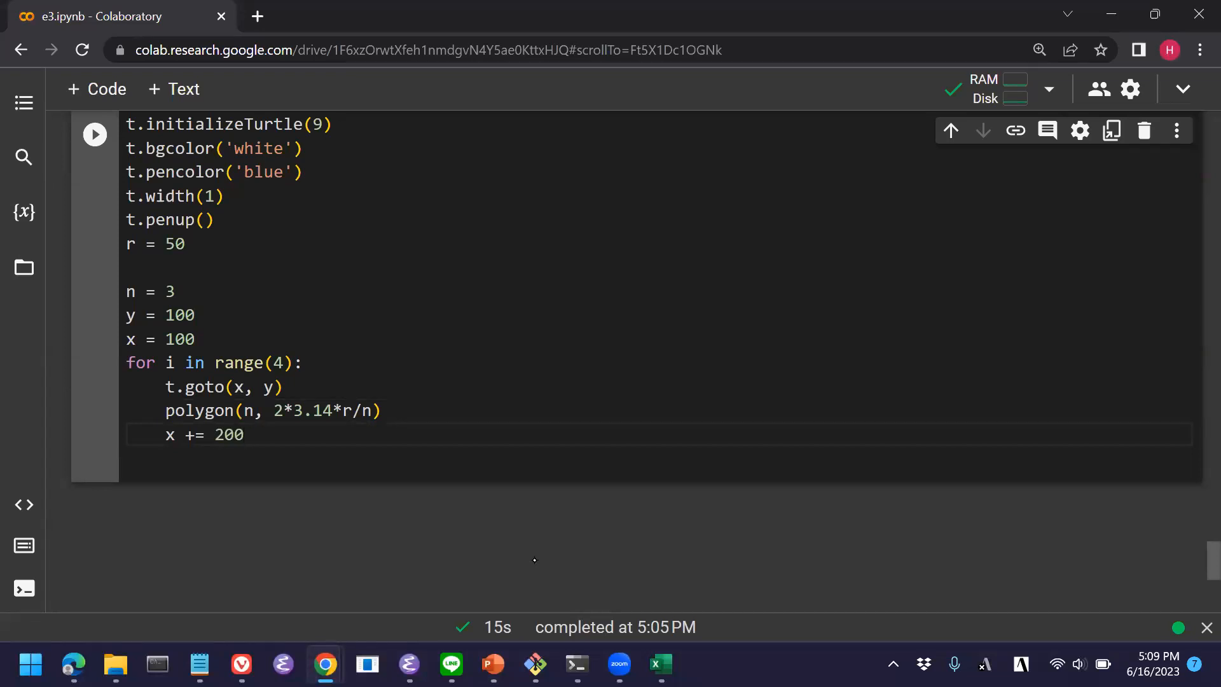
left_click(244, 435)
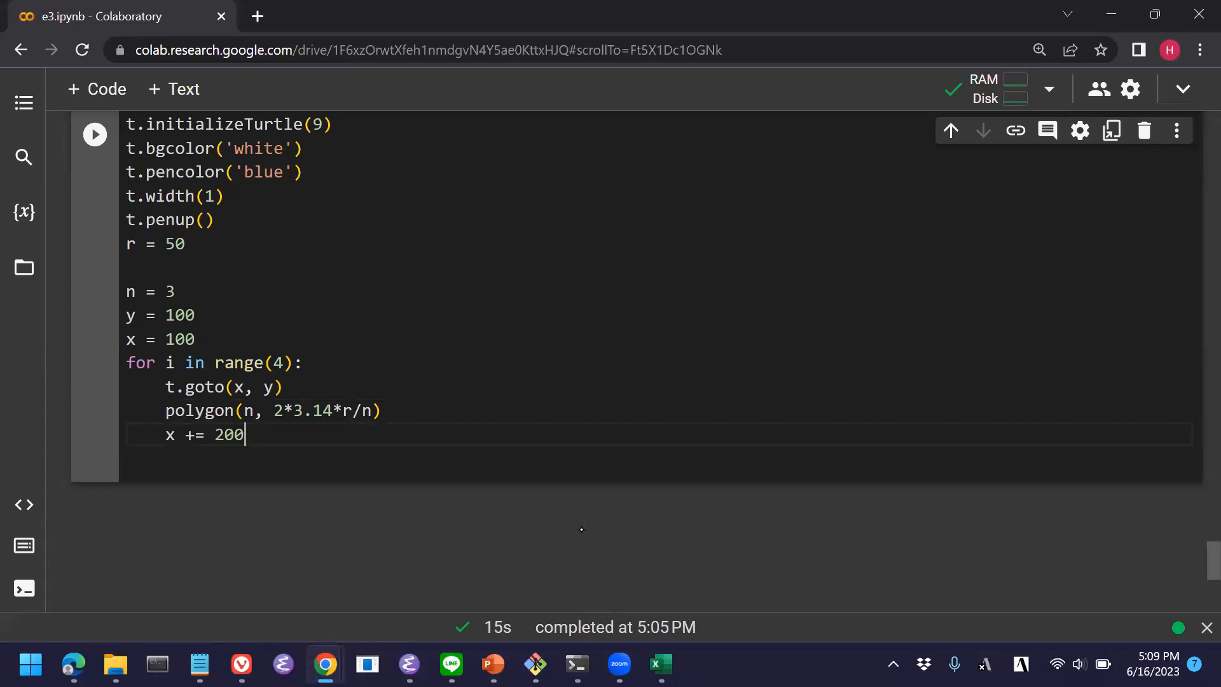
mouse_move(397, 410)
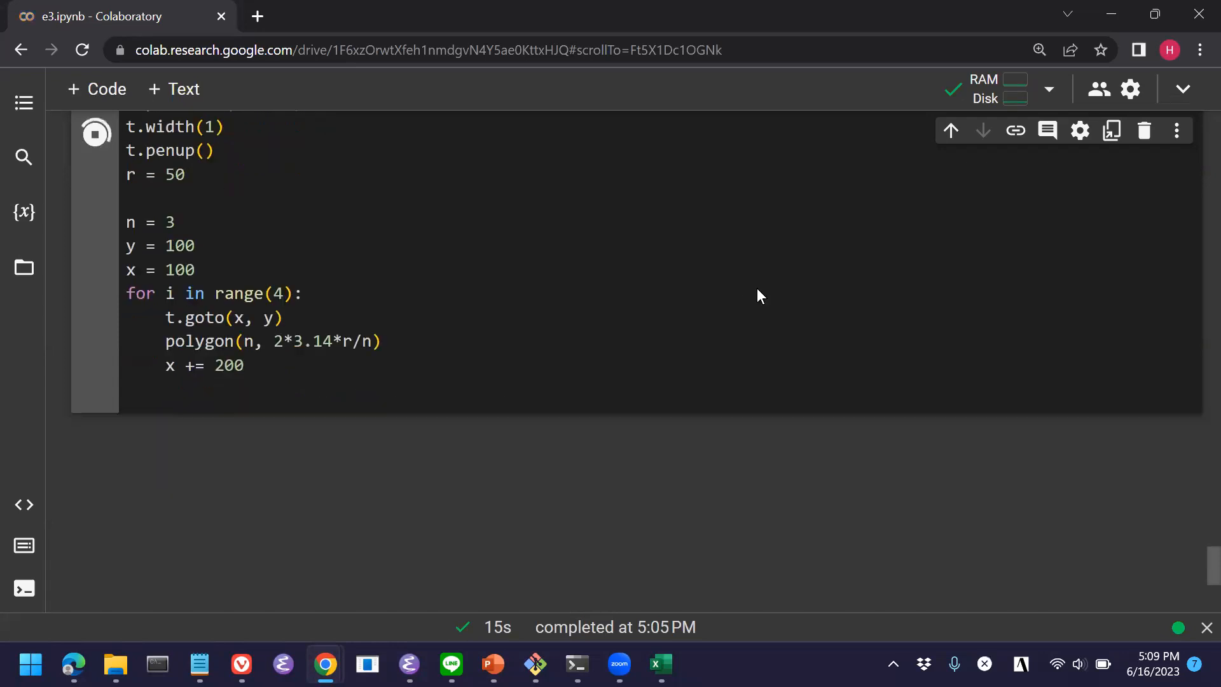
Run the cell to draw four triangles in a row, then change the starting y to 150.
left_click(94, 133)
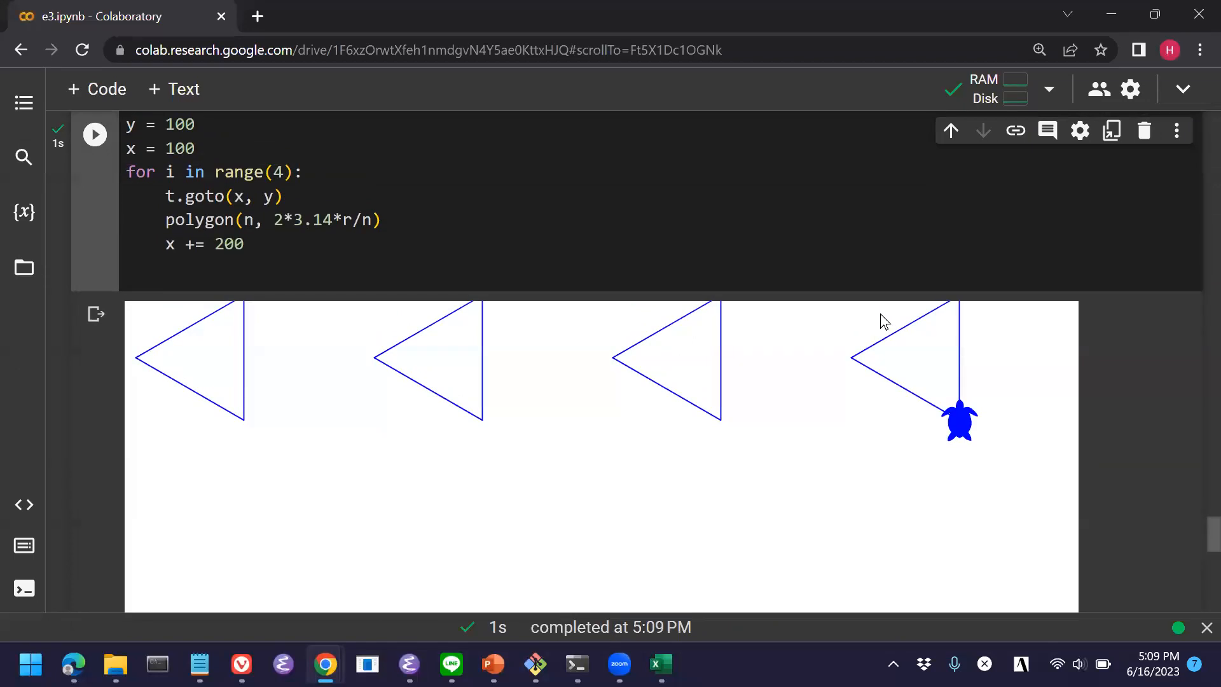
scroll("up", 3)
type("2")
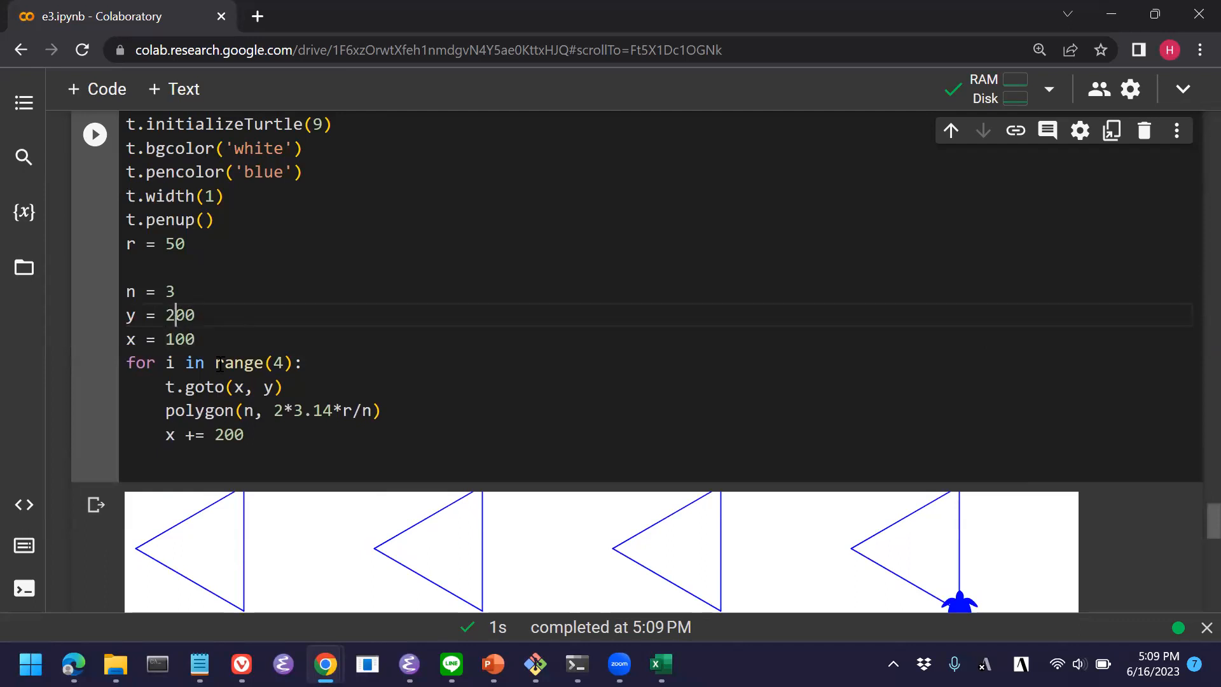
double_click(178, 314)
type("15")
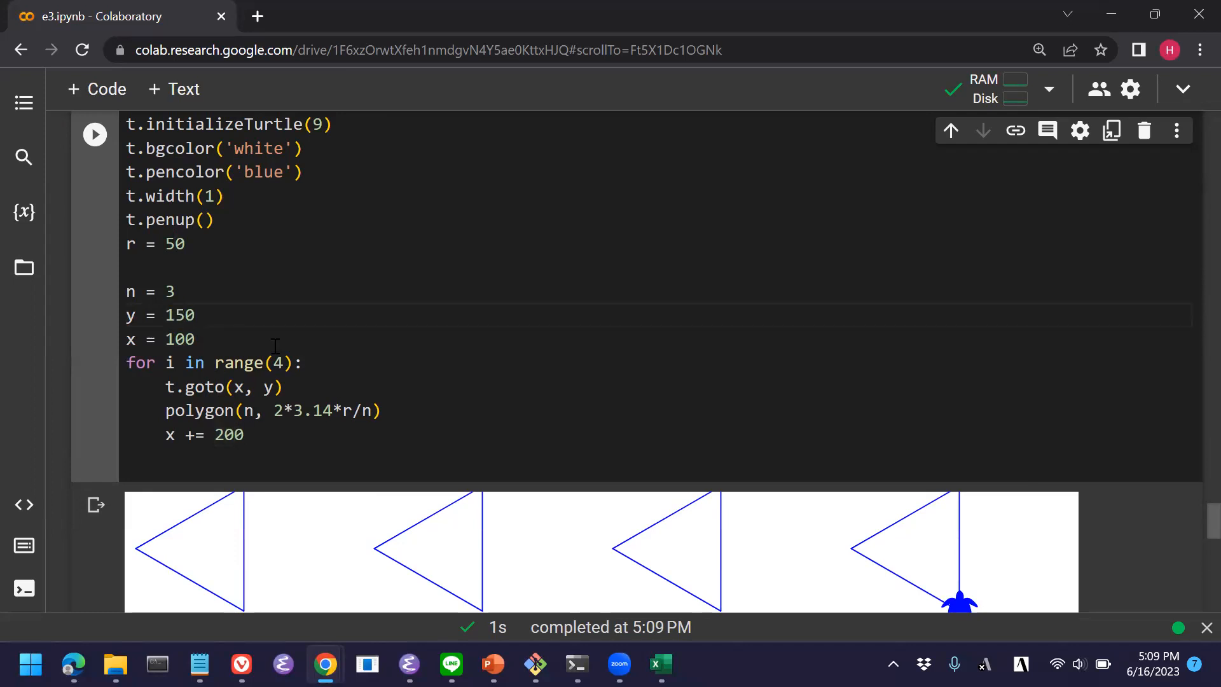
mouse_move(407, 440)
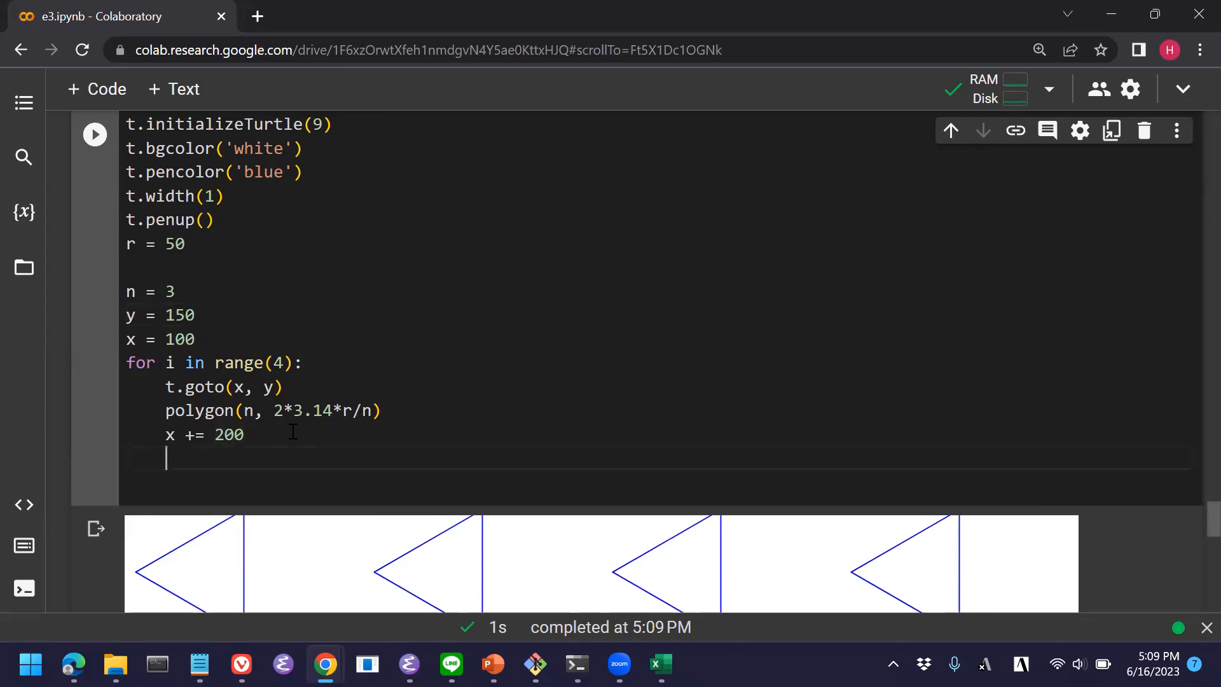
Add n += 1 in the loop and rerun to draw a triangle, square, pentagon and hexagon.
type("n +")
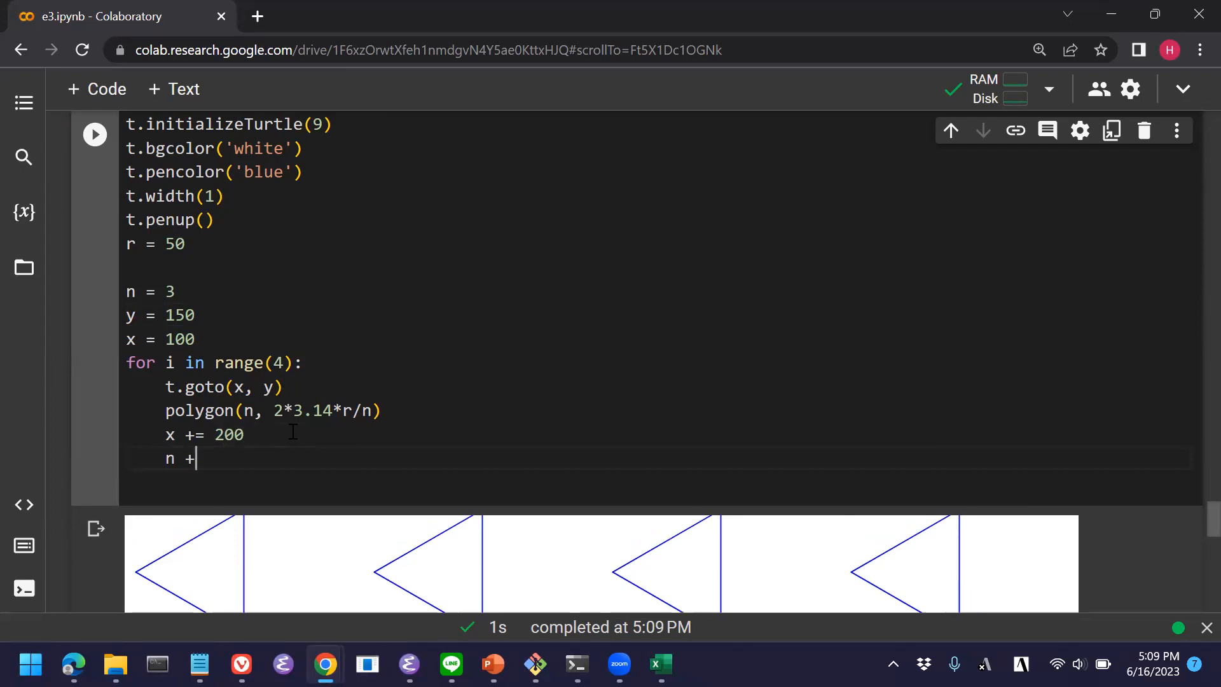
type("= 1")
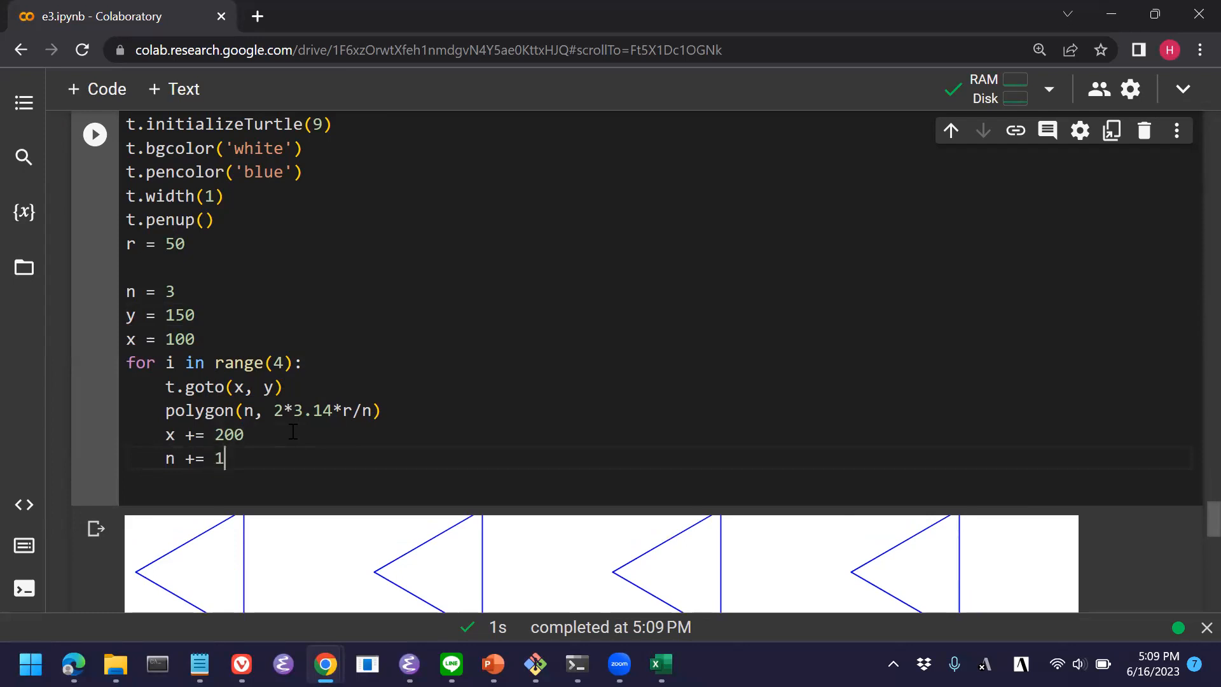
left_click(95, 133)
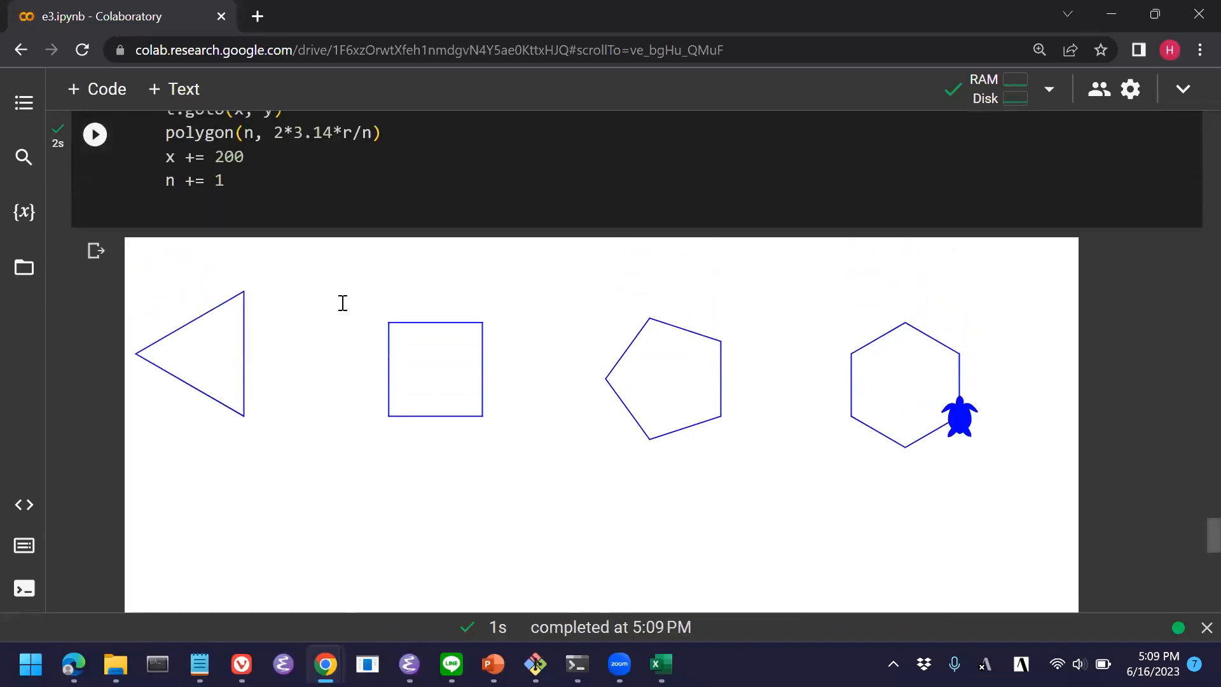
scroll("up", 3)
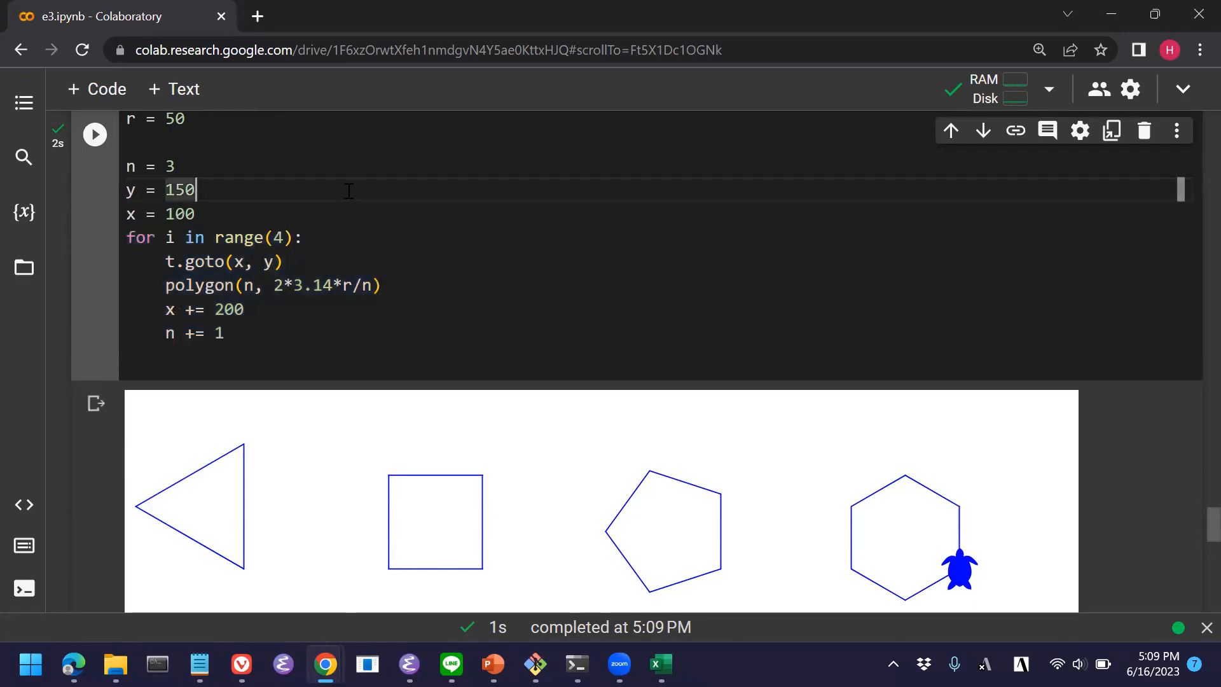
Add an outer for j in range(3): loop line and return to the Colab notebook.
type("for j i")
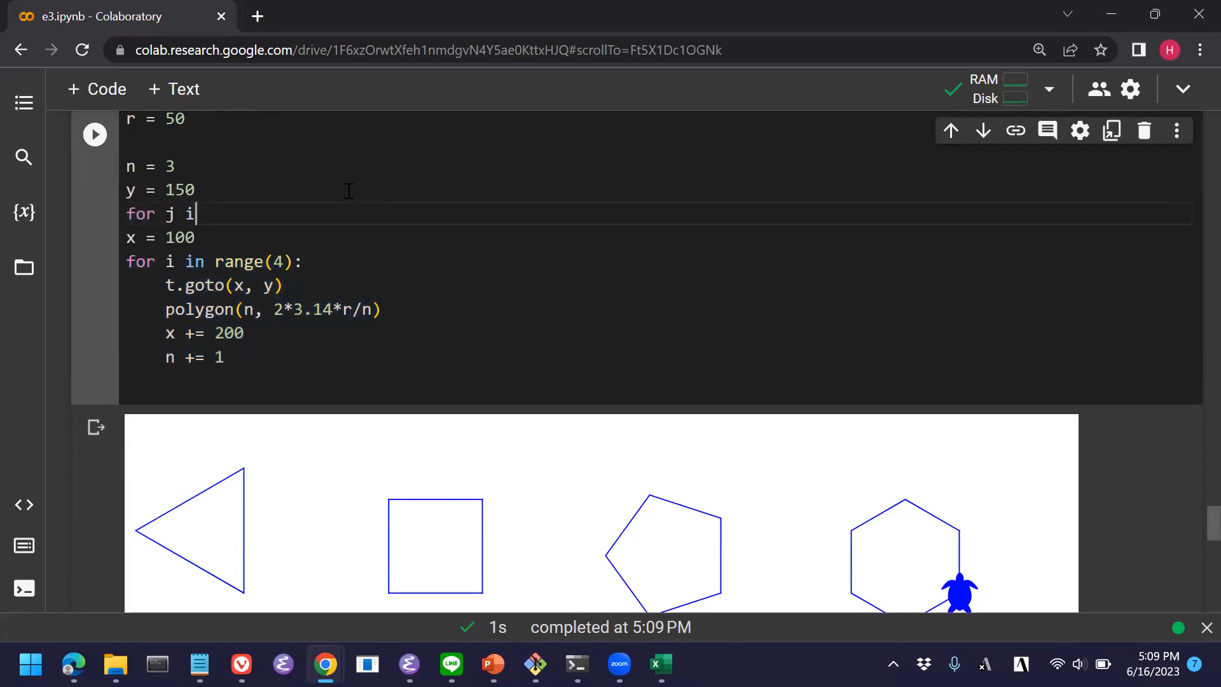
type("in range(3):")
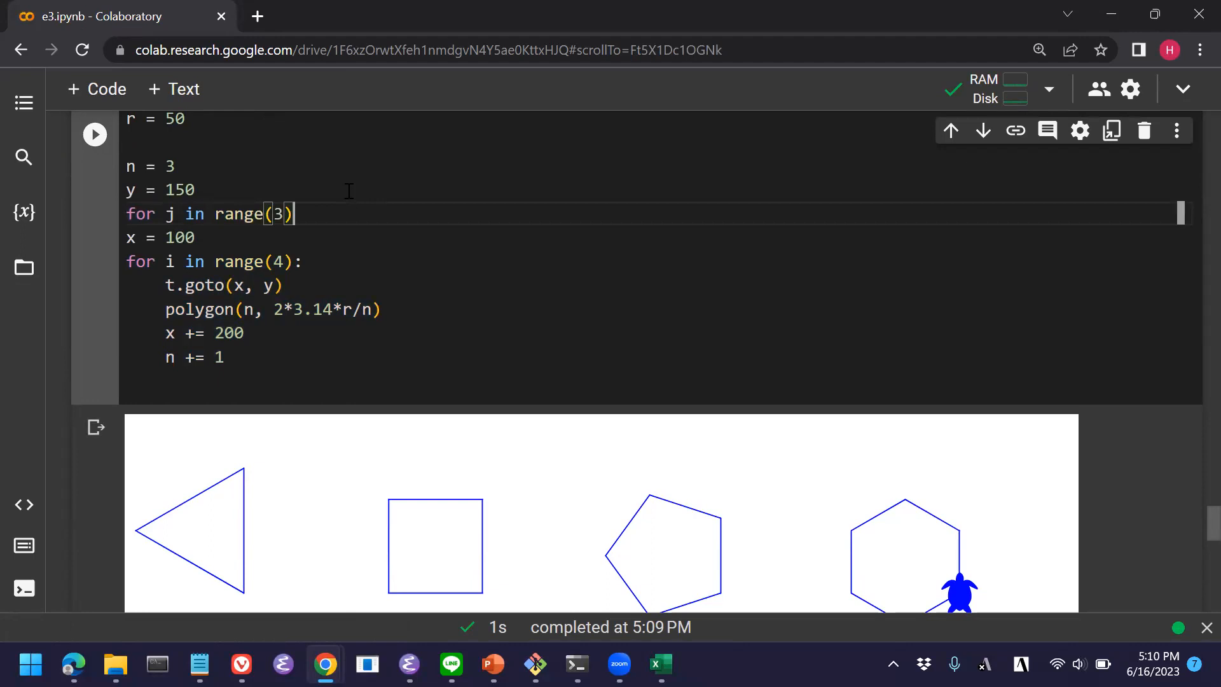
key("alt+tab")
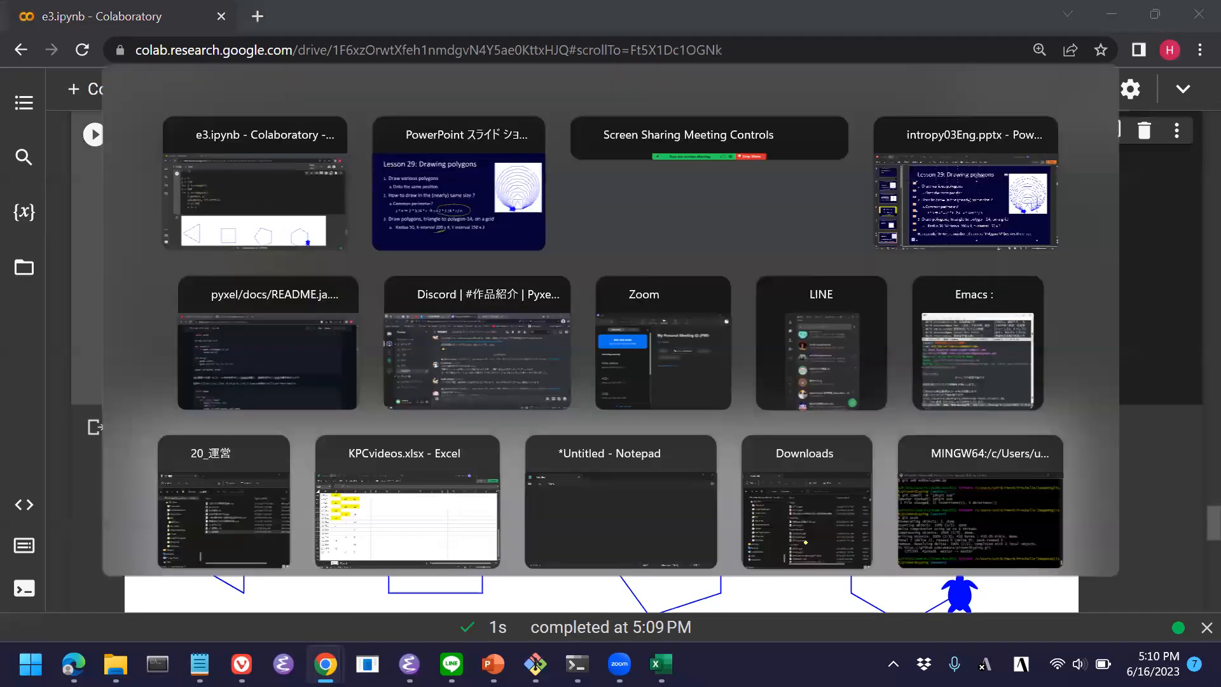
left_click(255, 183)
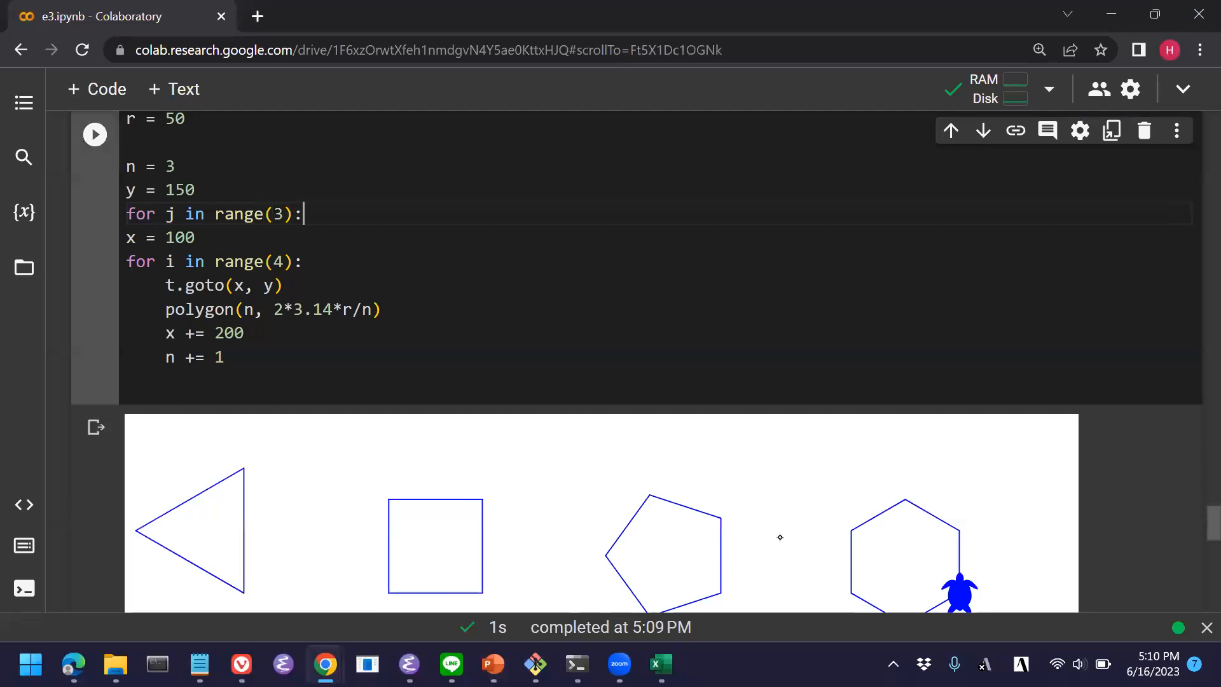
mouse_move(316, 352)
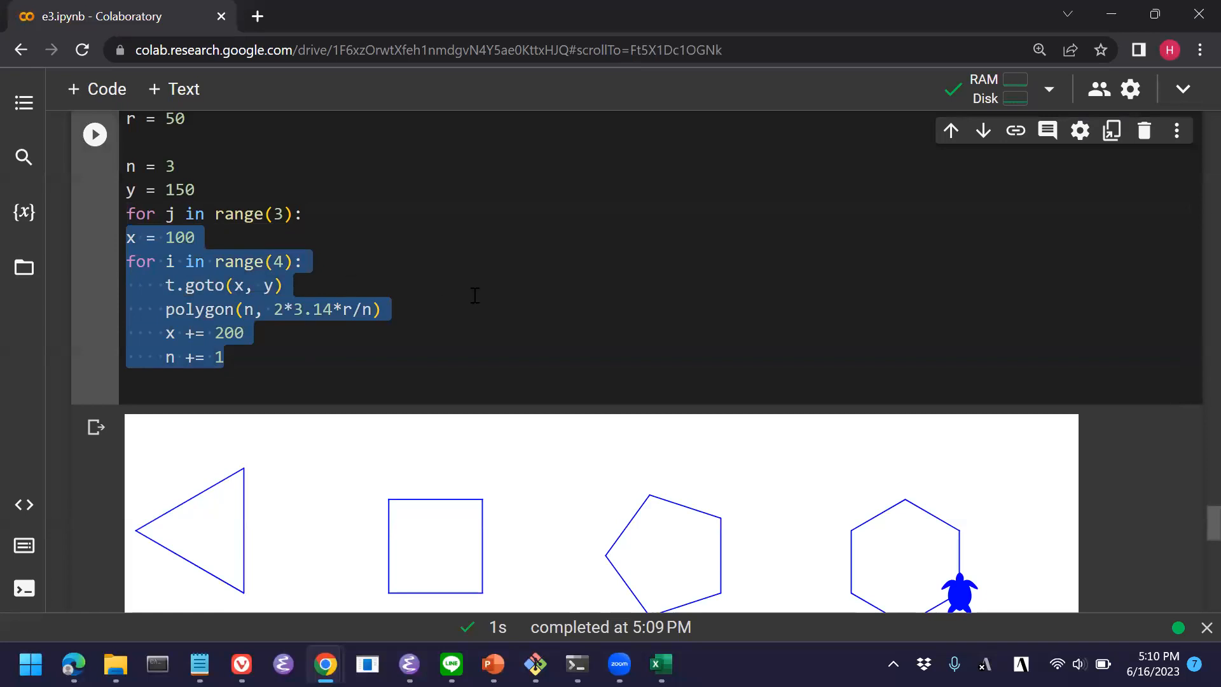
Indent the x = 100 row loop under for j and add y += 150 after each row.
key("Tab")
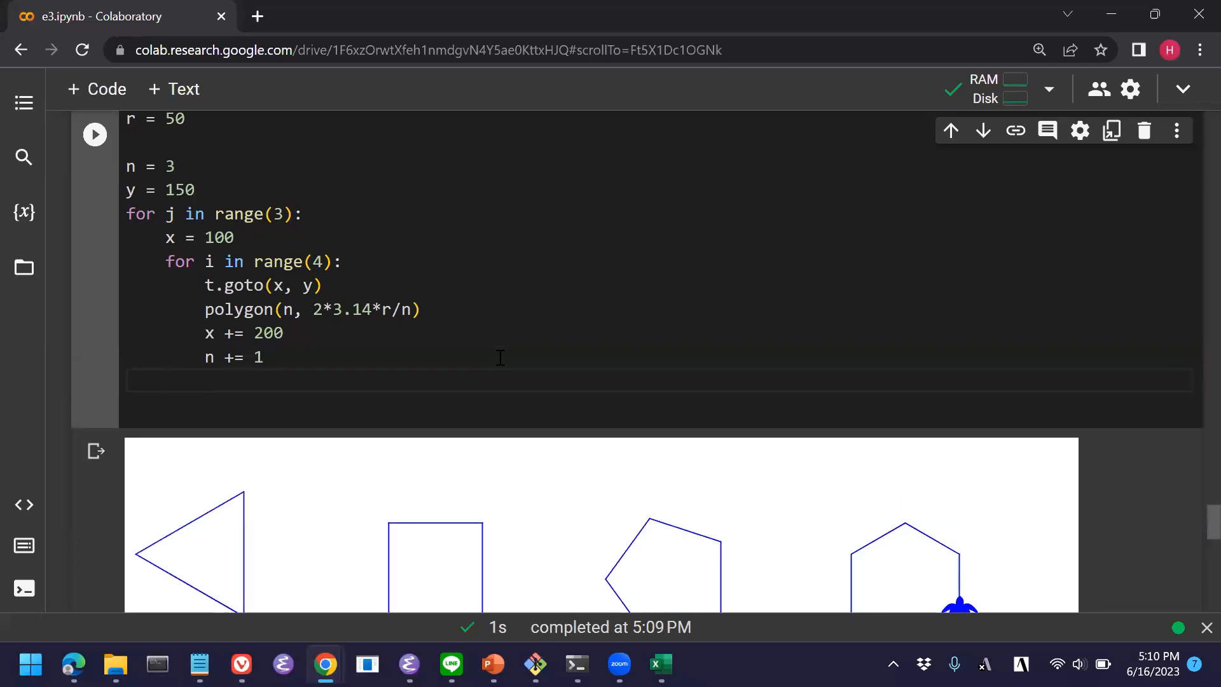
left_click(165, 380)
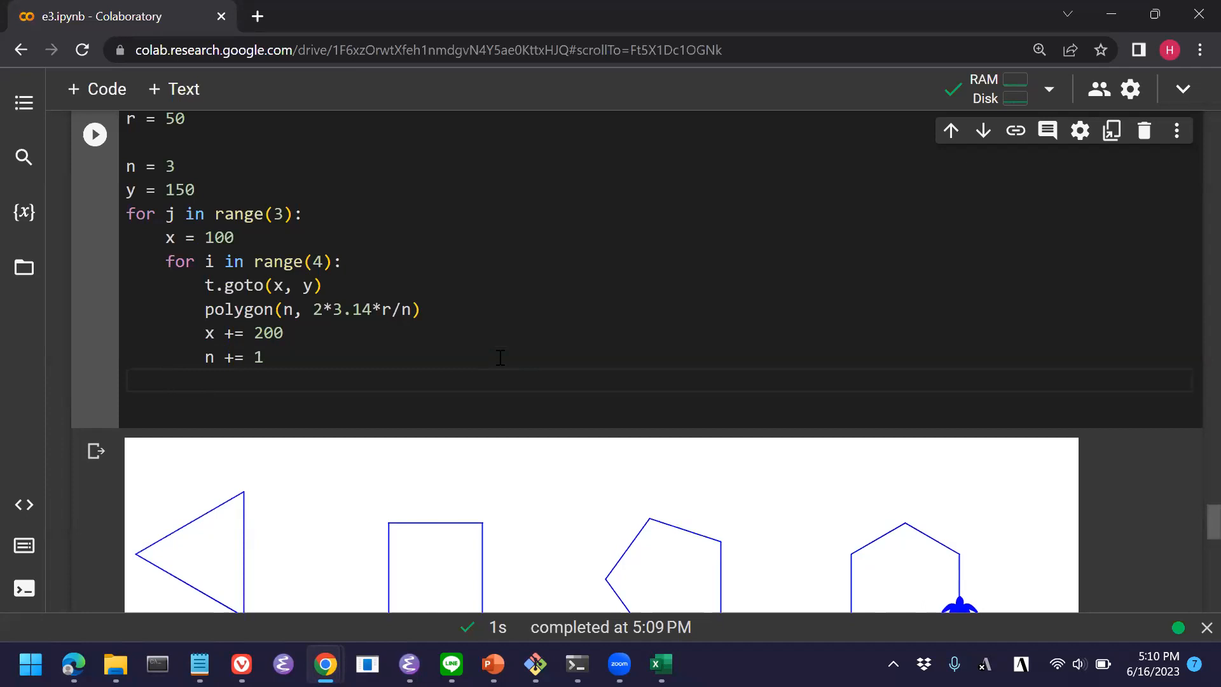
type("y")
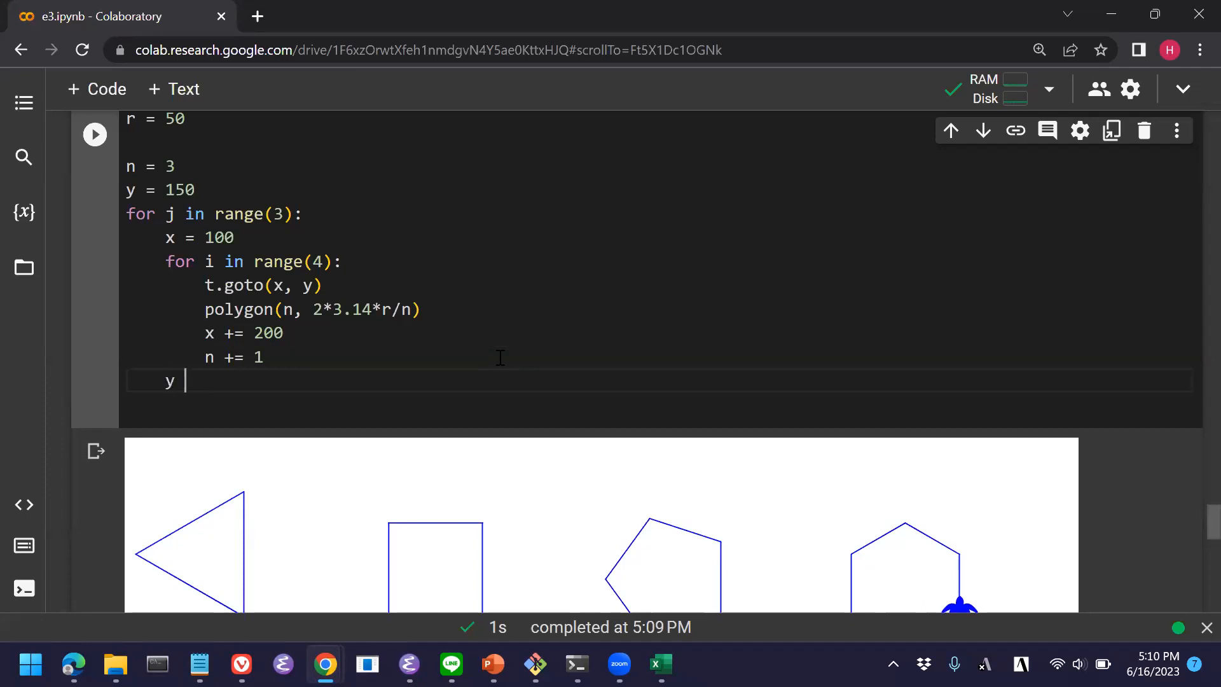
type("+=")
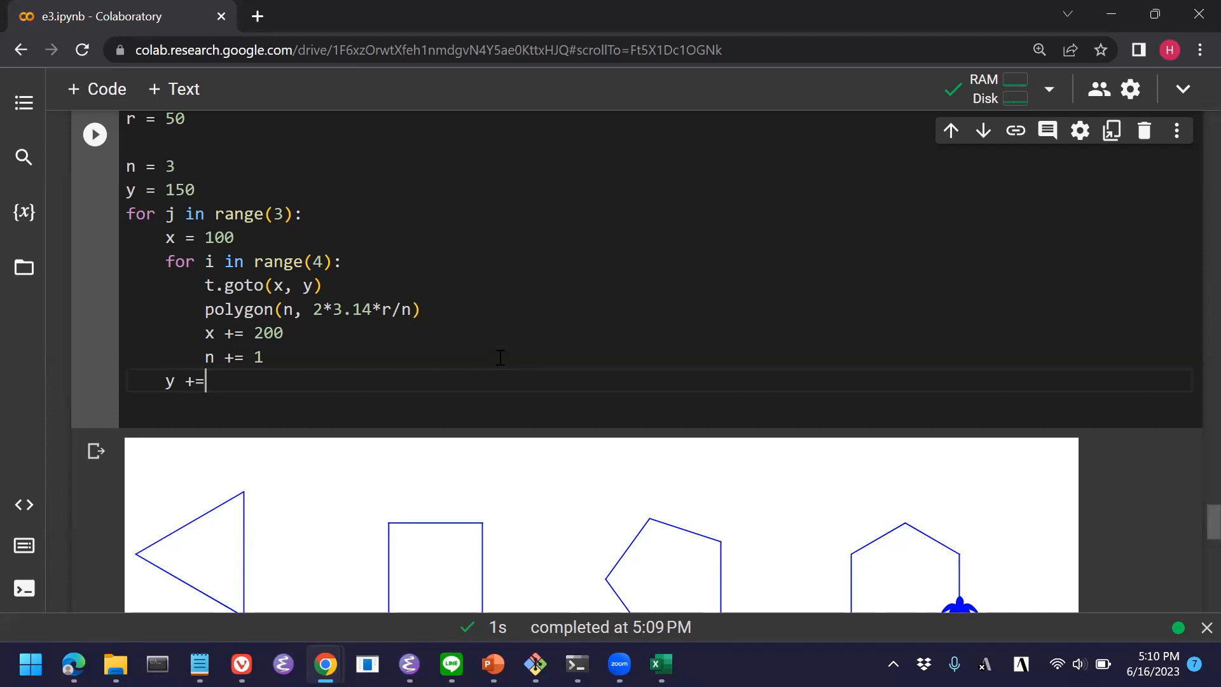
type("150")
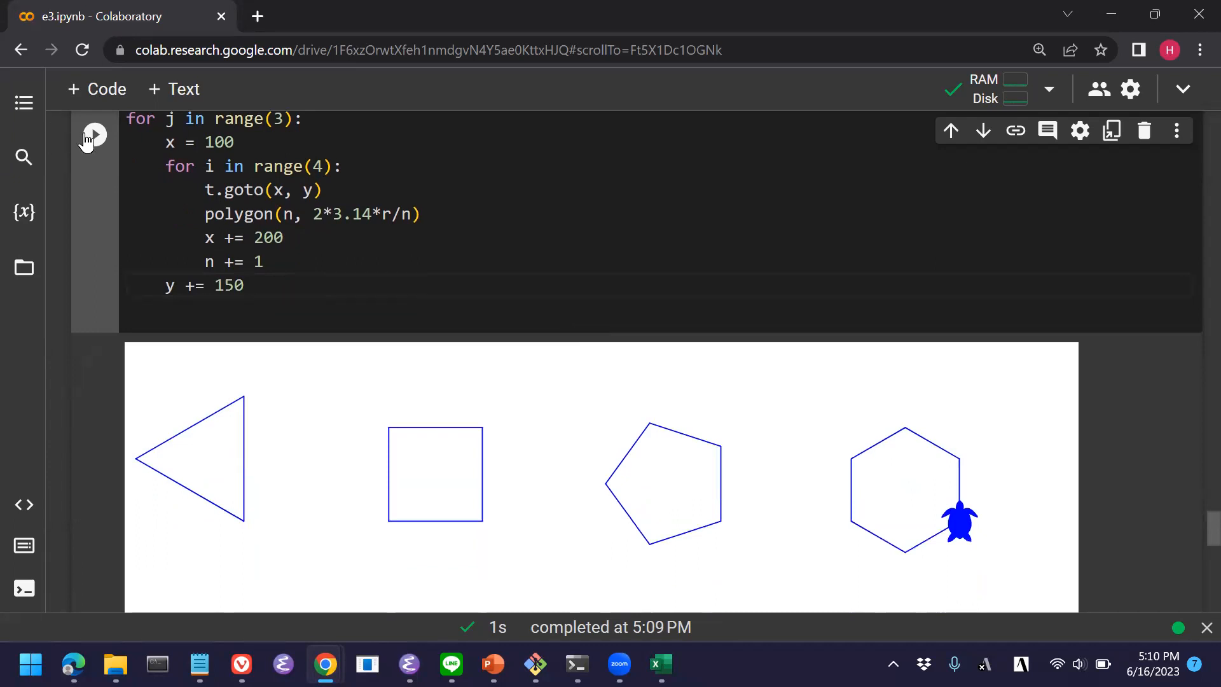
Run the nested-loop cell and review the three rows of four thin blue polygons in the output.
left_click(93, 134)
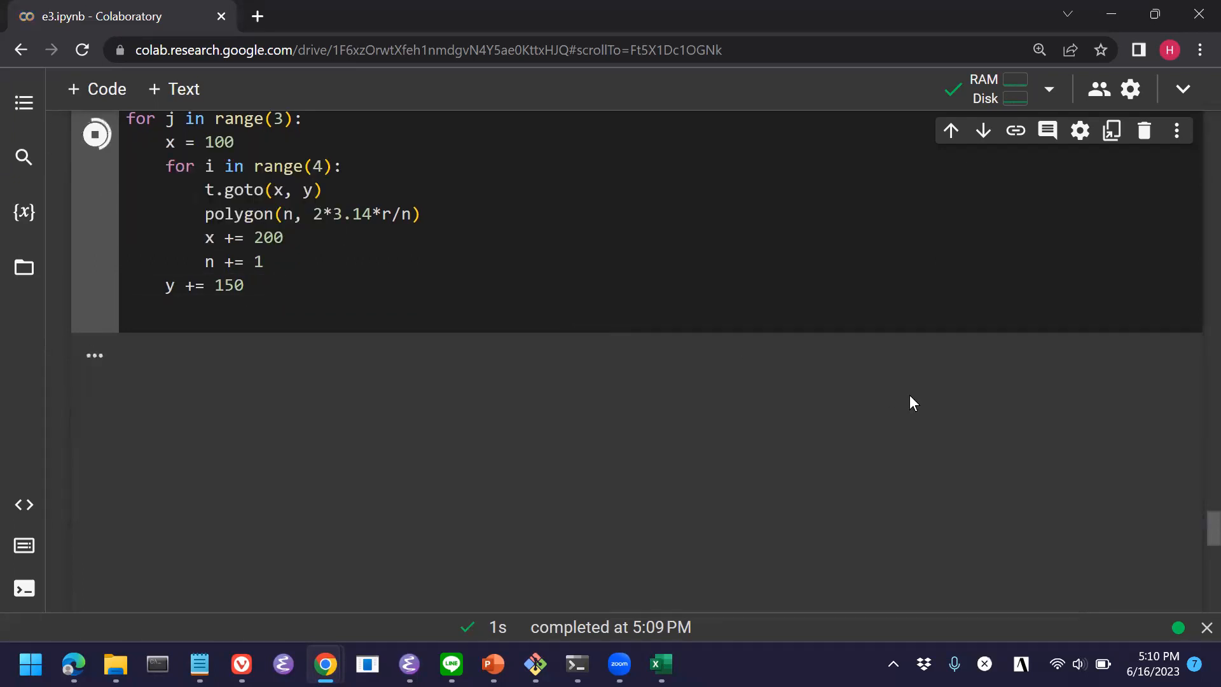
left_click(95, 134)
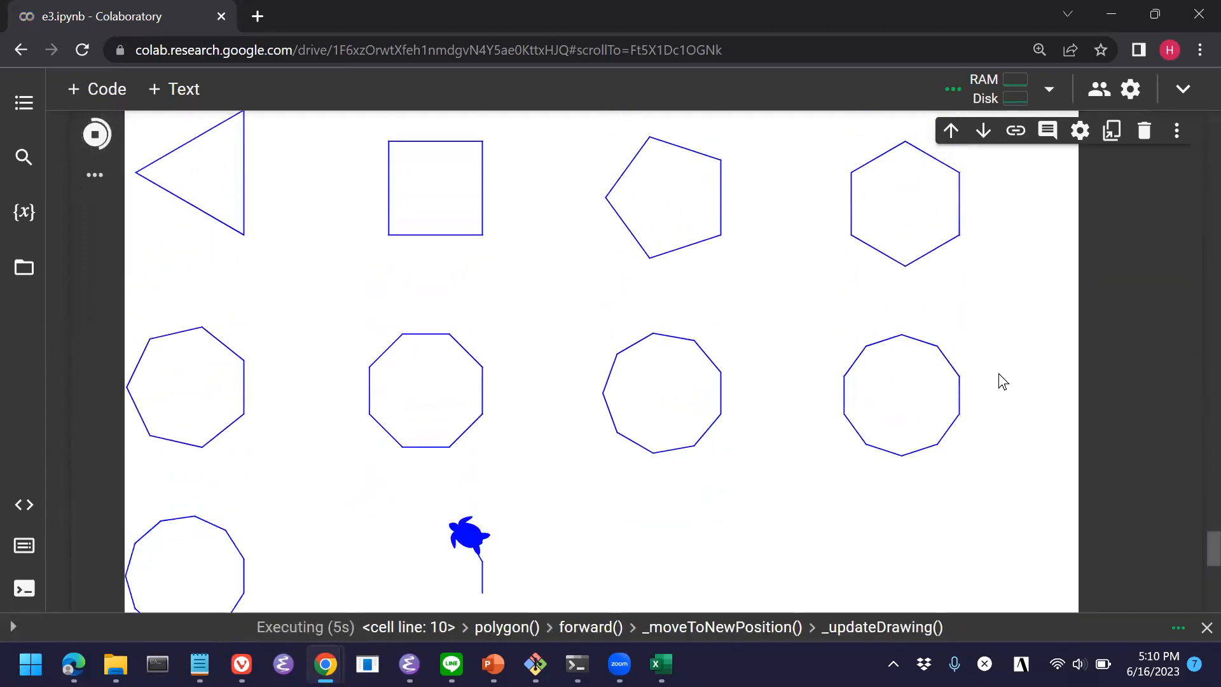
scroll("down", 3)
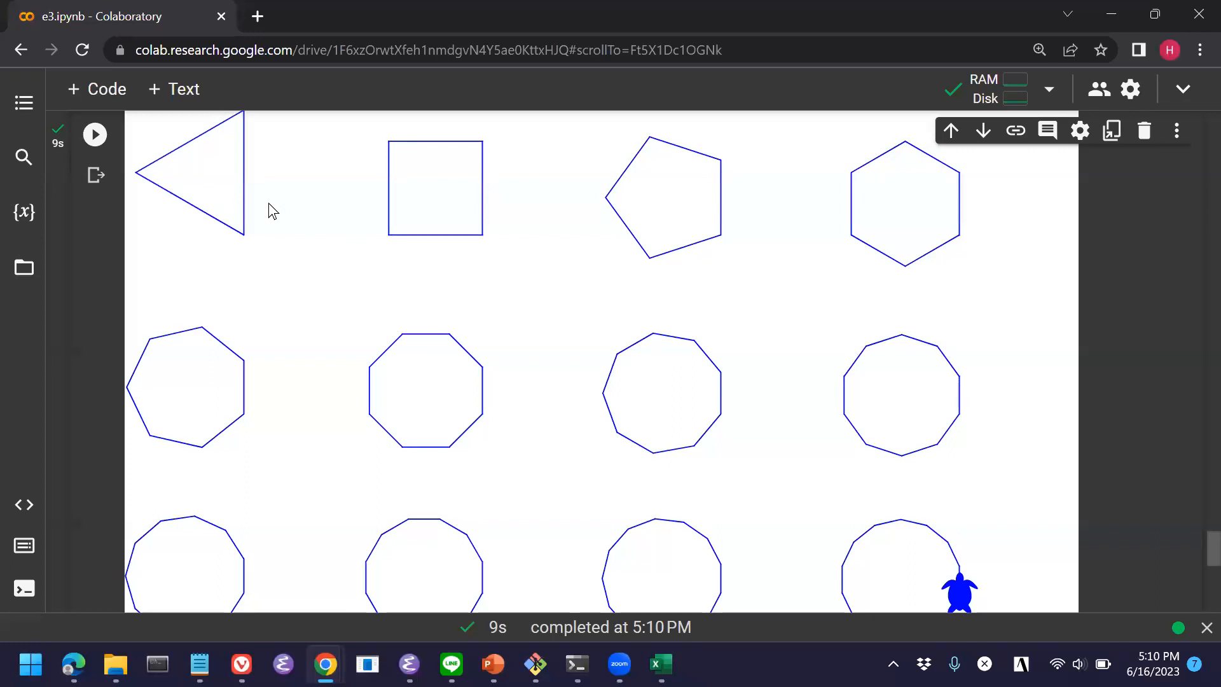
mouse_move(672, 221)
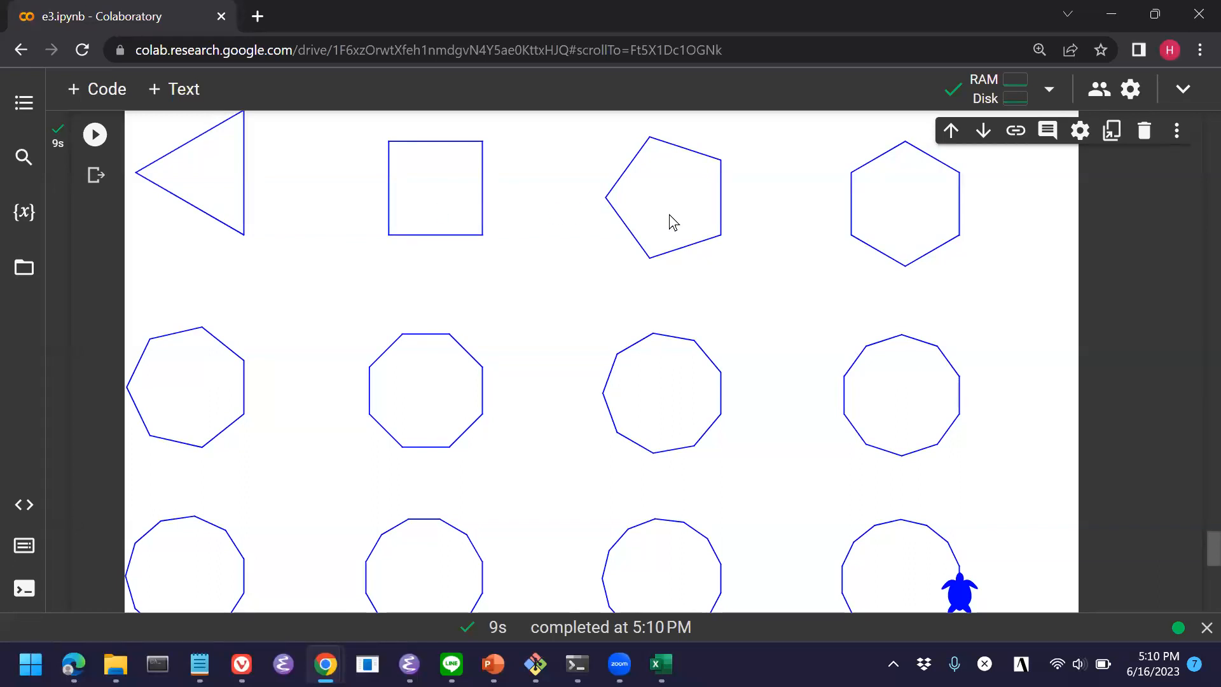
mouse_move(322, 366)
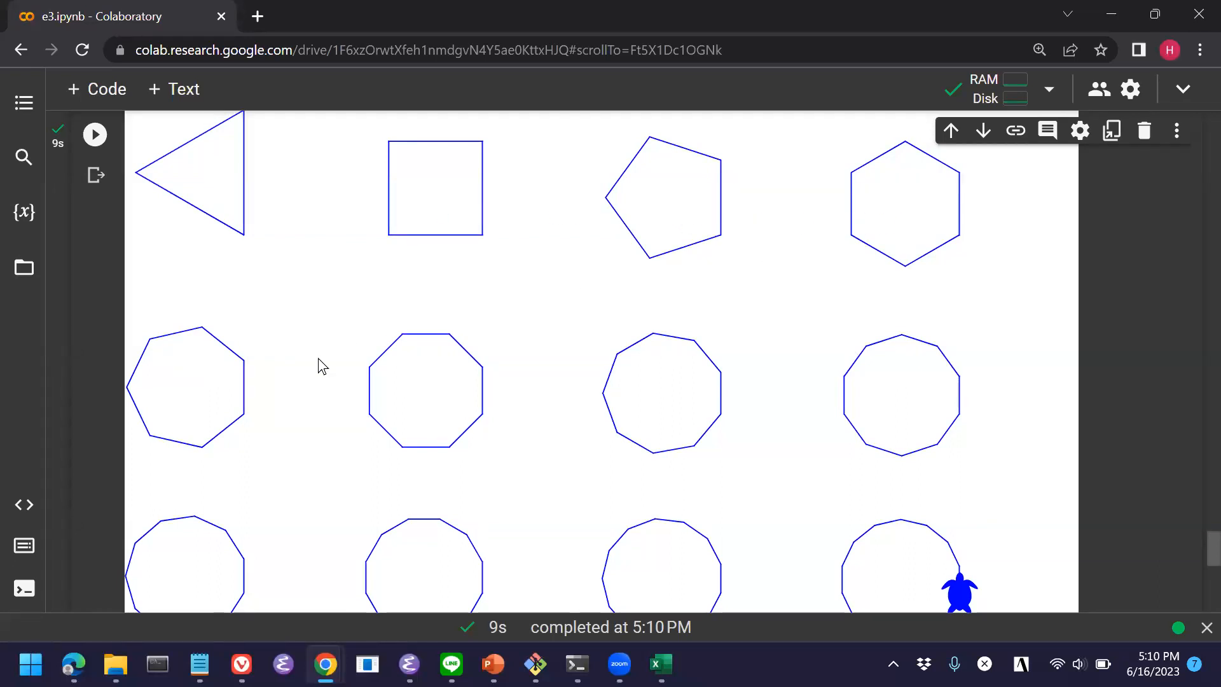
mouse_move(426, 394)
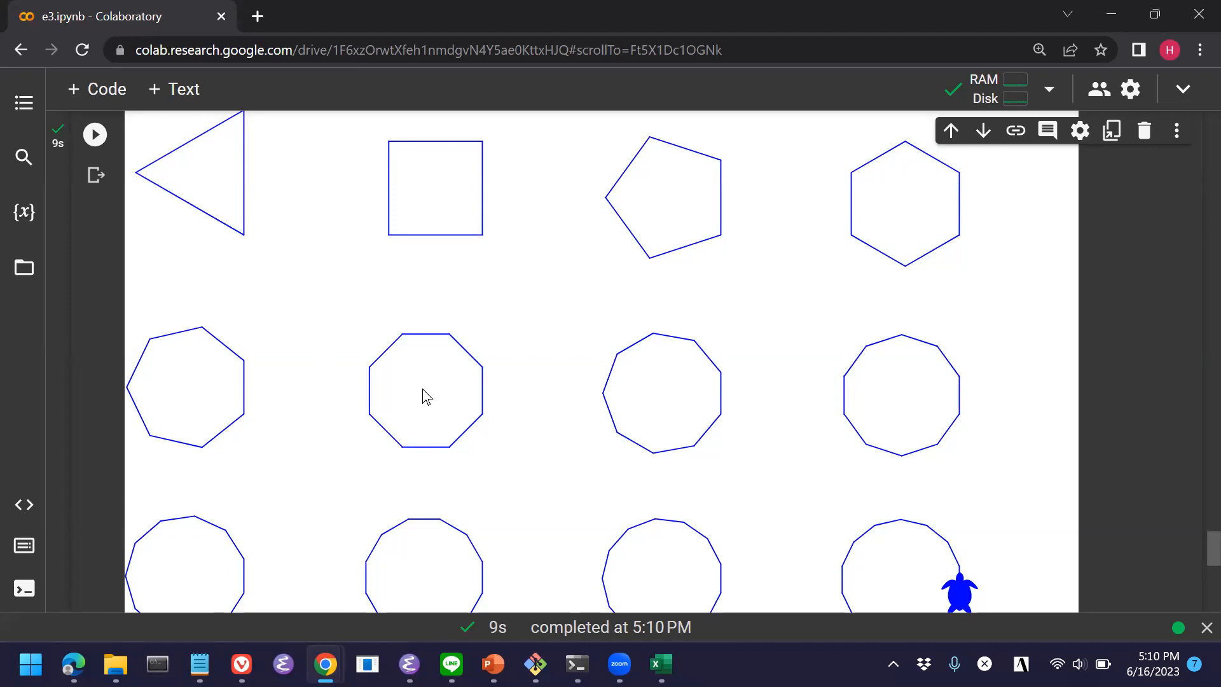
scroll("down", 3)
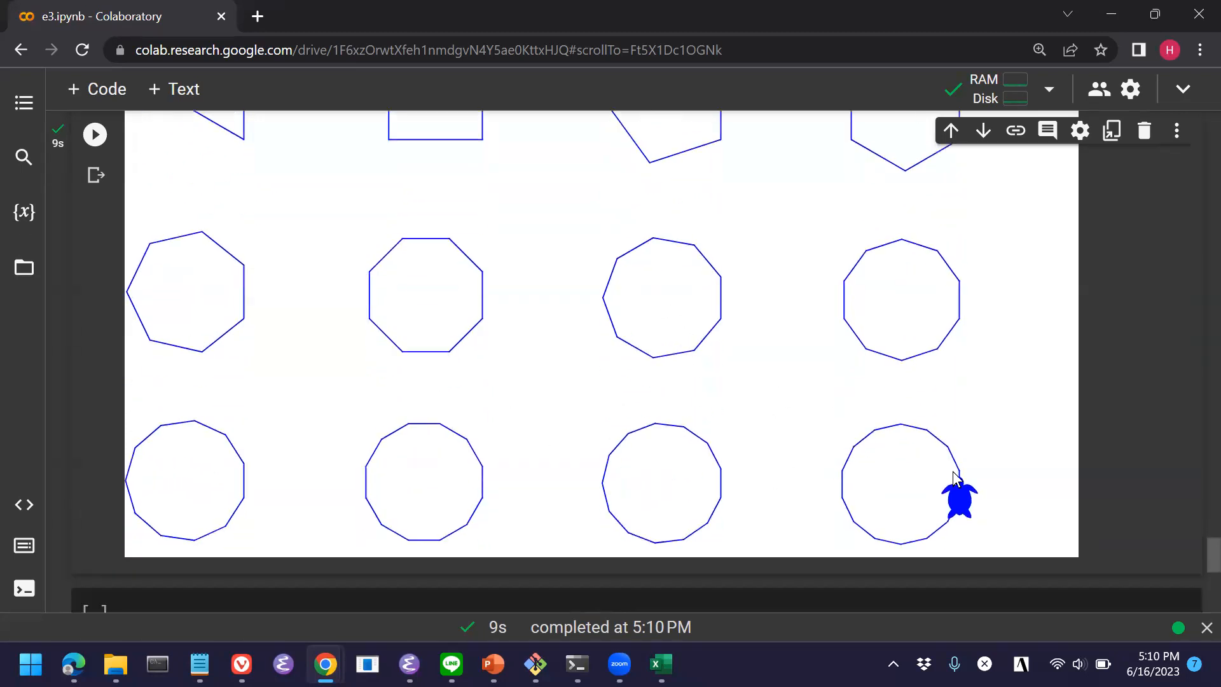
scroll("up", 3)
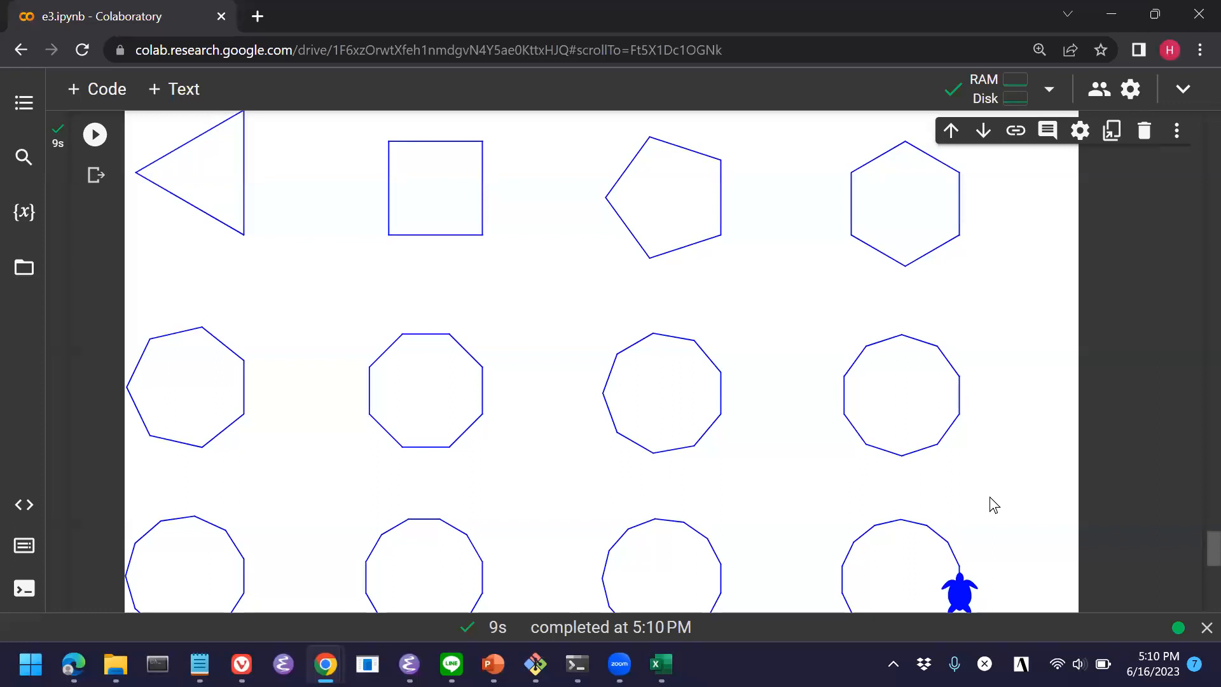
scroll("down", 3)
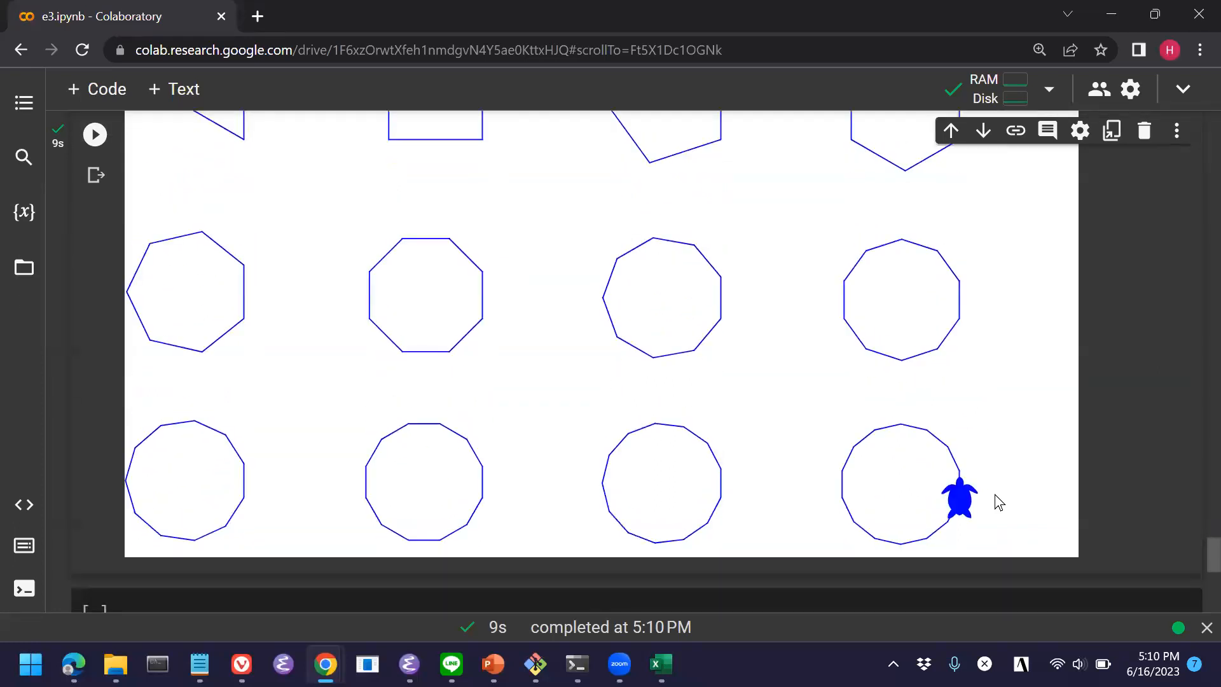
scroll("up", 3)
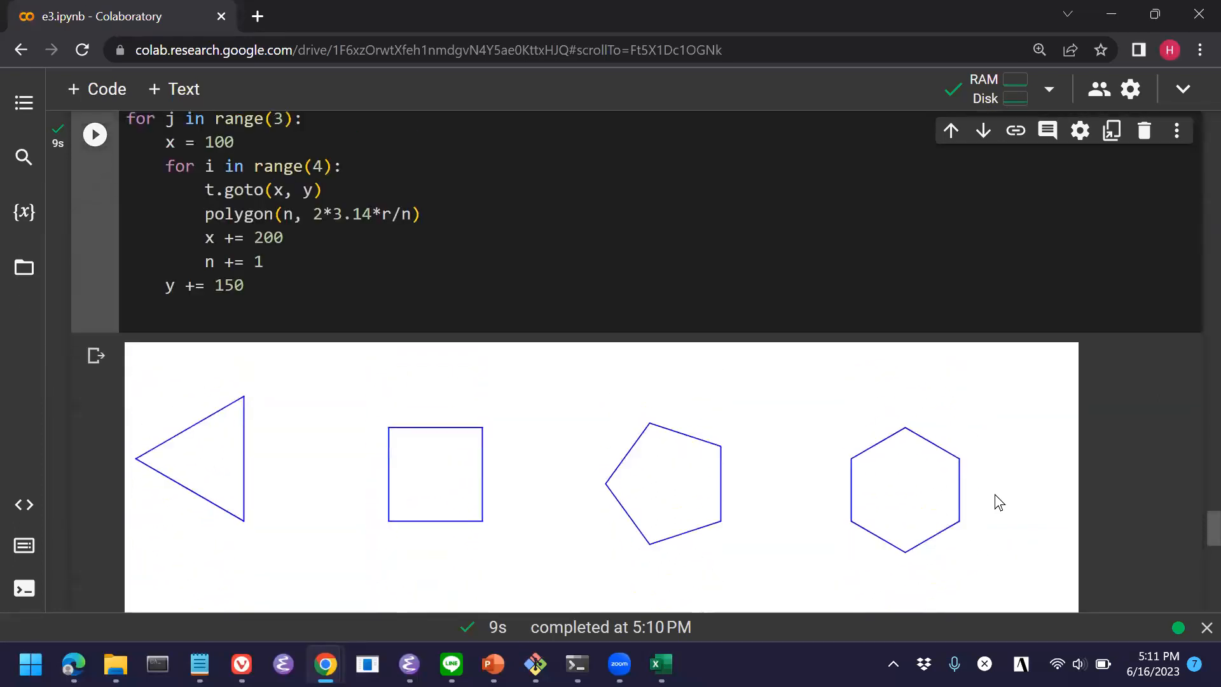
scroll("up", 3)
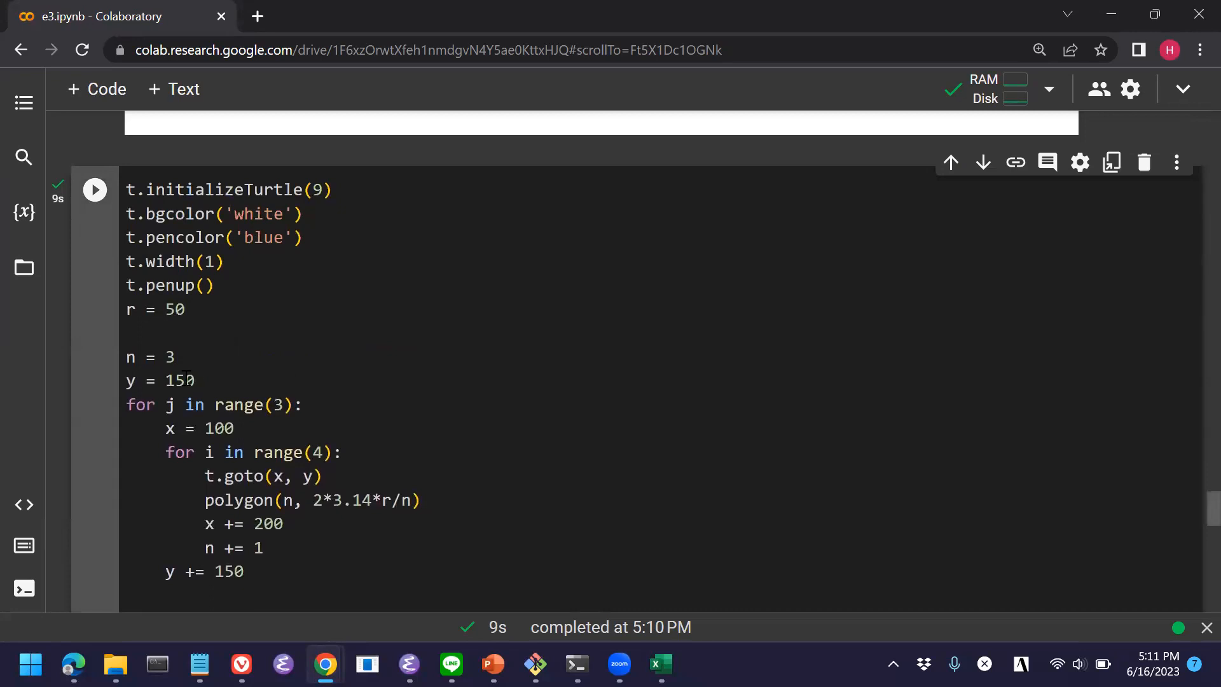
Change the row start to x = 150 and pen width to 4, then rerun the cell.
double_click(220, 428)
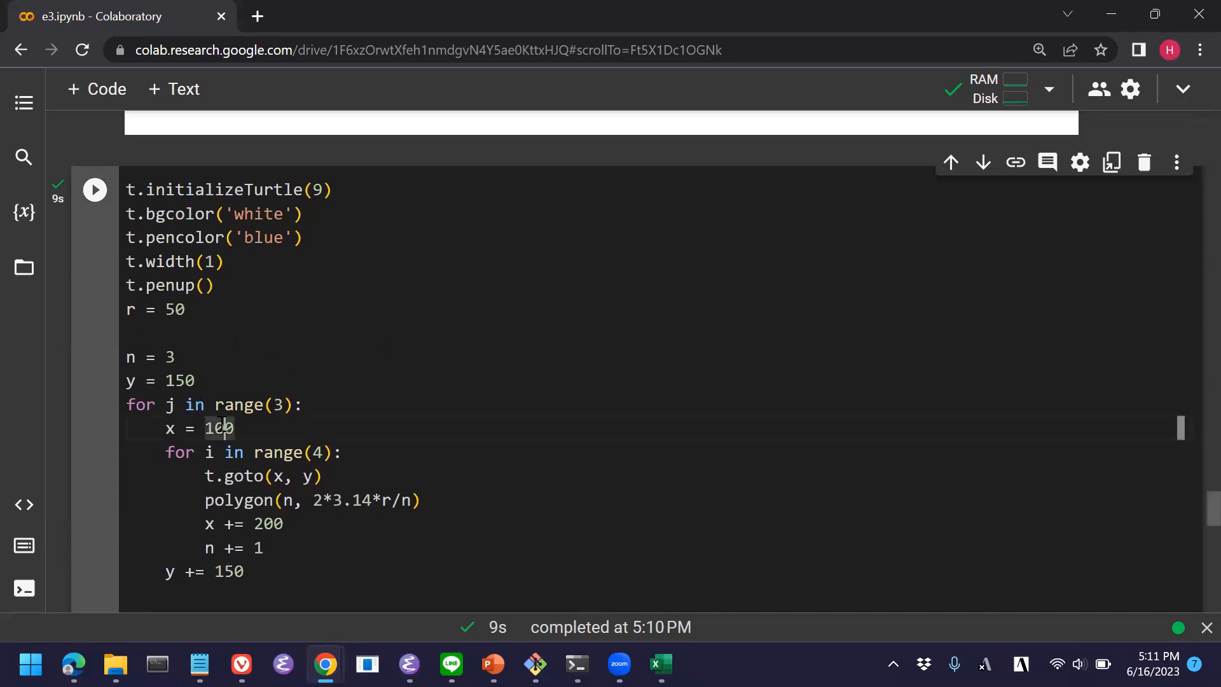
type("150")
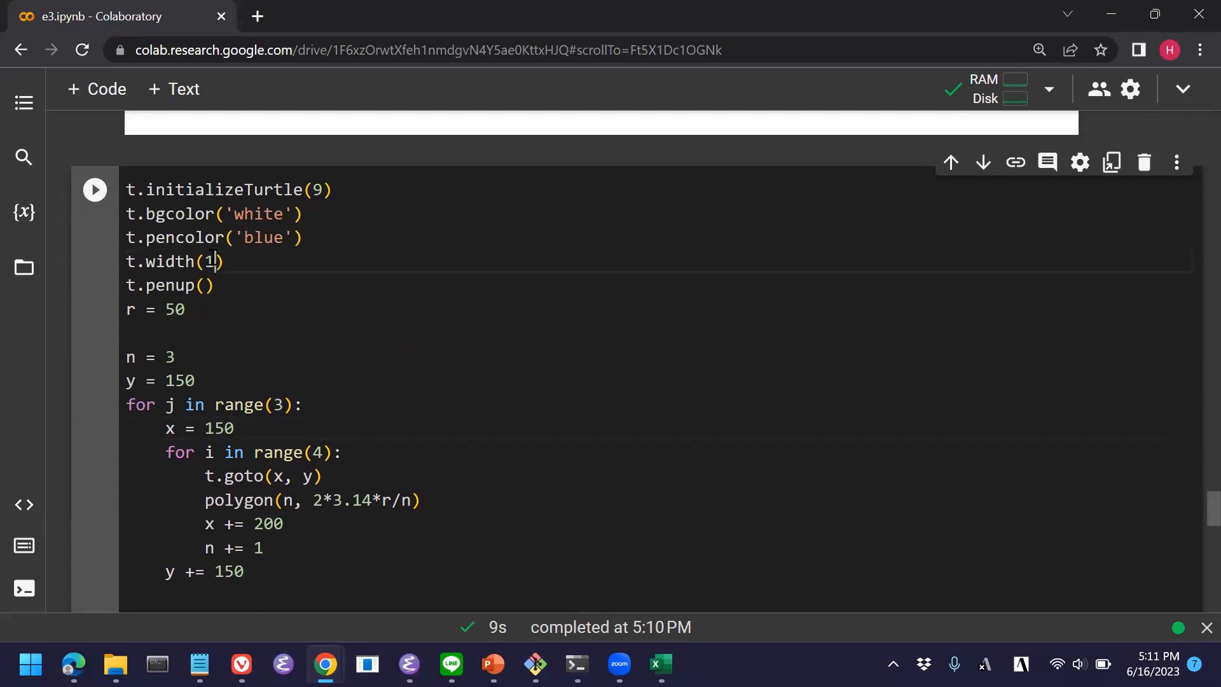
key("Backspace")
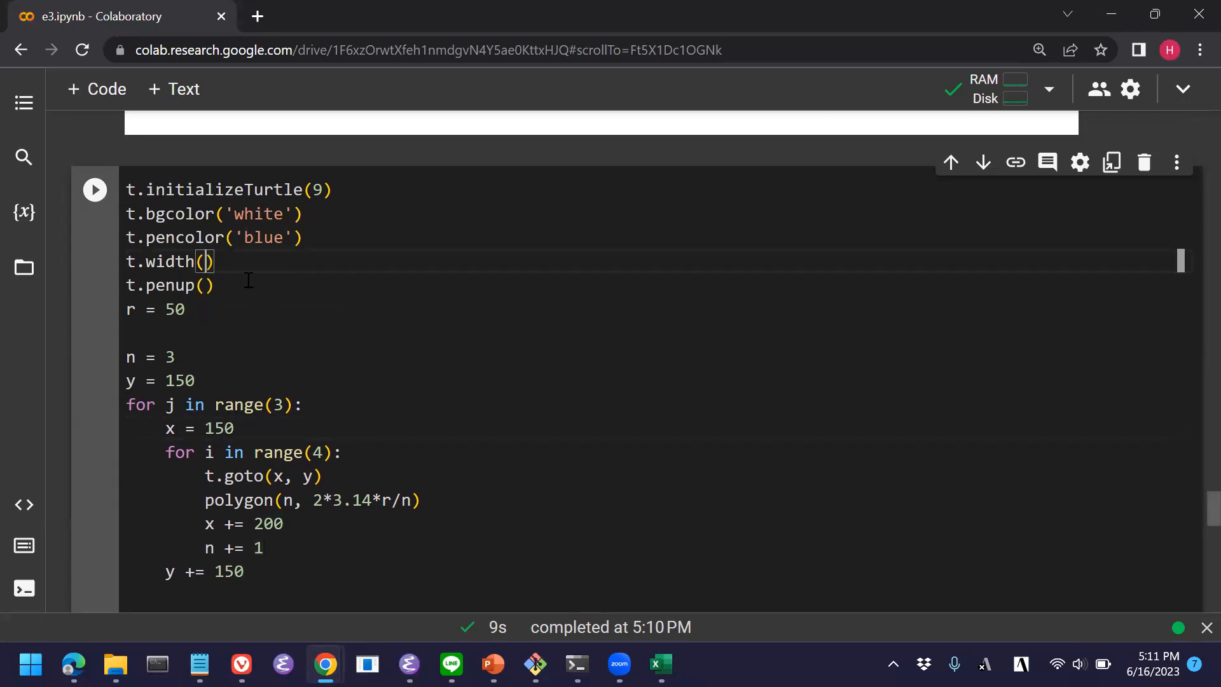
type("4")
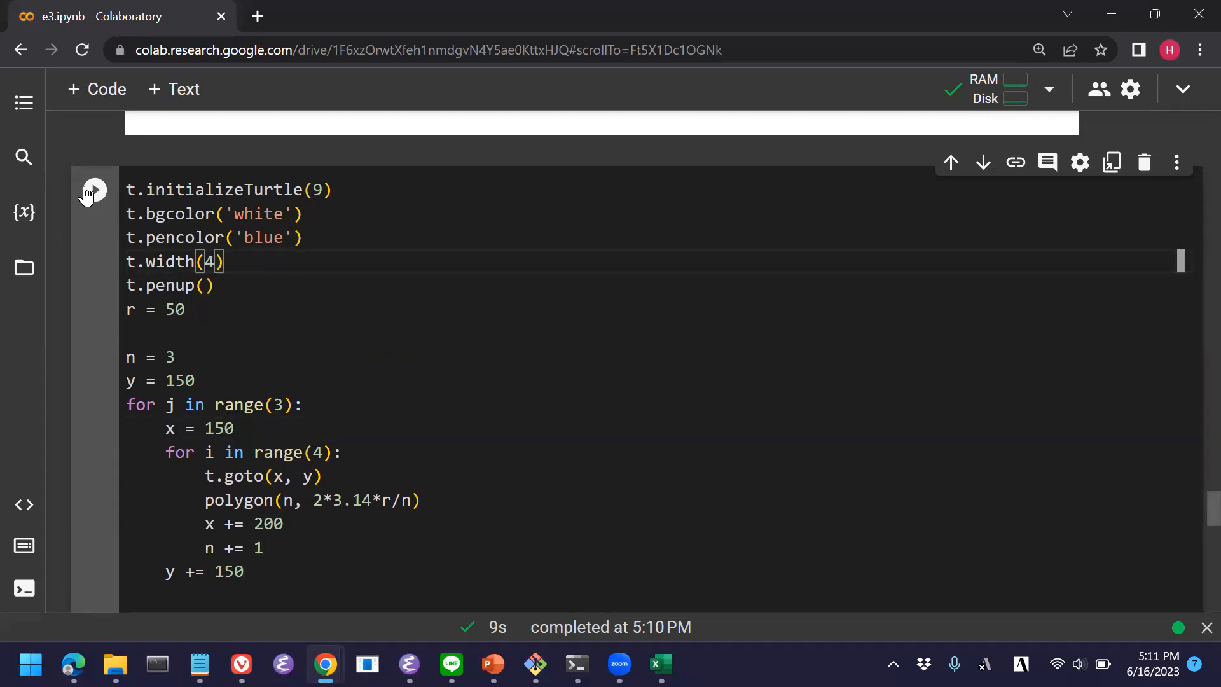
left_click(93, 189)
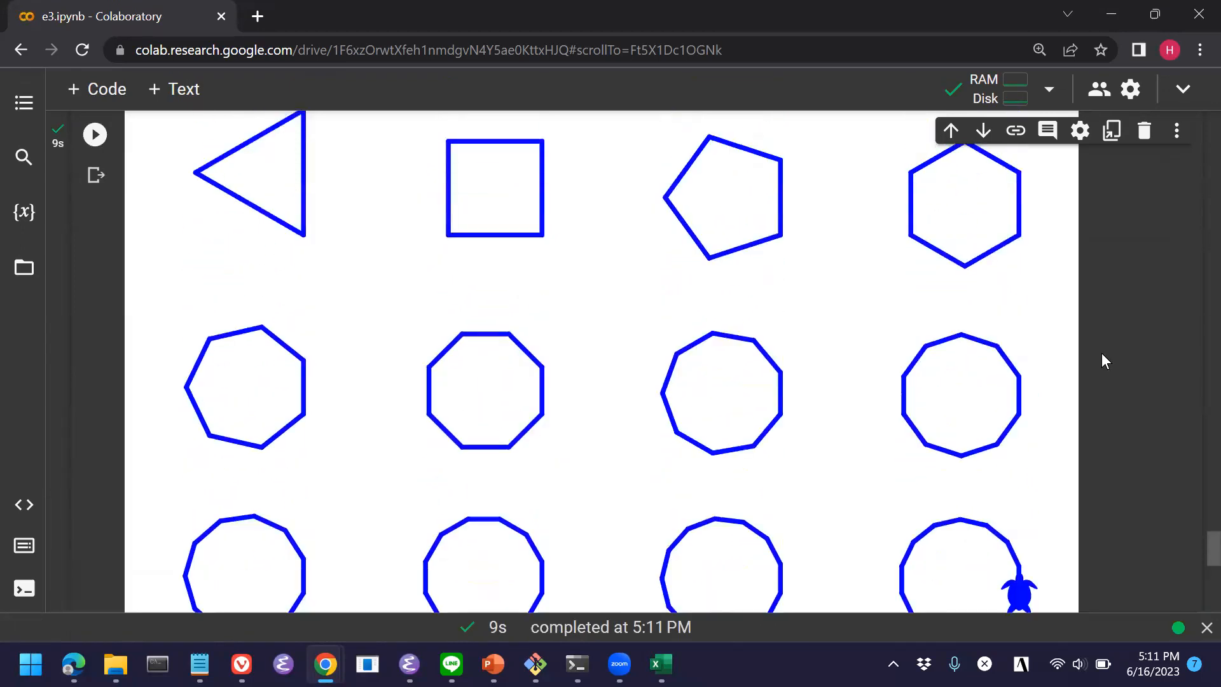
Scroll through the output to review the completed thick blue twelve-polygon grid.
scroll("down", 3)
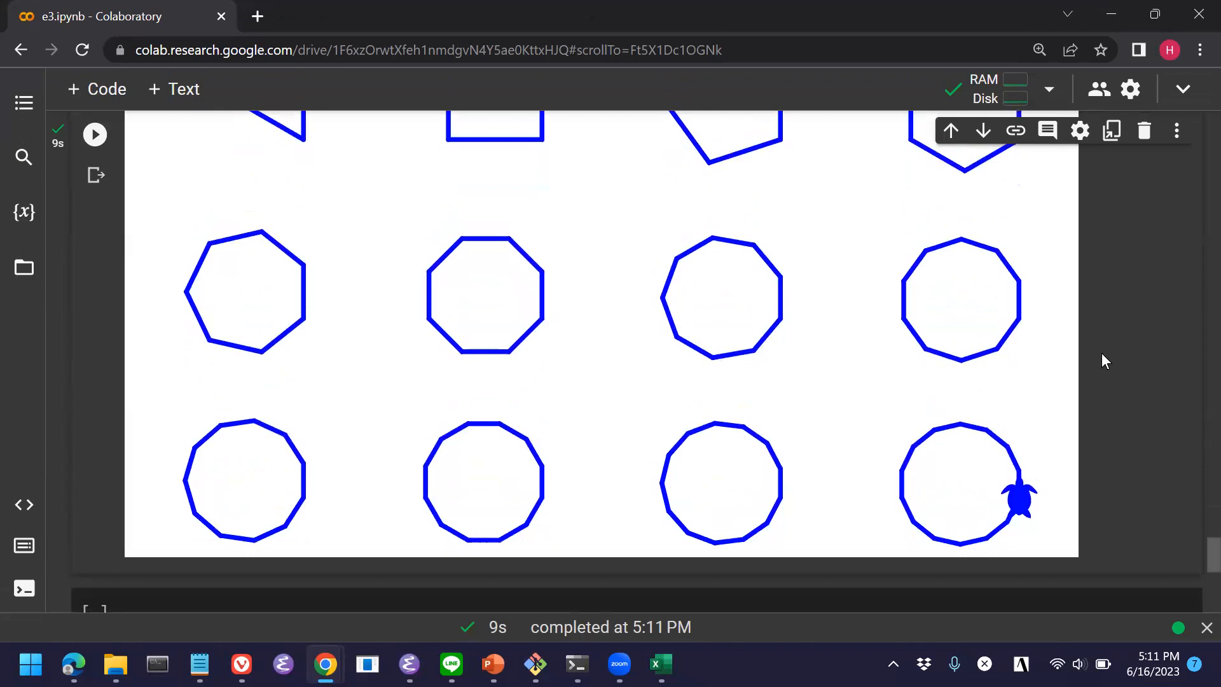
scroll("up", 3)
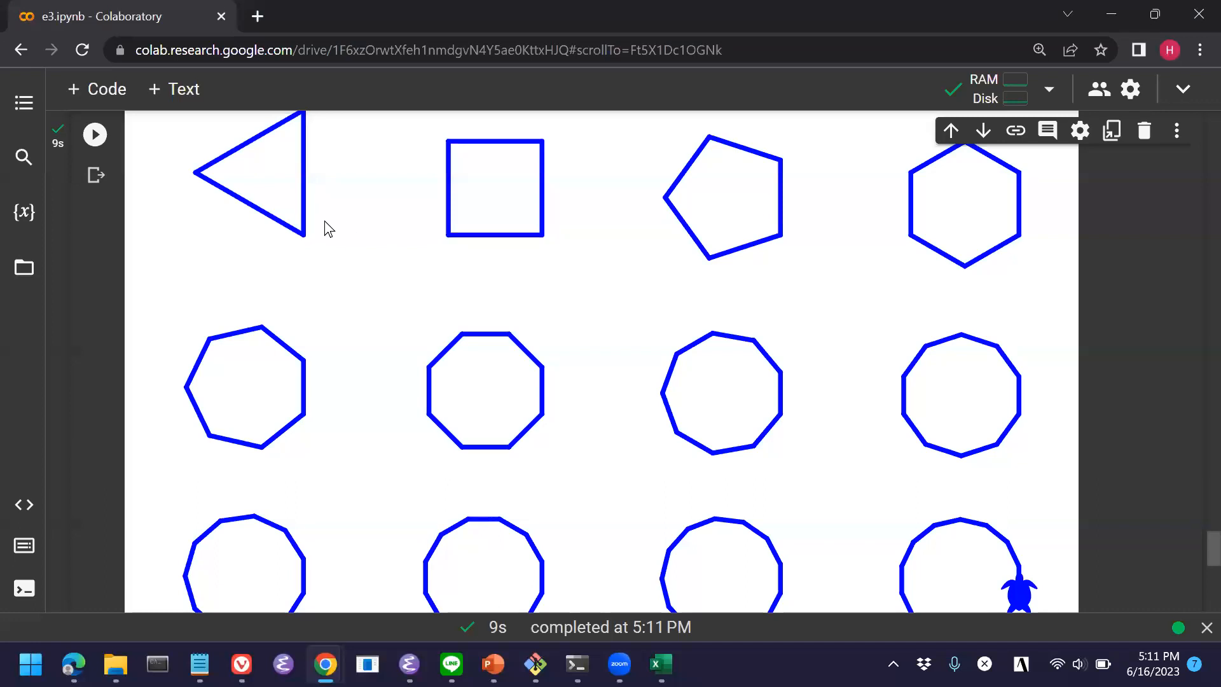
mouse_move(870, 257)
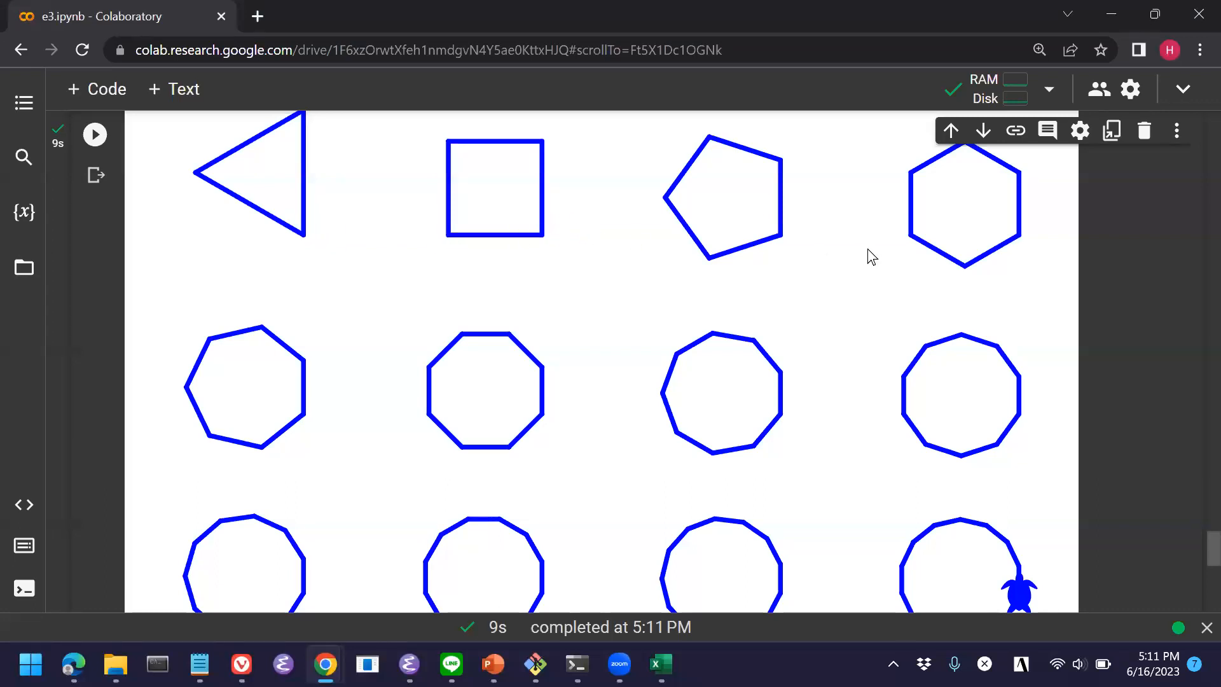
mouse_move(1052, 292)
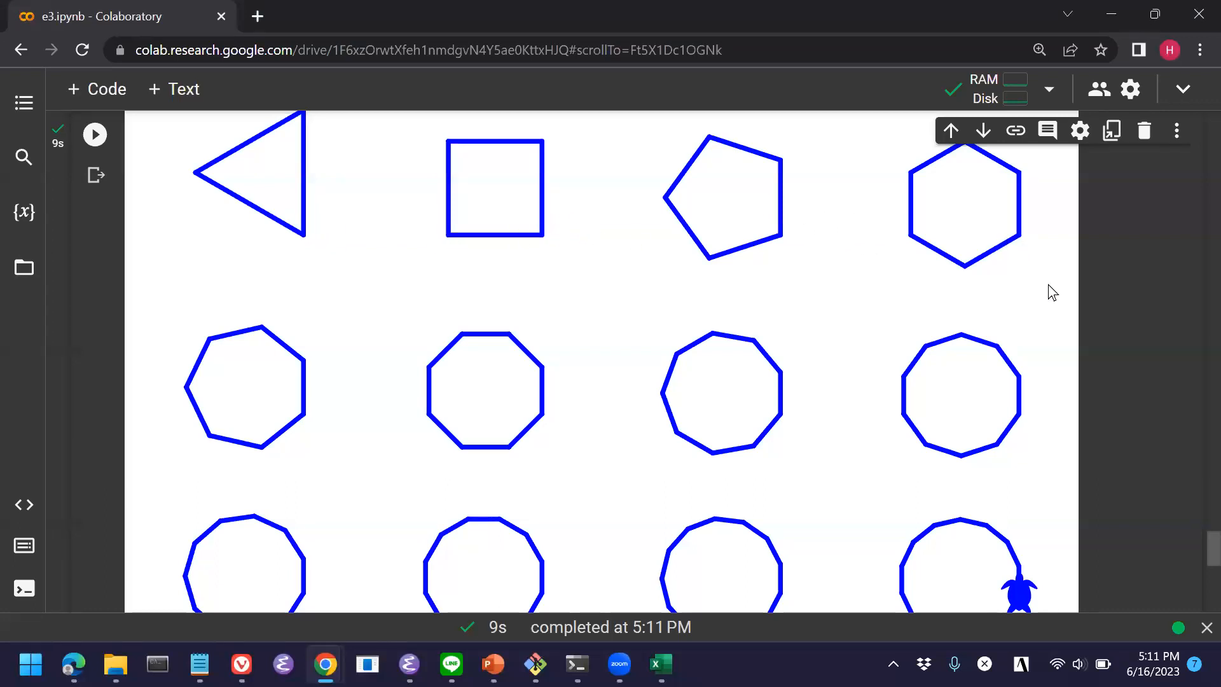
mouse_move(709, 370)
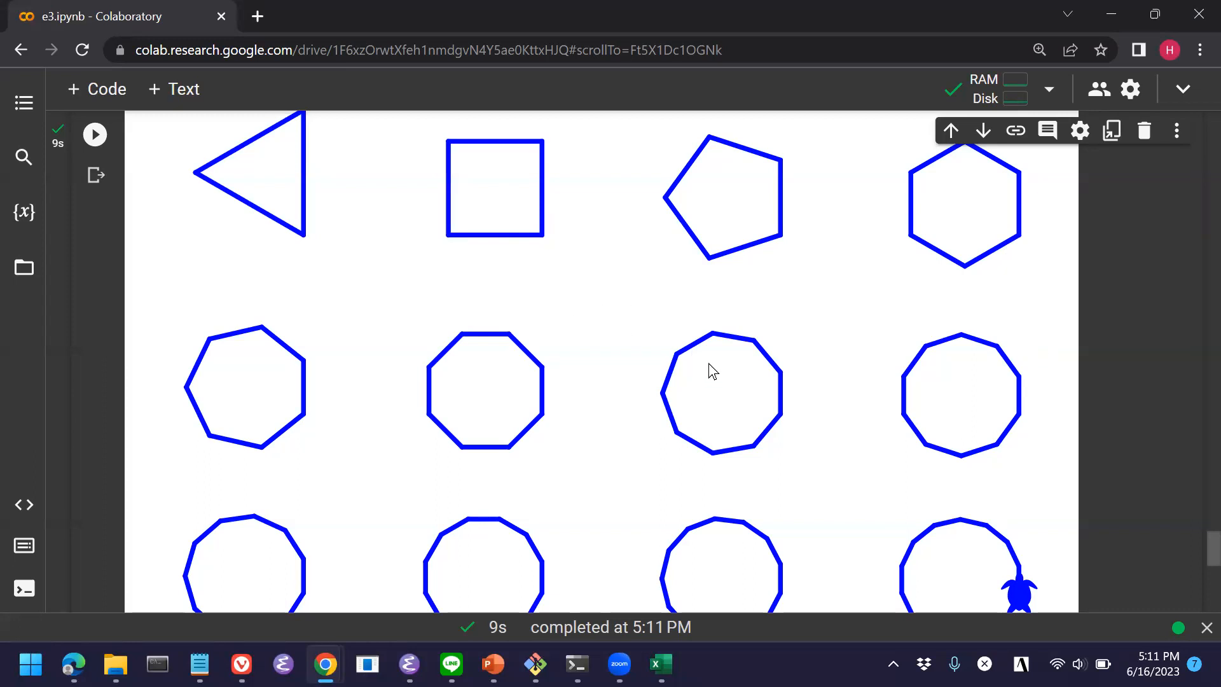